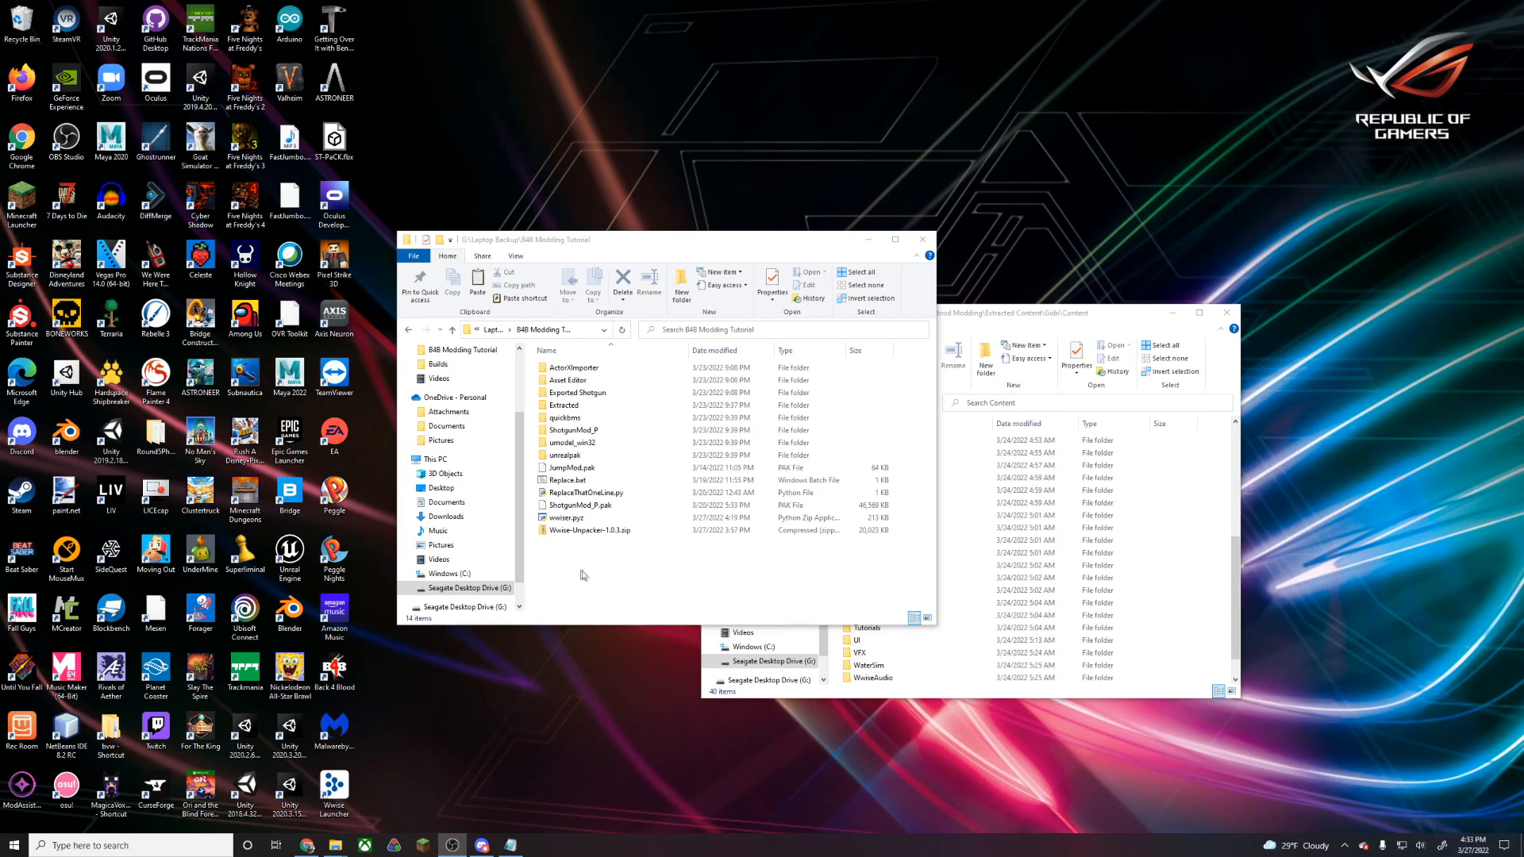
# Extract the Wwise-Unpacker-1.0.3.zip archive into the B4B Modding Tutorial folder
pyautogui.click(571, 467)
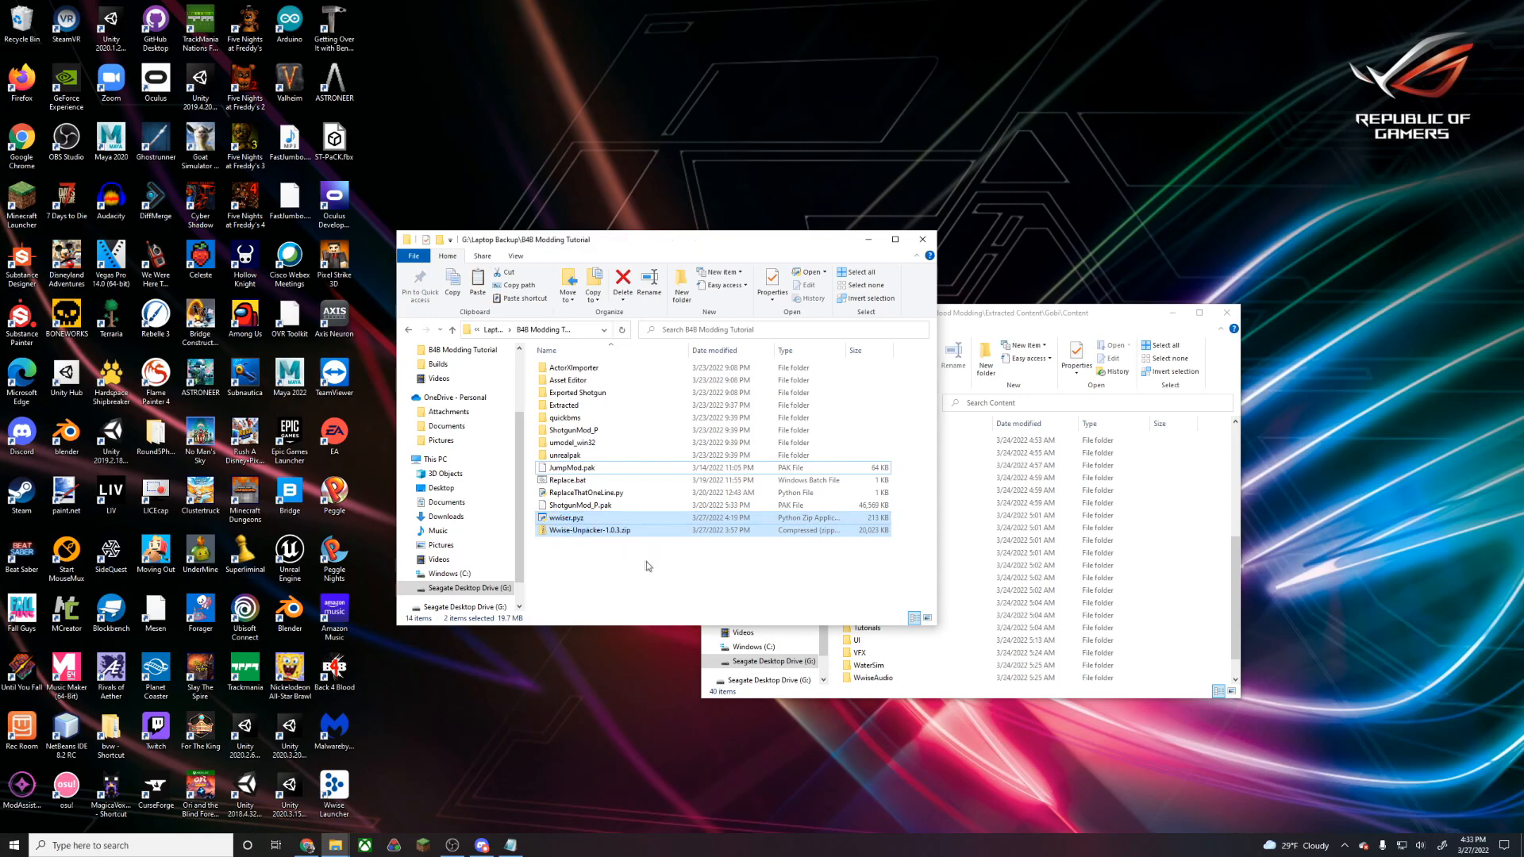
pyautogui.click(648, 563)
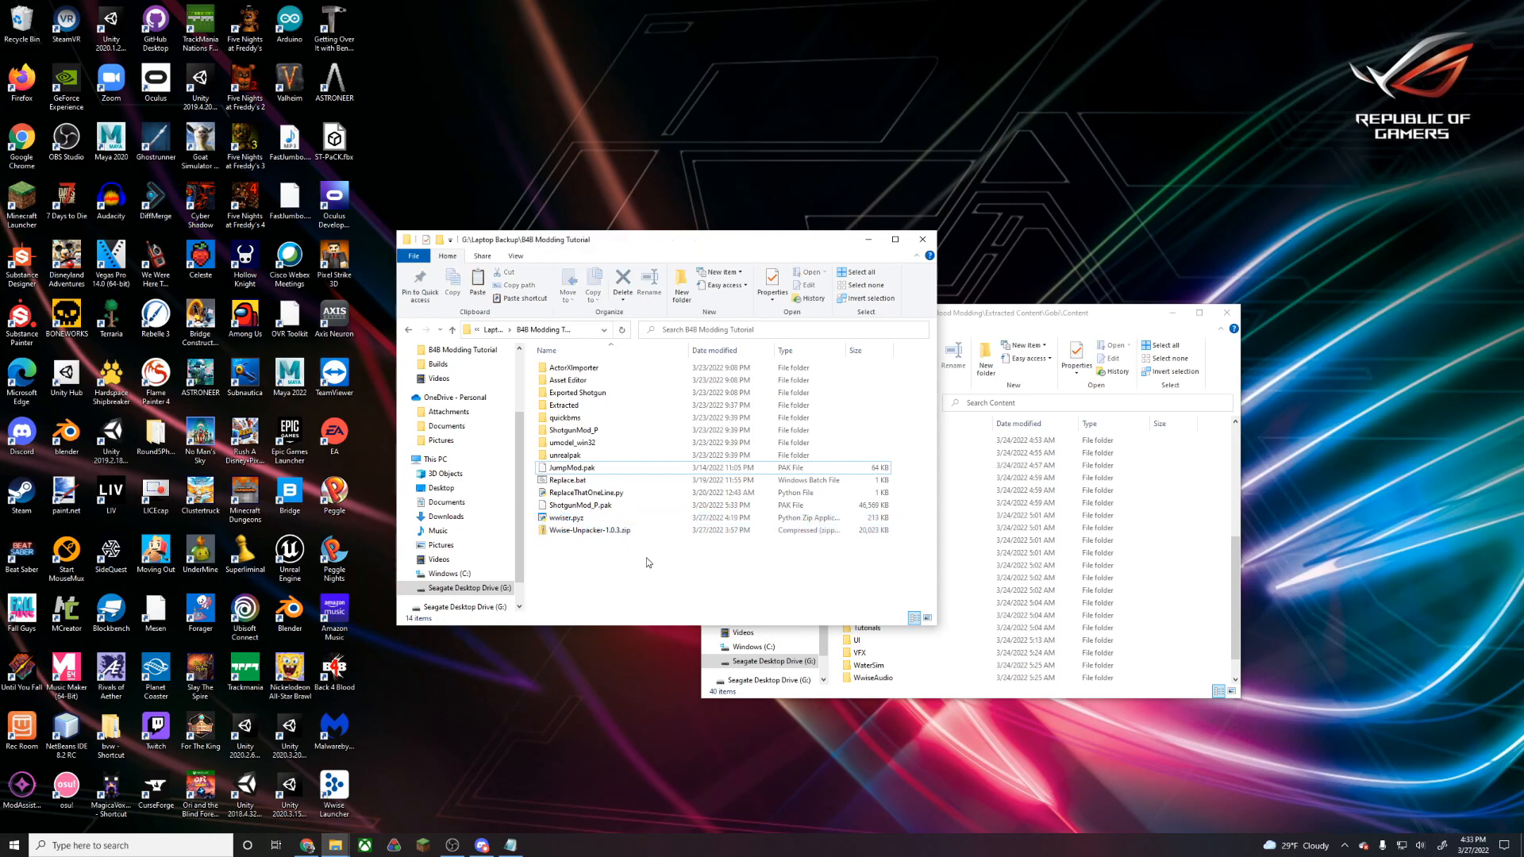
pyautogui.click(589, 529)
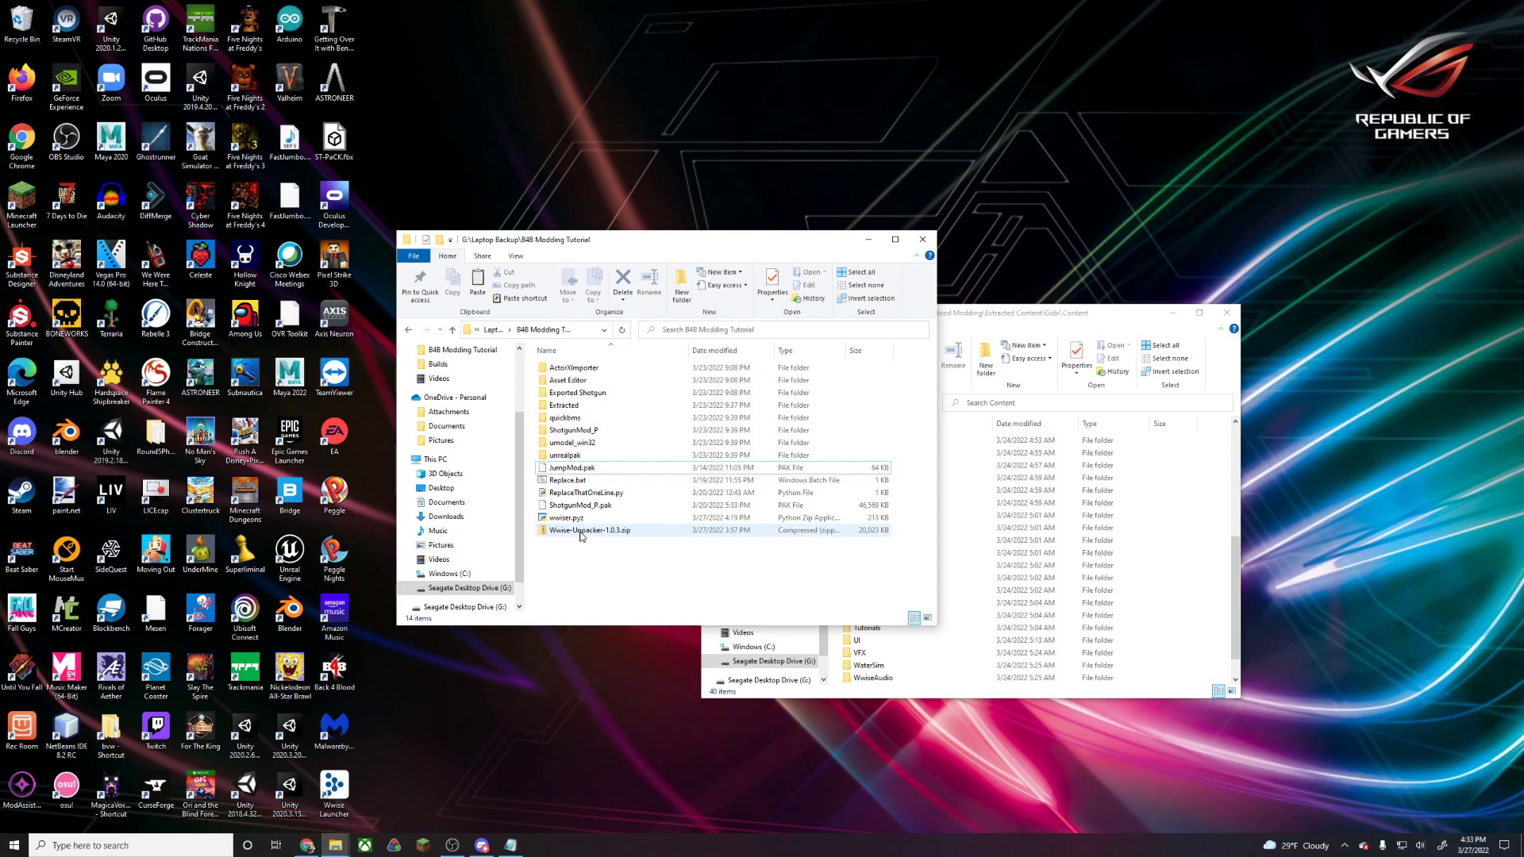
pyautogui.click(590, 531)
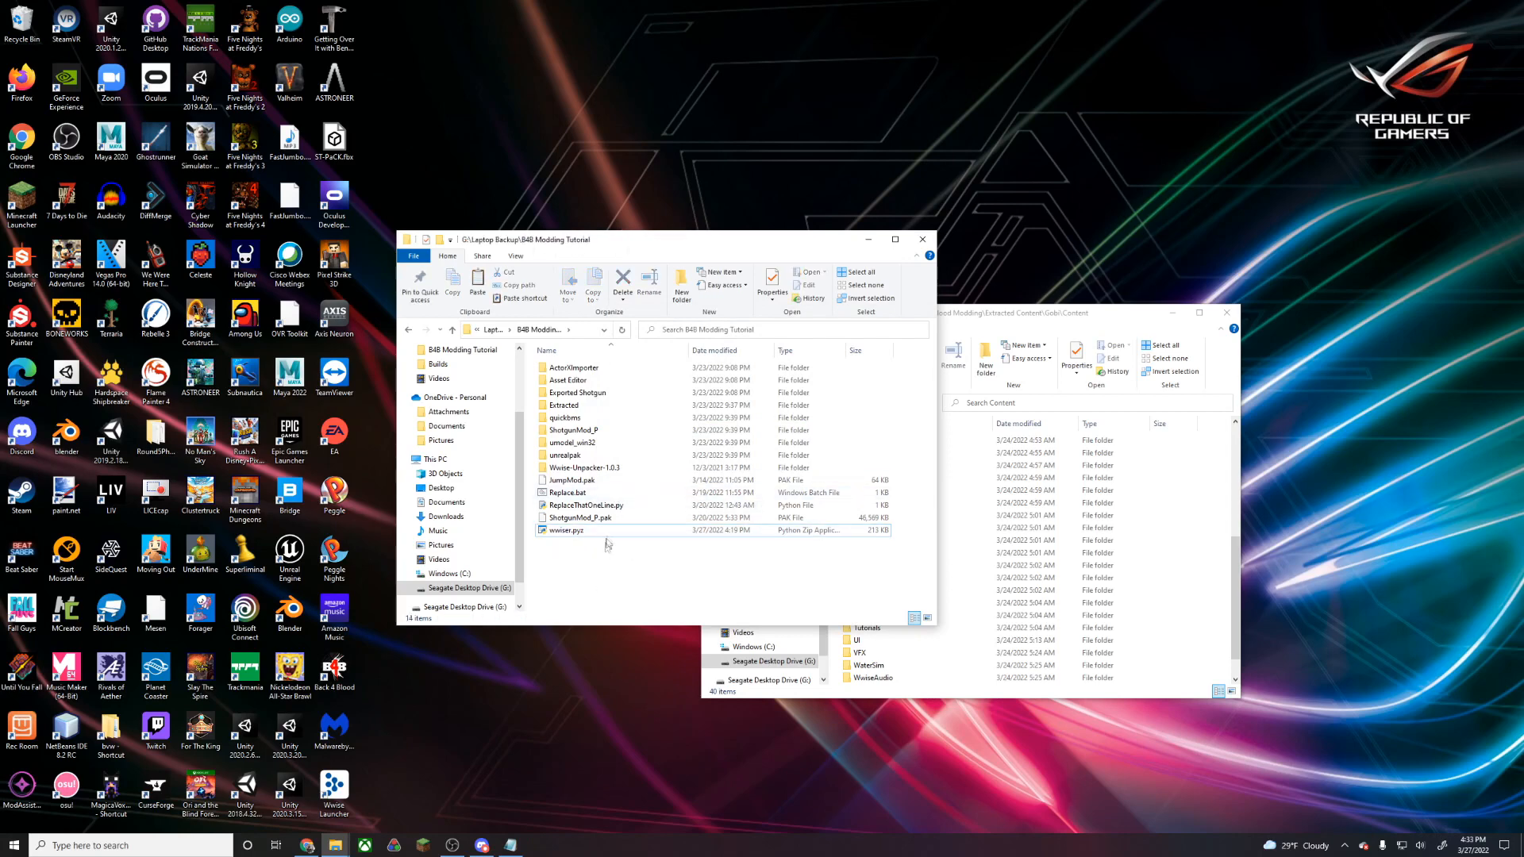
pyautogui.moveTo(589, 534)
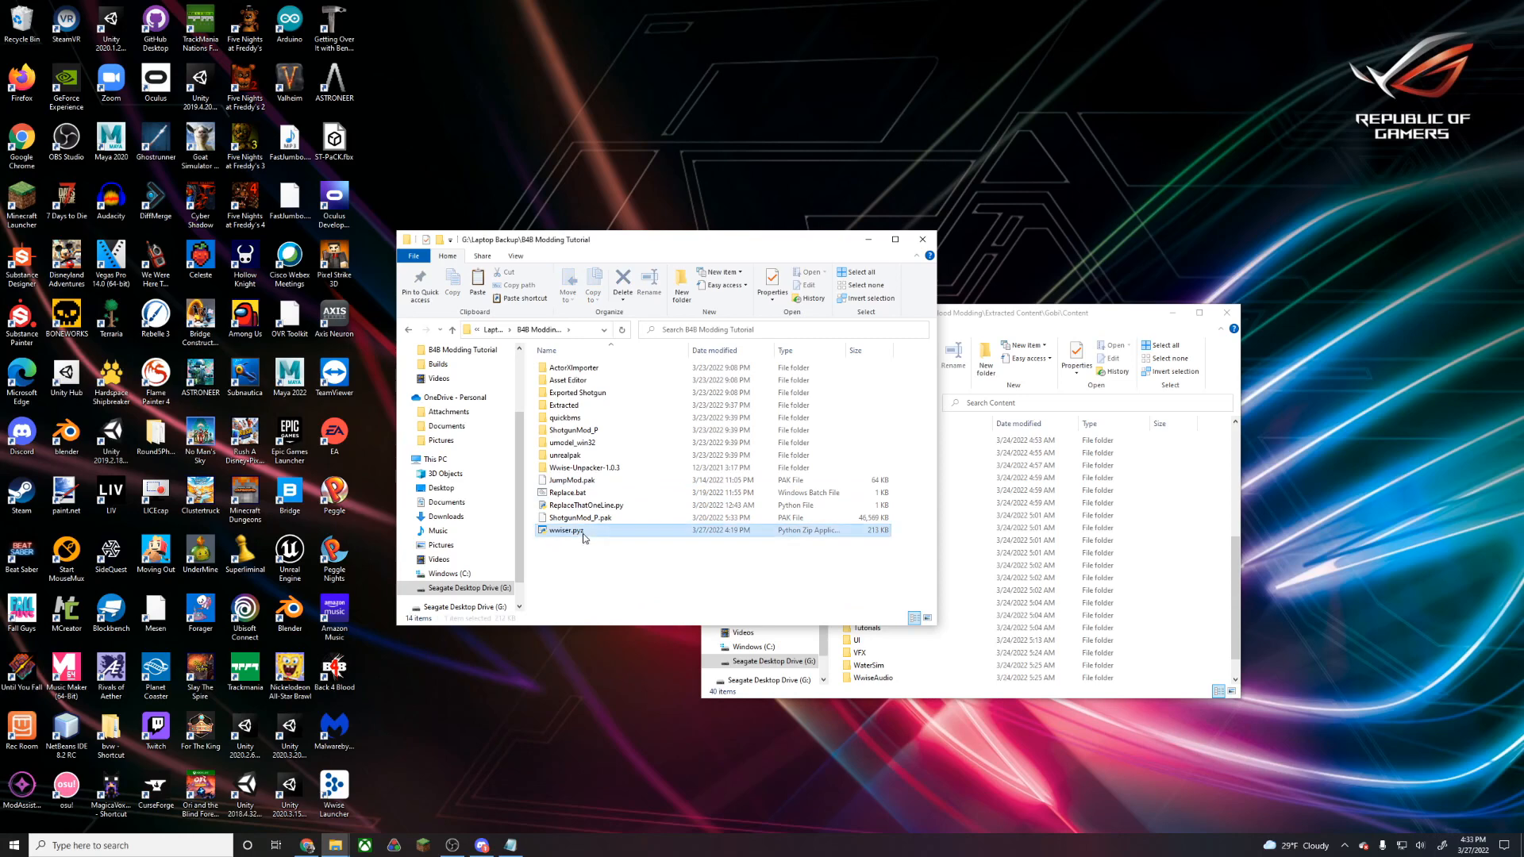
# Launch wwiser.pyz and browse into the Asset Editor folder in File Explorer
pyautogui.doubleClick(565, 529)
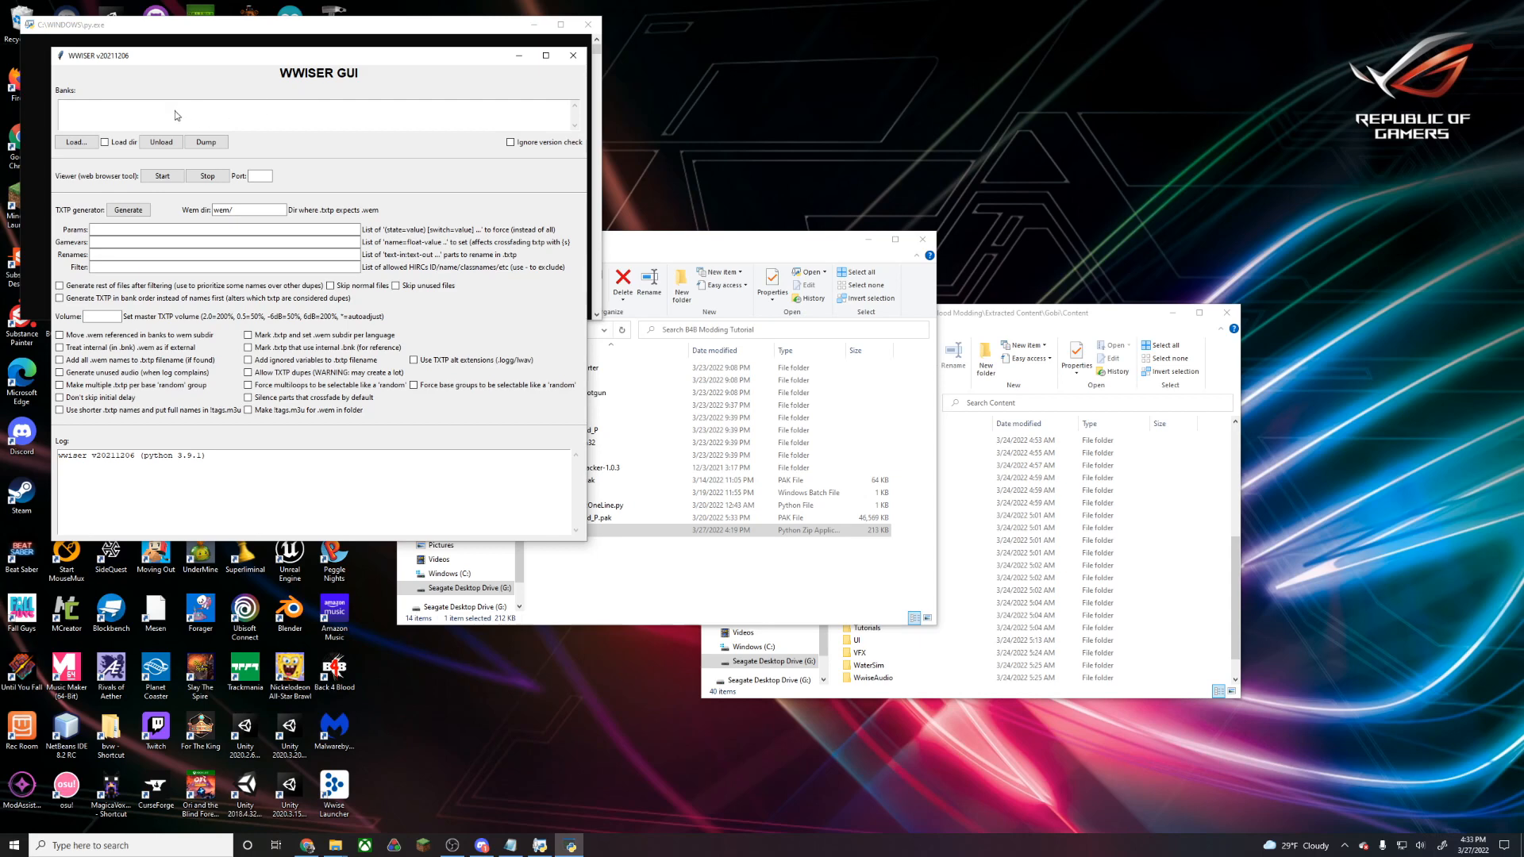
pyautogui.moveTo(650, 363)
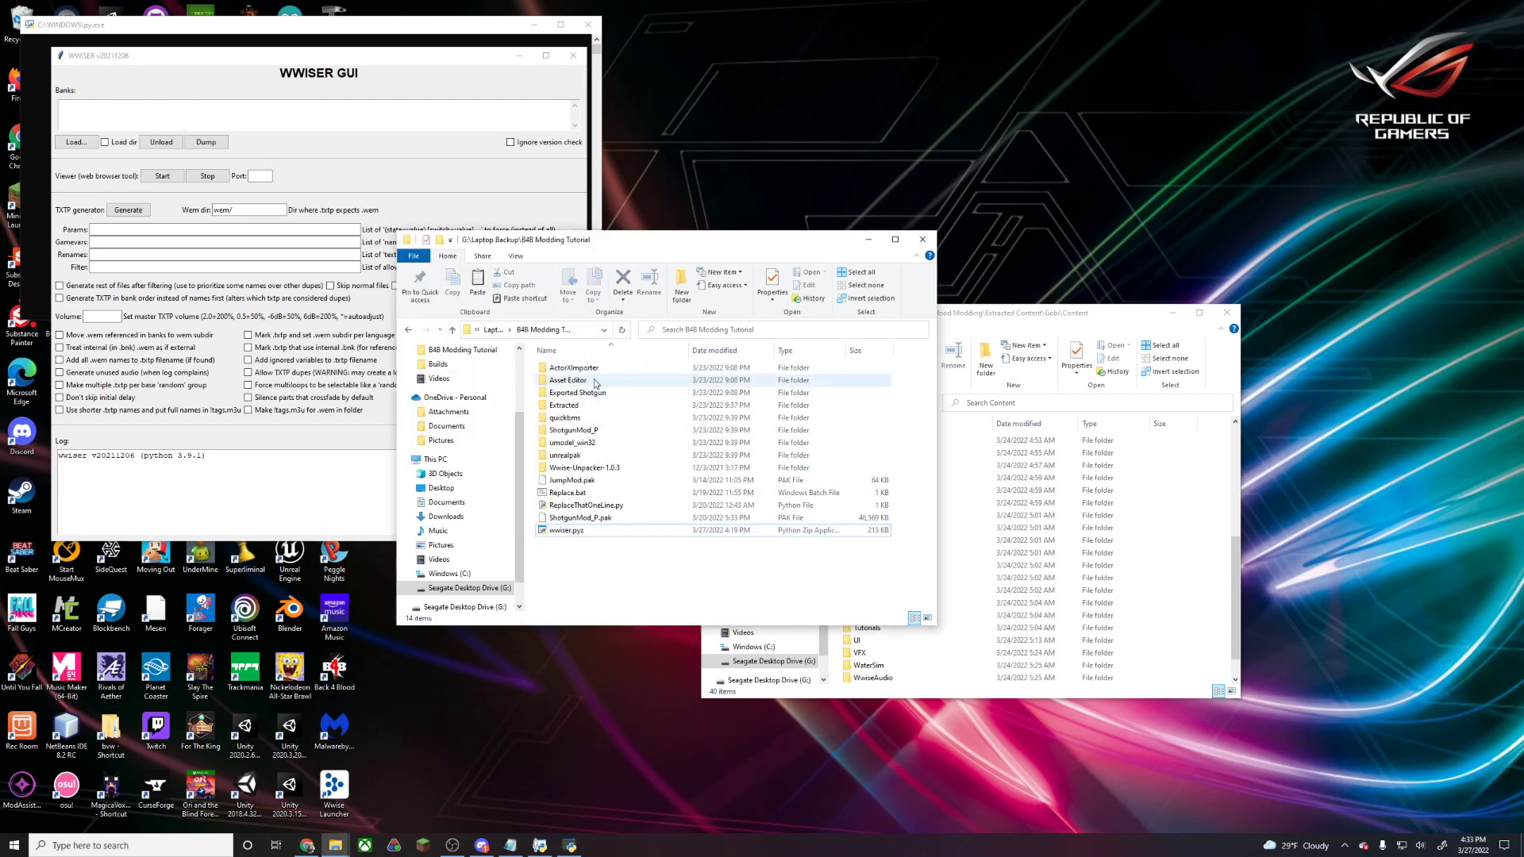
pyautogui.click(568, 380)
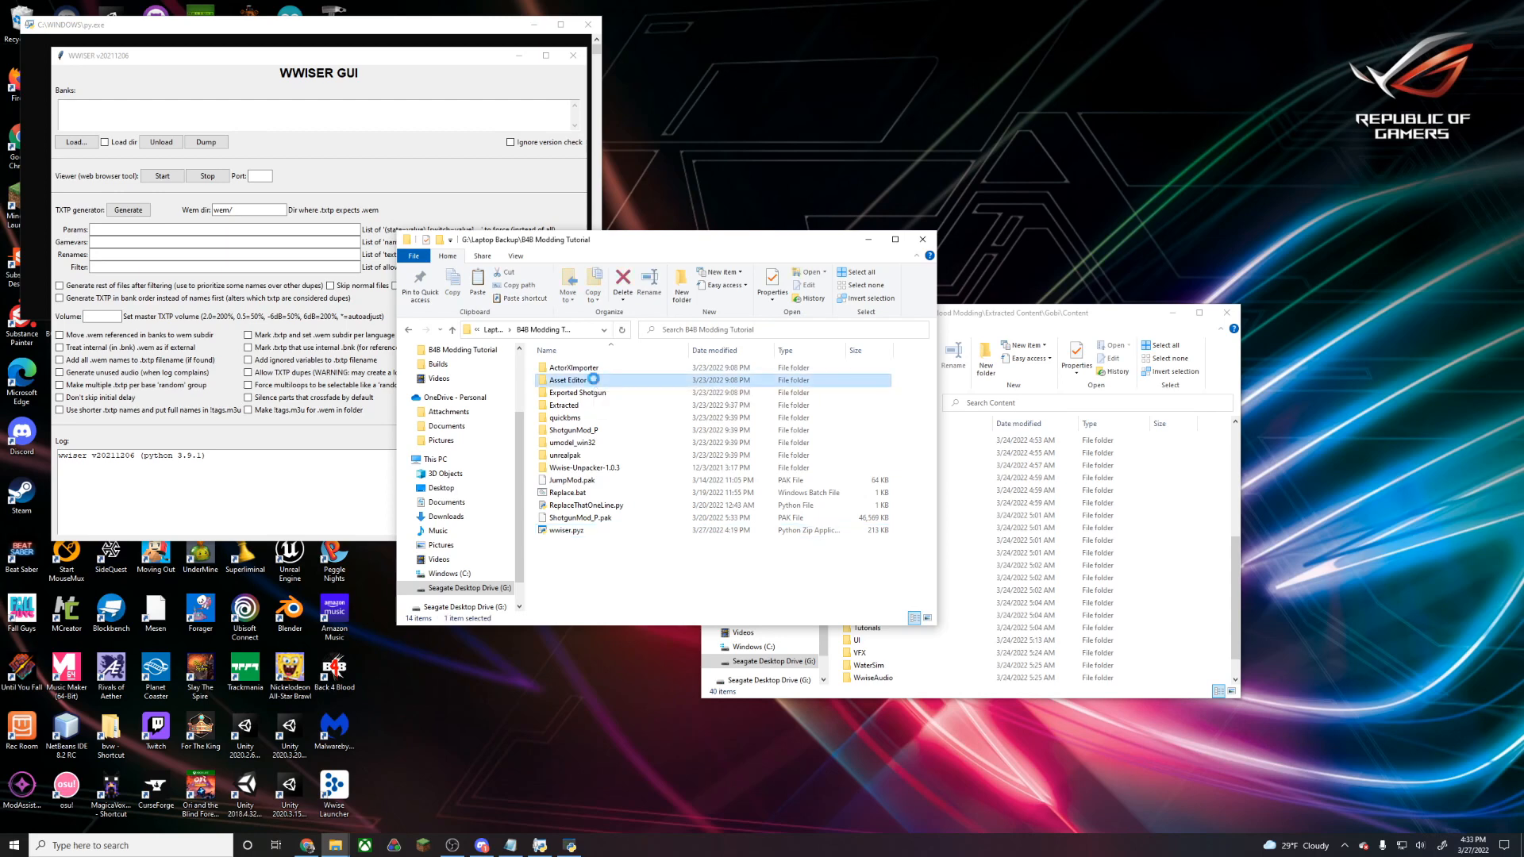
pyautogui.doubleClick(573, 379)
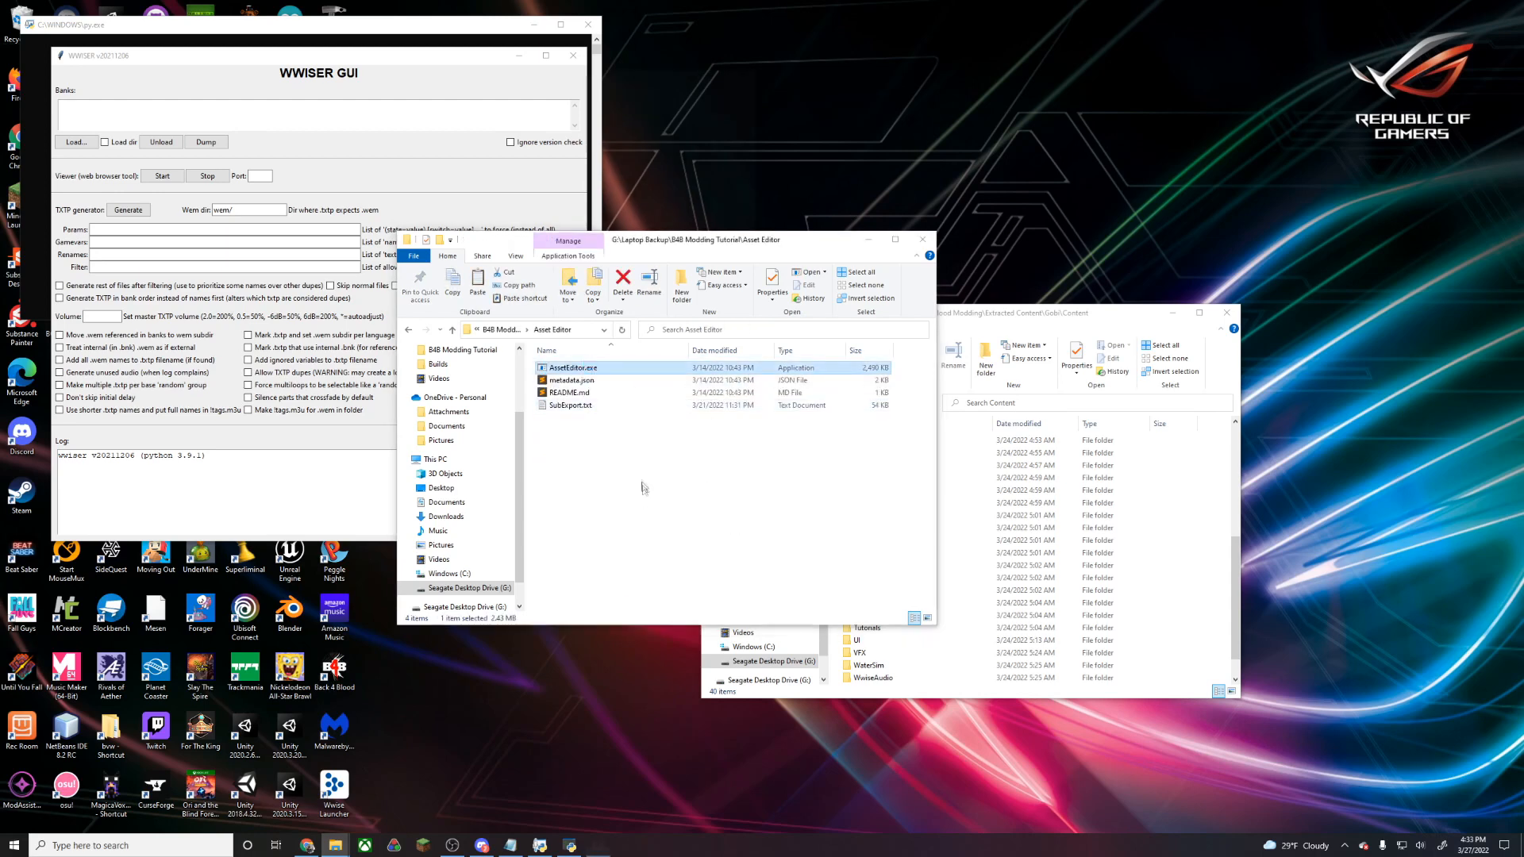
# In the Open dialog browse Audio > WwiseBankAndEventAssets > Music > AKB_Mx_Jukebox_Pithope
pyautogui.click(76, 85)
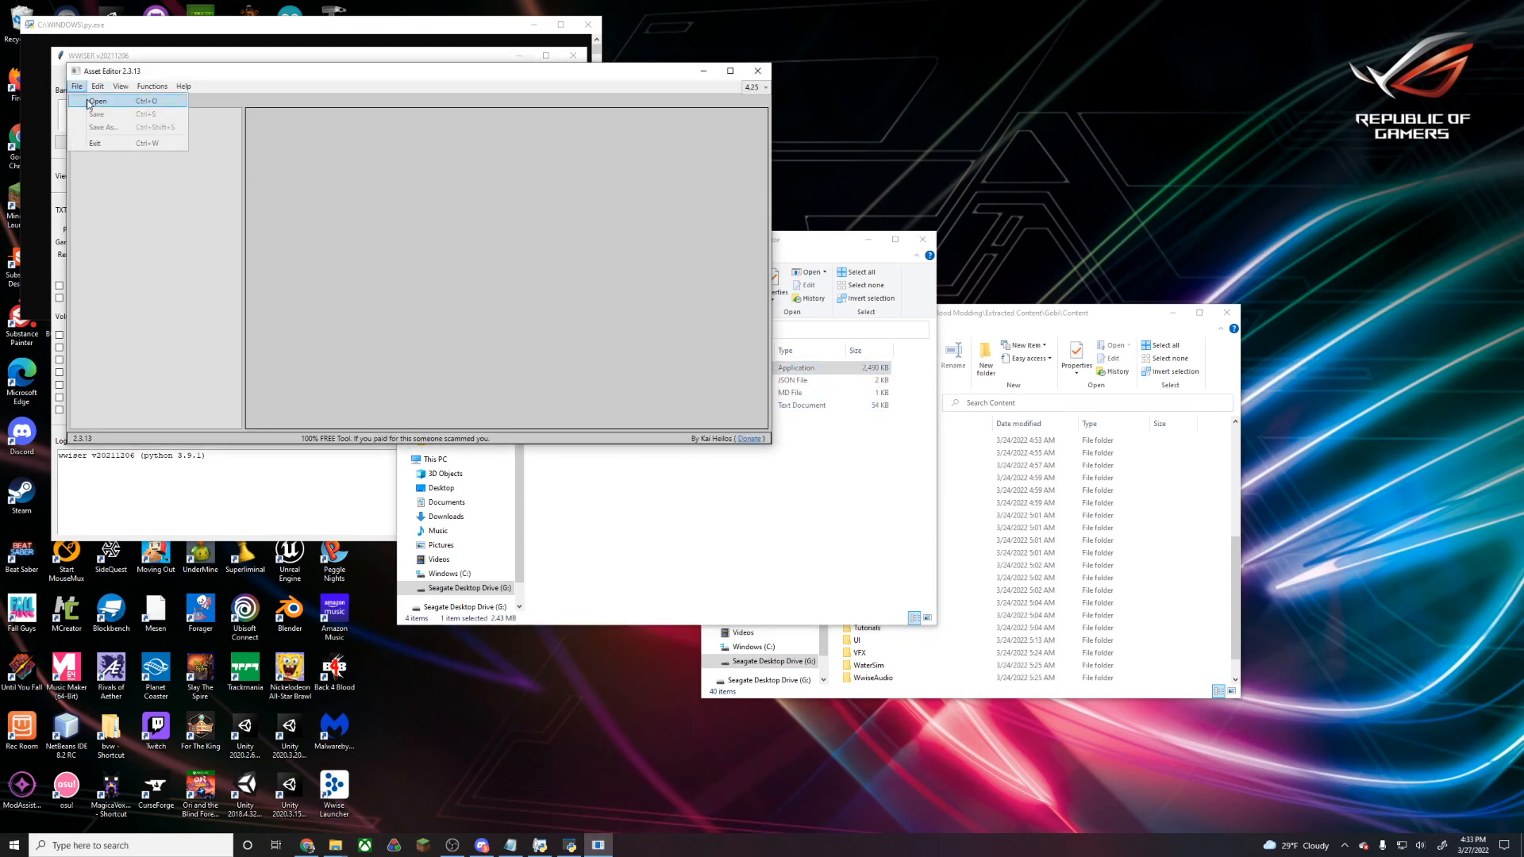
pyautogui.click(99, 101)
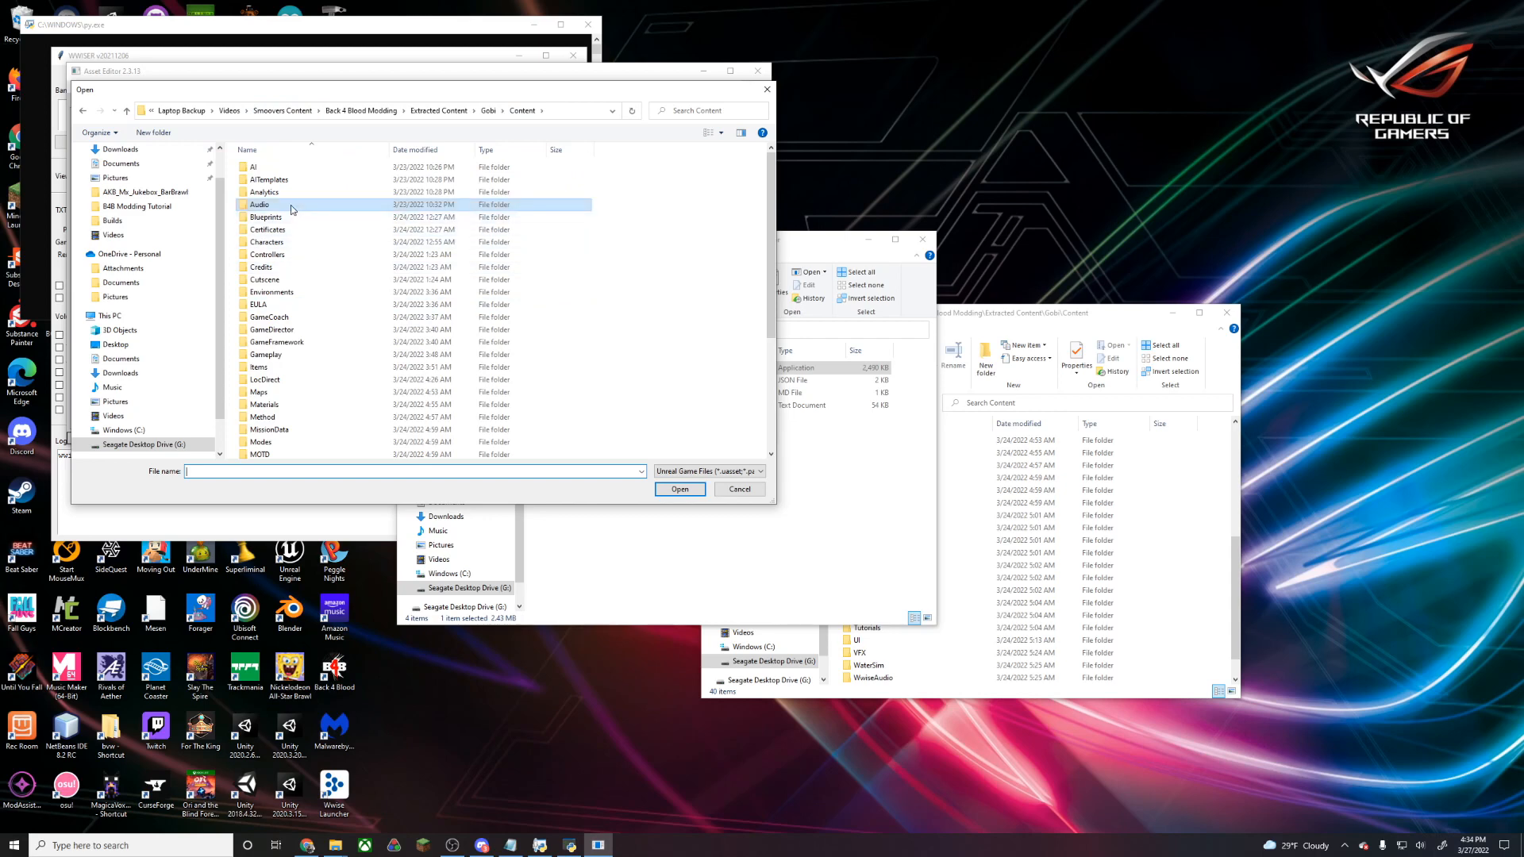
pyautogui.doubleClick(258, 205)
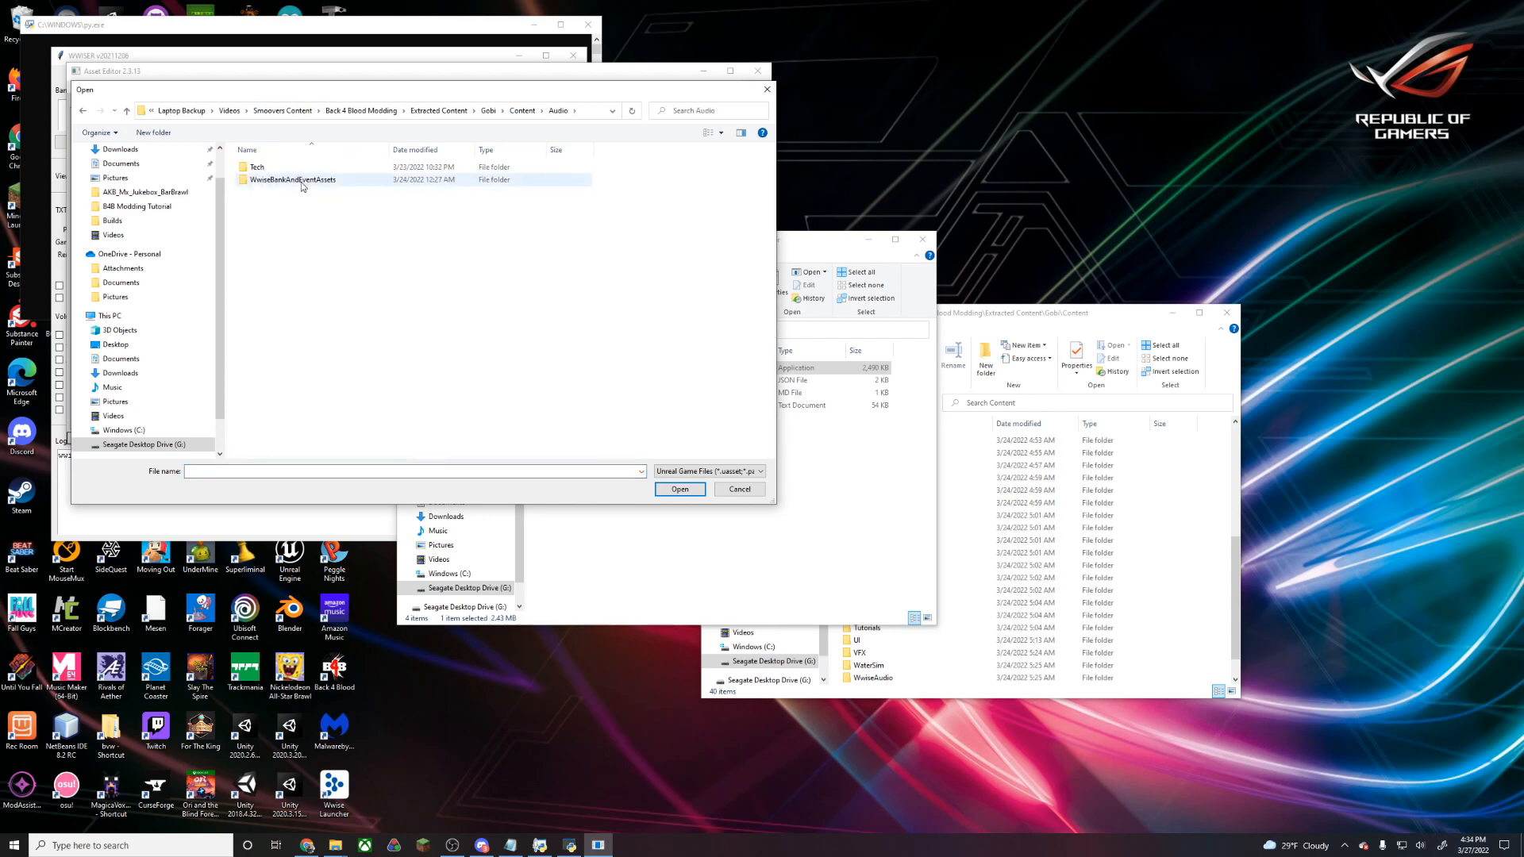
pyautogui.doubleClick(292, 179)
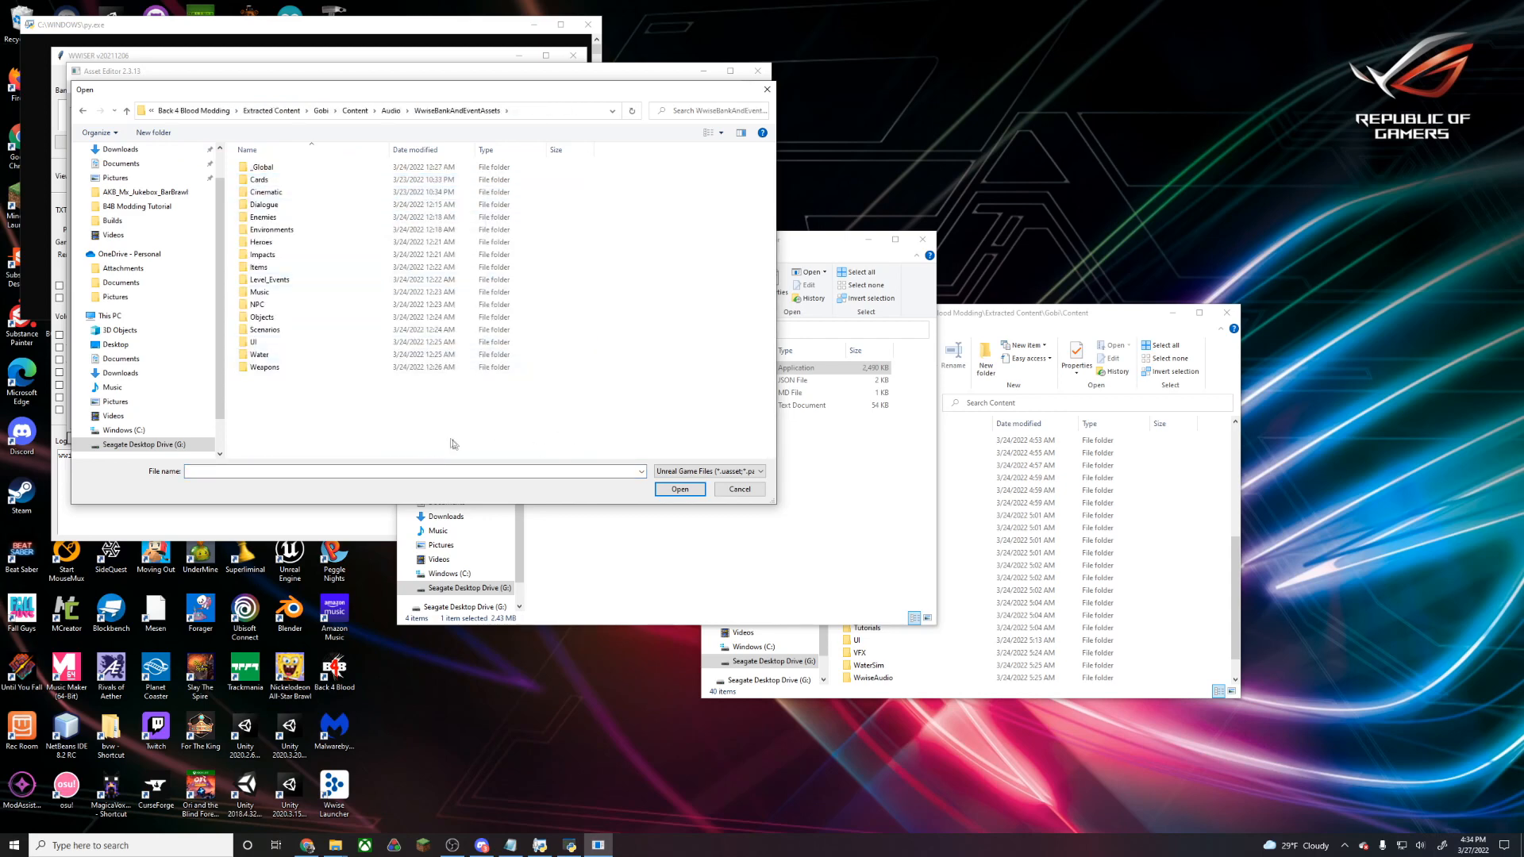
pyautogui.moveTo(359, 390)
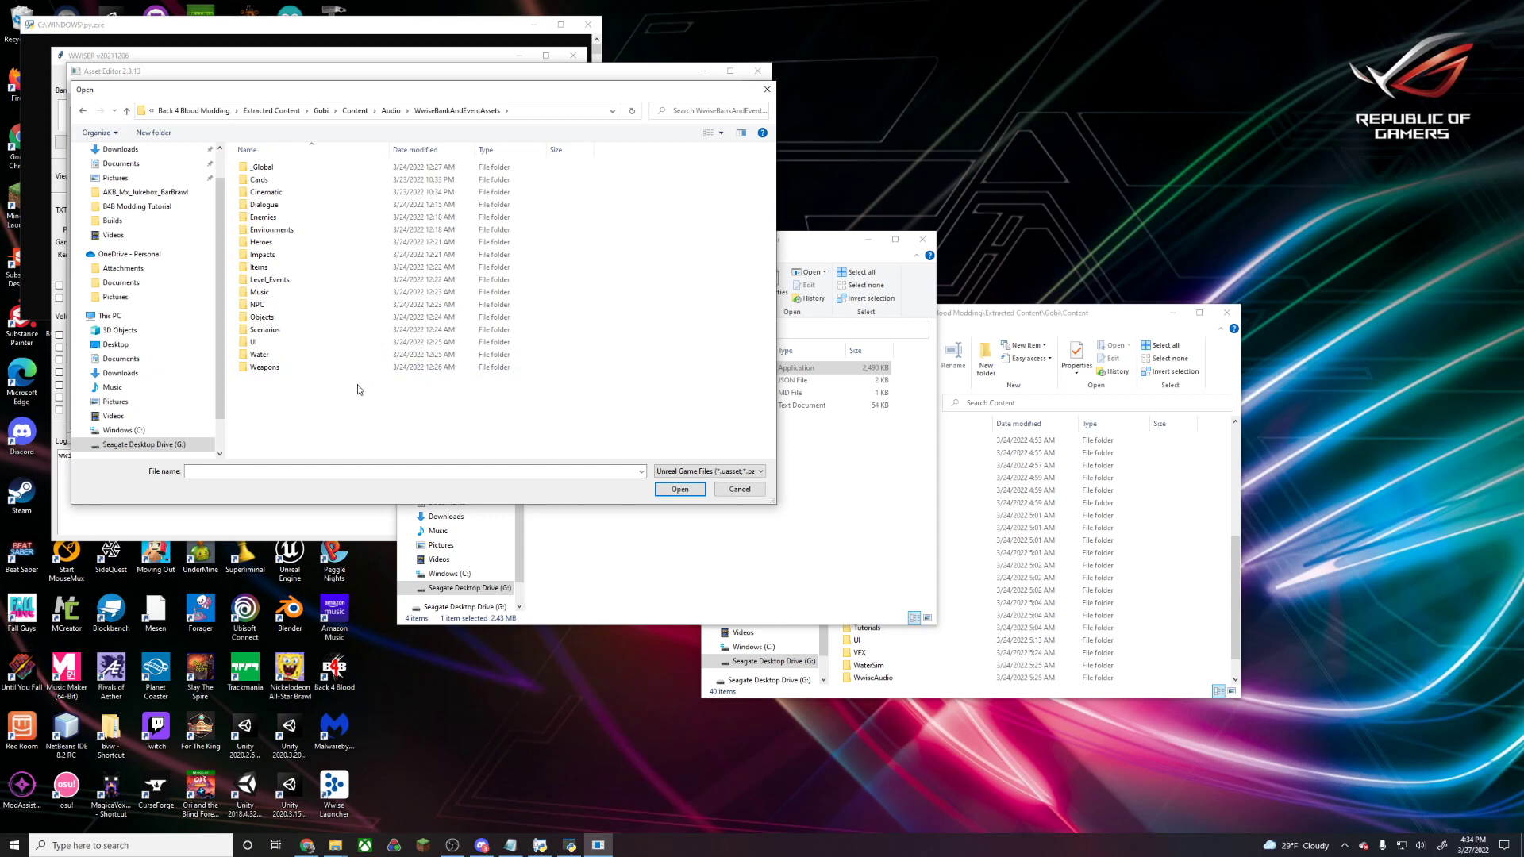
pyautogui.moveTo(671, 323)
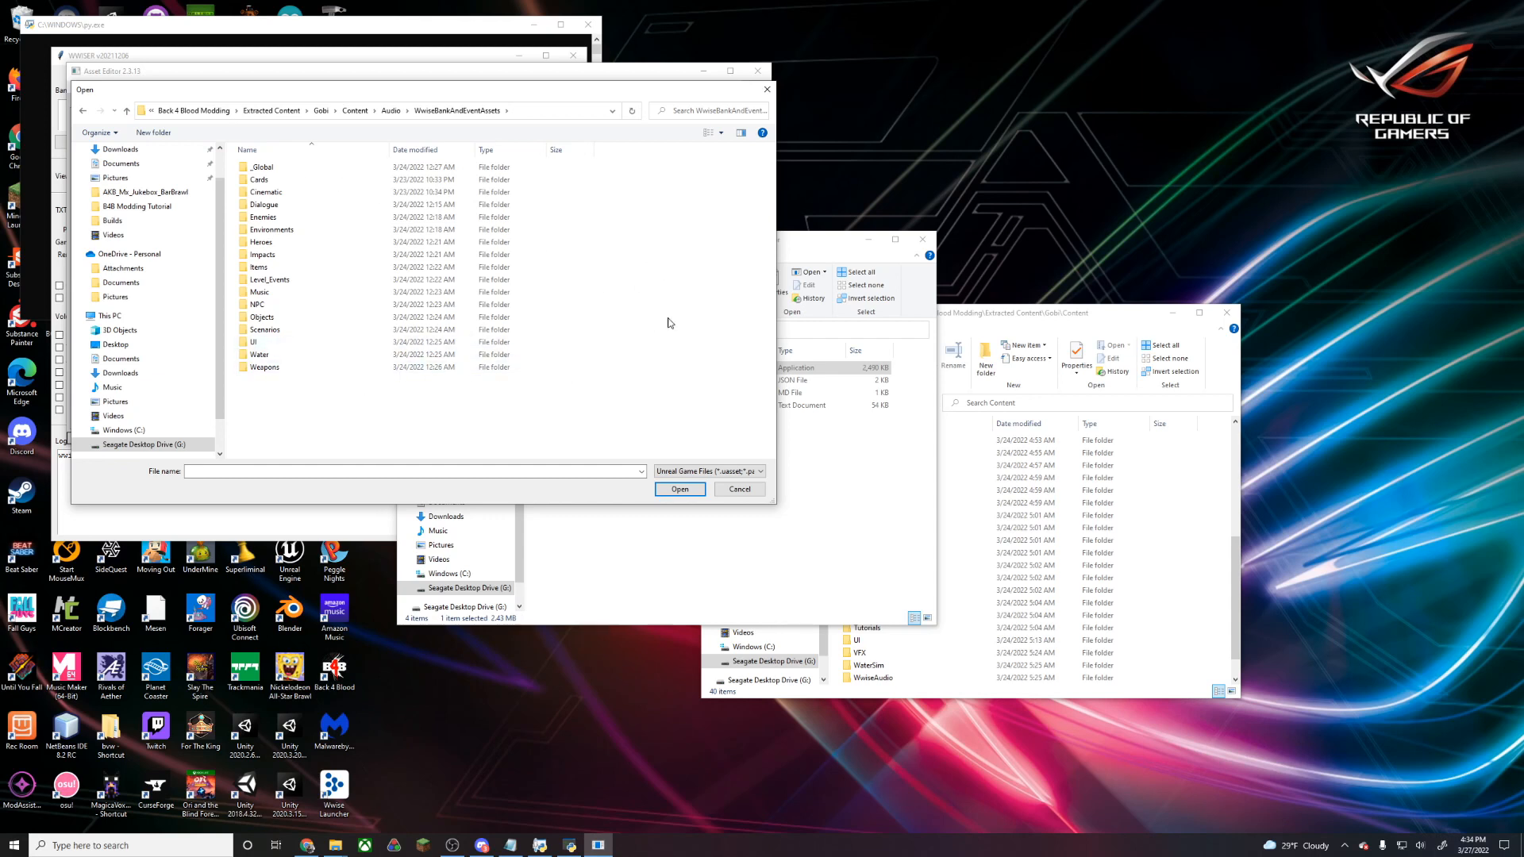
pyautogui.moveTo(613, 265)
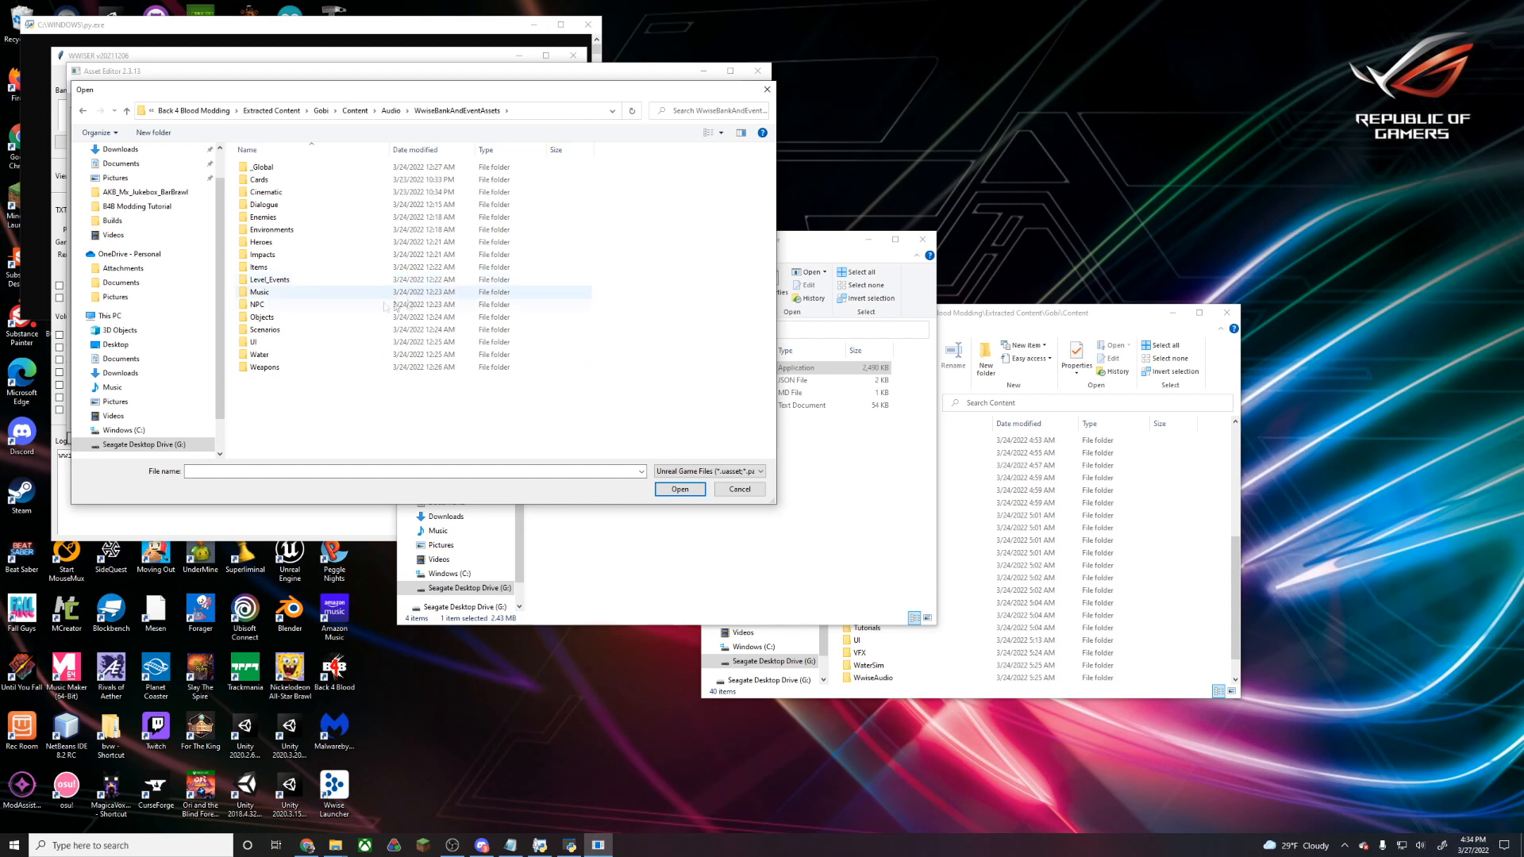
pyautogui.doubleClick(259, 291)
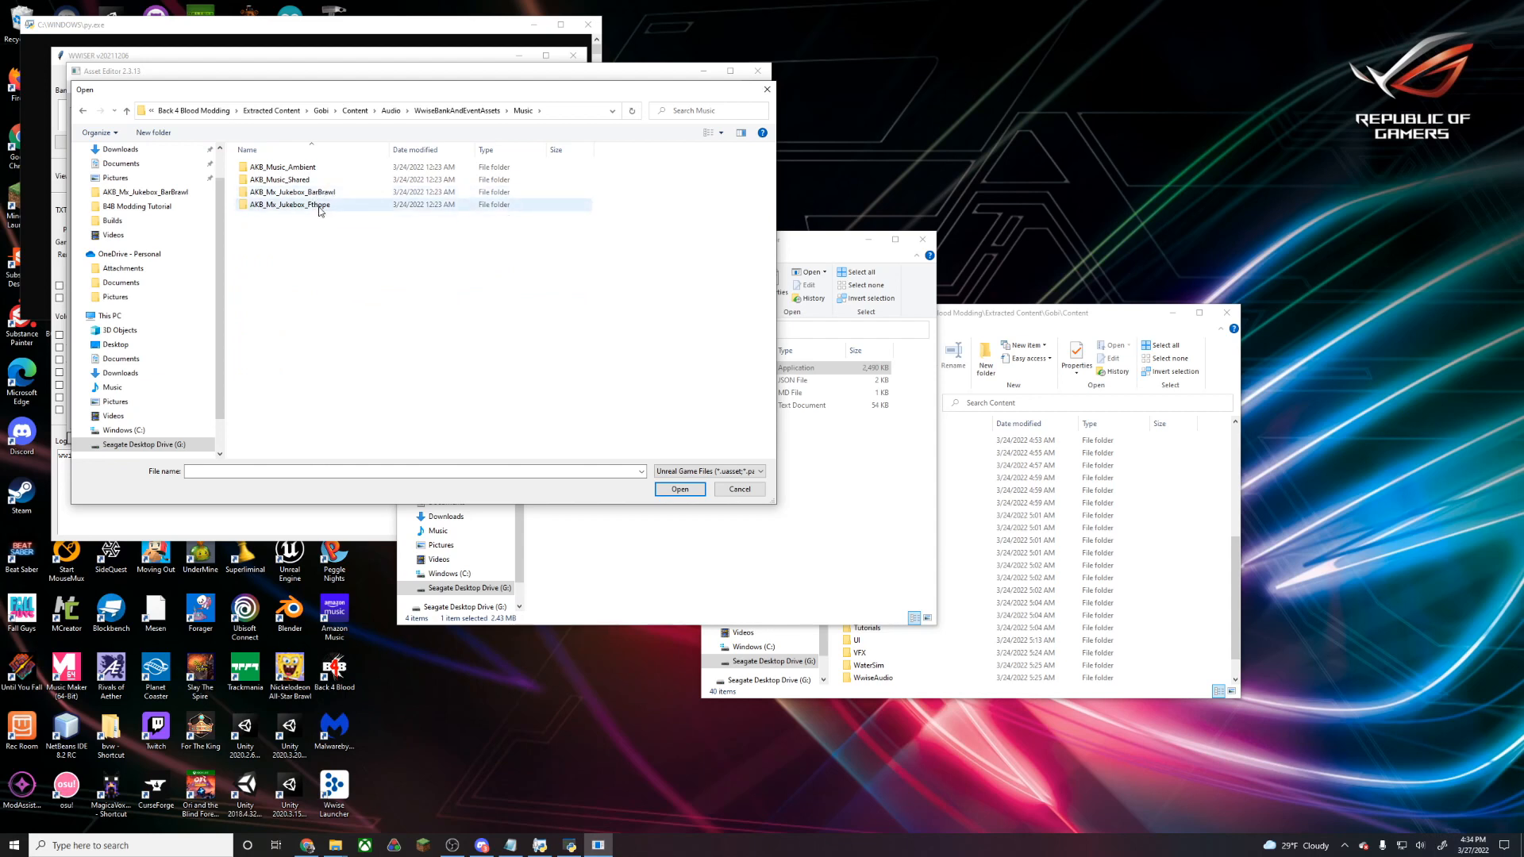
pyautogui.doubleClick(290, 204)
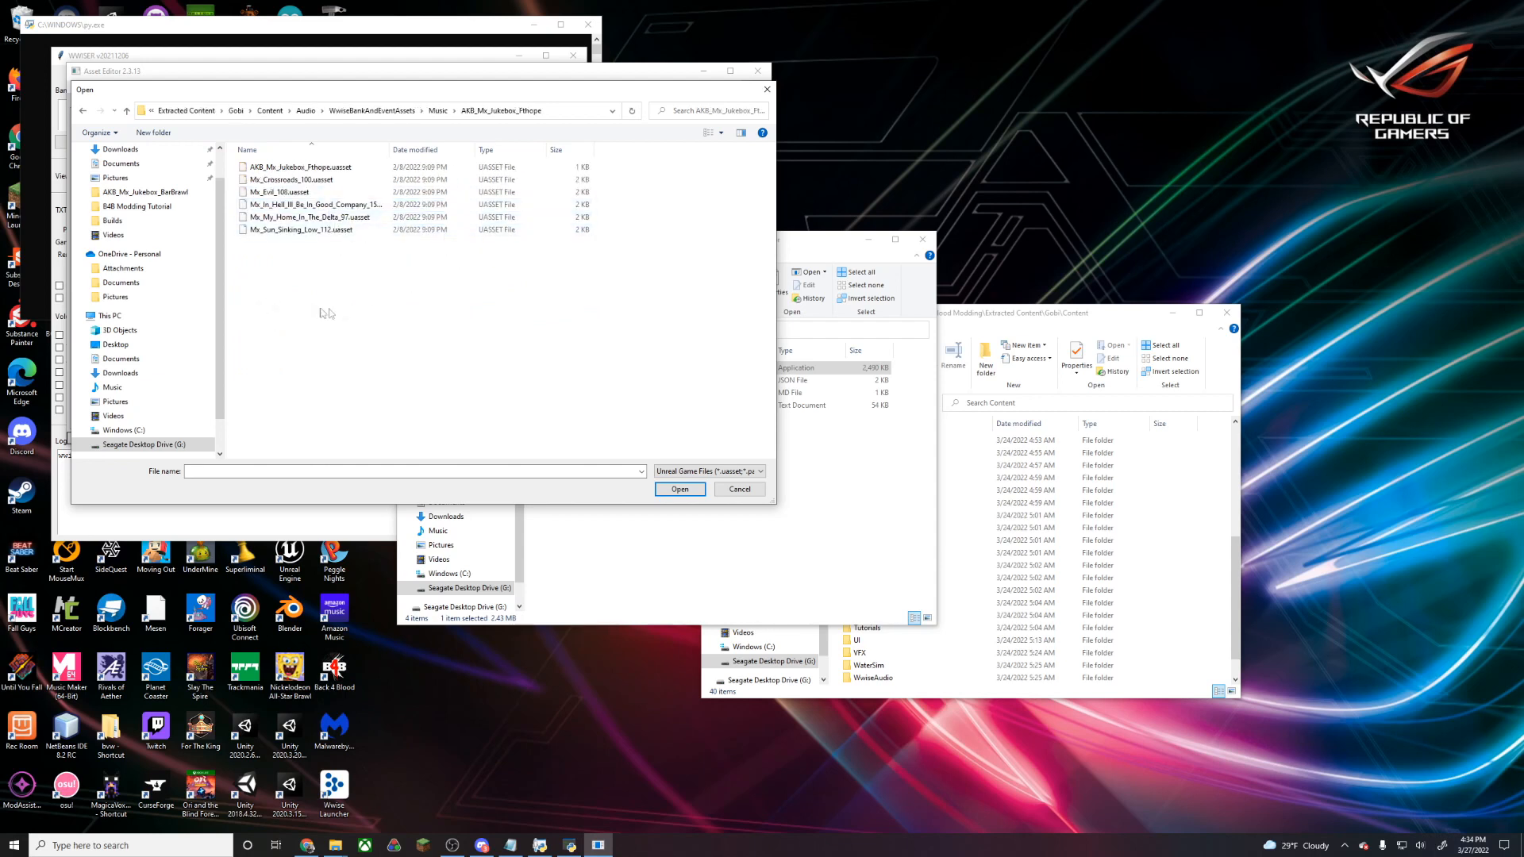
pyautogui.moveTo(265, 173)
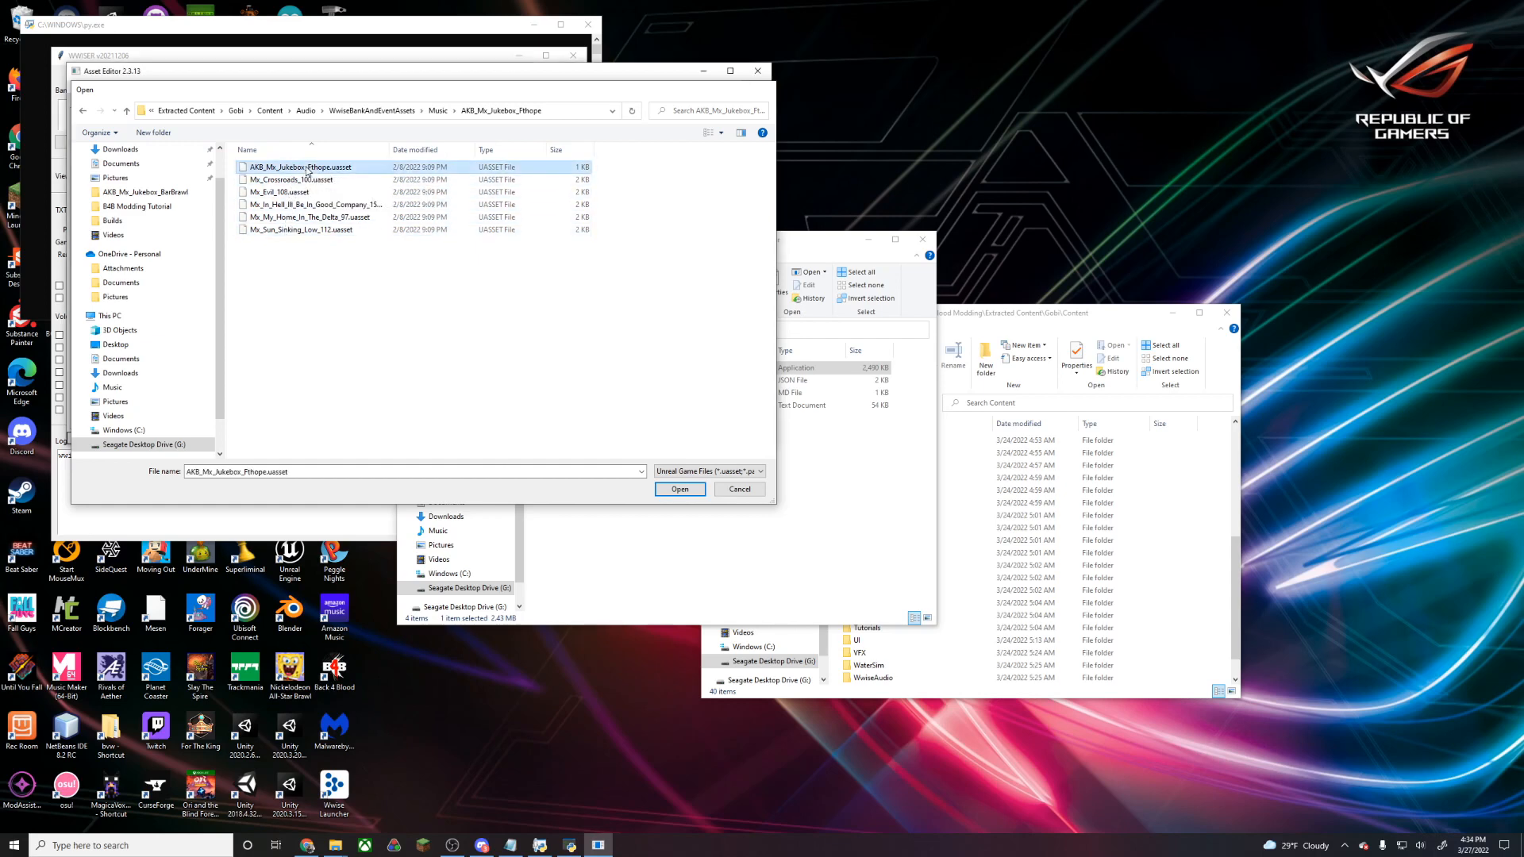
# Load AKB_Mx_Jukebox_Pithope.uasset and expand AkAudioBank MemberEvents to list the five song events
pyautogui.click(680, 489)
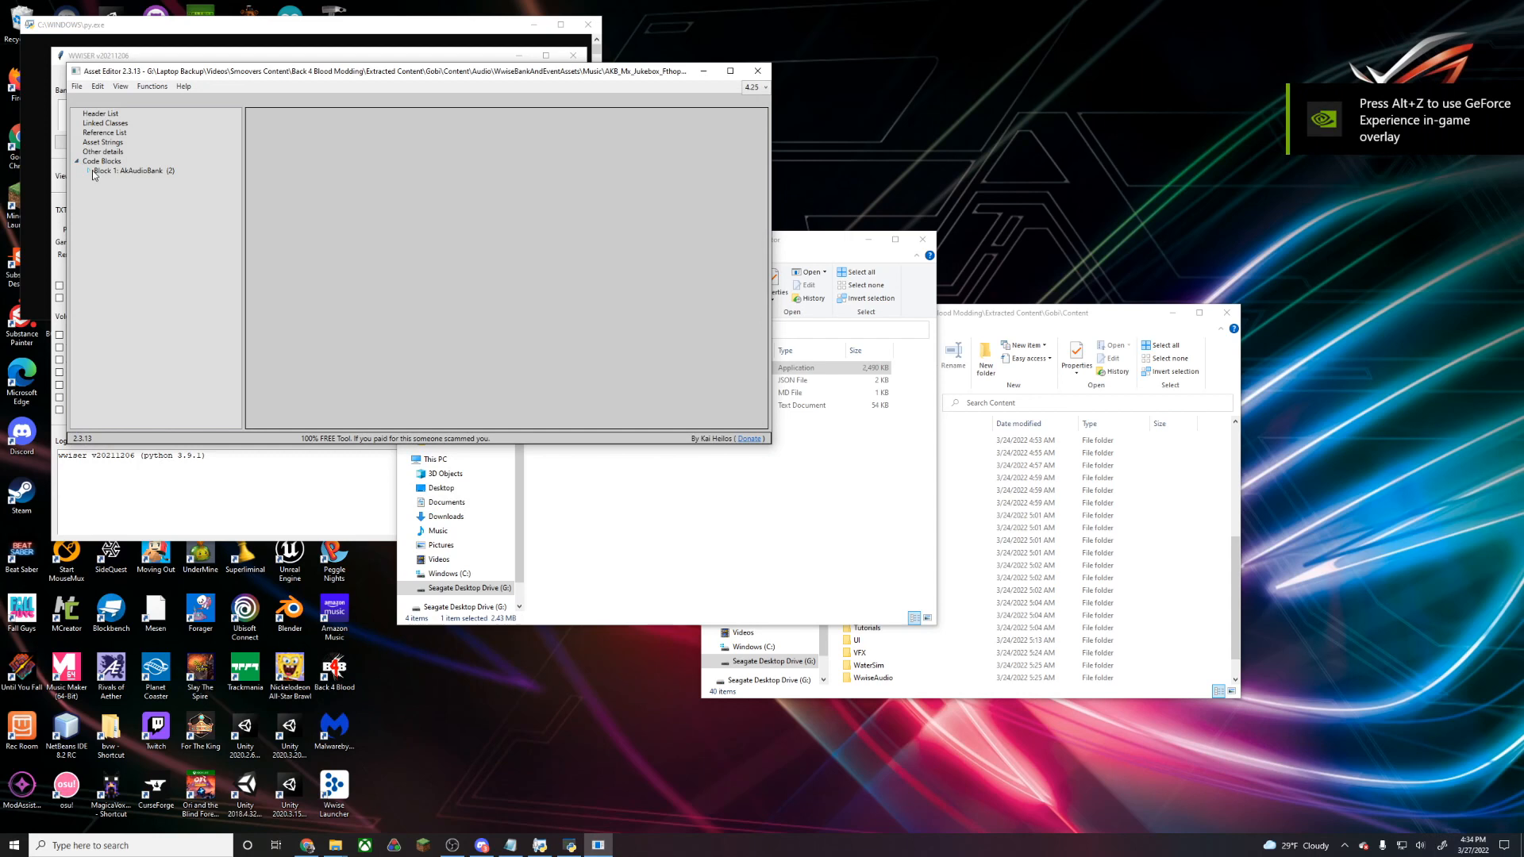
pyautogui.click(90, 171)
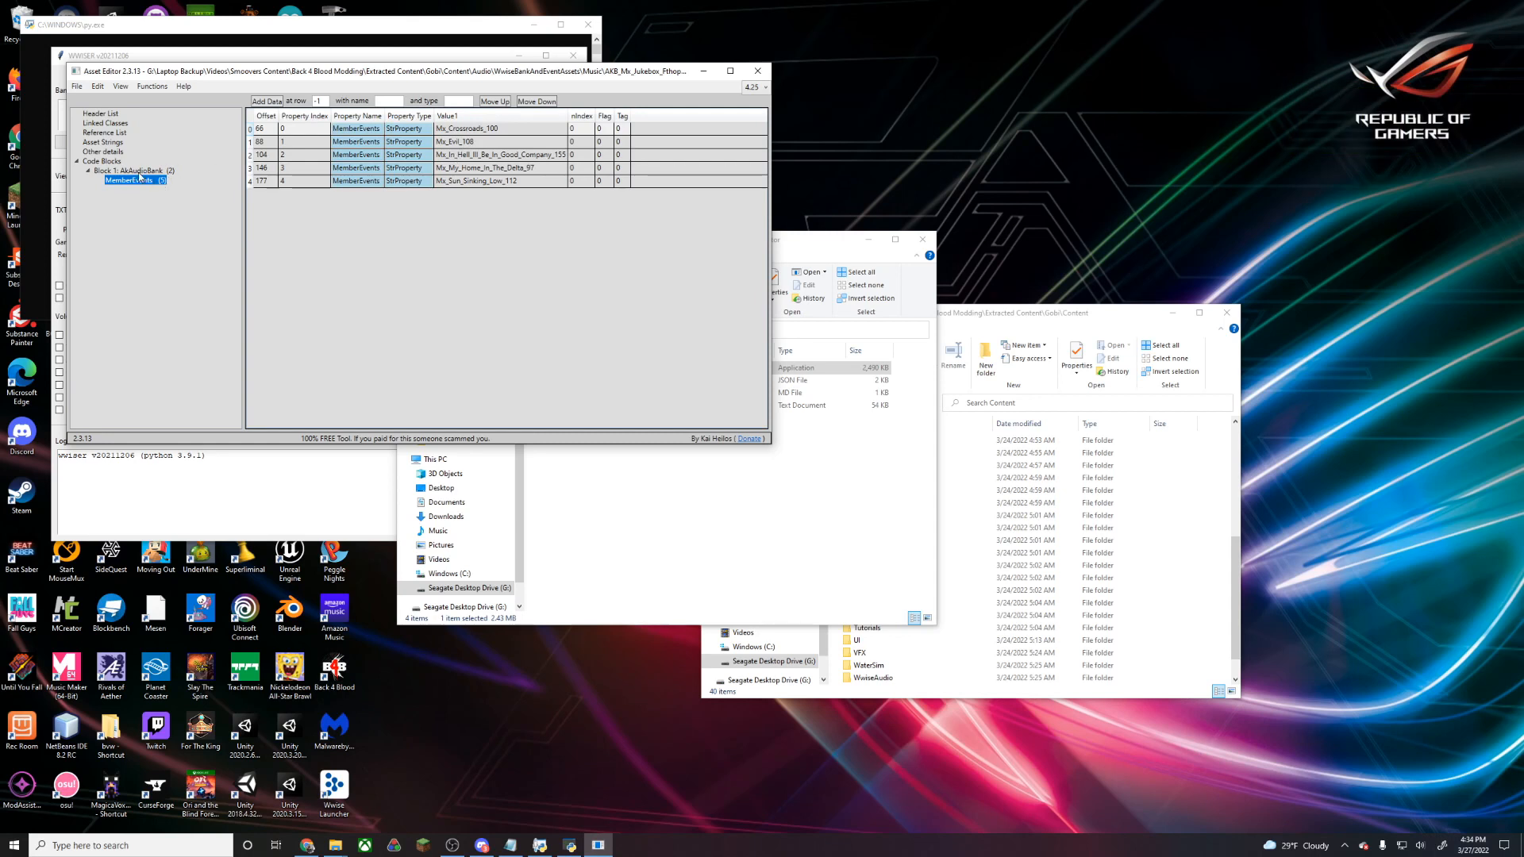
pyautogui.click(125, 170)
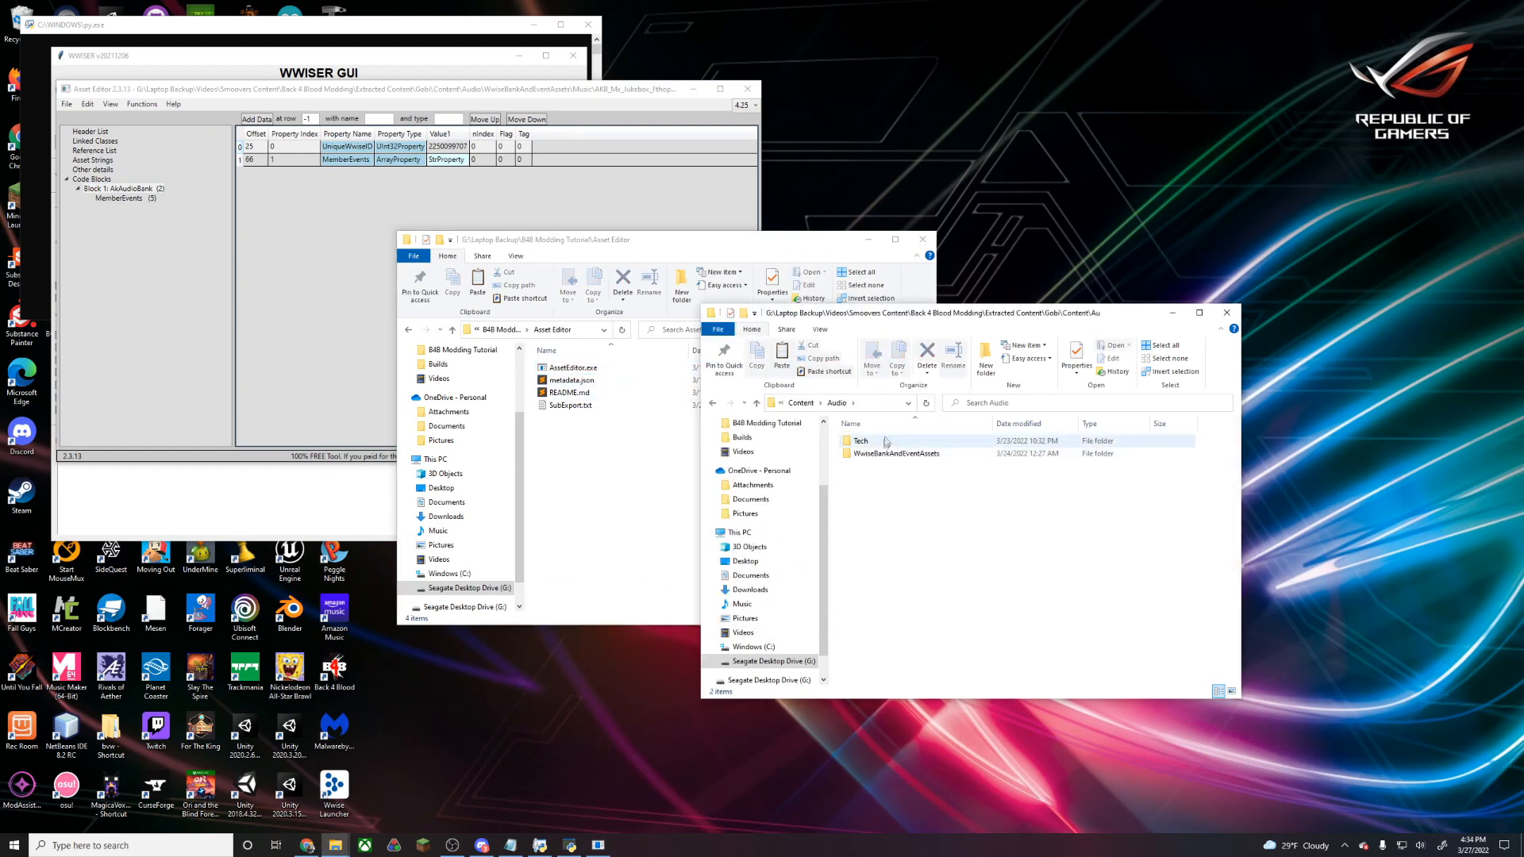
# Browse through WwiseBankAndEventAssets > Music > AKB_Mx_Jukebox_Pithope into the WwiseAudio folder
pyautogui.doubleClick(898, 453)
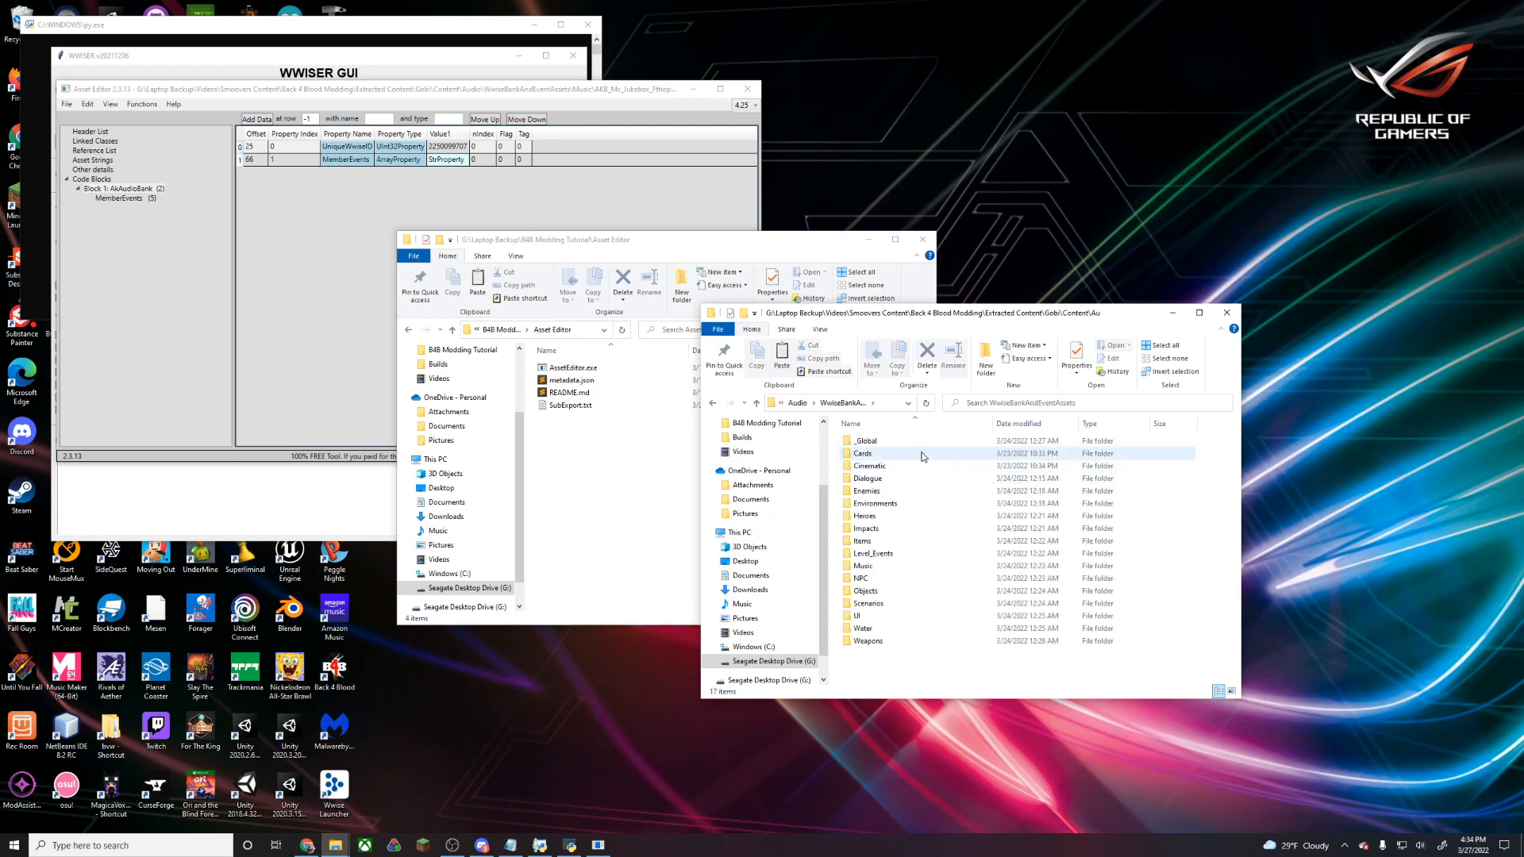
pyautogui.doubleClick(867, 566)
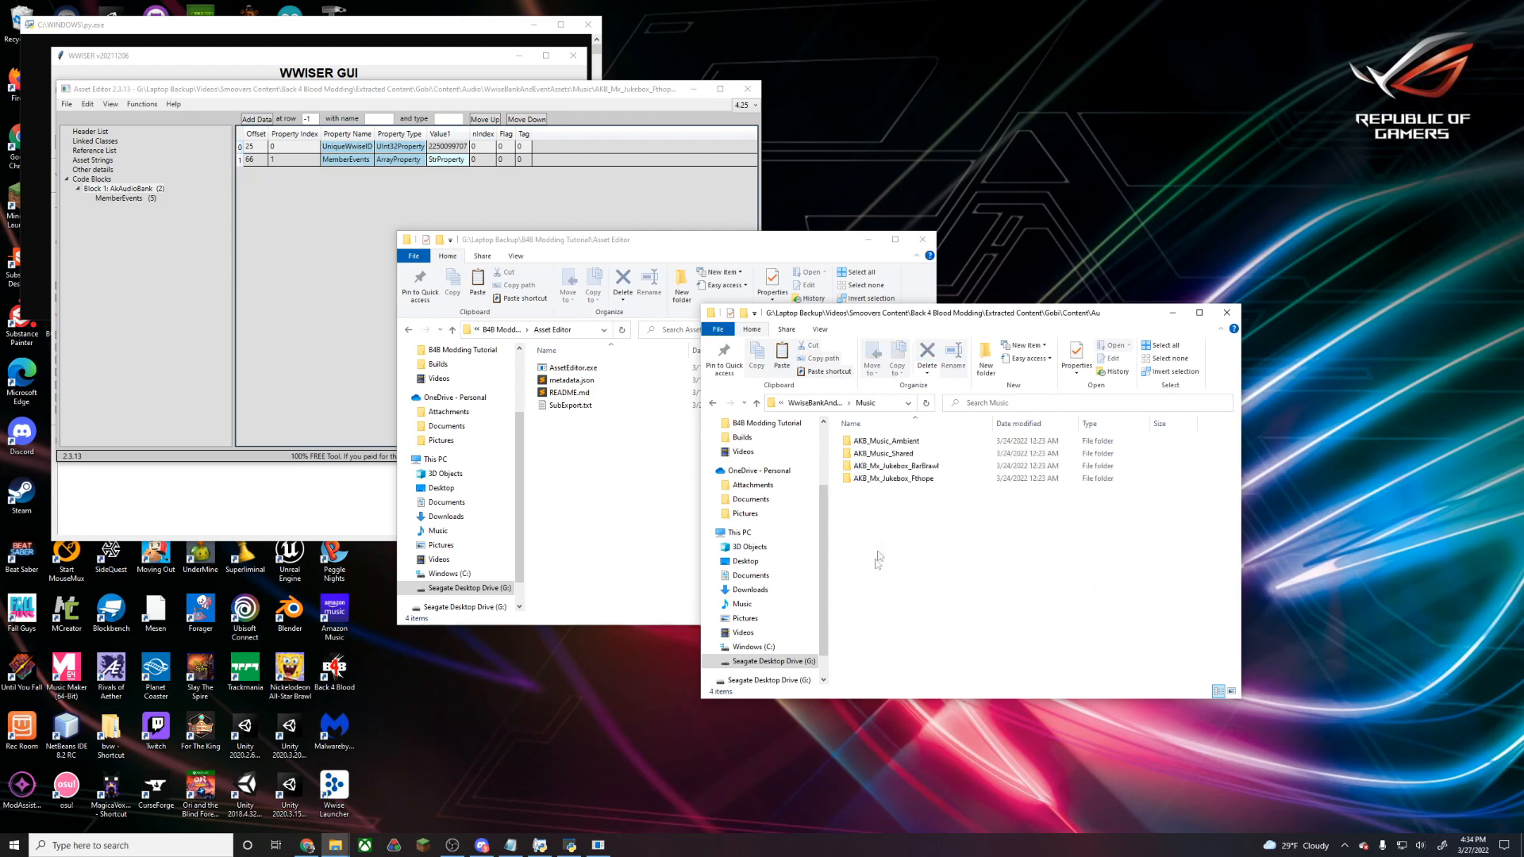
pyautogui.doubleClick(894, 477)
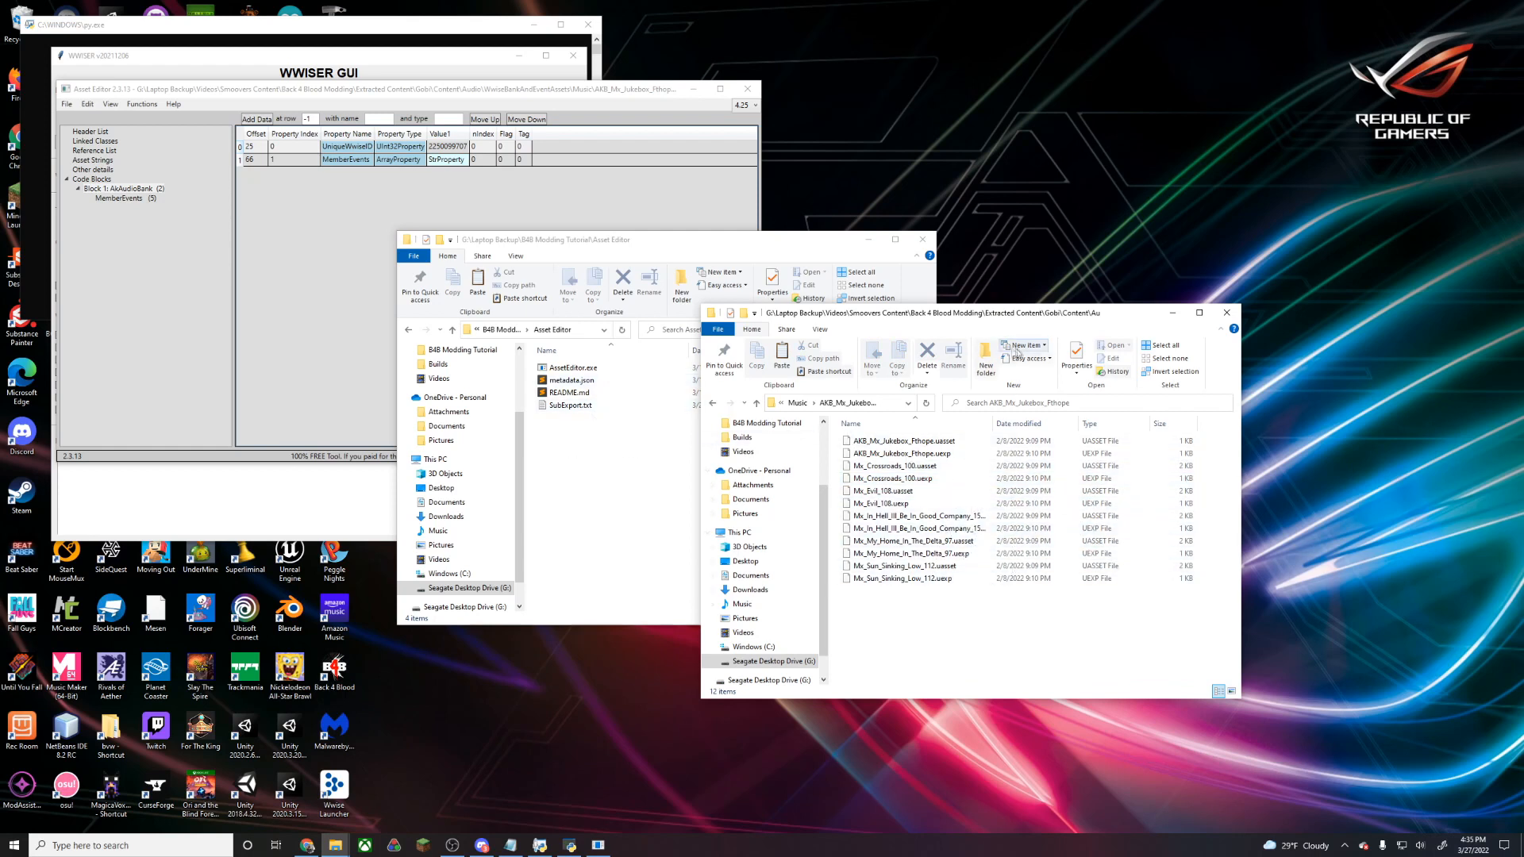
pyautogui.moveTo(810, 412)
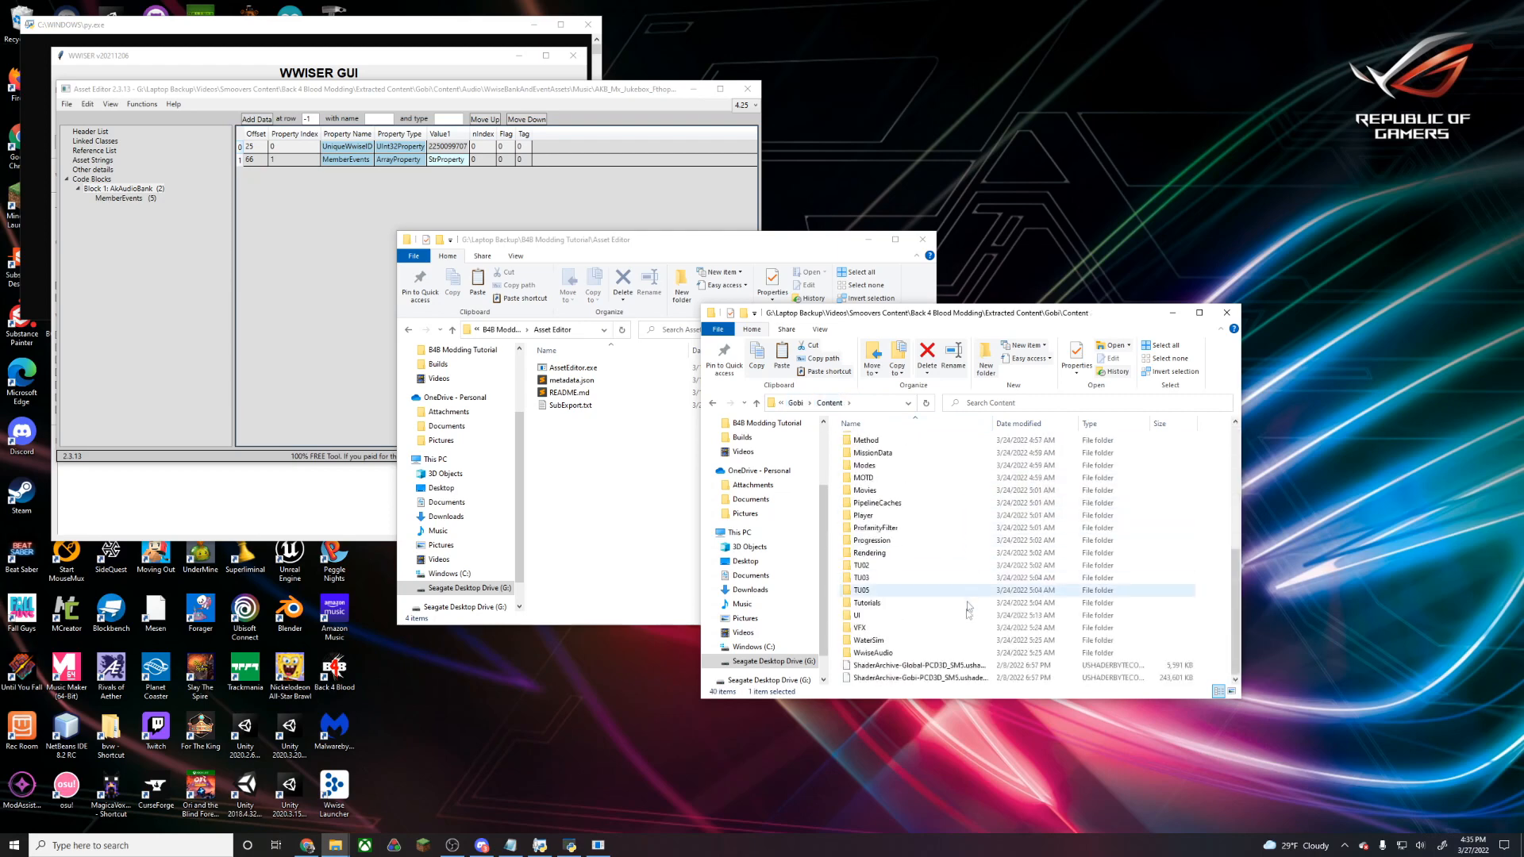
pyautogui.click(873, 652)
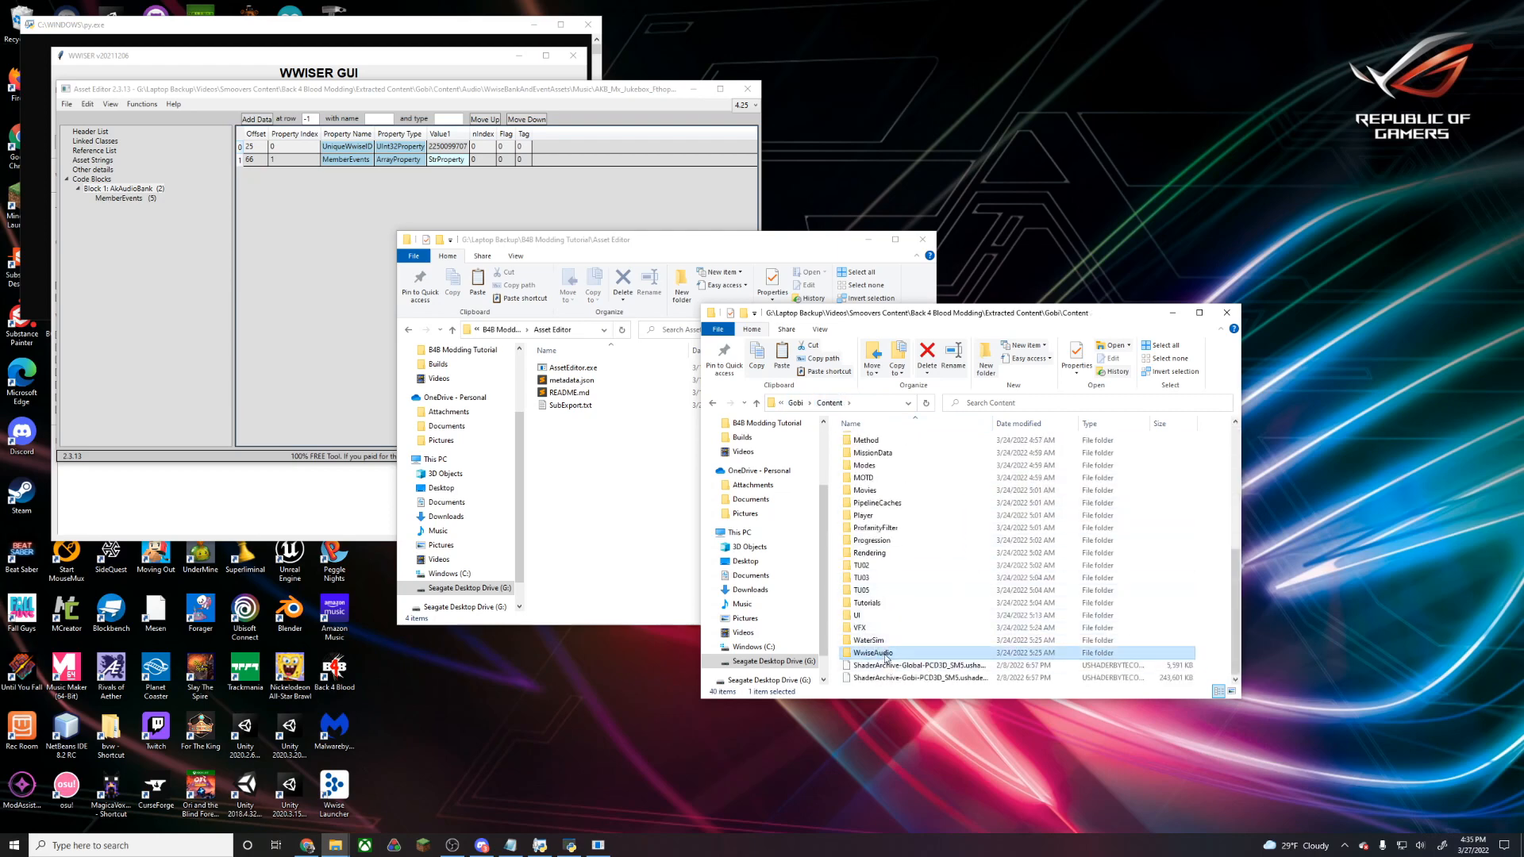
pyautogui.doubleClick(871, 652)
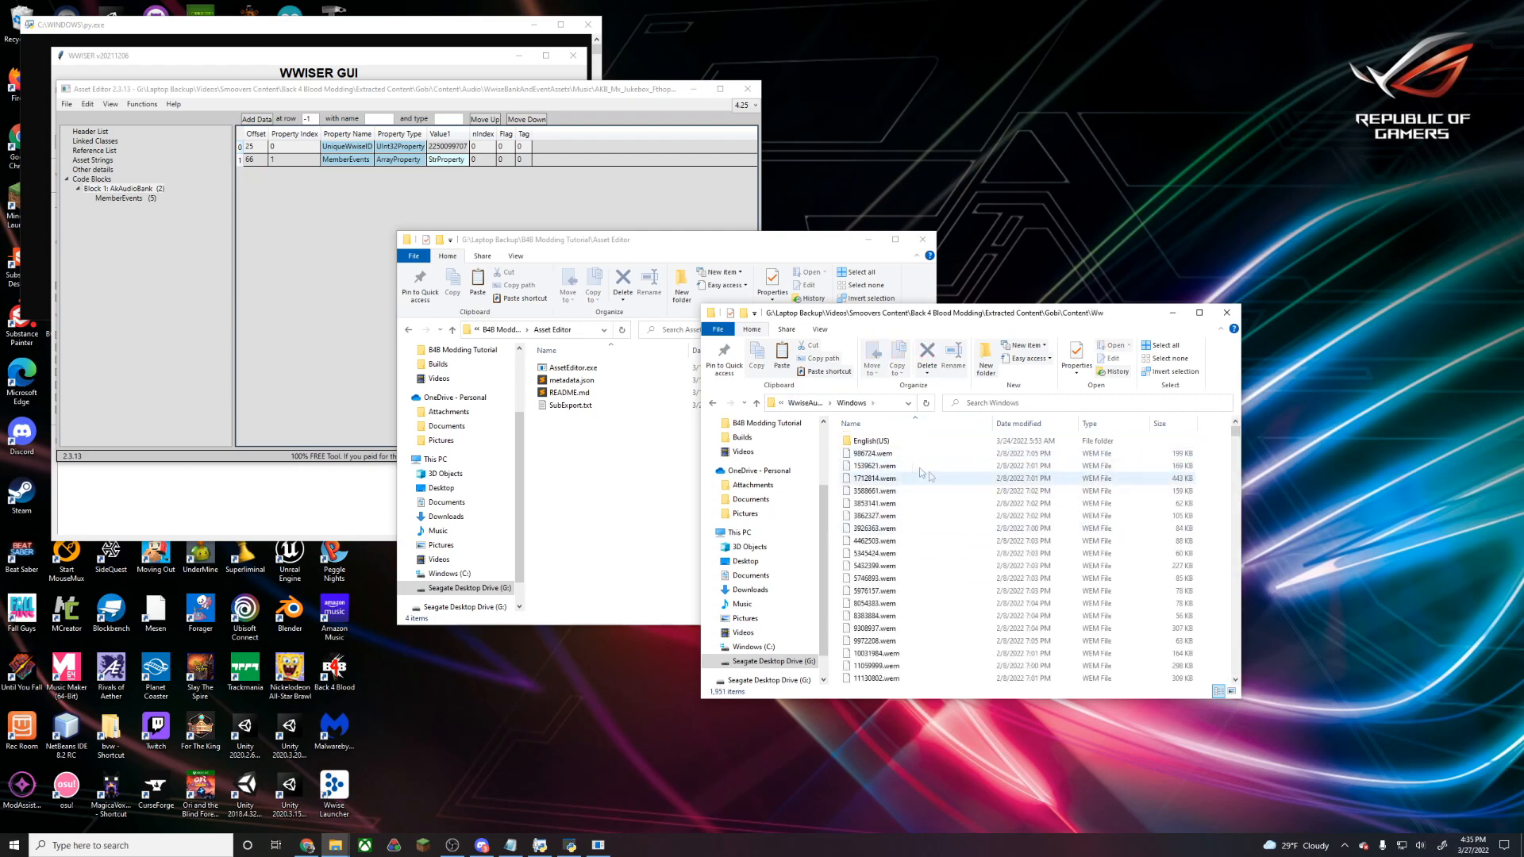
# Locate and select AKB_Mx_Jukebox_Fthope.bnk among the bank files and grab the folder path
pyautogui.scroll(-3)
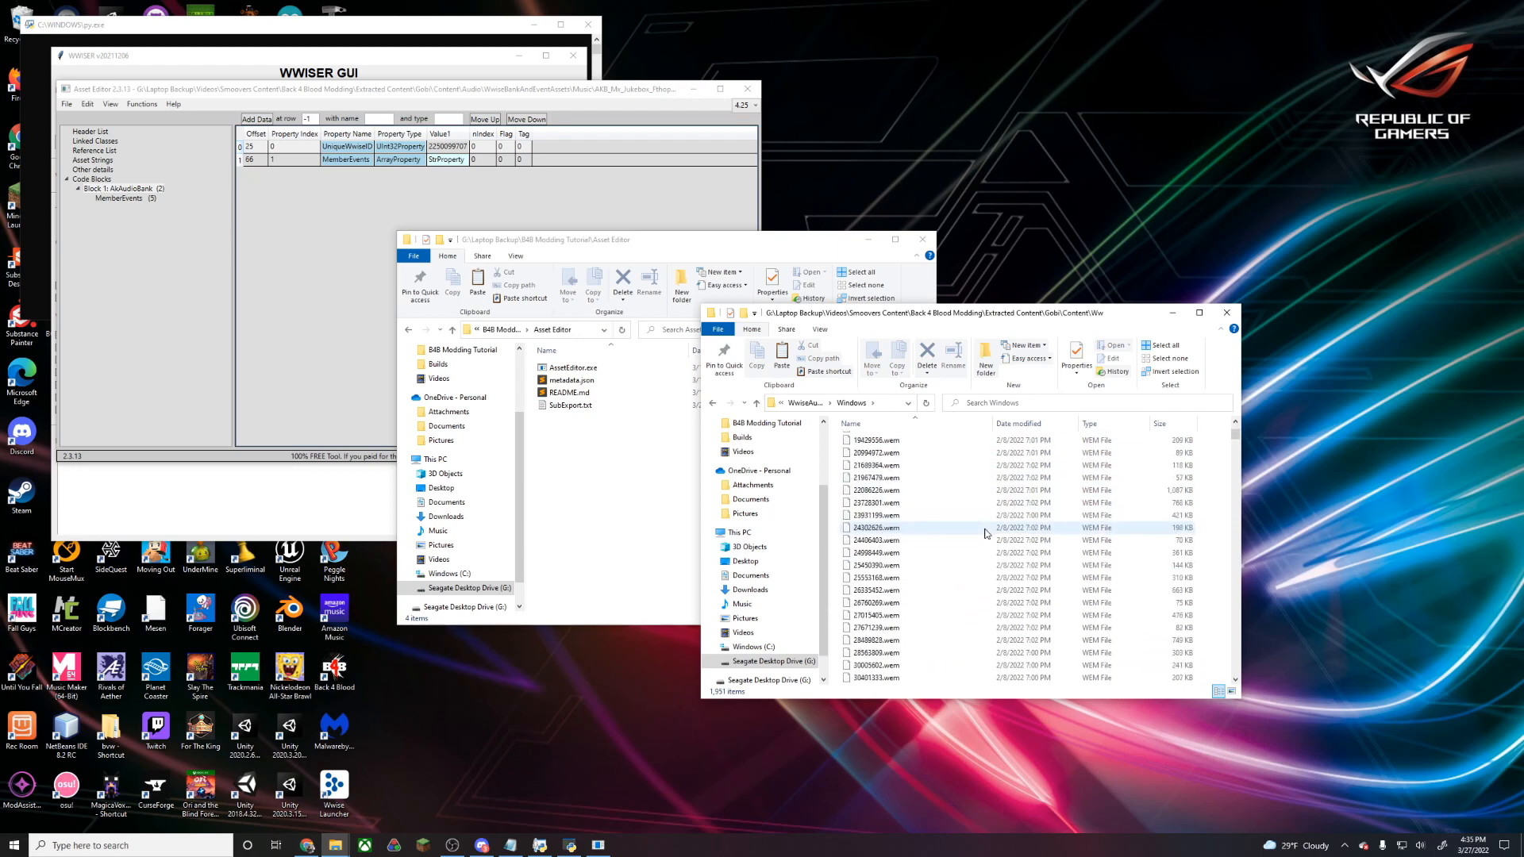
pyautogui.scroll(-3)
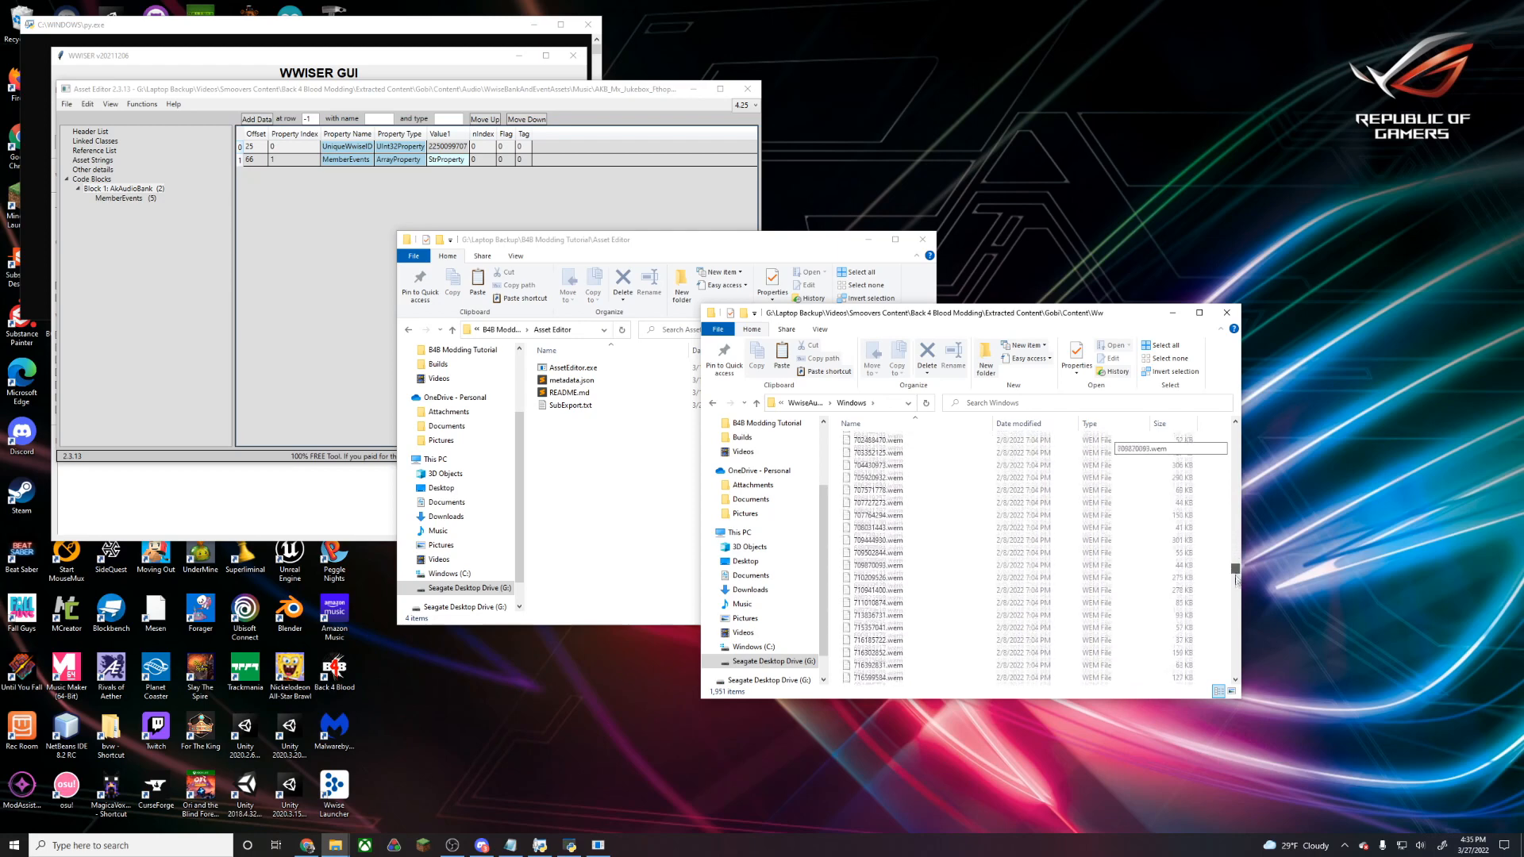
pyautogui.scroll(-3)
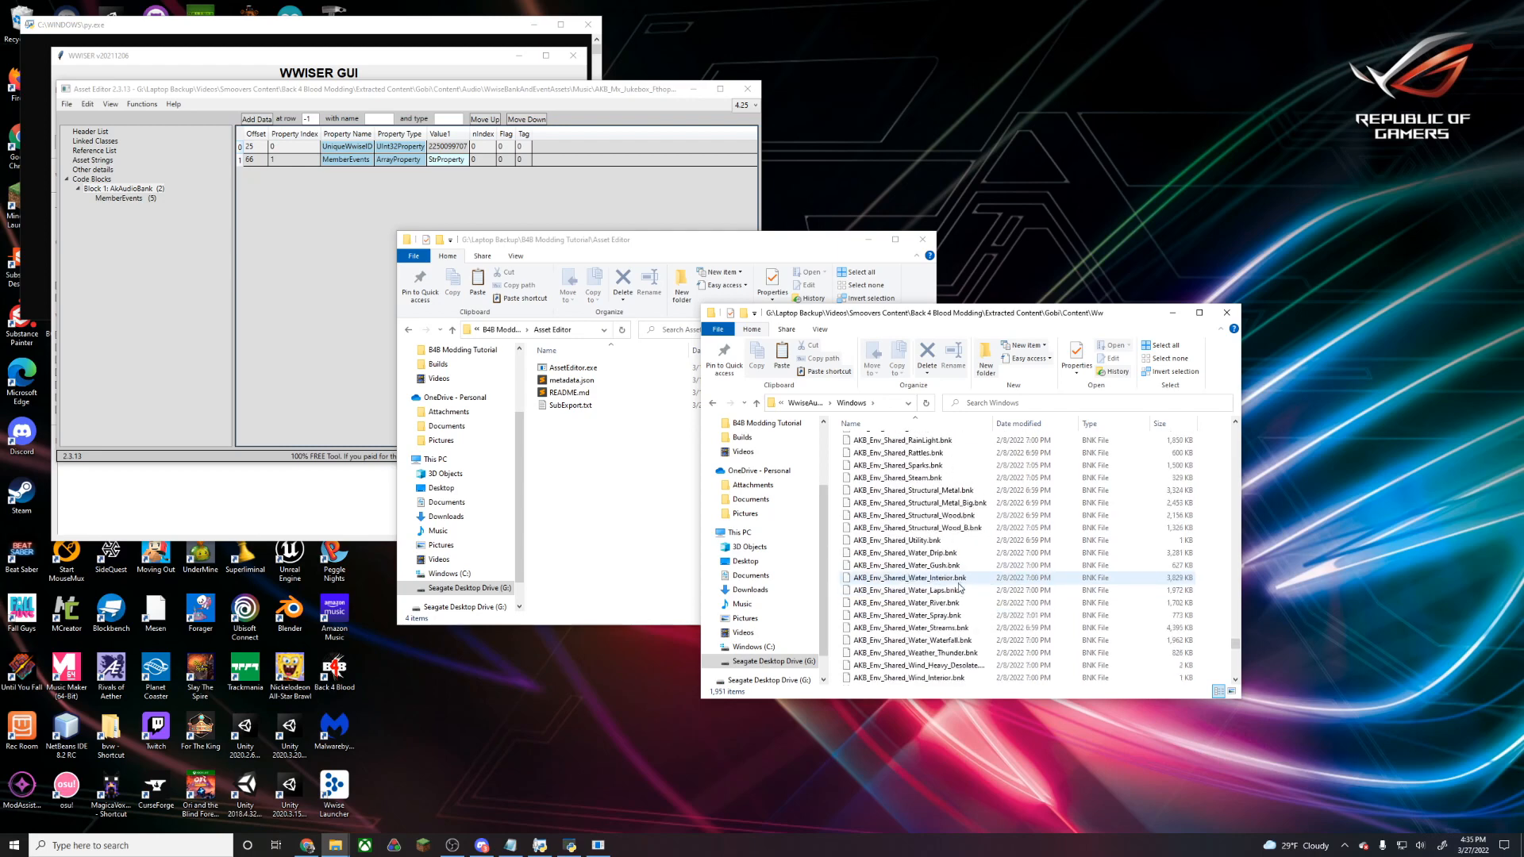
pyautogui.scroll(-3)
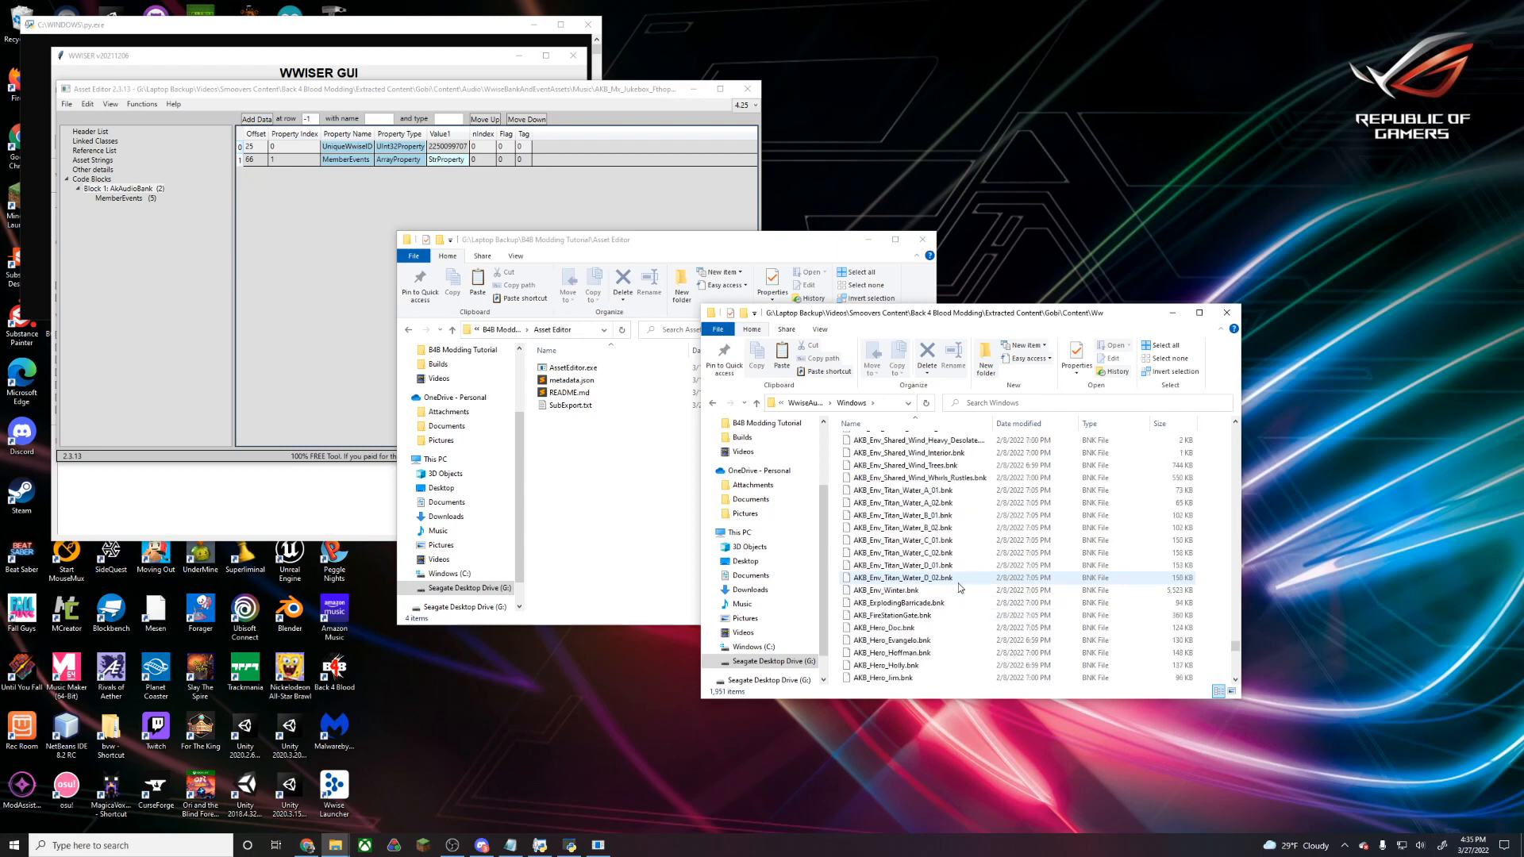
pyautogui.scroll(-3)
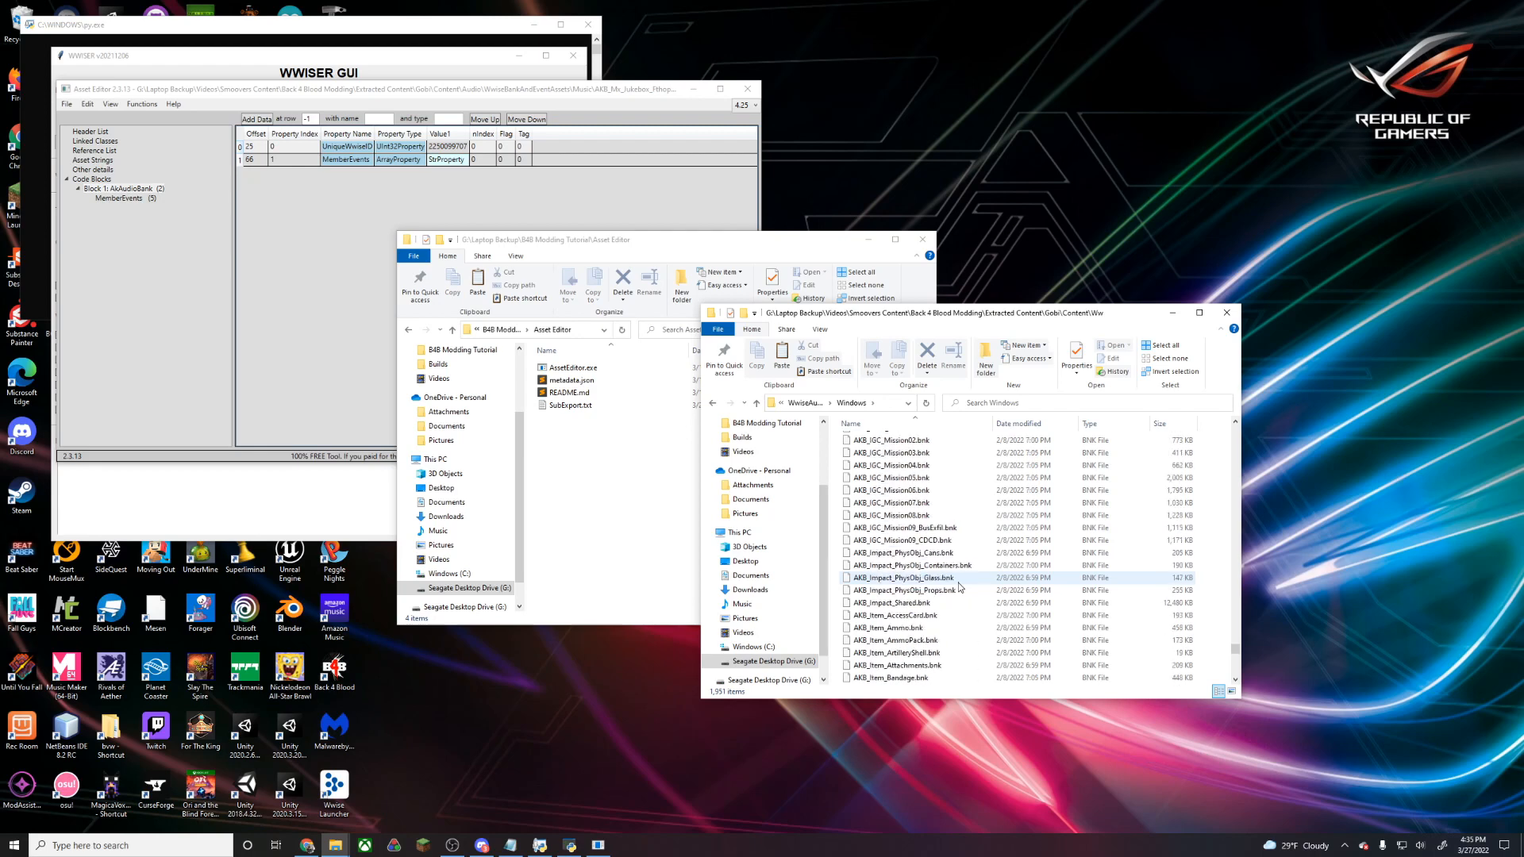
pyautogui.scroll(-3)
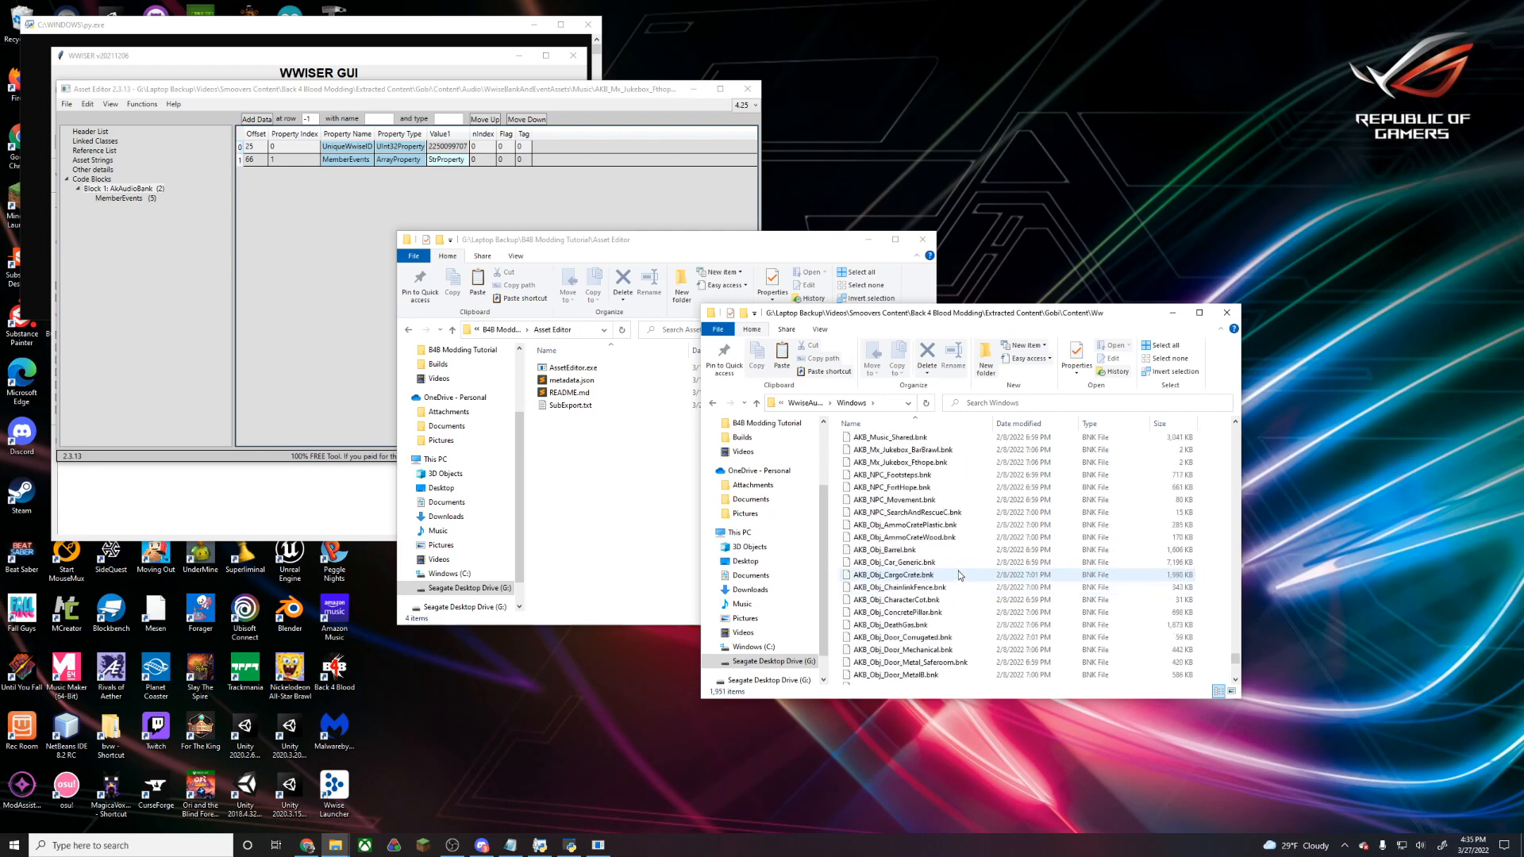
pyautogui.click(902, 537)
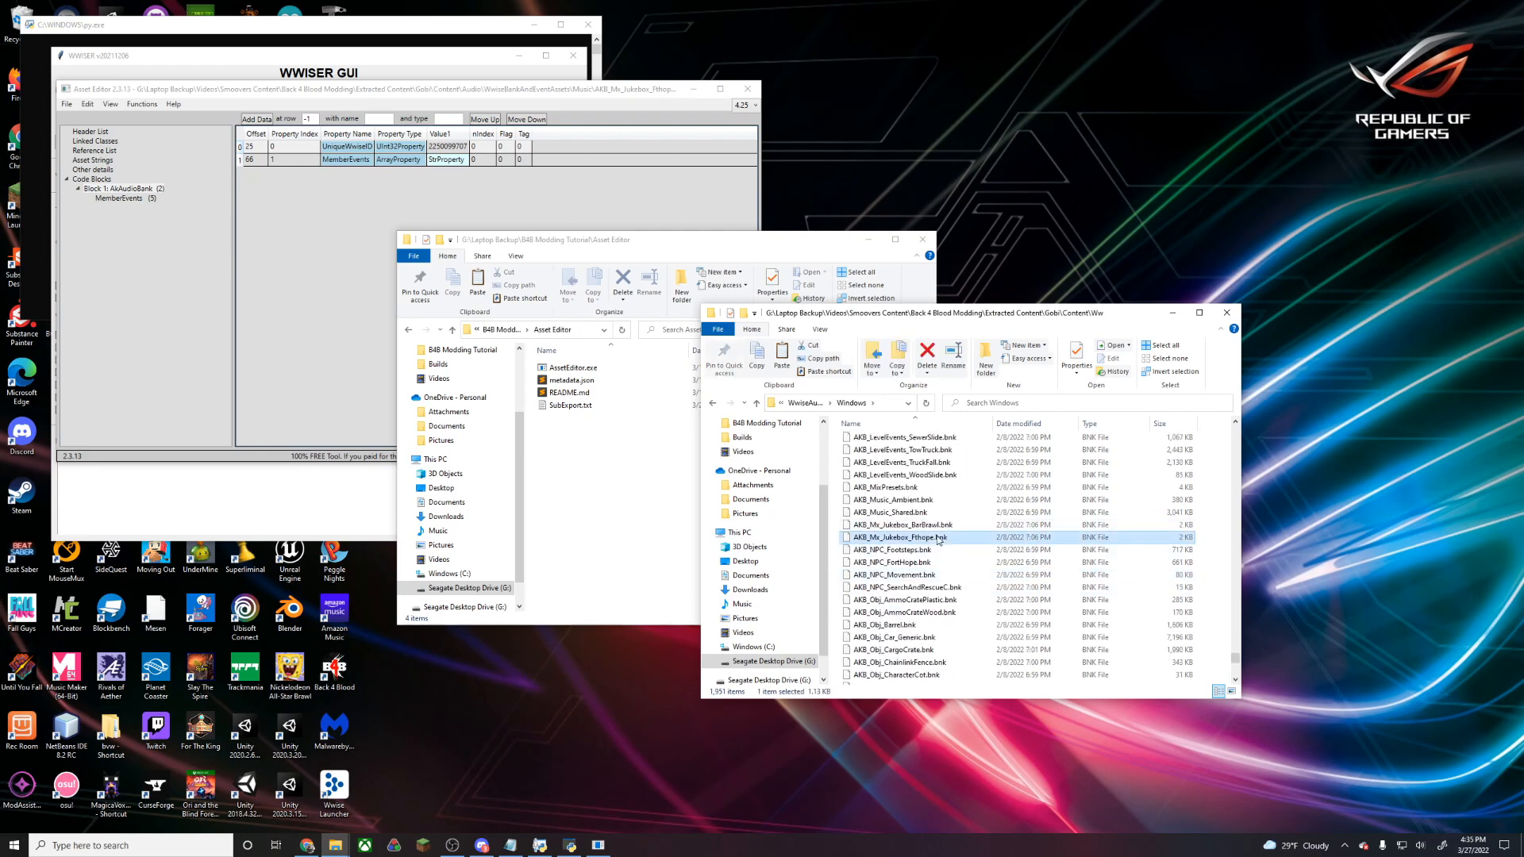
pyautogui.doubleClick(901, 536)
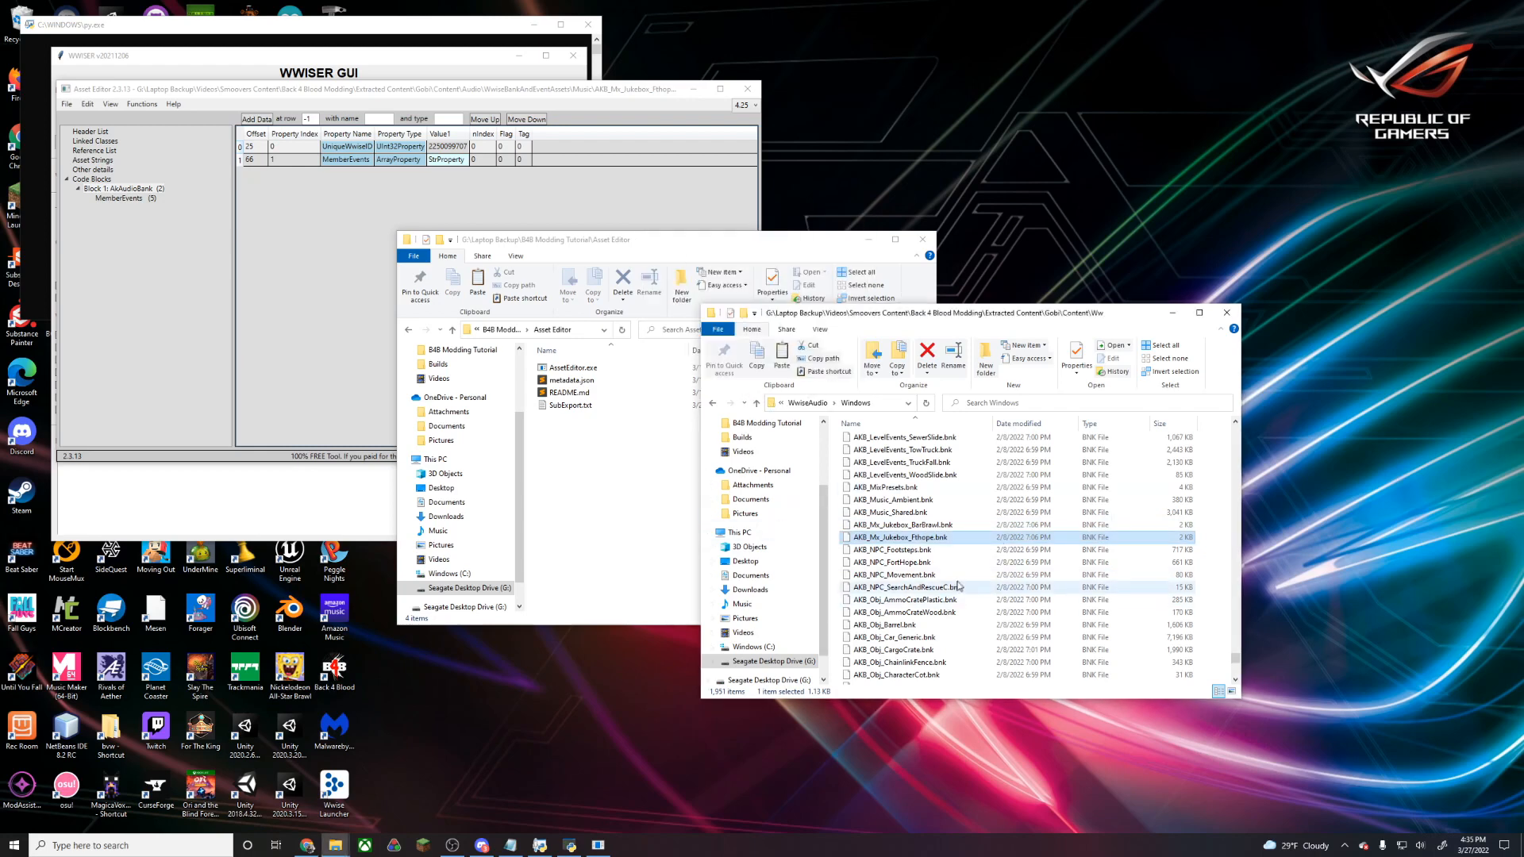
pyautogui.moveTo(904, 436)
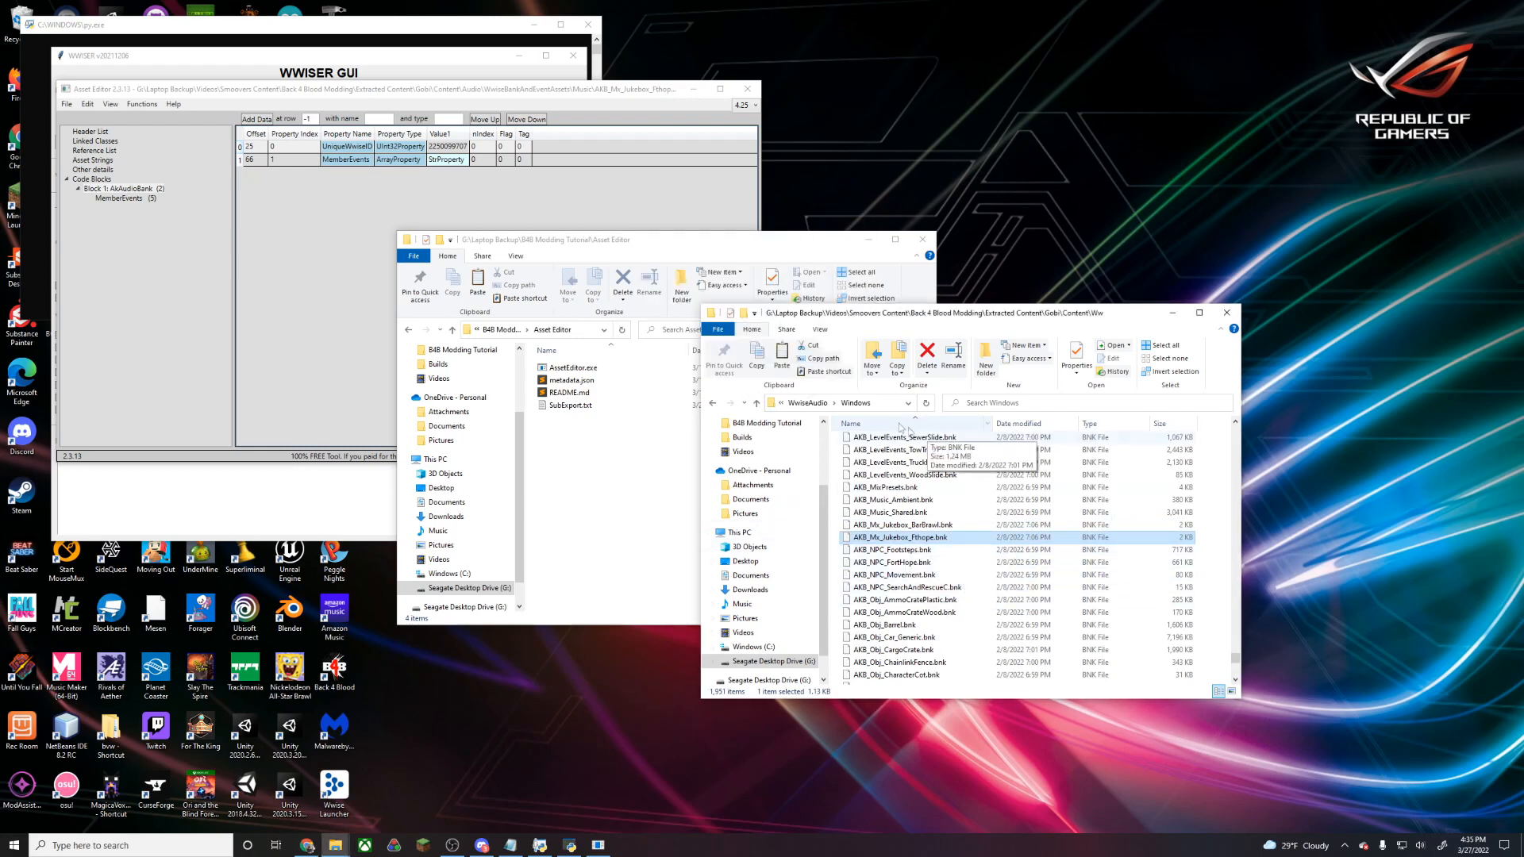
pyautogui.click(833, 403)
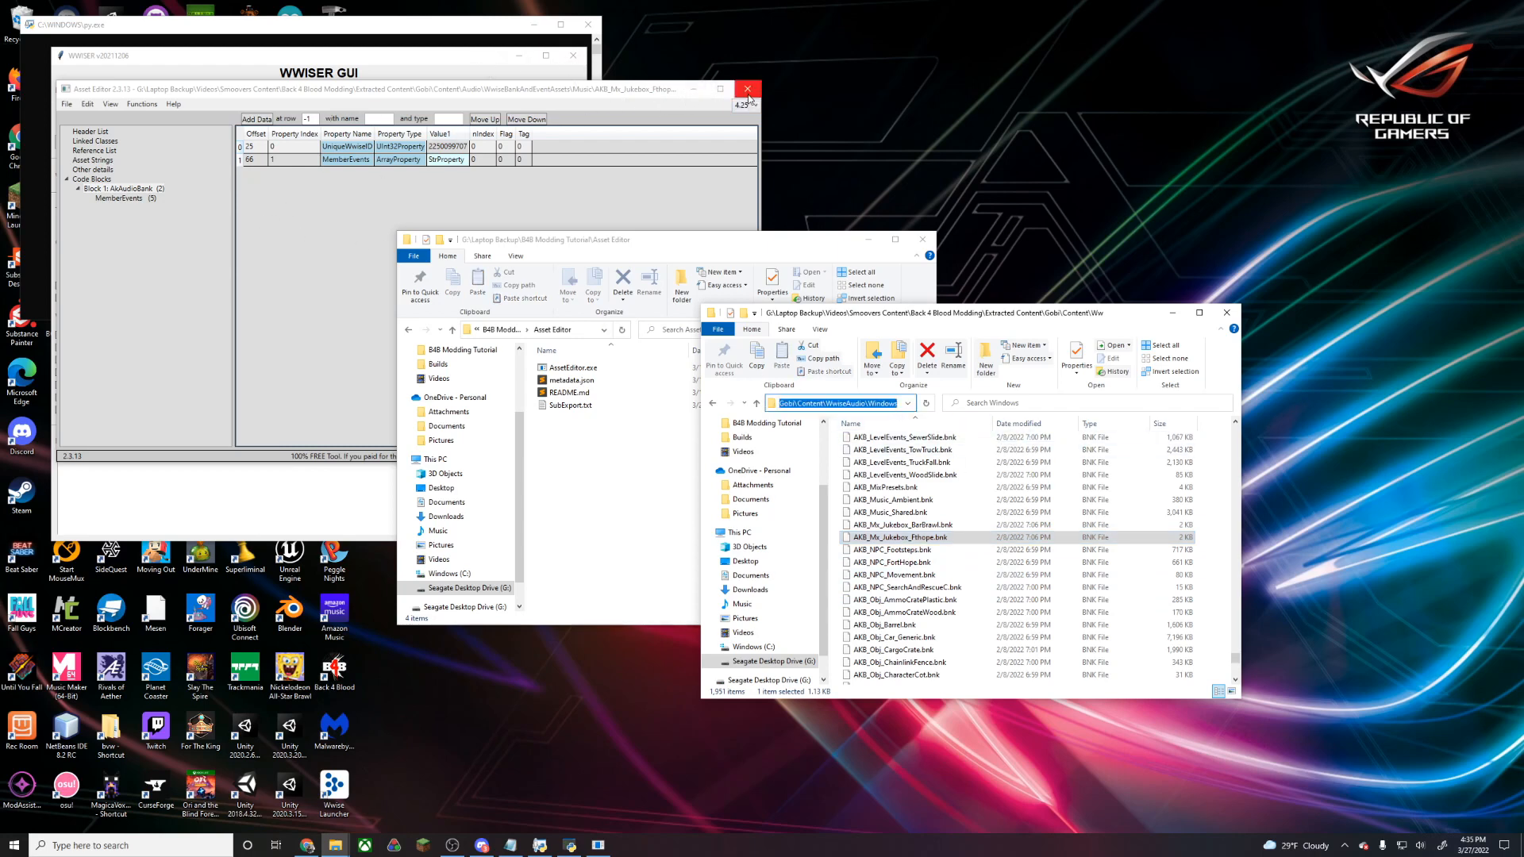
pyautogui.moveTo(750, 88)
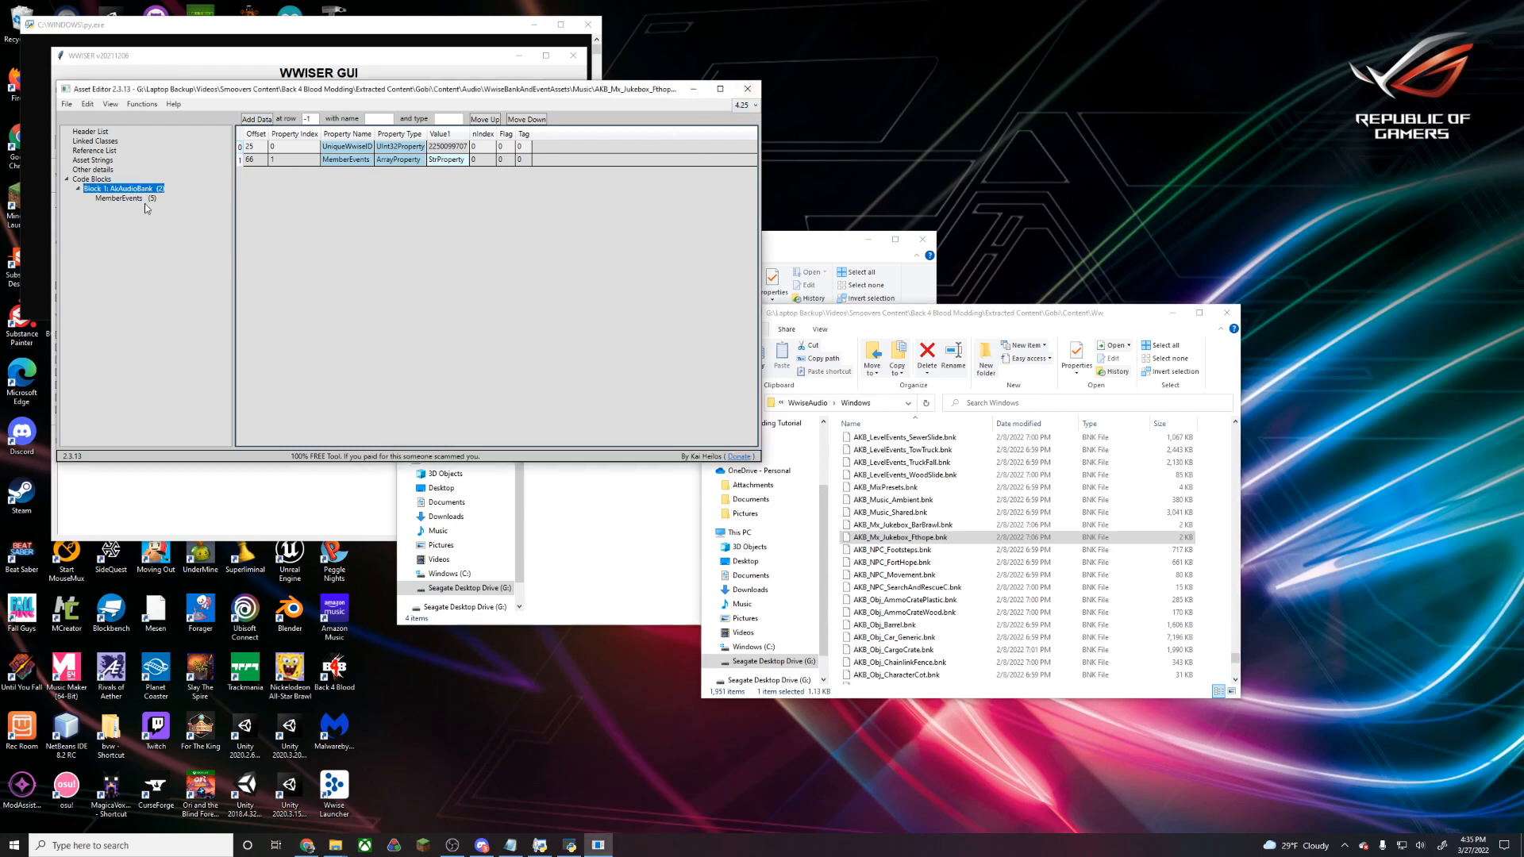
# List the bank's five member events, Mx_Crossroads_100 through Mx_Sun_Sinking_Low_112, then bring WWISER forward
pyautogui.click(119, 198)
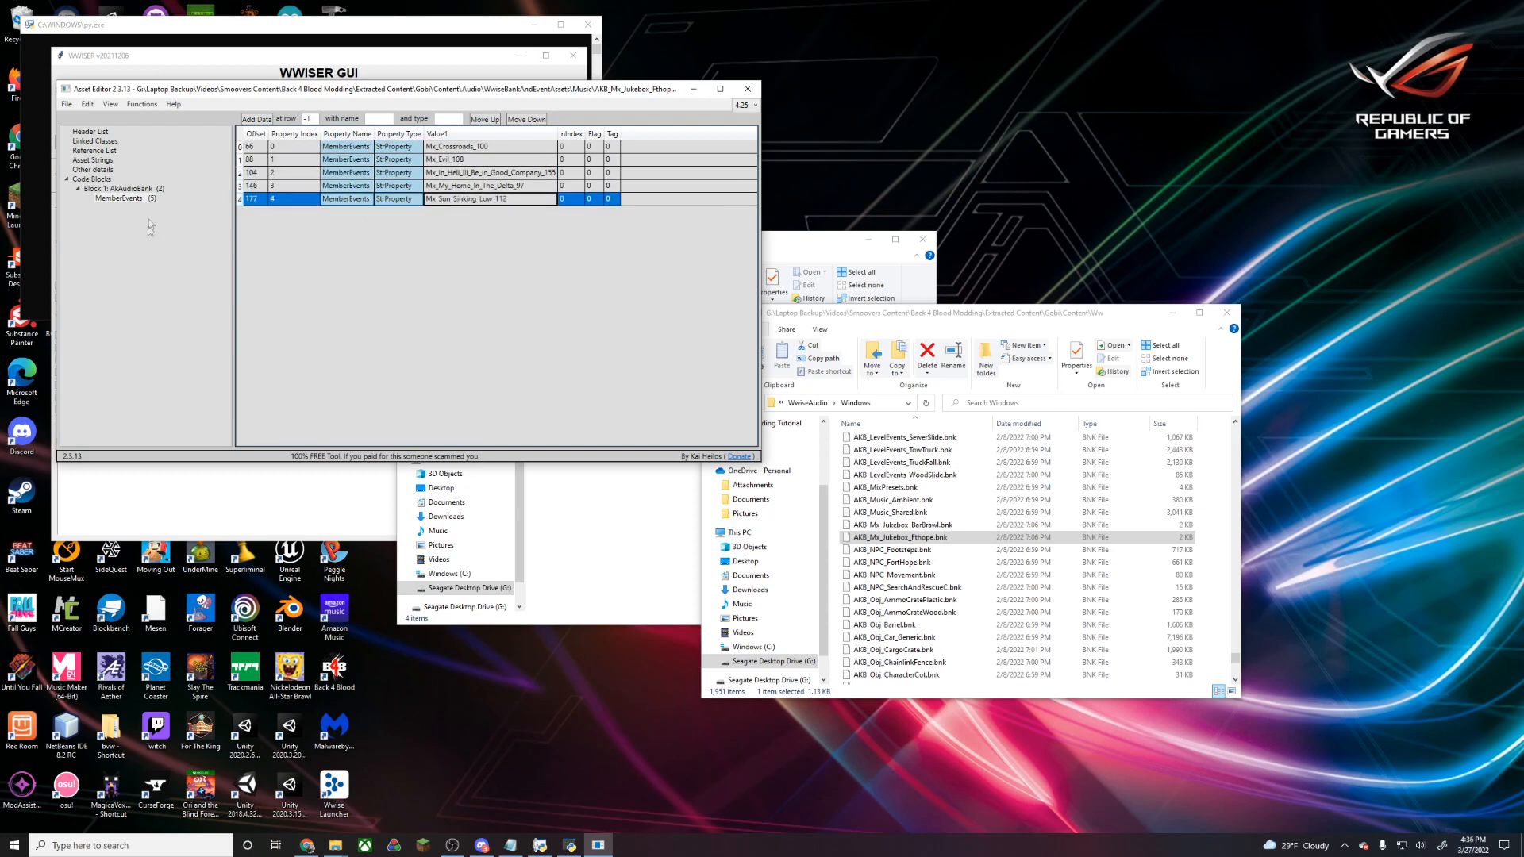
pyautogui.click(116, 189)
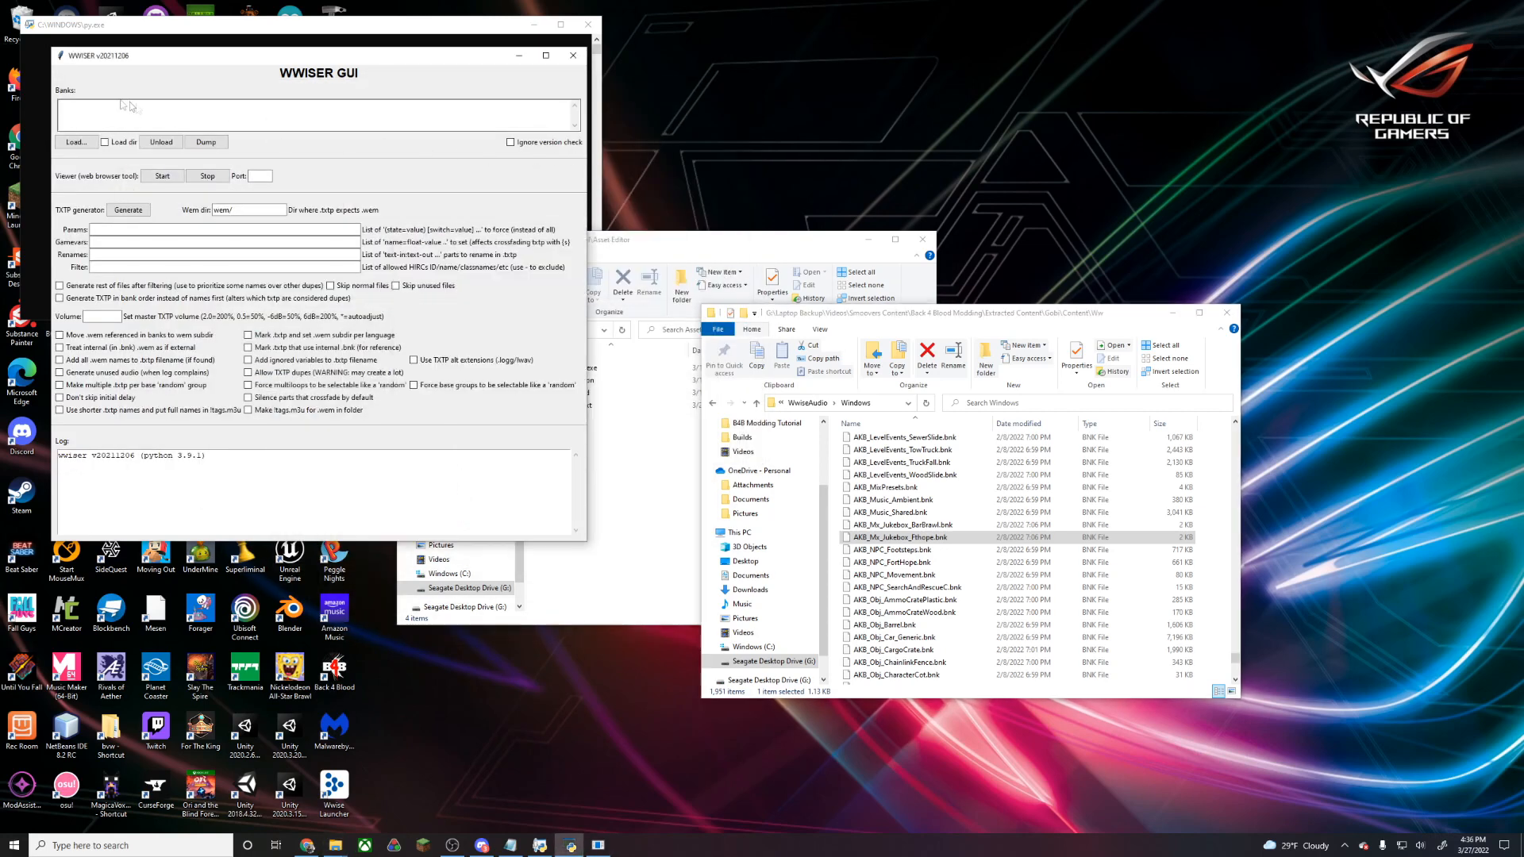
# Load AKB_Mx_Jukebox_Fthope.bnk into WWISER and generate its five TXTP files
pyautogui.click(74, 142)
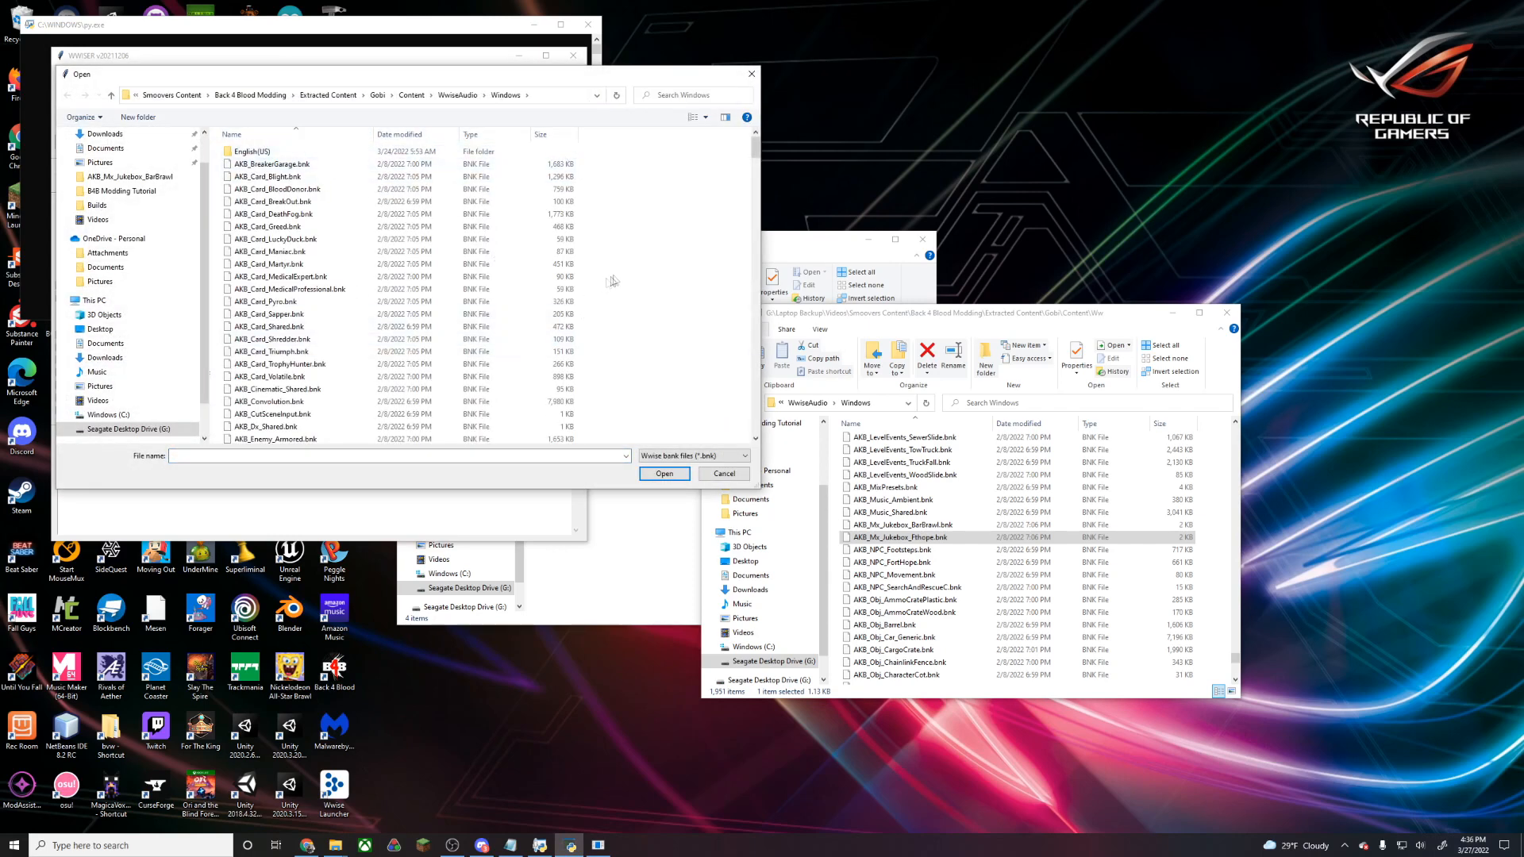
pyautogui.scroll(-3)
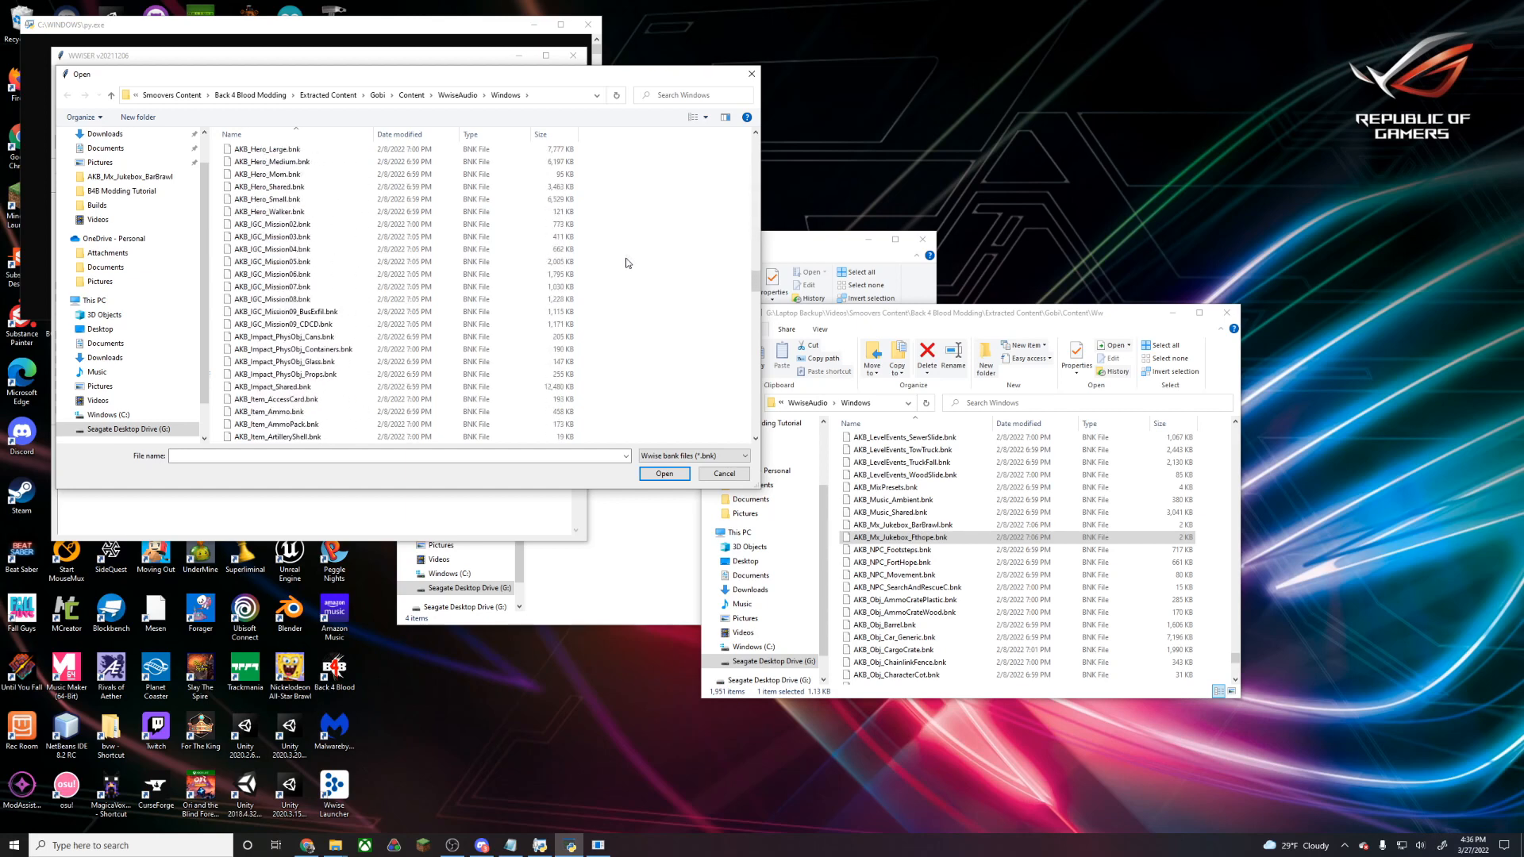
pyautogui.scroll(-3)
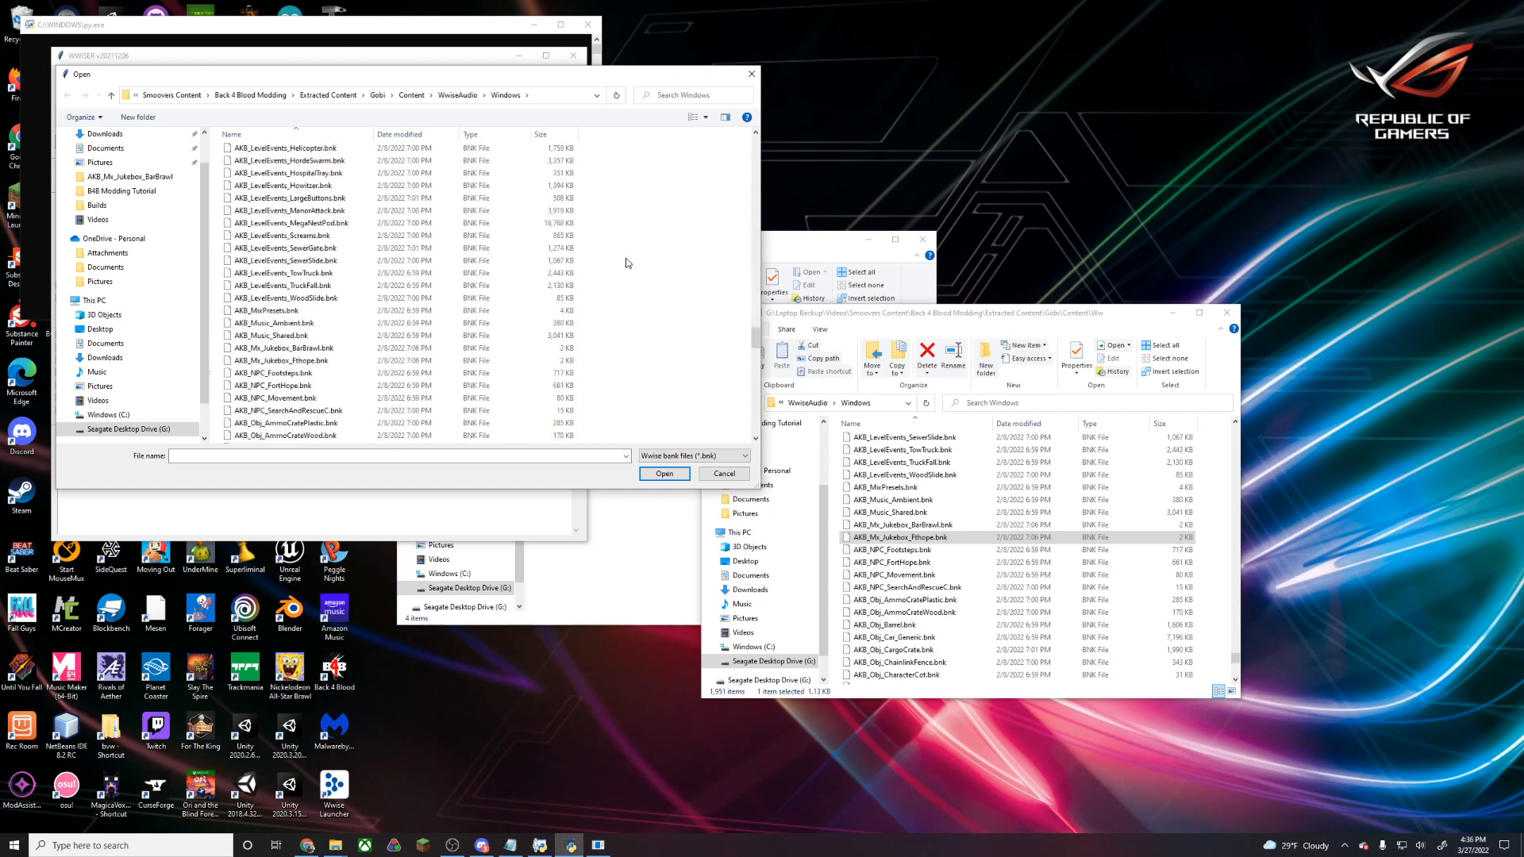
pyautogui.scroll(-3)
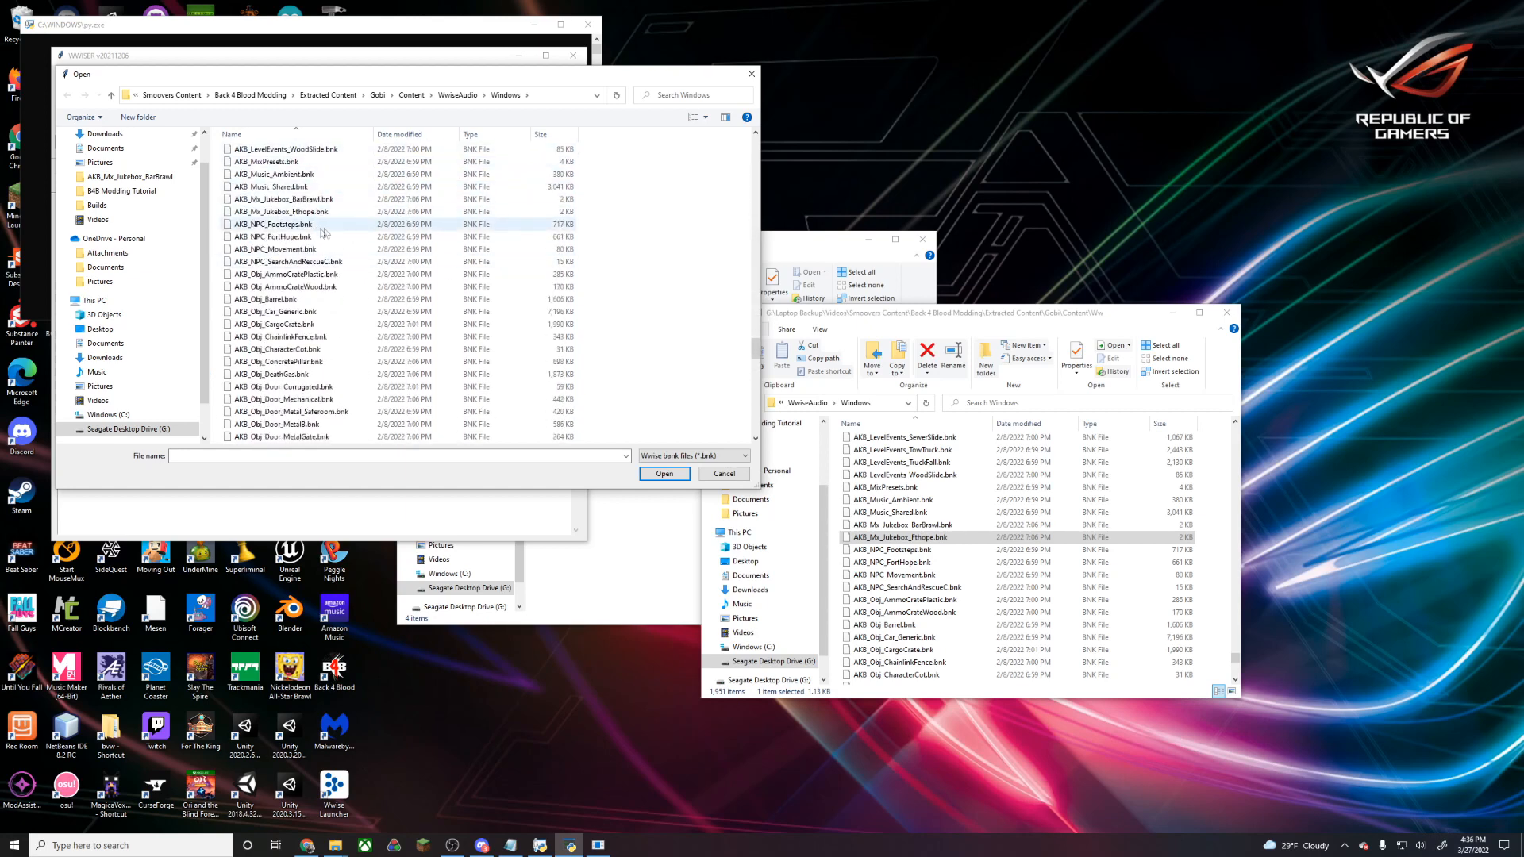
pyautogui.click(664, 473)
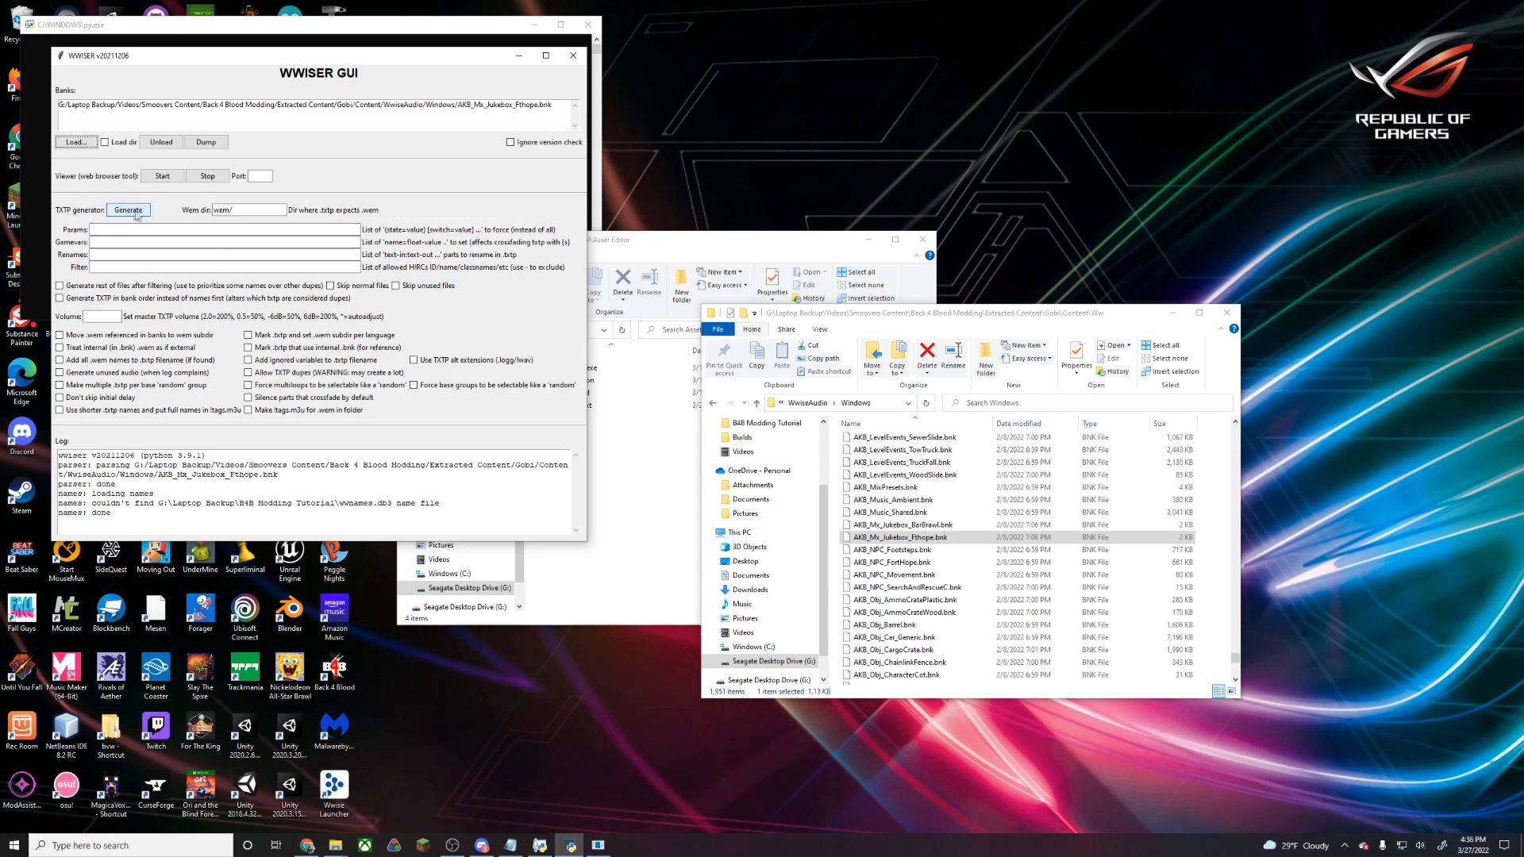
pyautogui.click(129, 211)
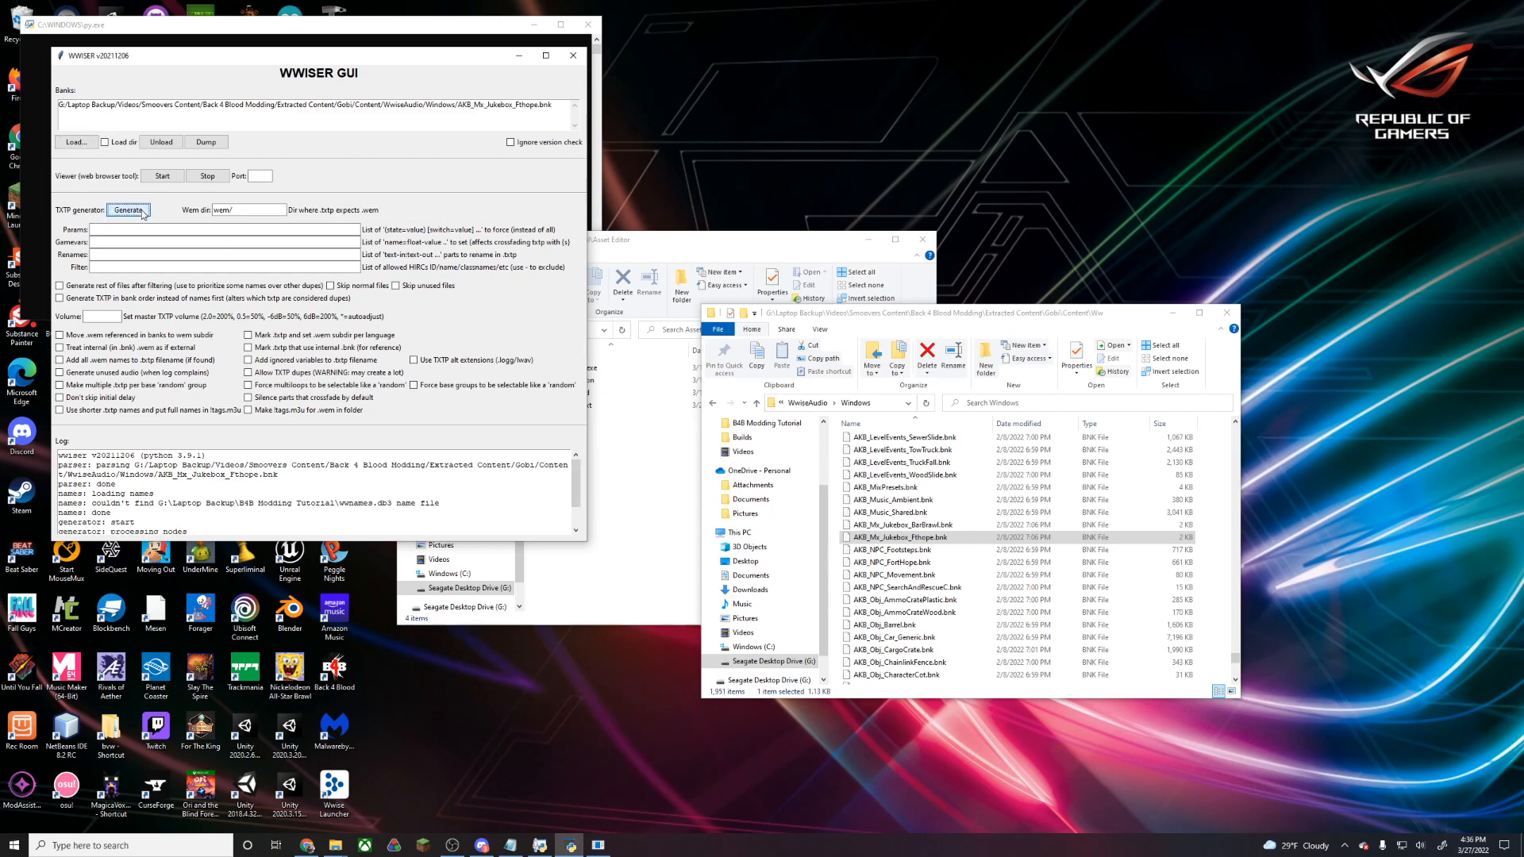
pyautogui.click(128, 210)
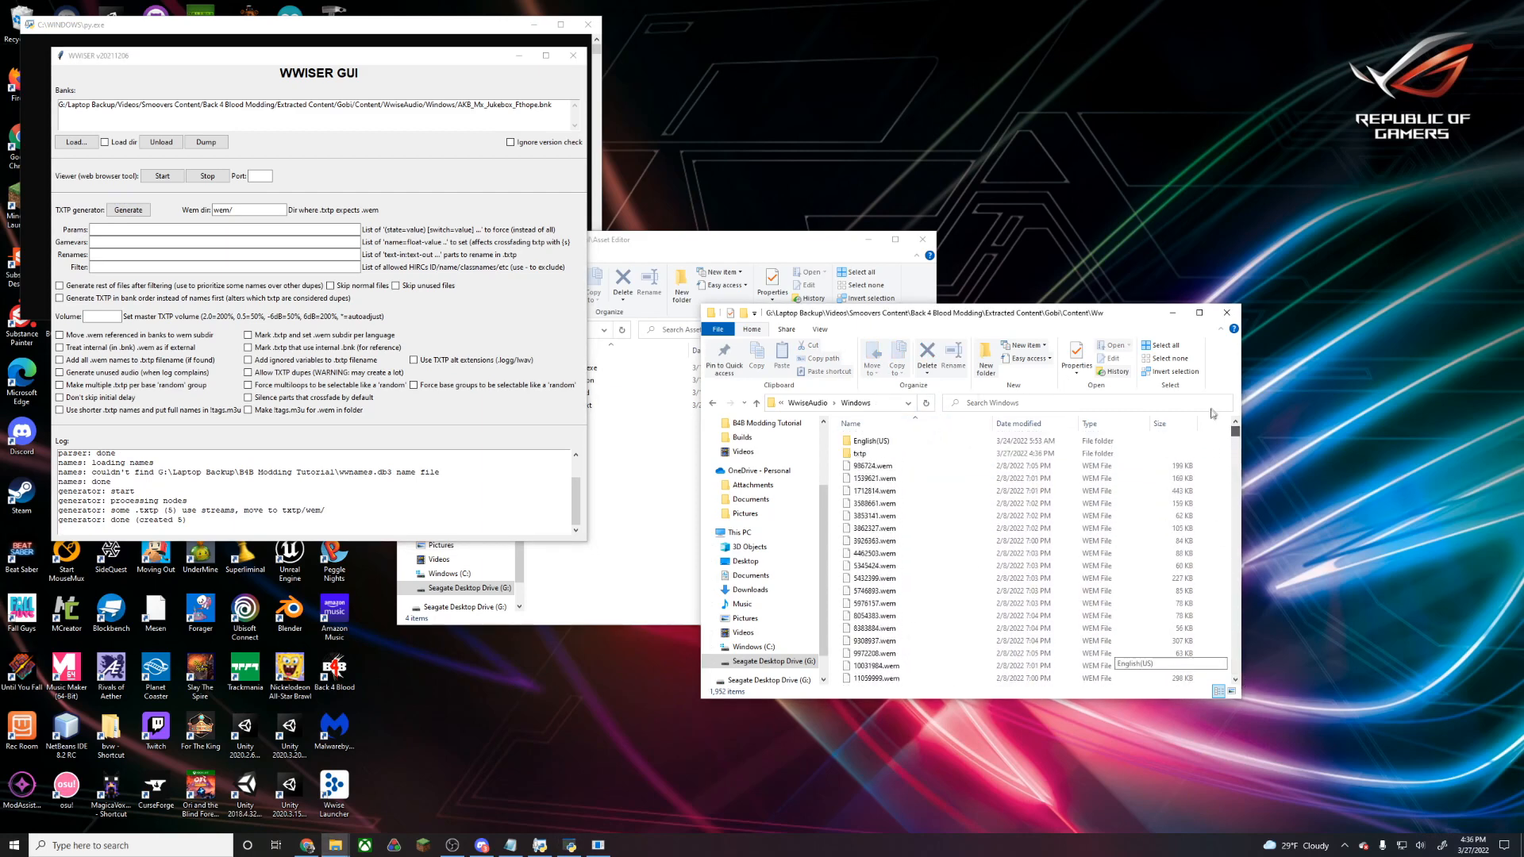
# Enter the txtp folder and raise the context menu on AKB_Mx_Jukebox_Fthope-0010-event.txtp
pyautogui.click(861, 453)
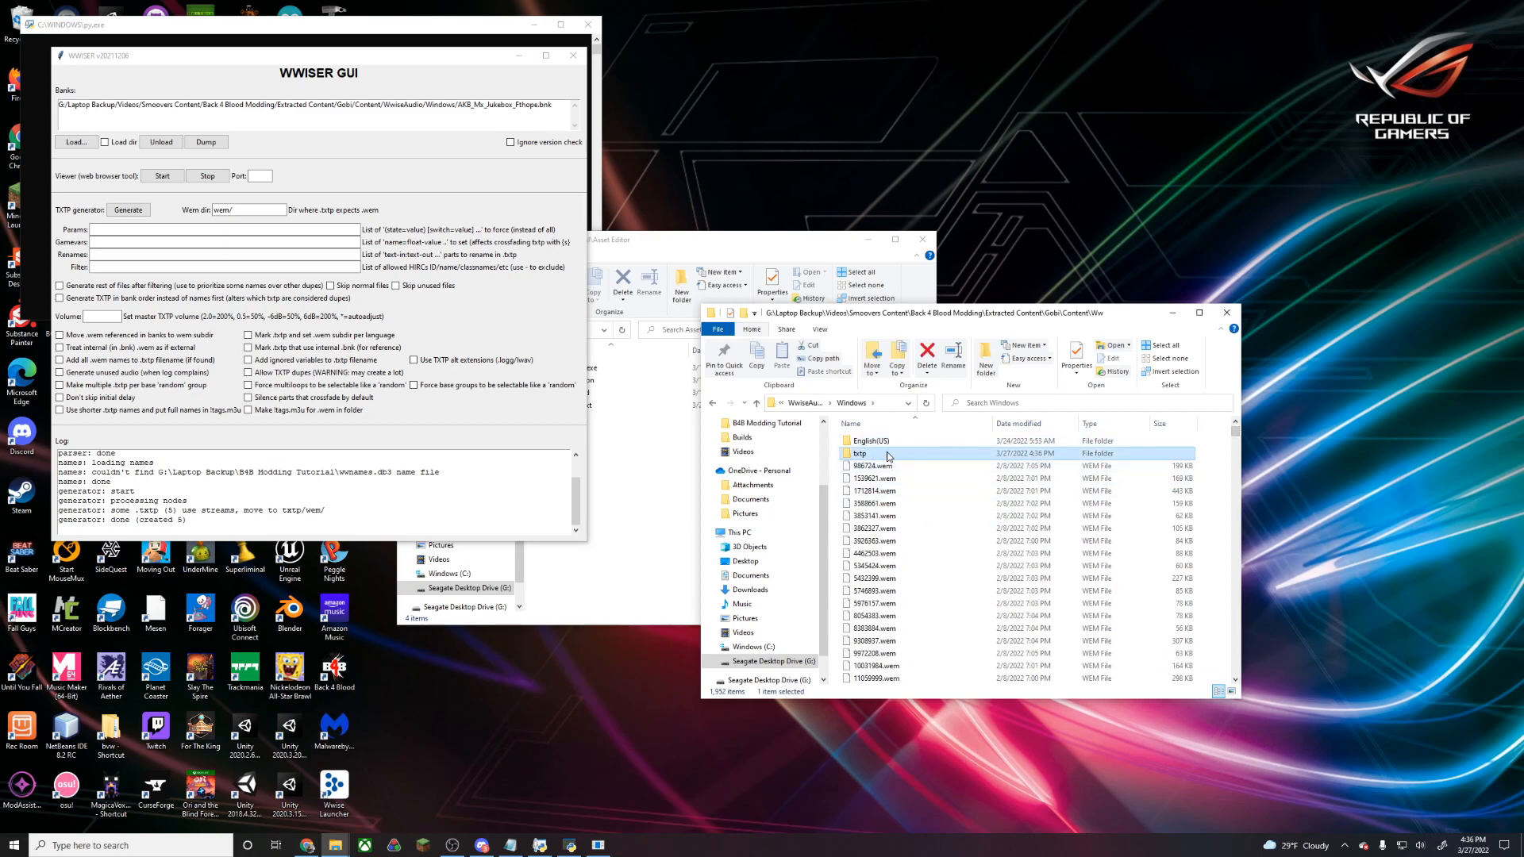
pyautogui.doubleClick(859, 453)
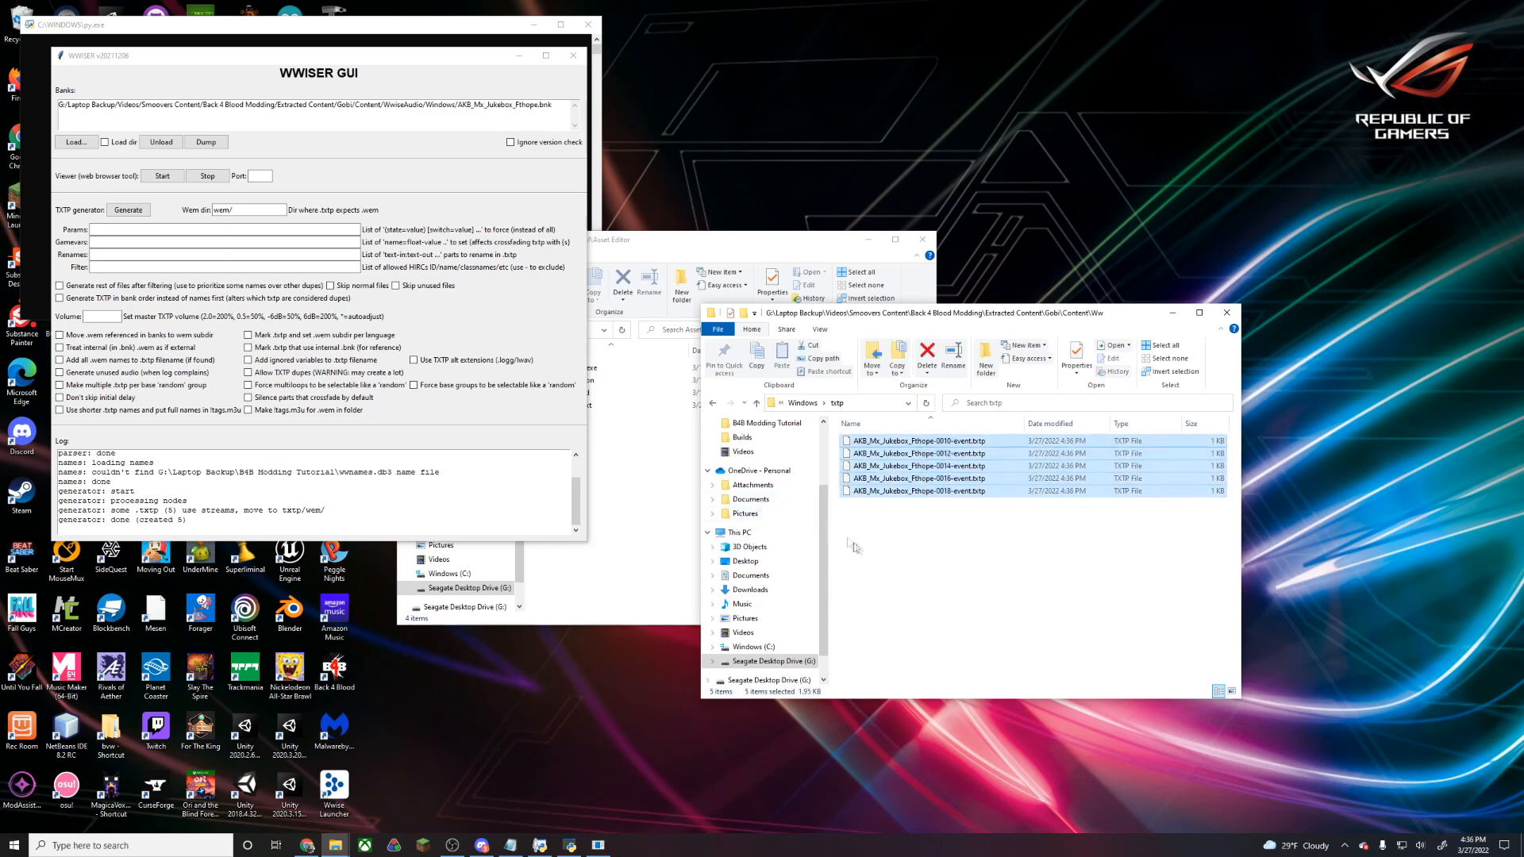
pyautogui.moveTo(1014, 550)
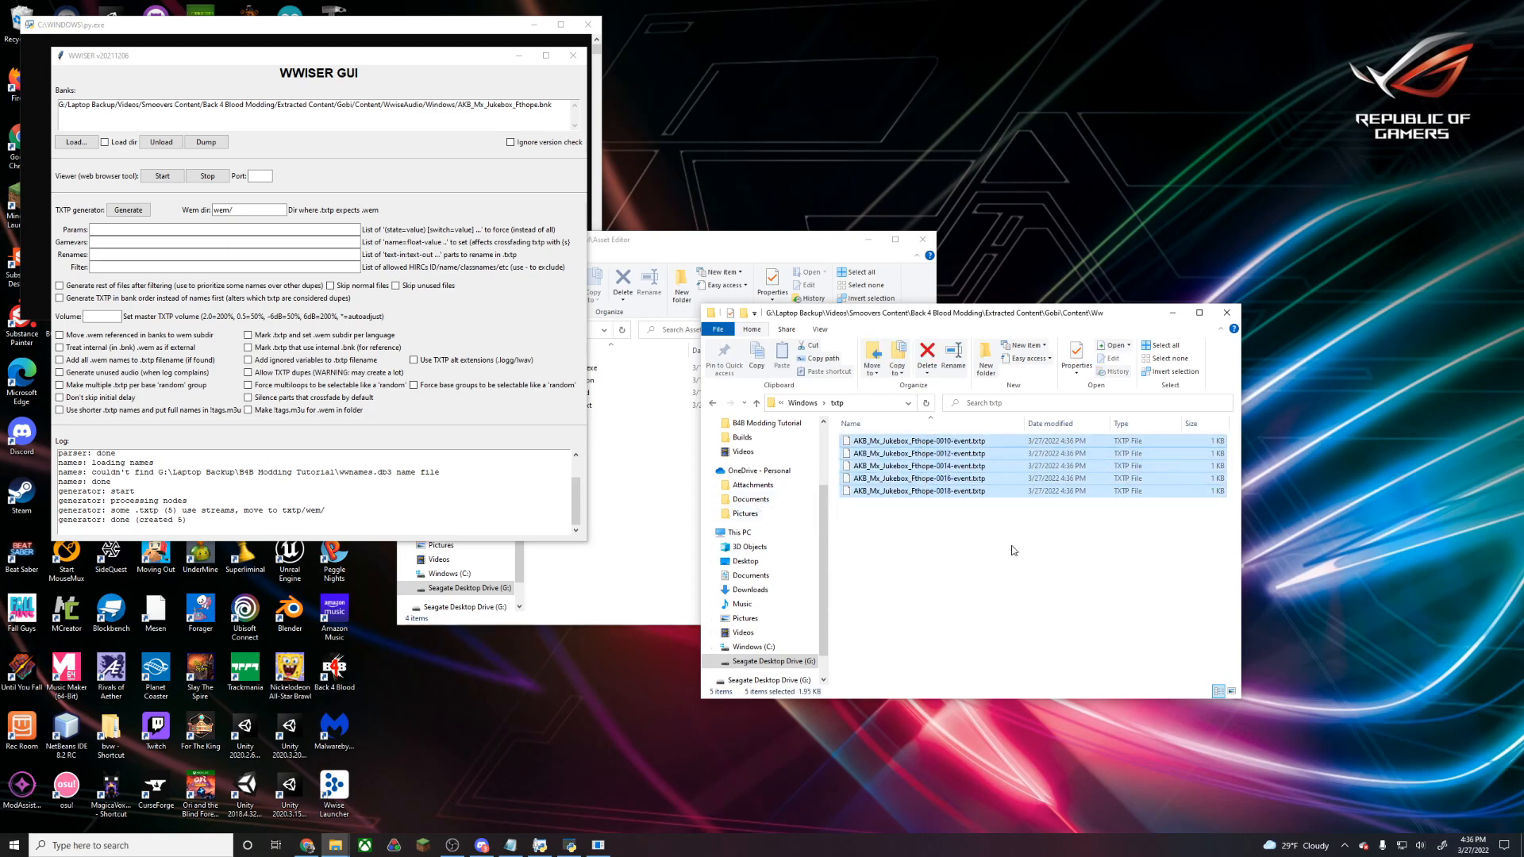
pyautogui.click(919, 477)
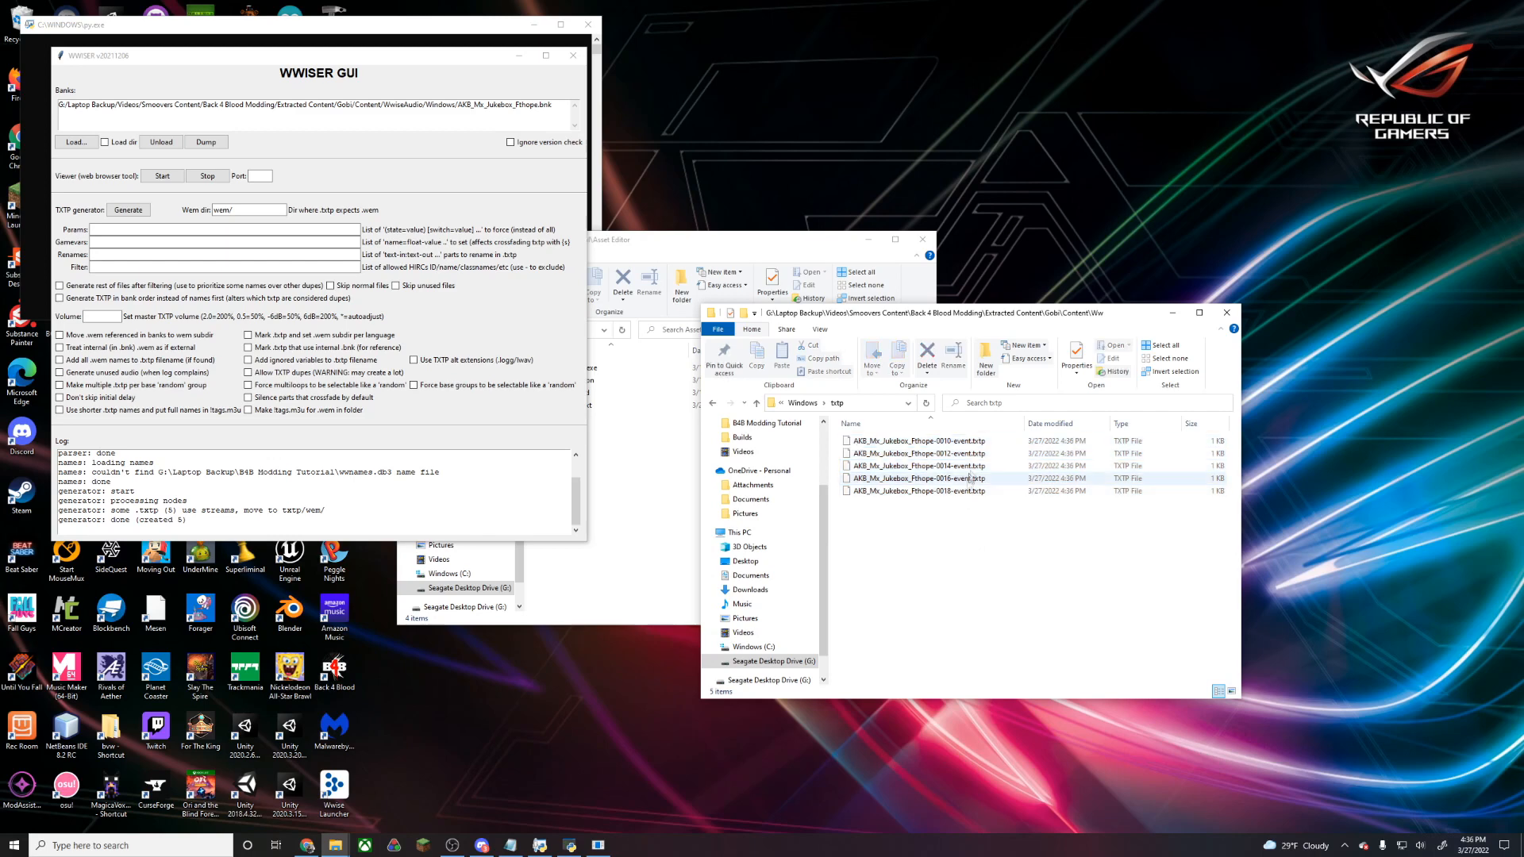
pyautogui.rightClick(913, 441)
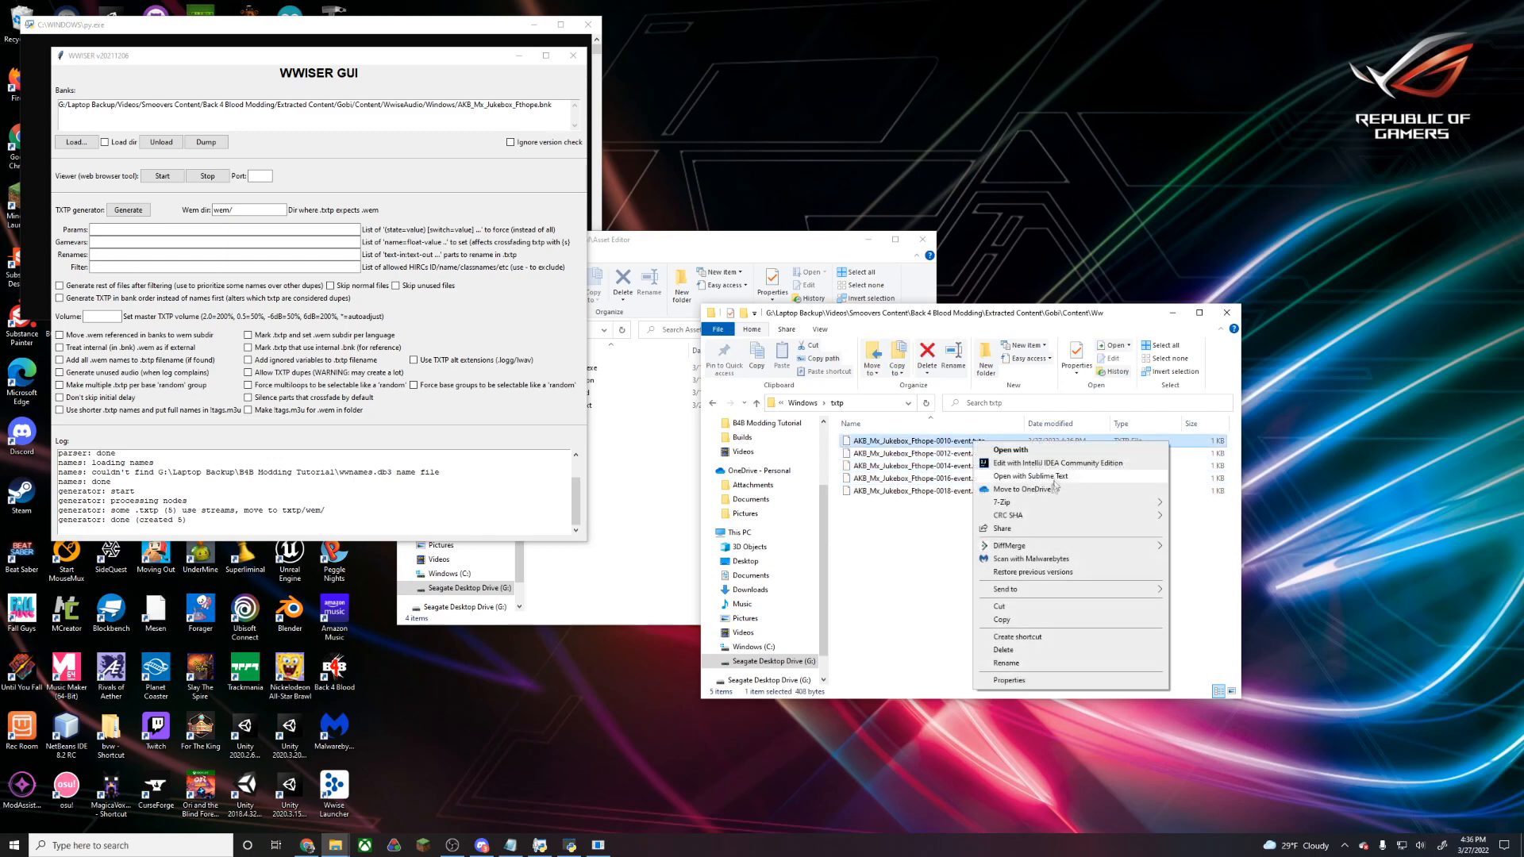
# View the 0010 event TXTP in Sublime Text, referencing 96433494.wem at -3.0dB, dismissing the update notice
pyautogui.click(1030, 475)
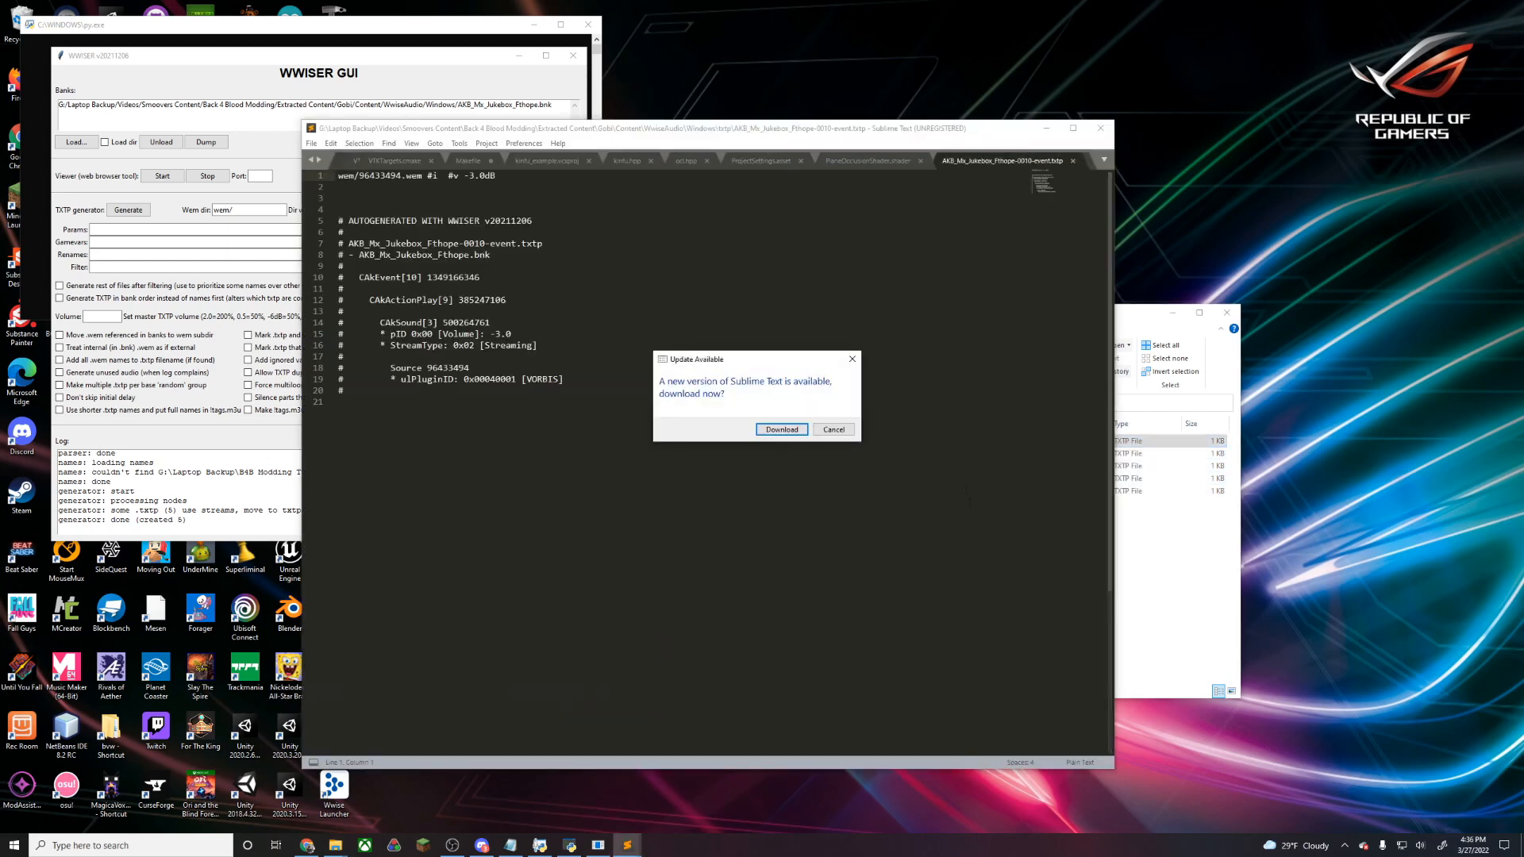
pyautogui.click(833, 429)
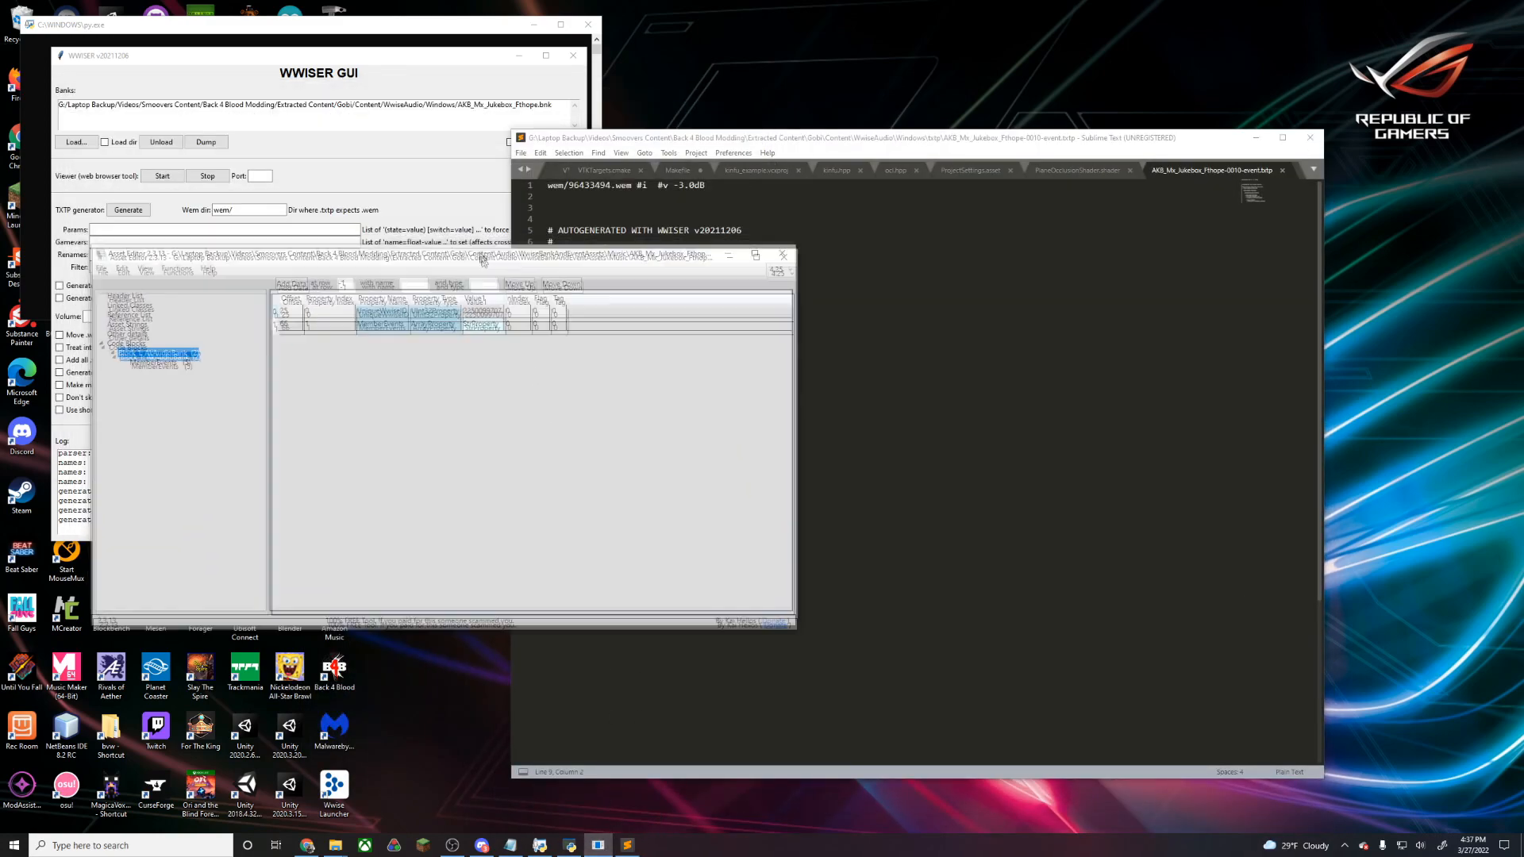
# Load the Mx_Sun_Sinking_Low_112 event asset and show its properties with RequiredBank AKB_Mx_Jukebox_Fthope
pyautogui.click(130, 299)
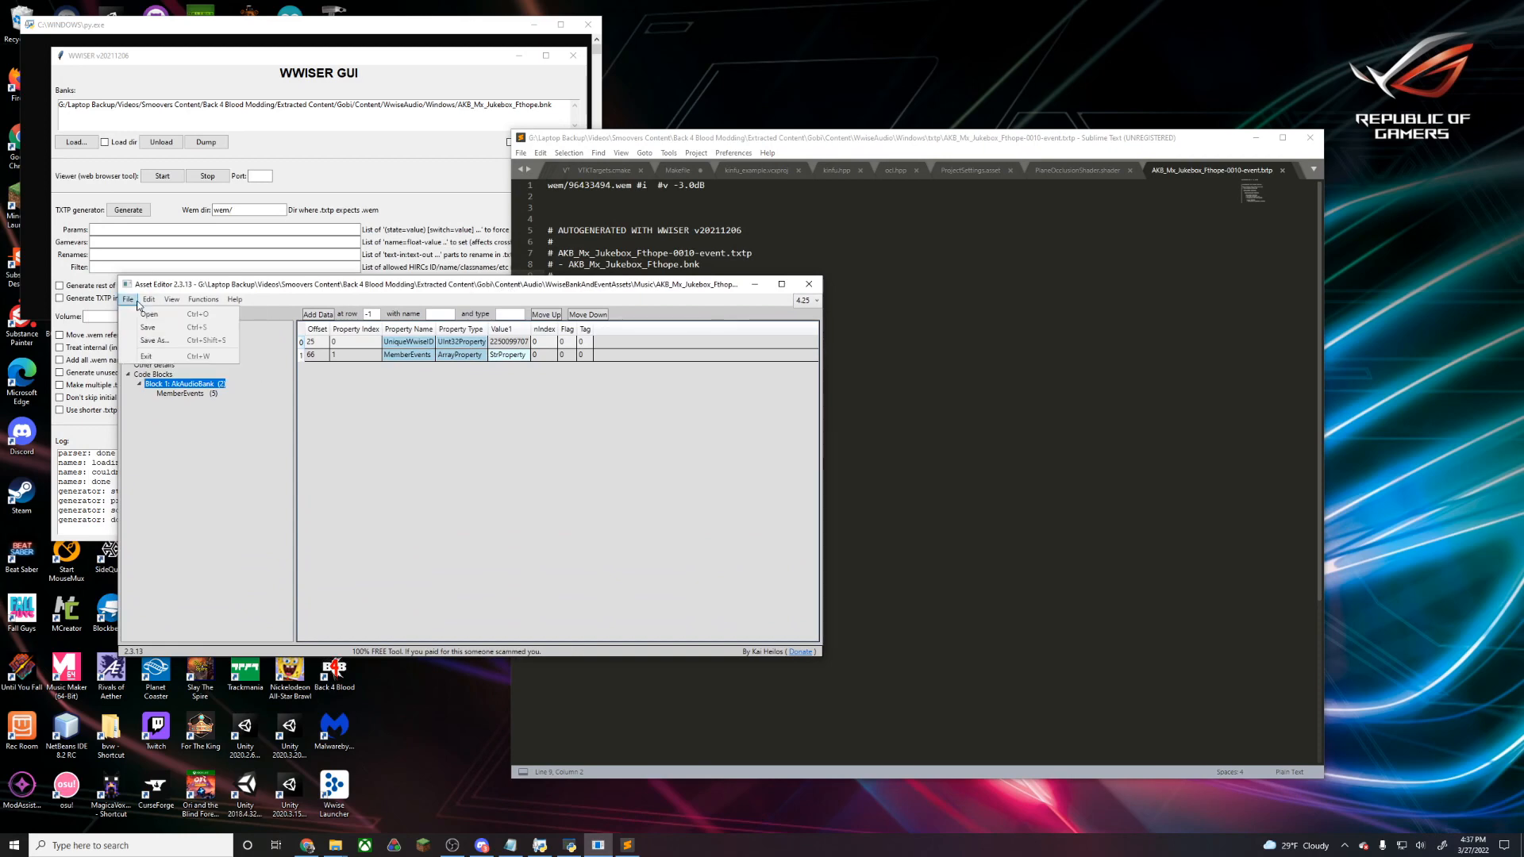
pyautogui.click(149, 313)
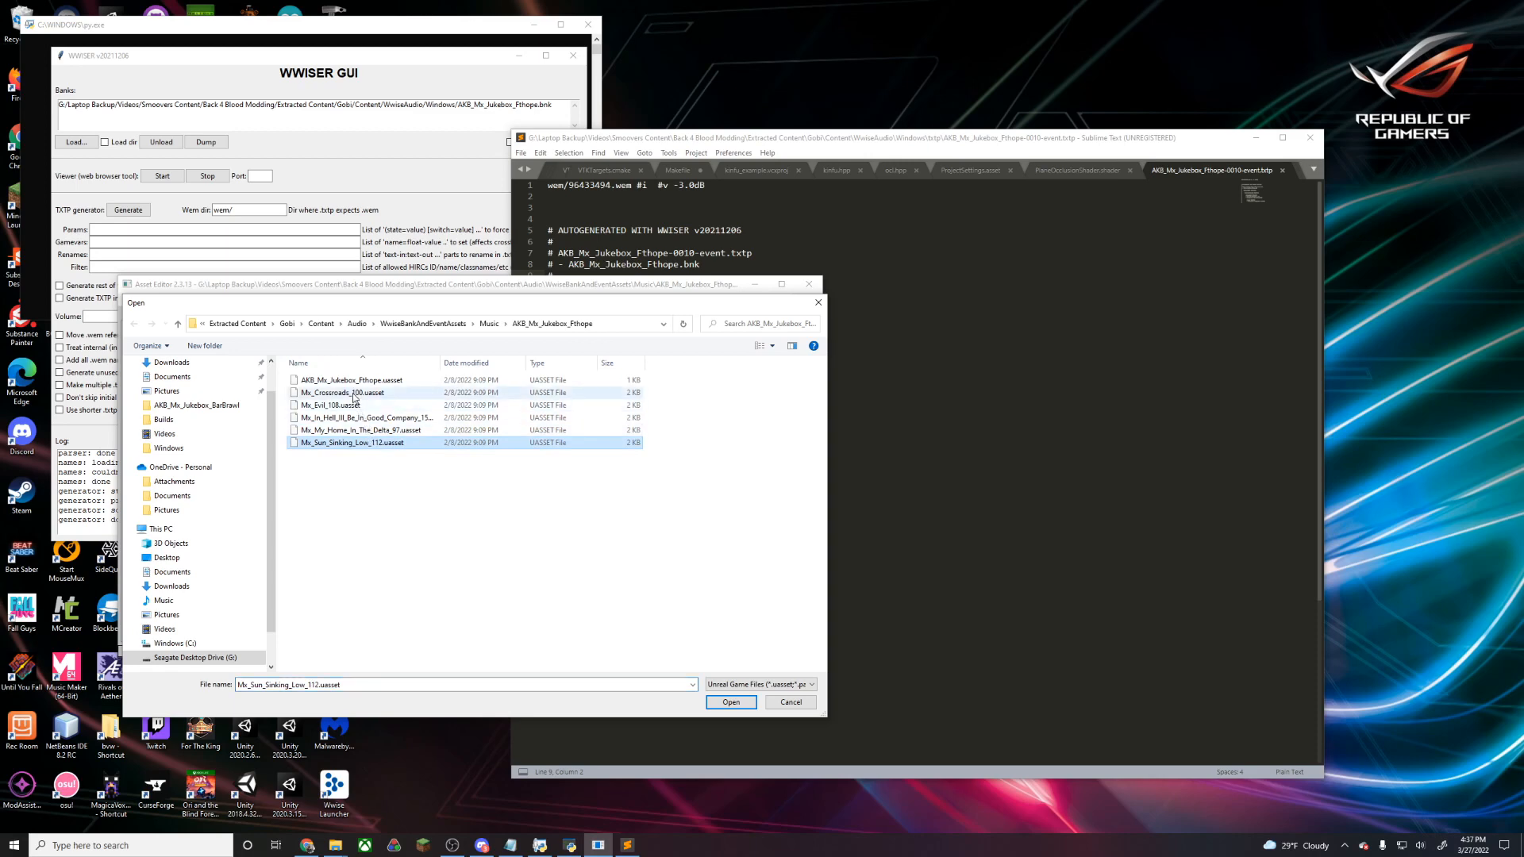
pyautogui.click(336, 392)
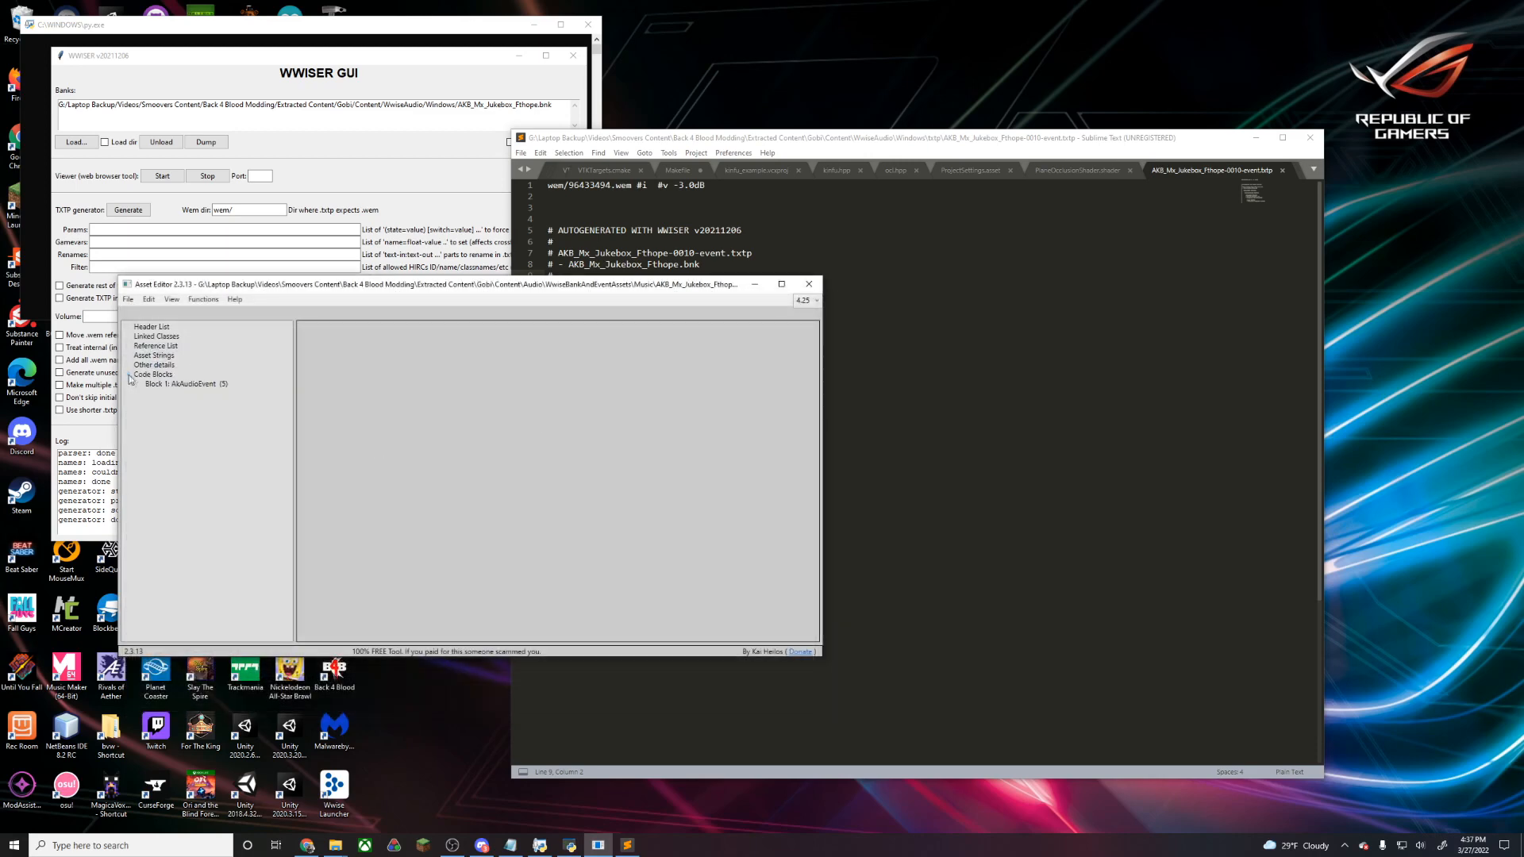
pyautogui.click(183, 384)
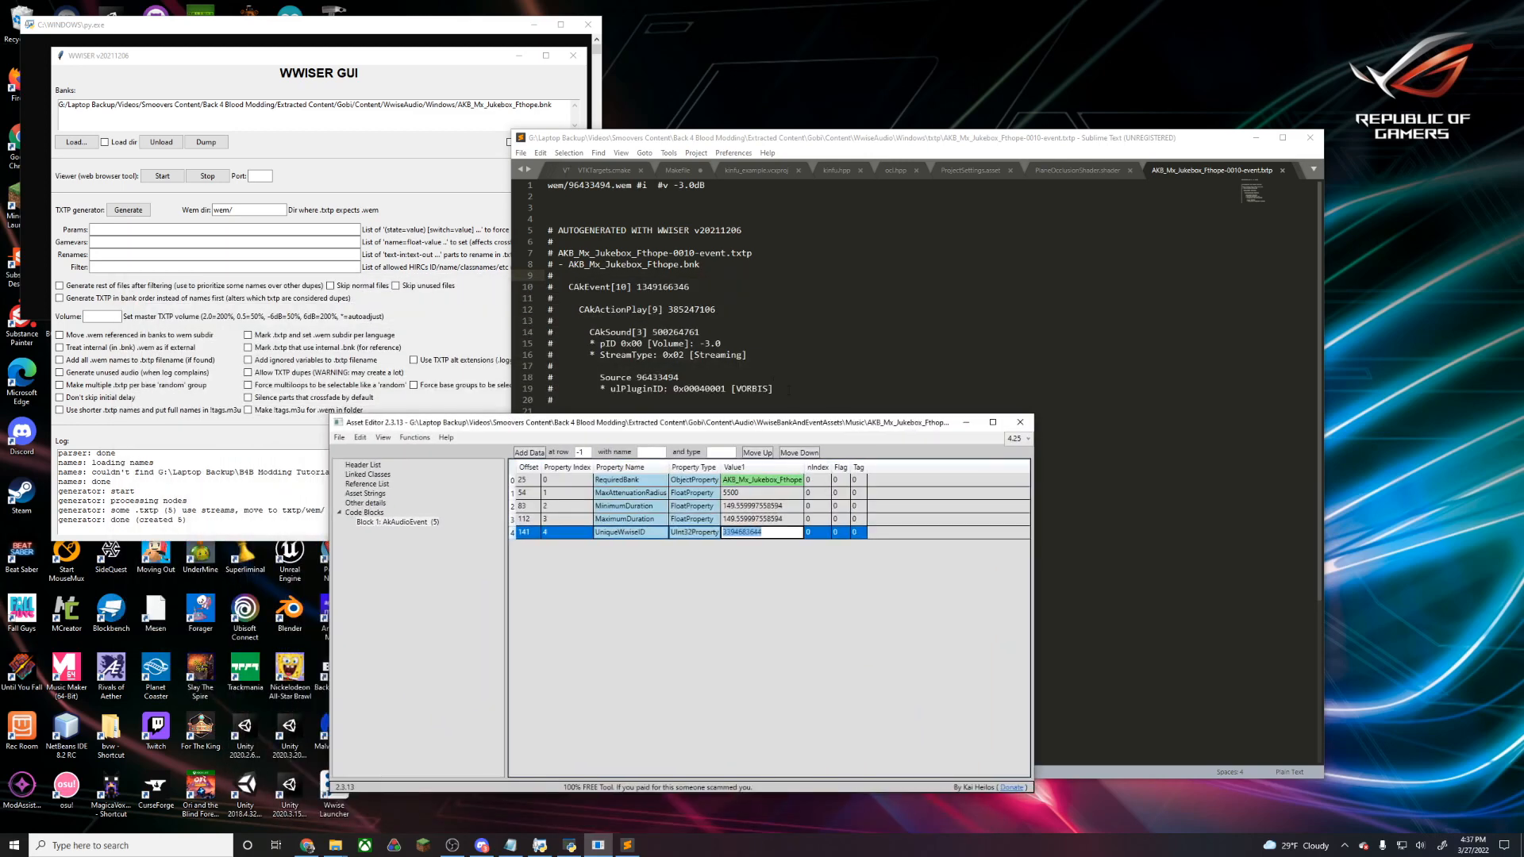
pyautogui.moveTo(776, 562)
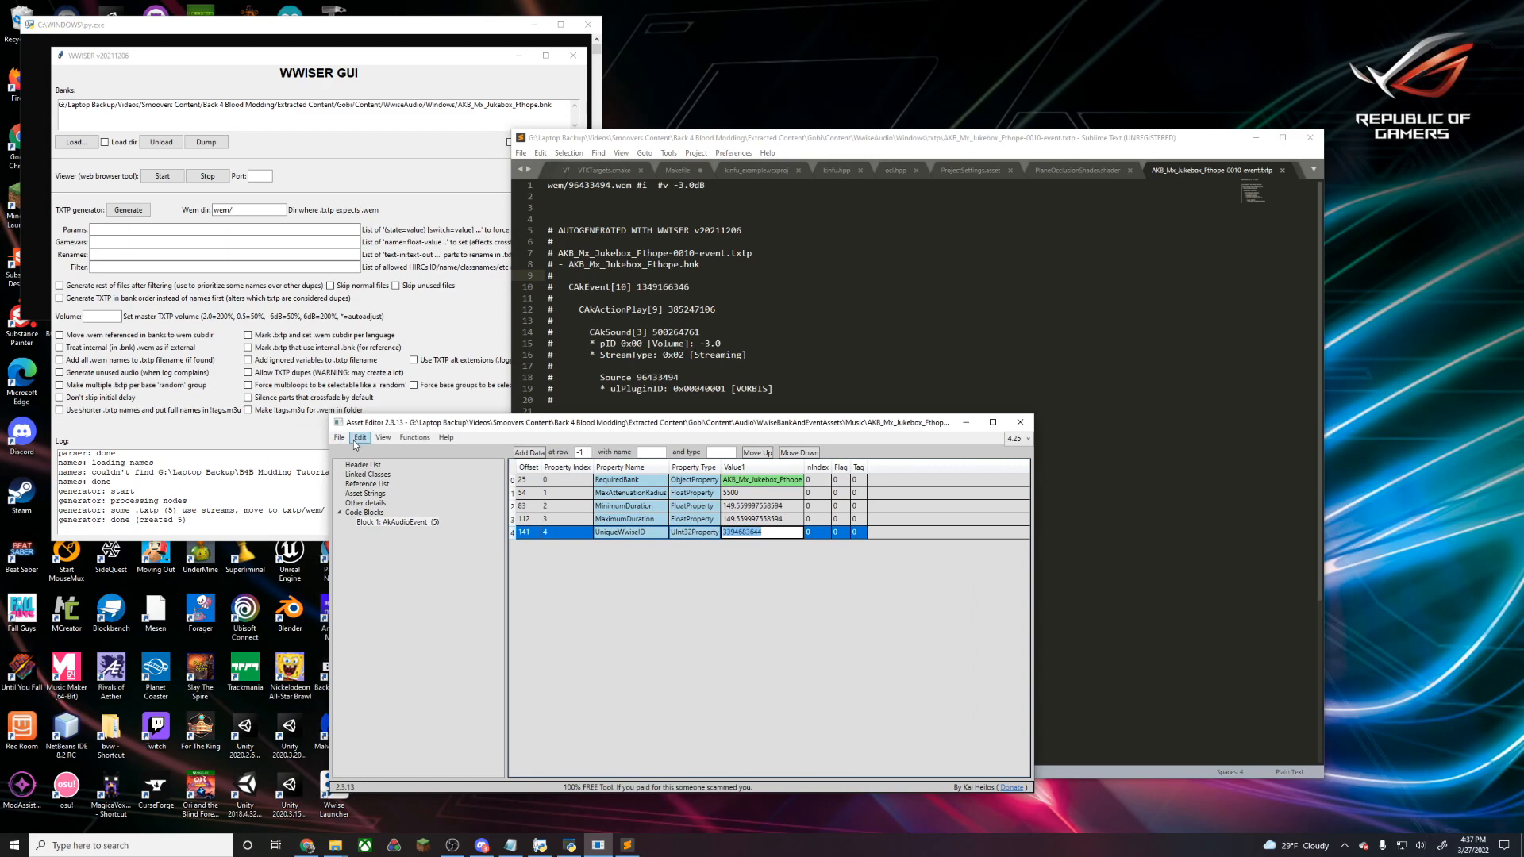
# Start another open in the AKB_Mx_Jukebox_Fthope folder and pick the Mx_Evil_108 asset
pyautogui.click(339, 436)
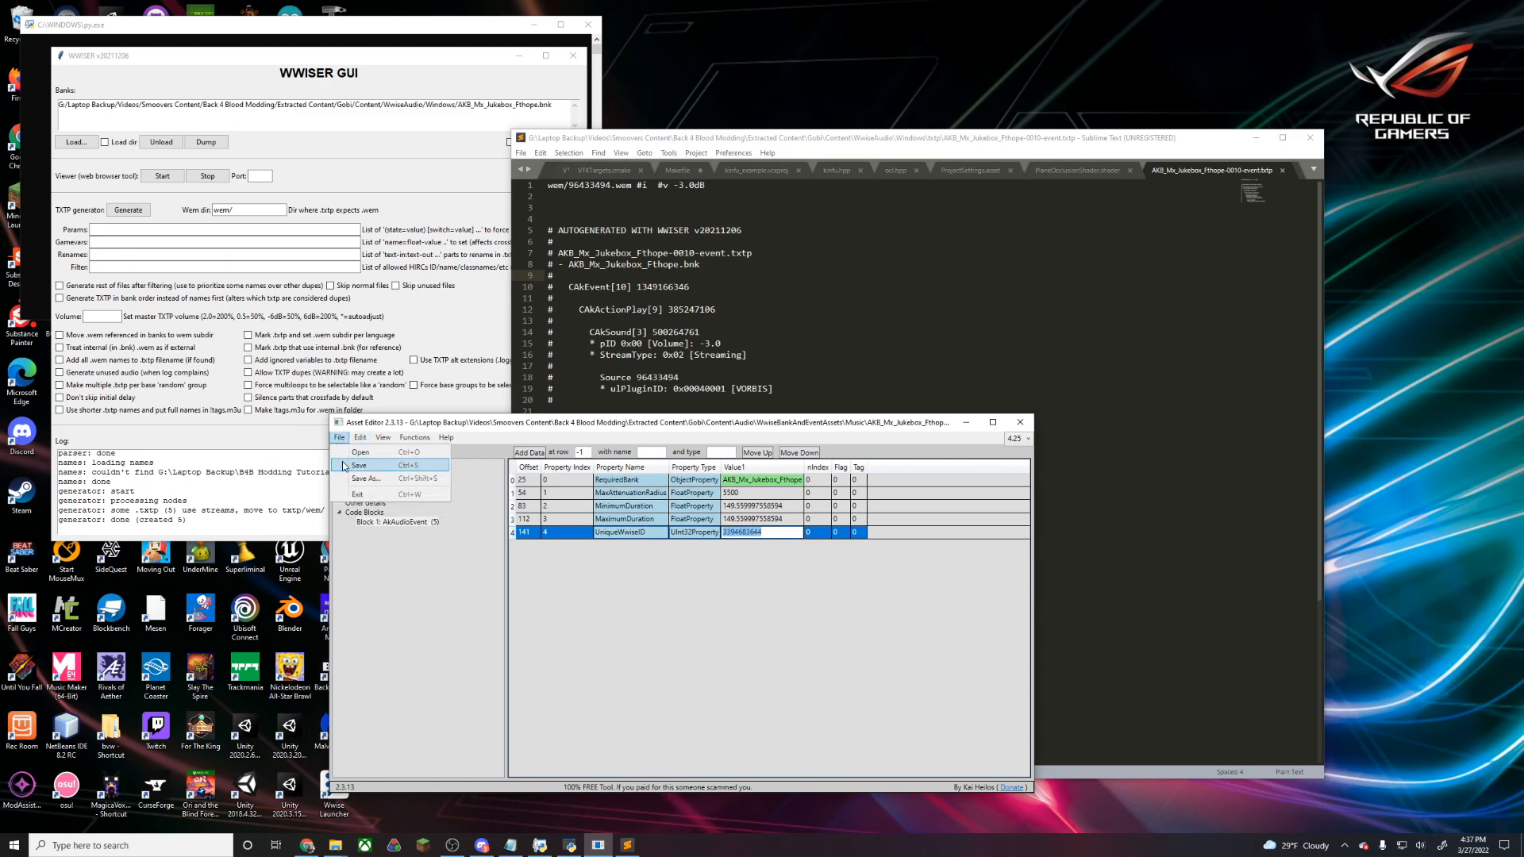
pyautogui.click(359, 451)
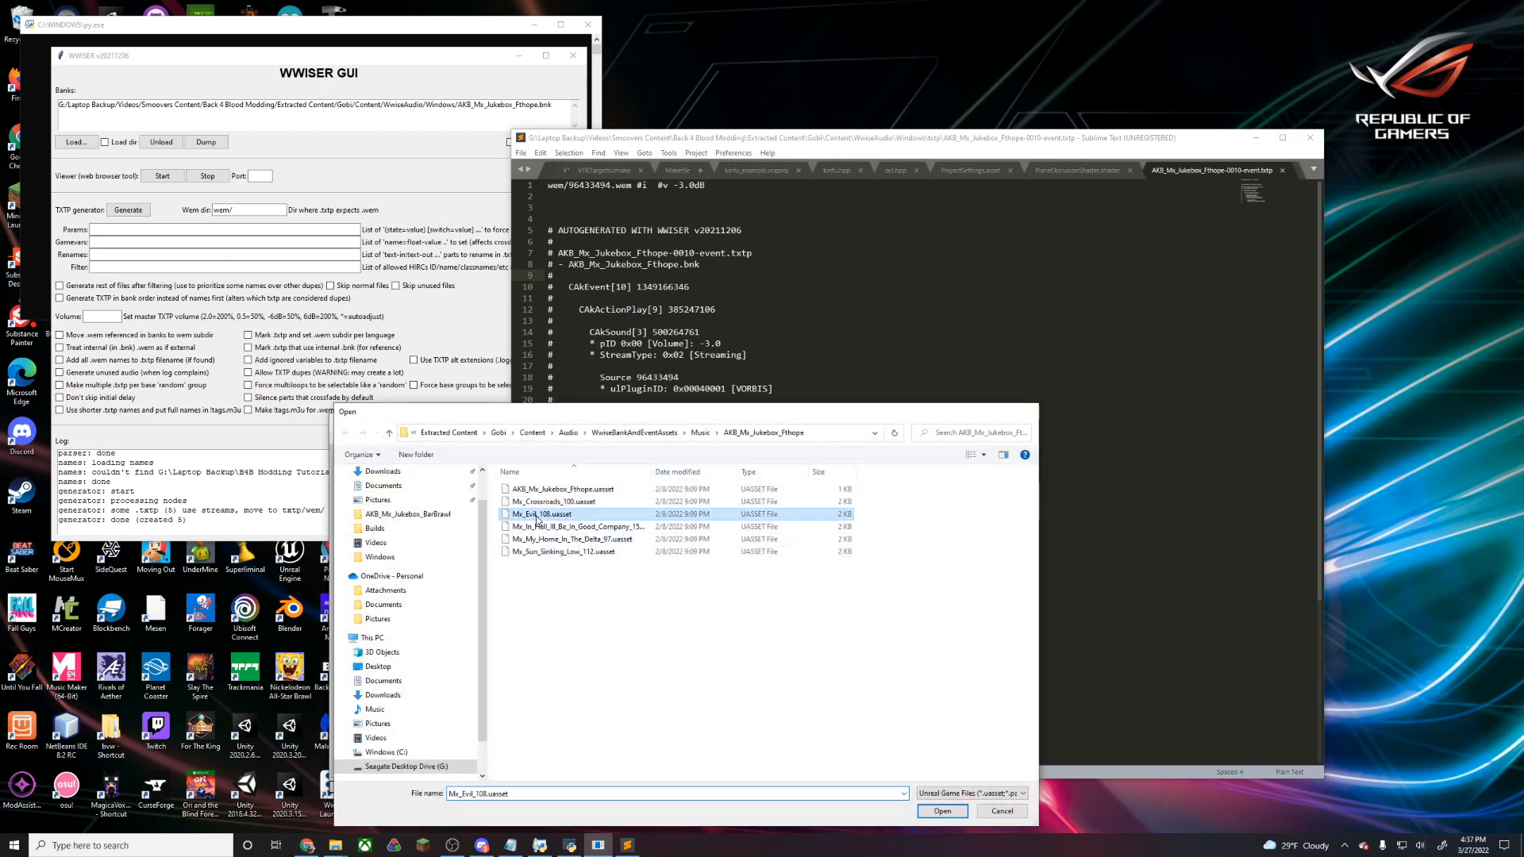
pyautogui.click(942, 811)
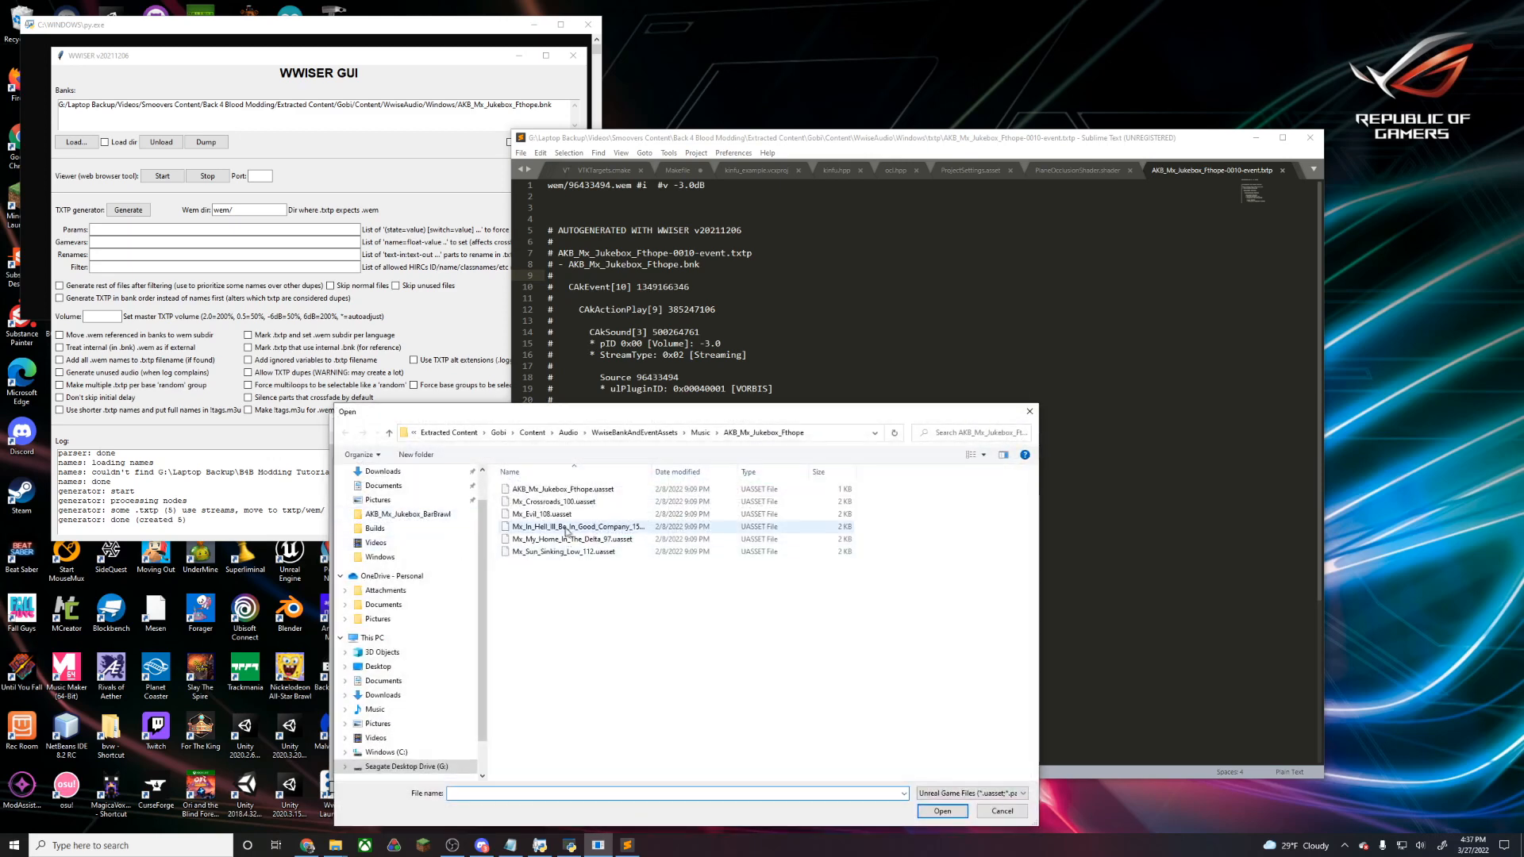
# View the AkAudioEvent block properties of the AKB_Mx_Jukebox_Fthope event asset
pyautogui.click(943, 811)
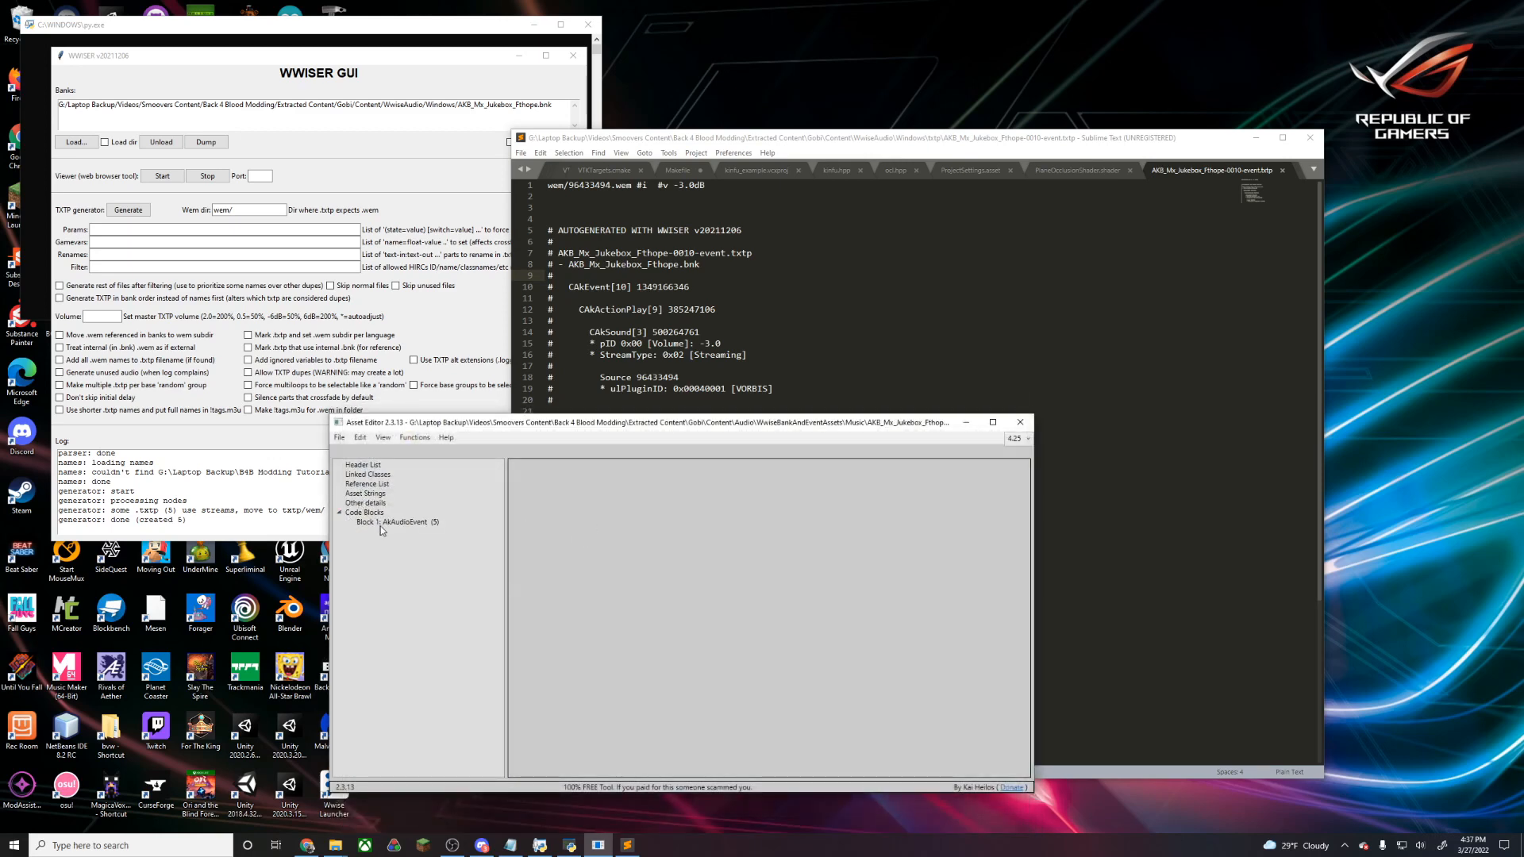
pyautogui.click(396, 522)
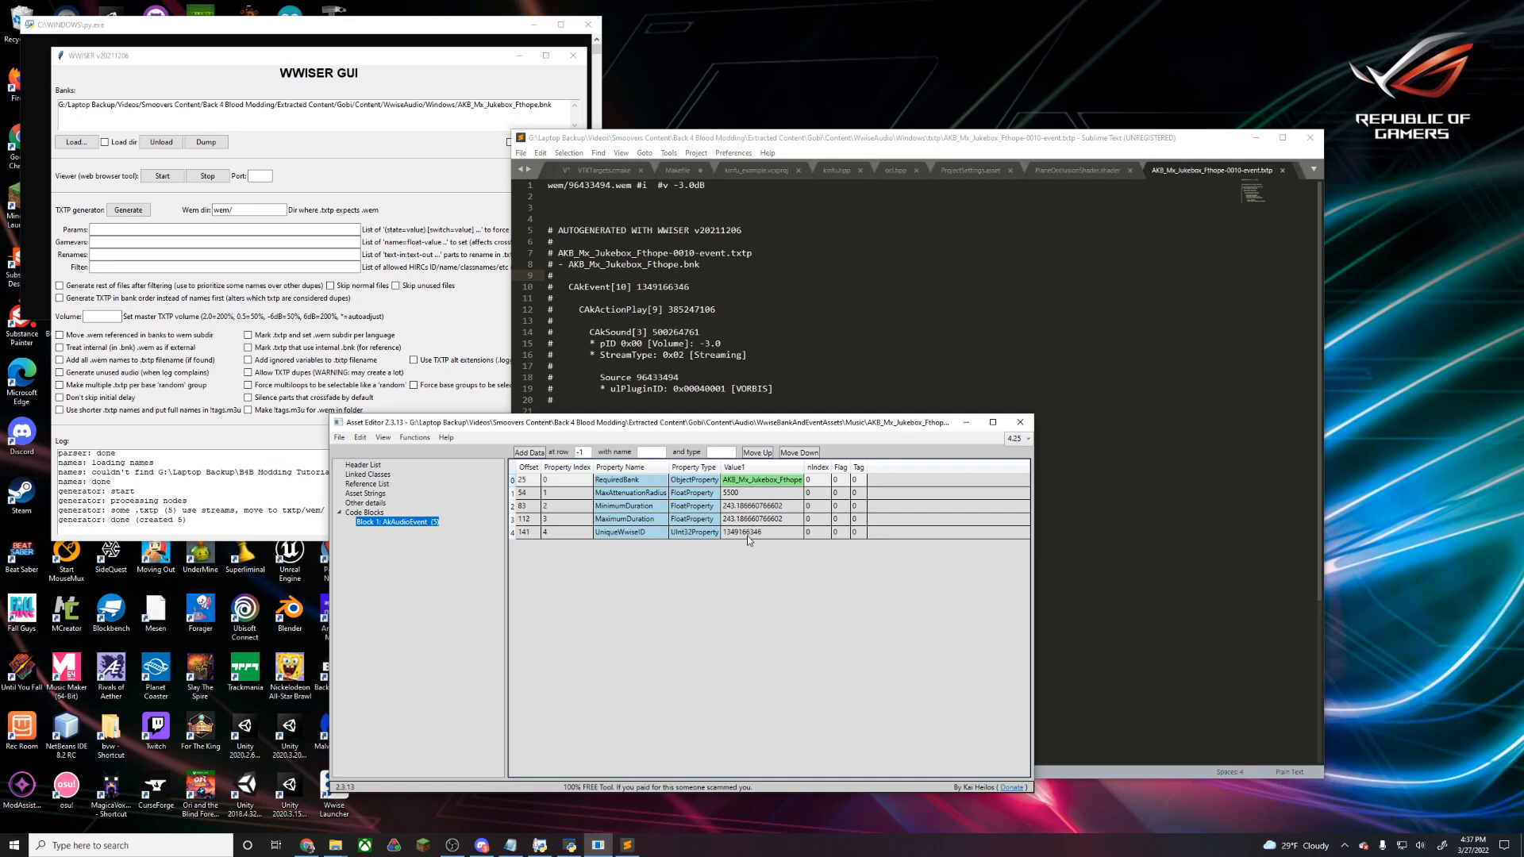
pyautogui.moveTo(721, 555)
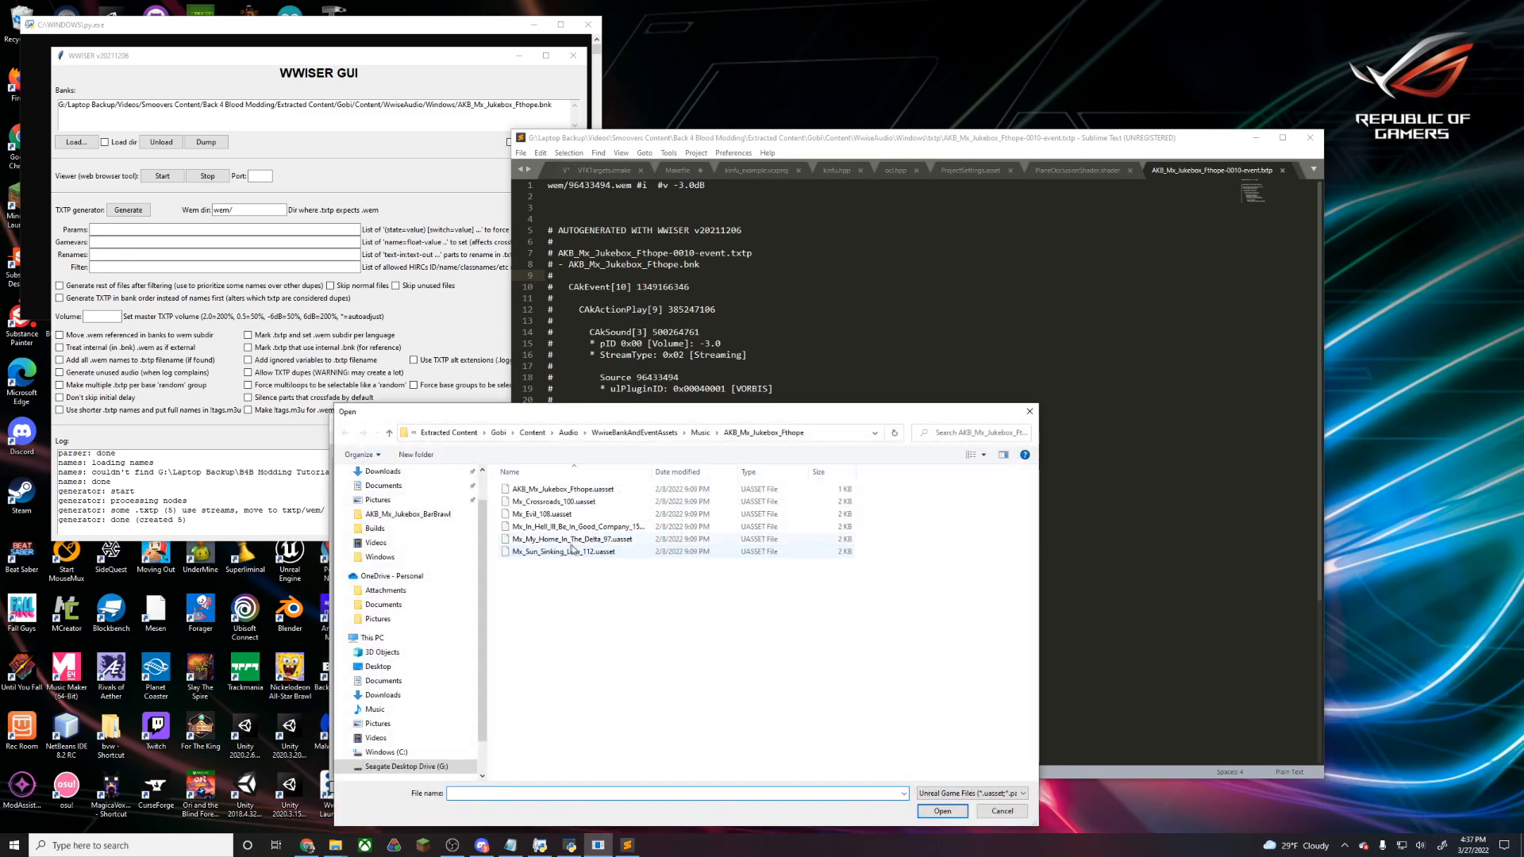
pyautogui.click(942, 811)
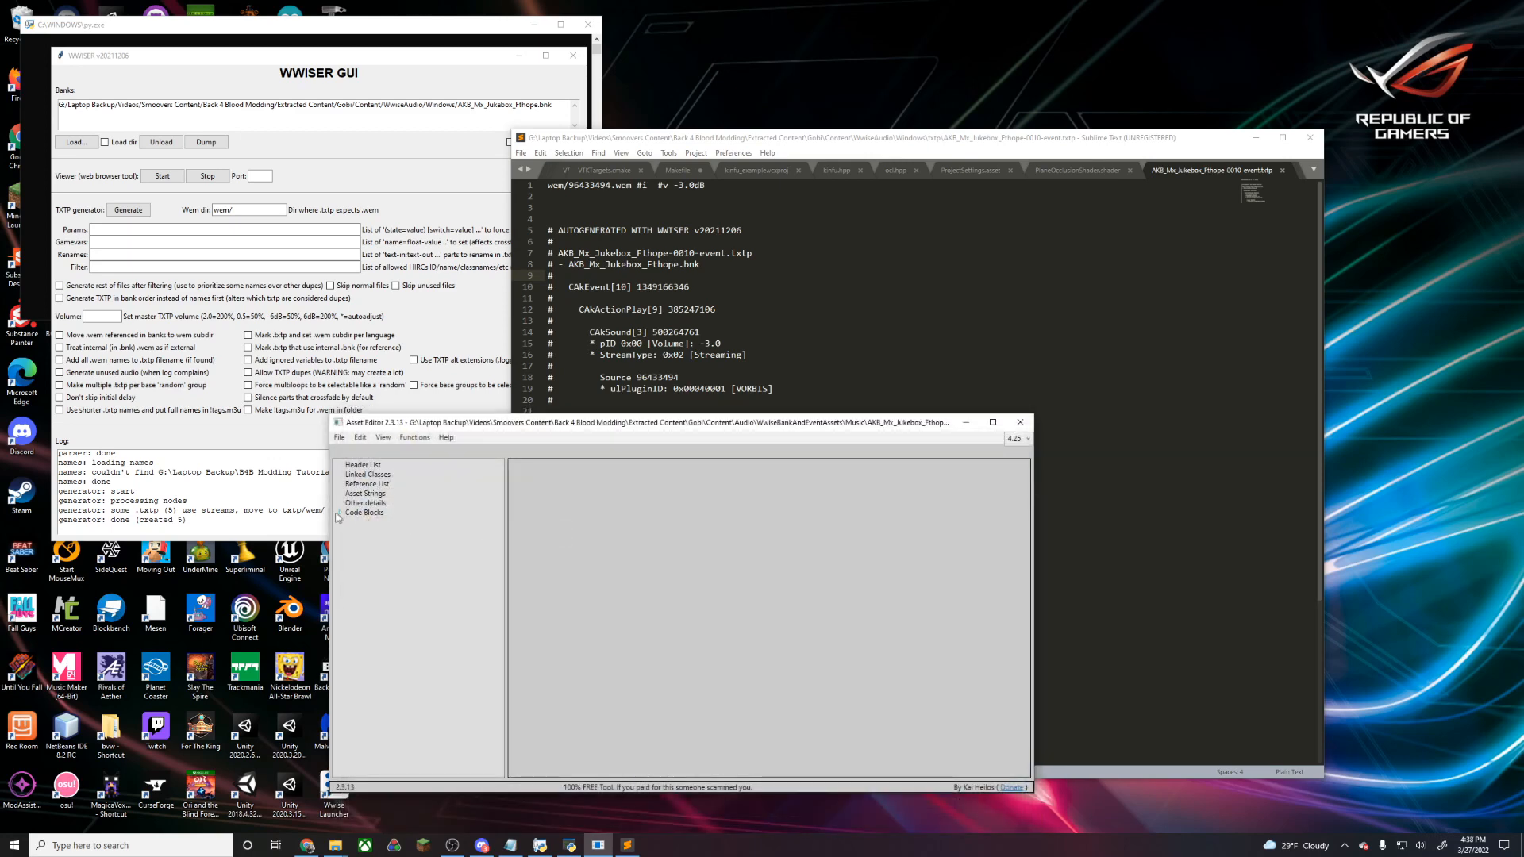
pyautogui.click(340, 511)
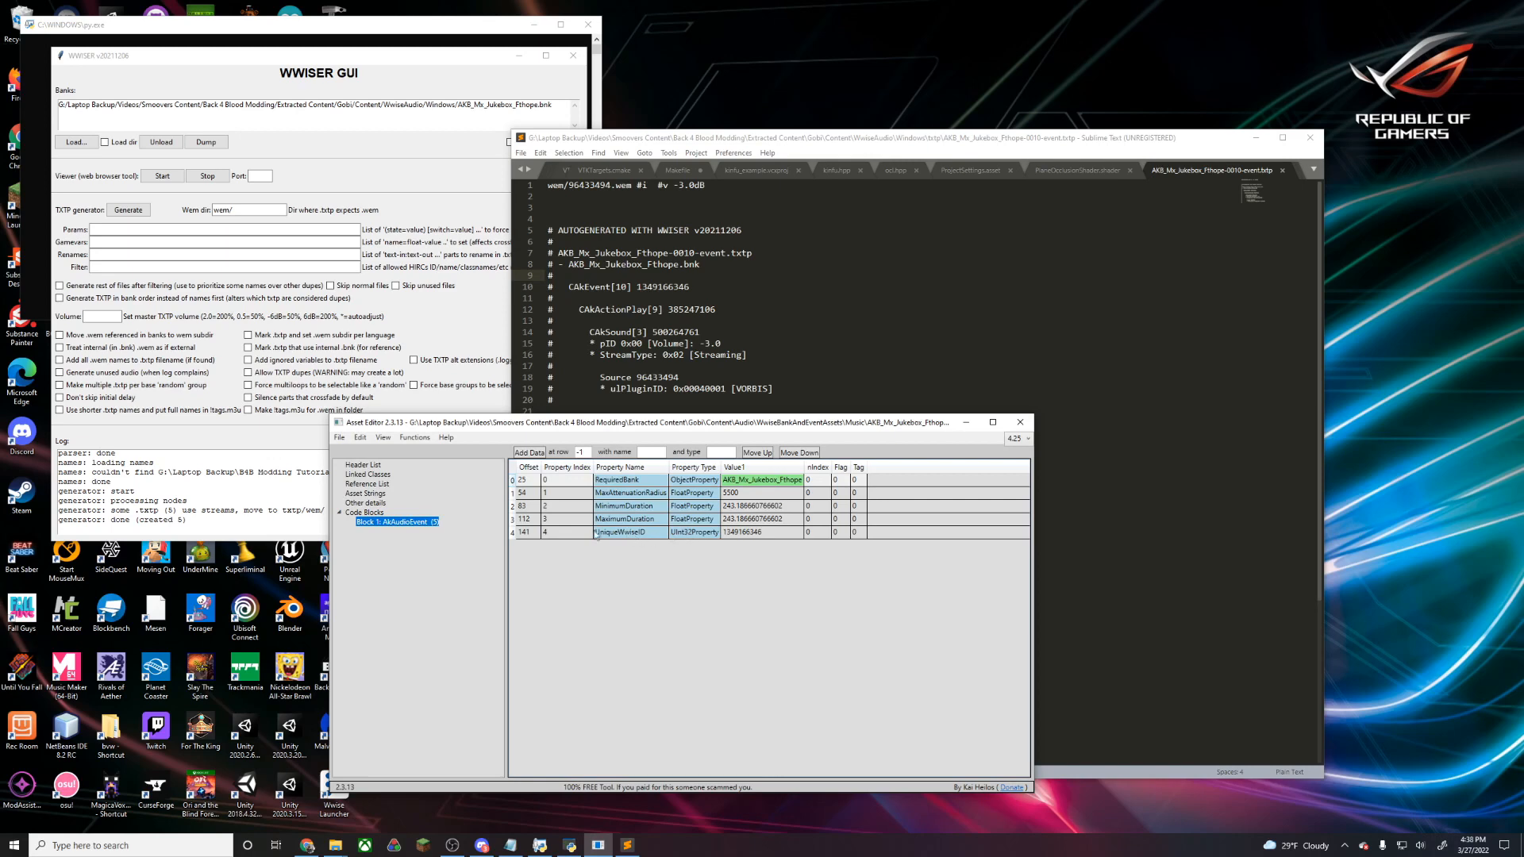
pyautogui.click(752, 532)
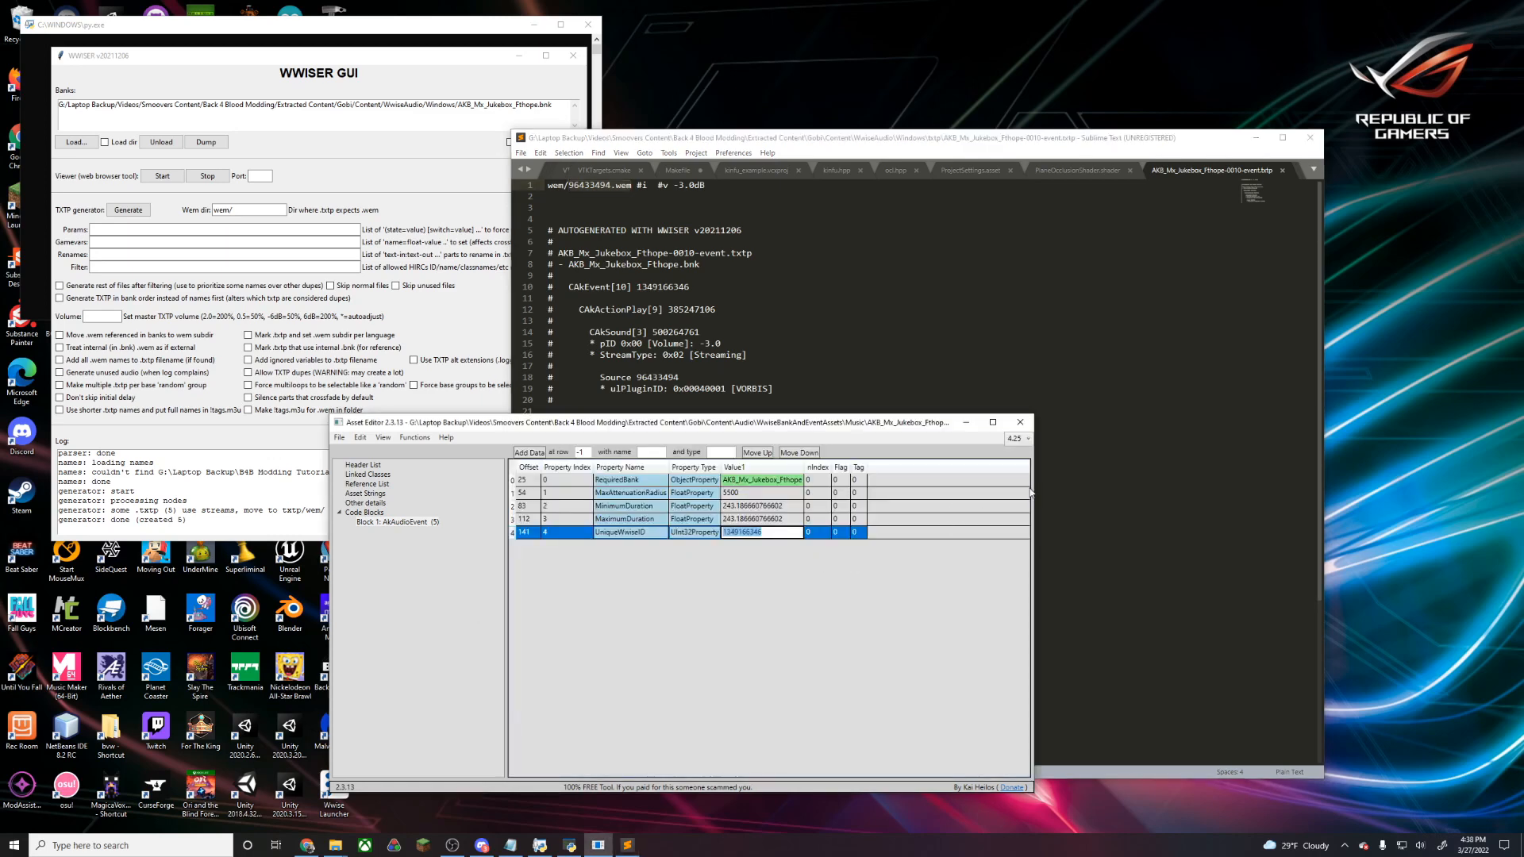
pyautogui.moveTo(1019, 423)
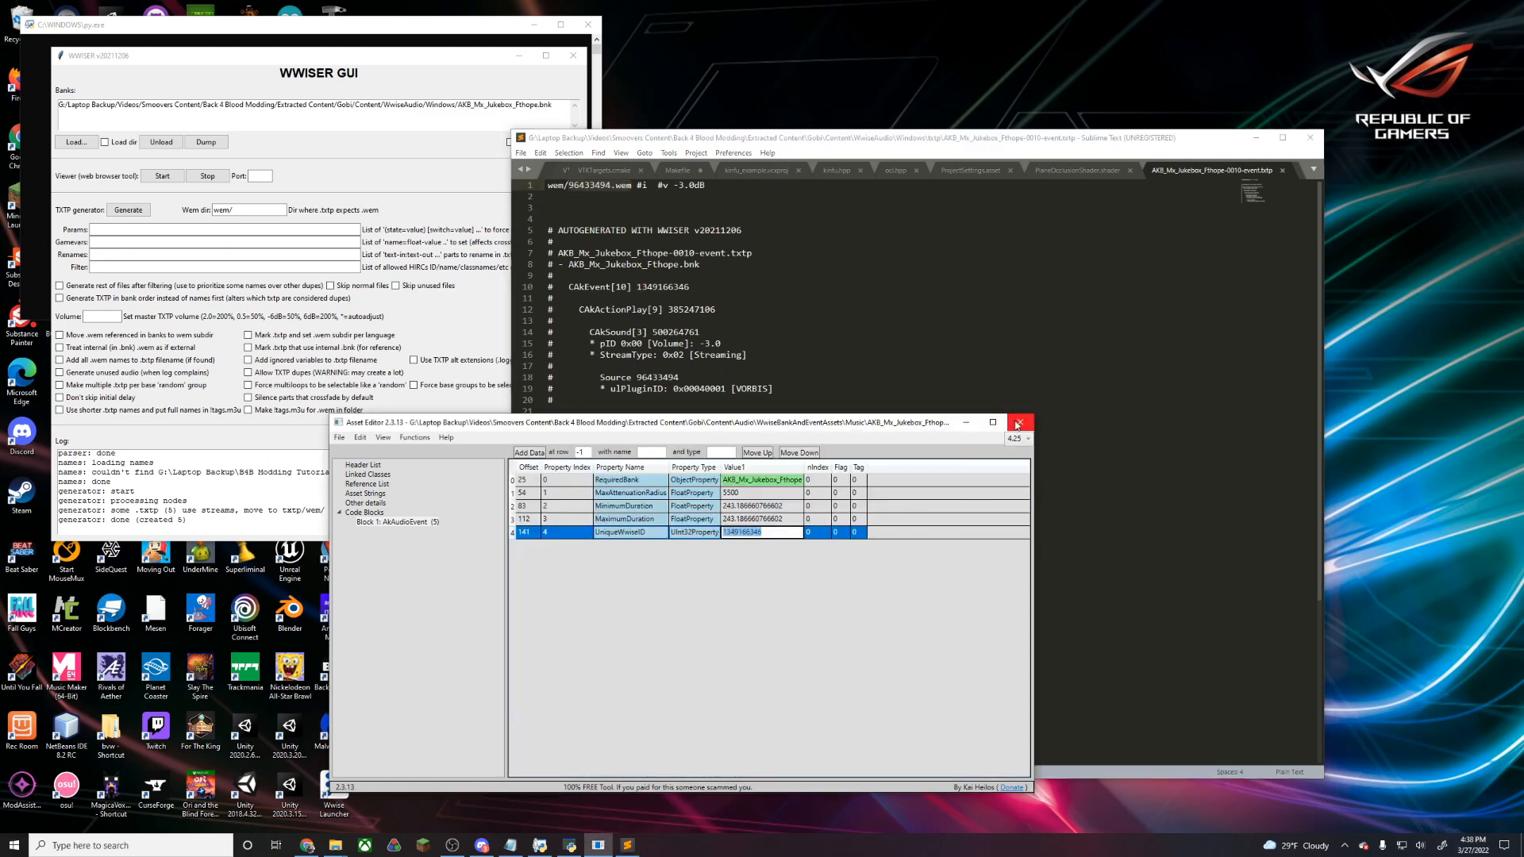
# Close Asset Editor and locate 96433494.wem via Windows search, jumping to its folder
pyautogui.click(1019, 423)
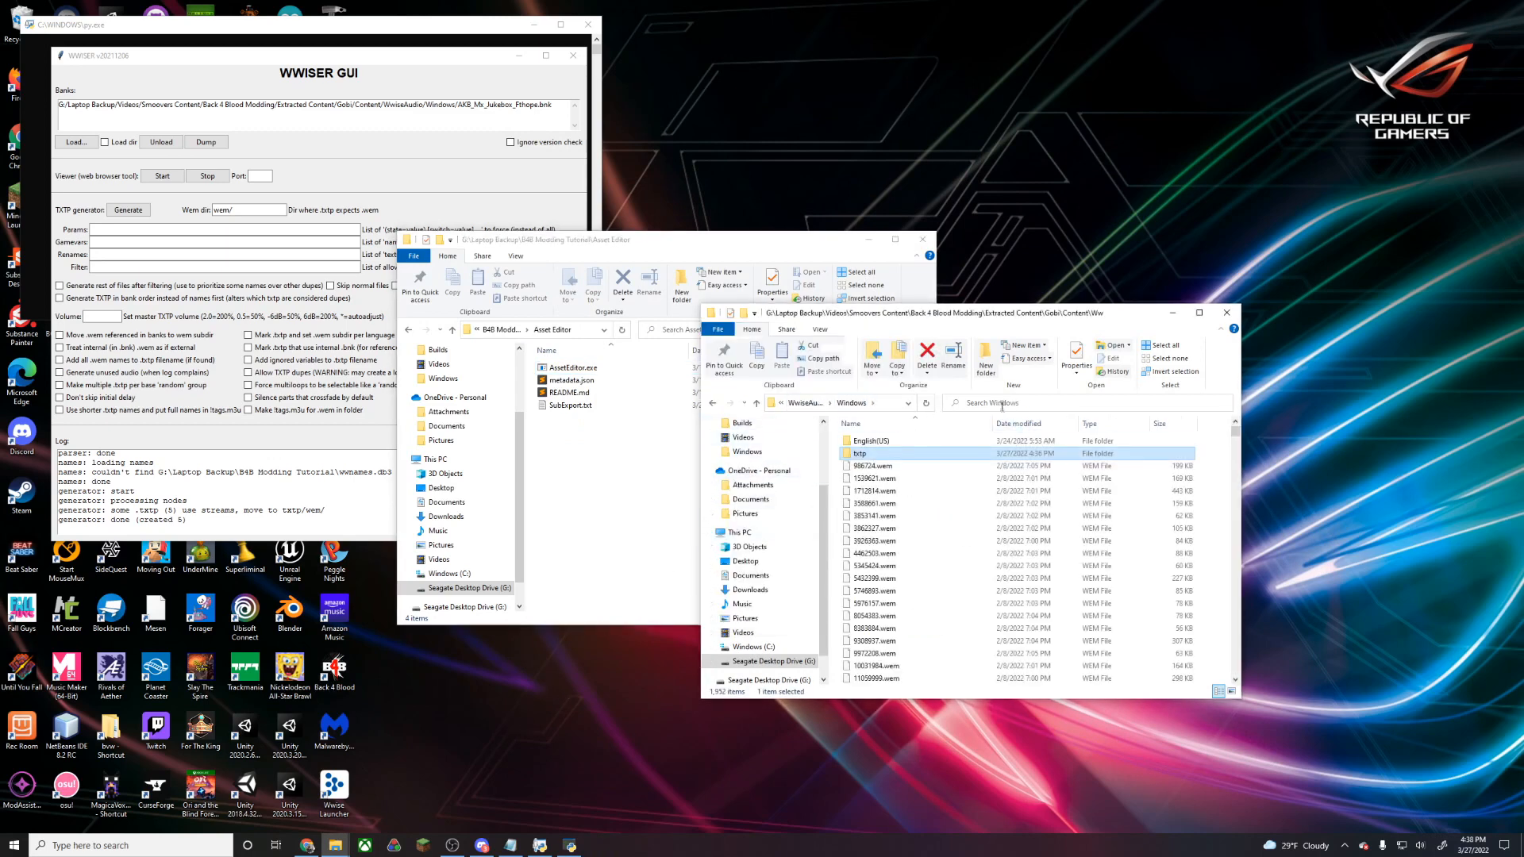
pyautogui.write('96433494.wem')
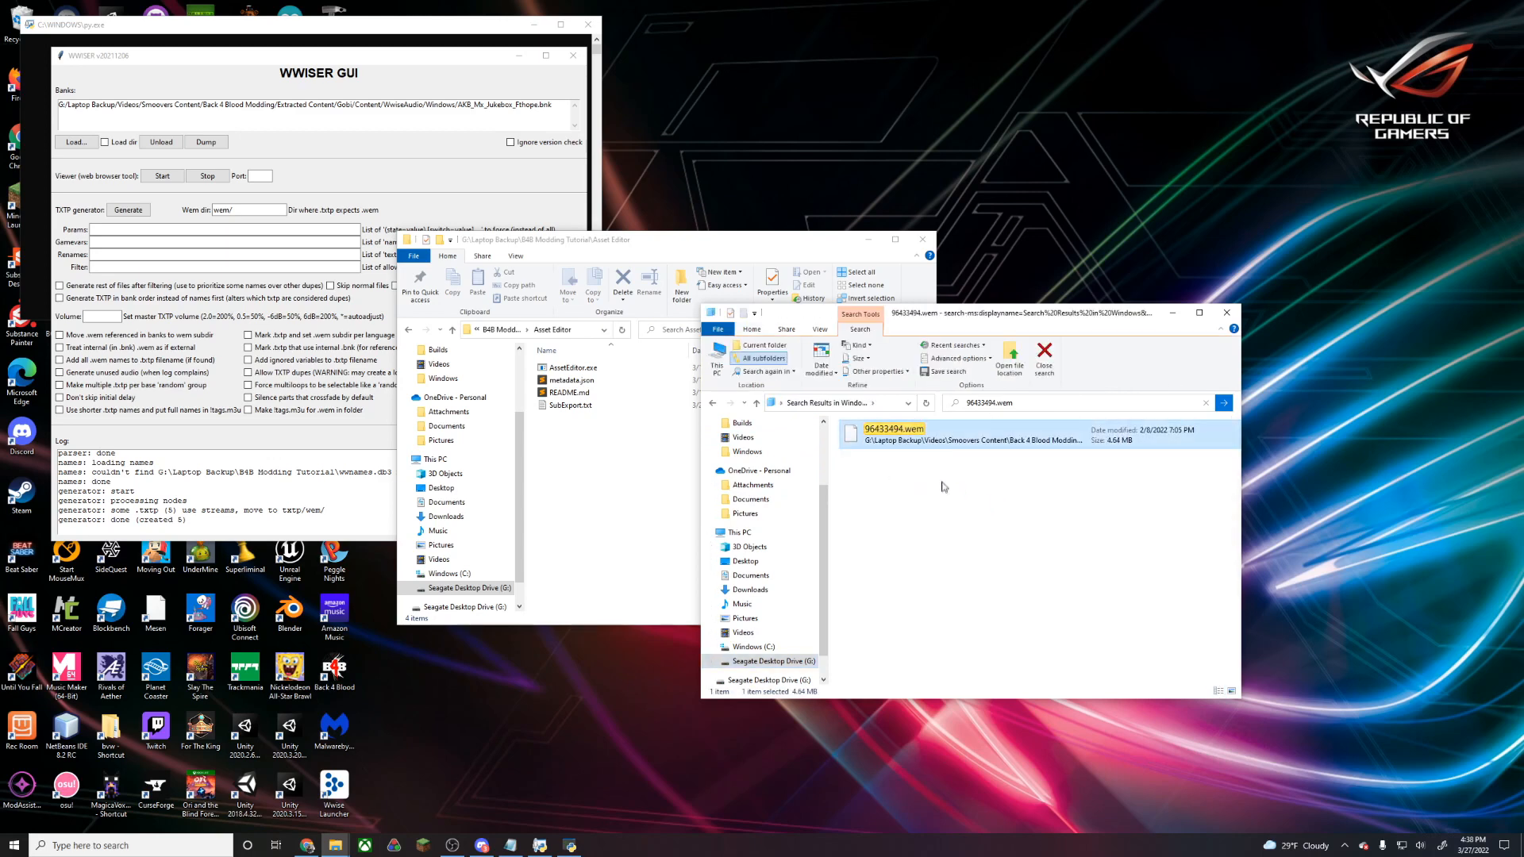
pyautogui.rightClick(894, 428)
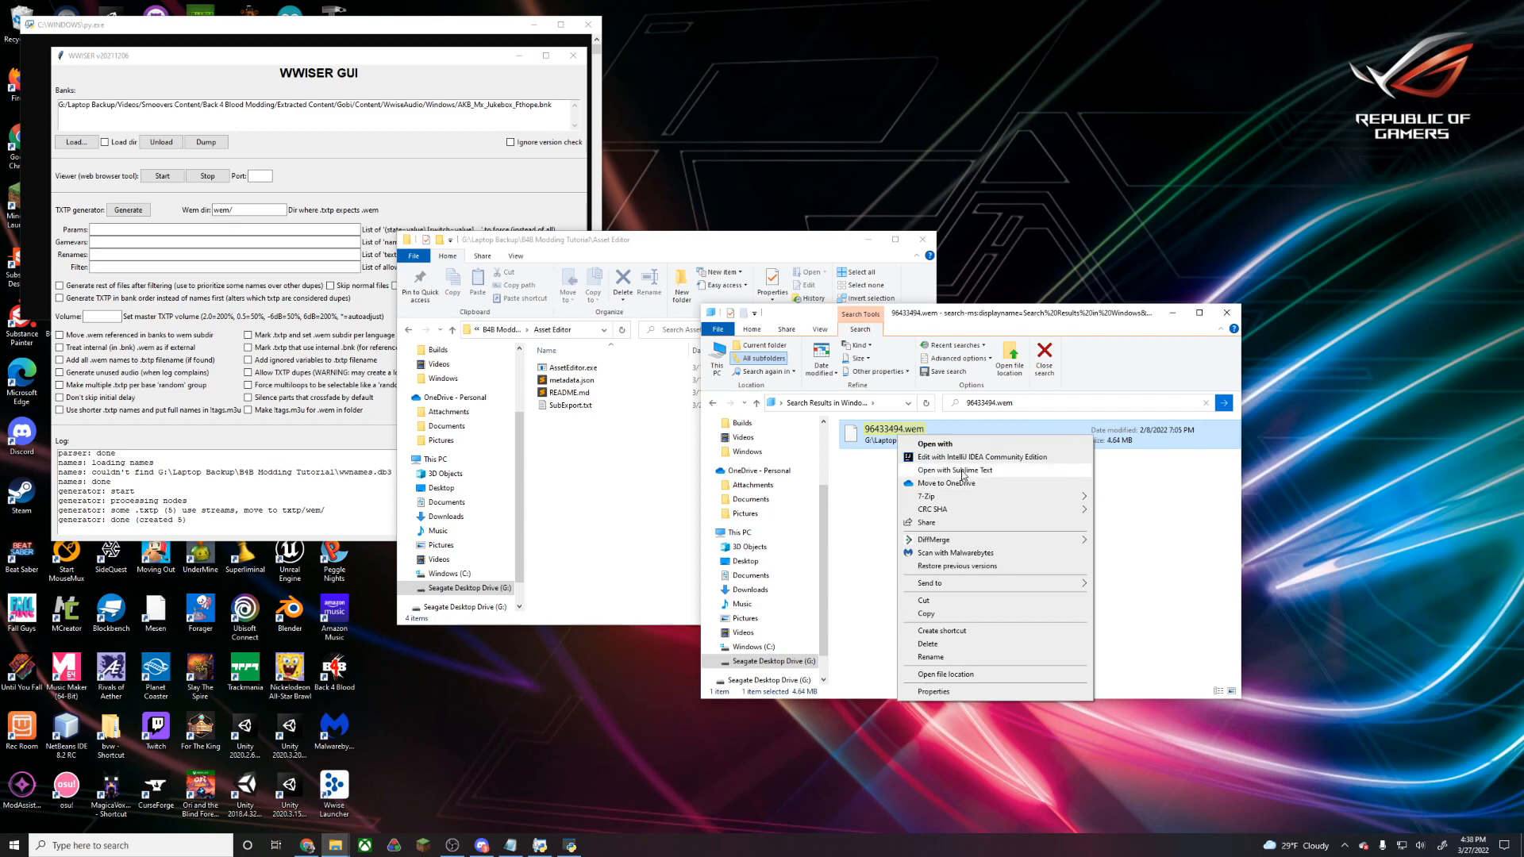
pyautogui.click(944, 673)
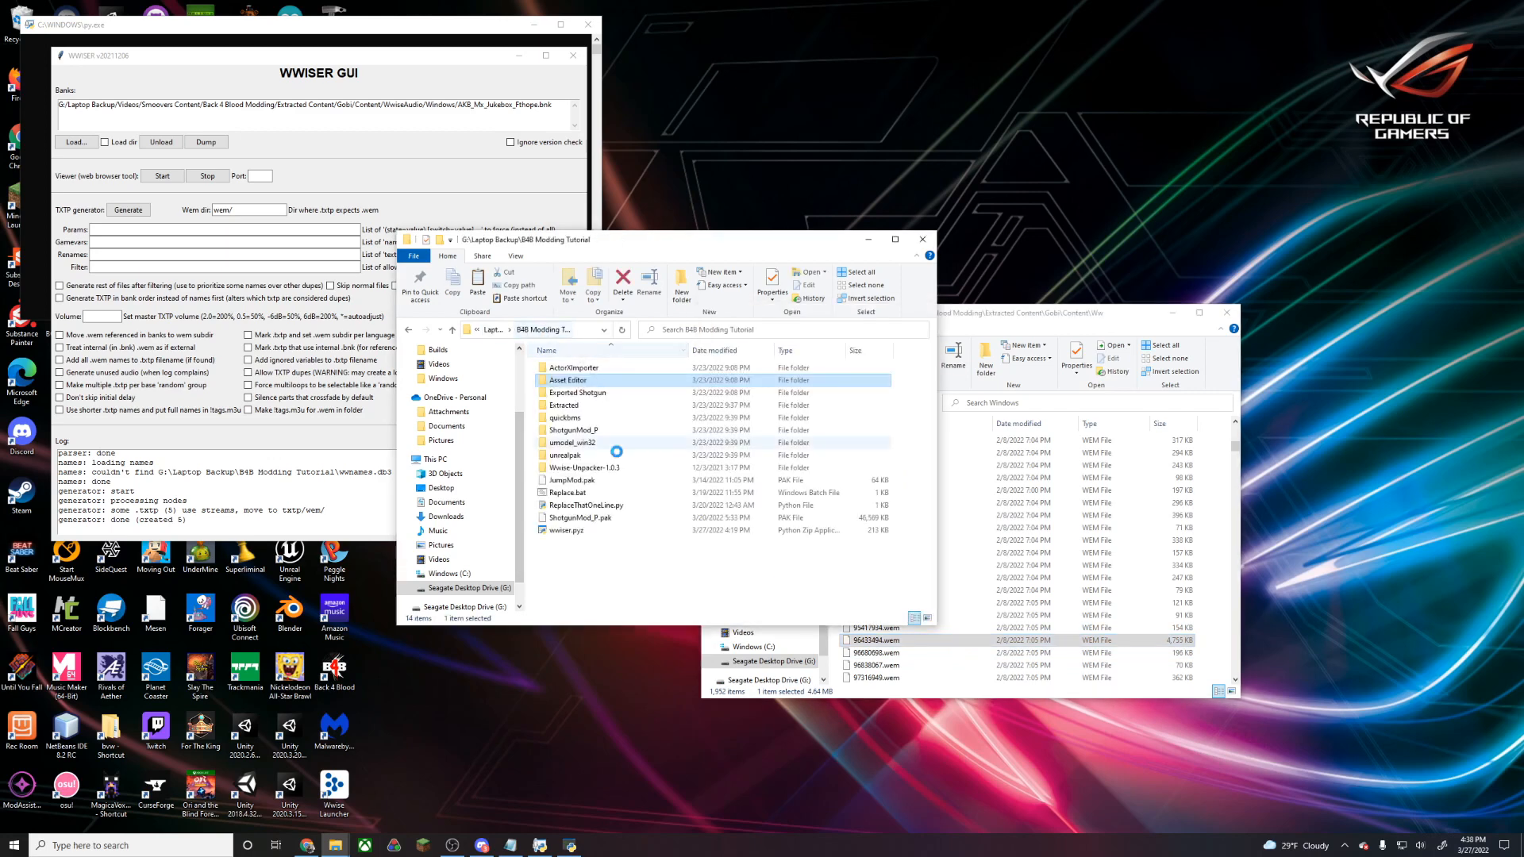
pyautogui.moveTo(583, 467)
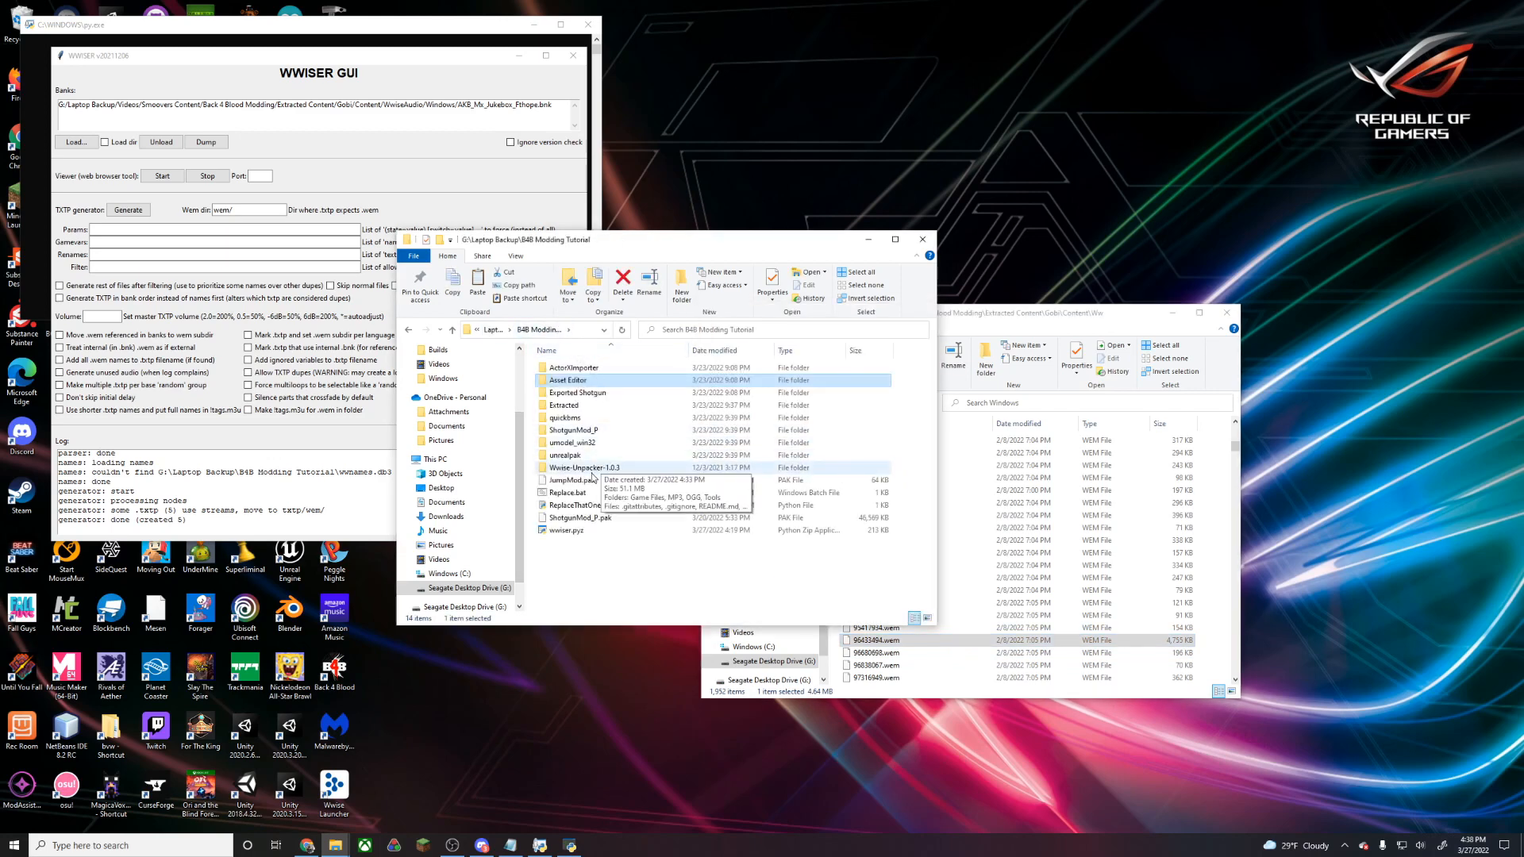
# Place the .wem in Wwise-Unpacker Game Files and run the Unpack to MP3.bat conversion
pyautogui.doubleClick(582, 467)
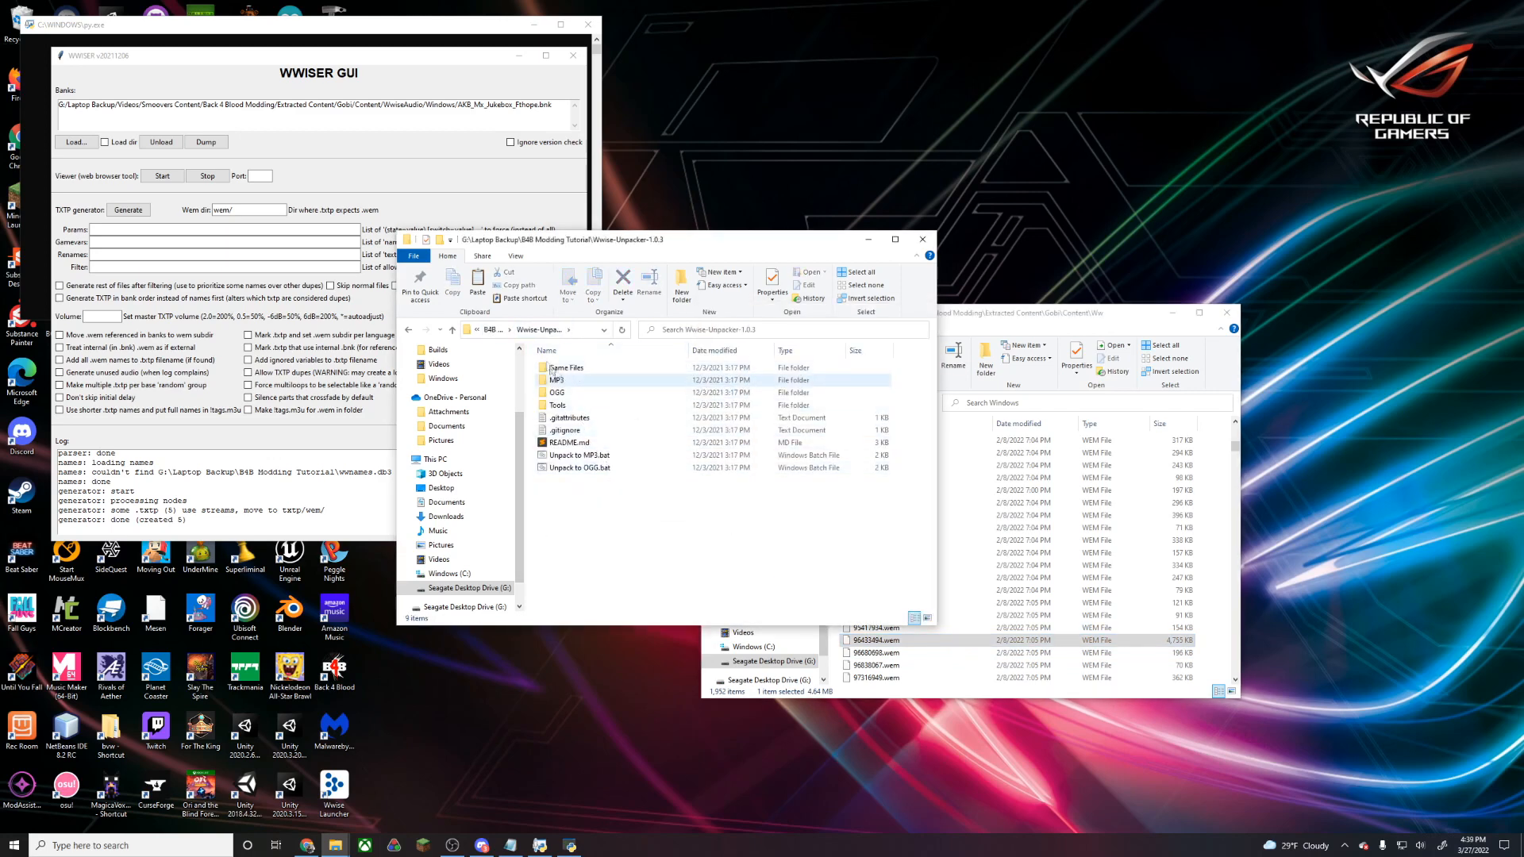
pyautogui.doubleClick(566, 367)
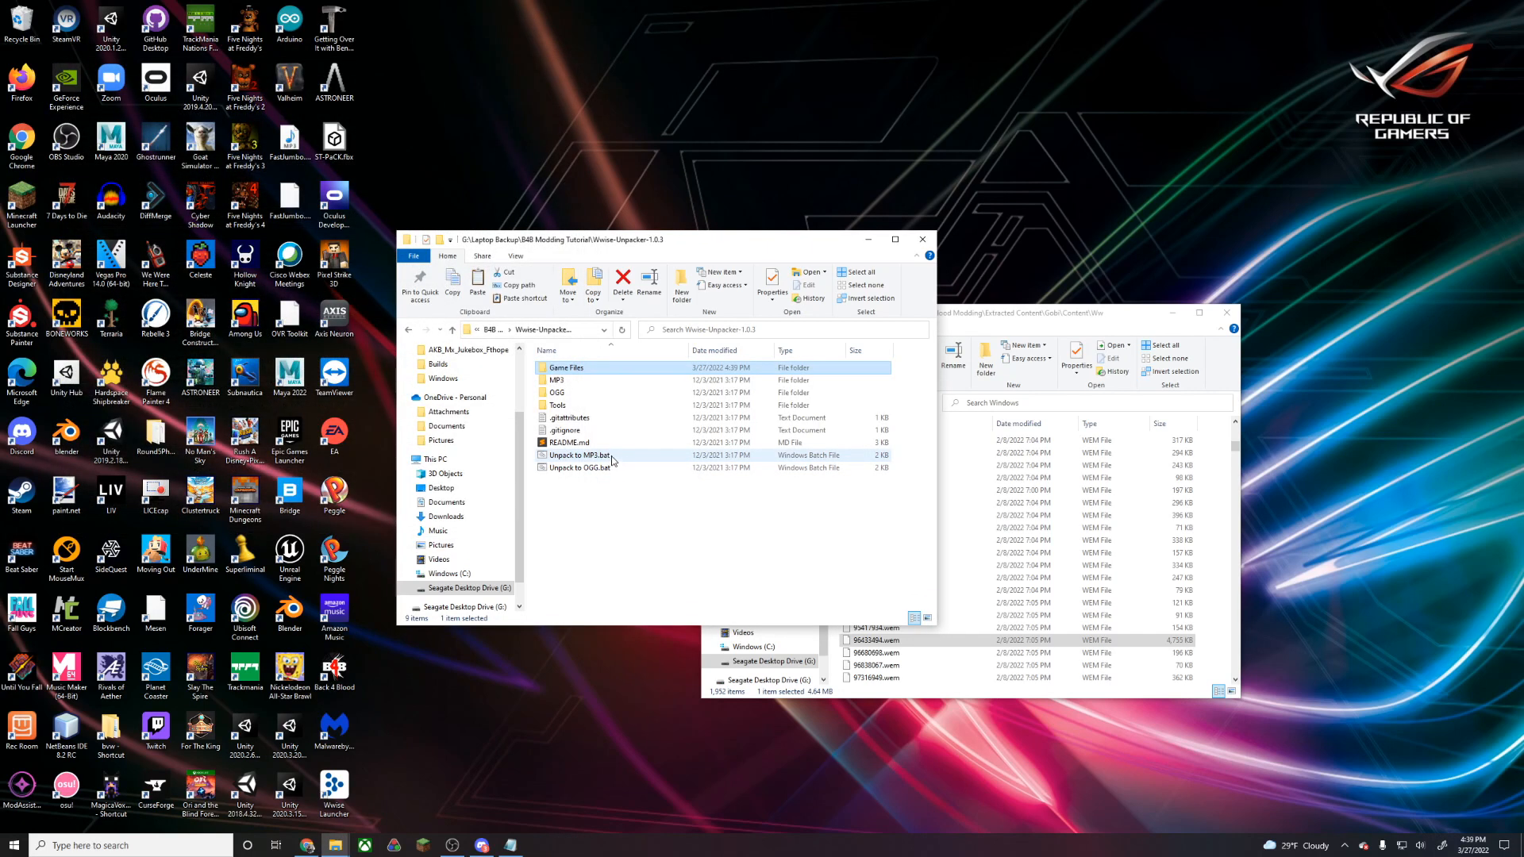
pyautogui.click(579, 454)
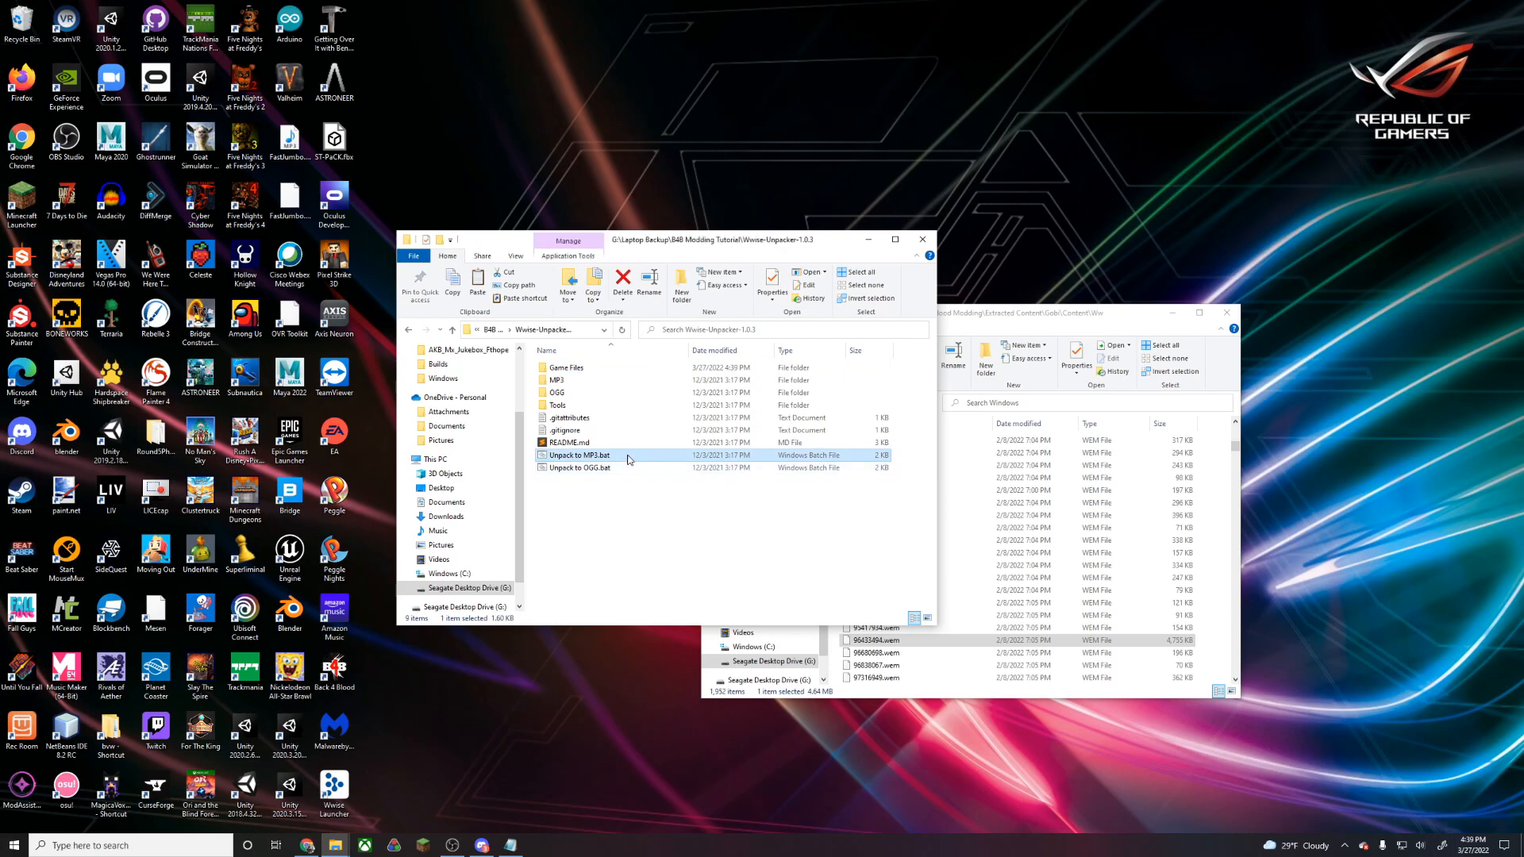
pyautogui.doubleClick(580, 454)
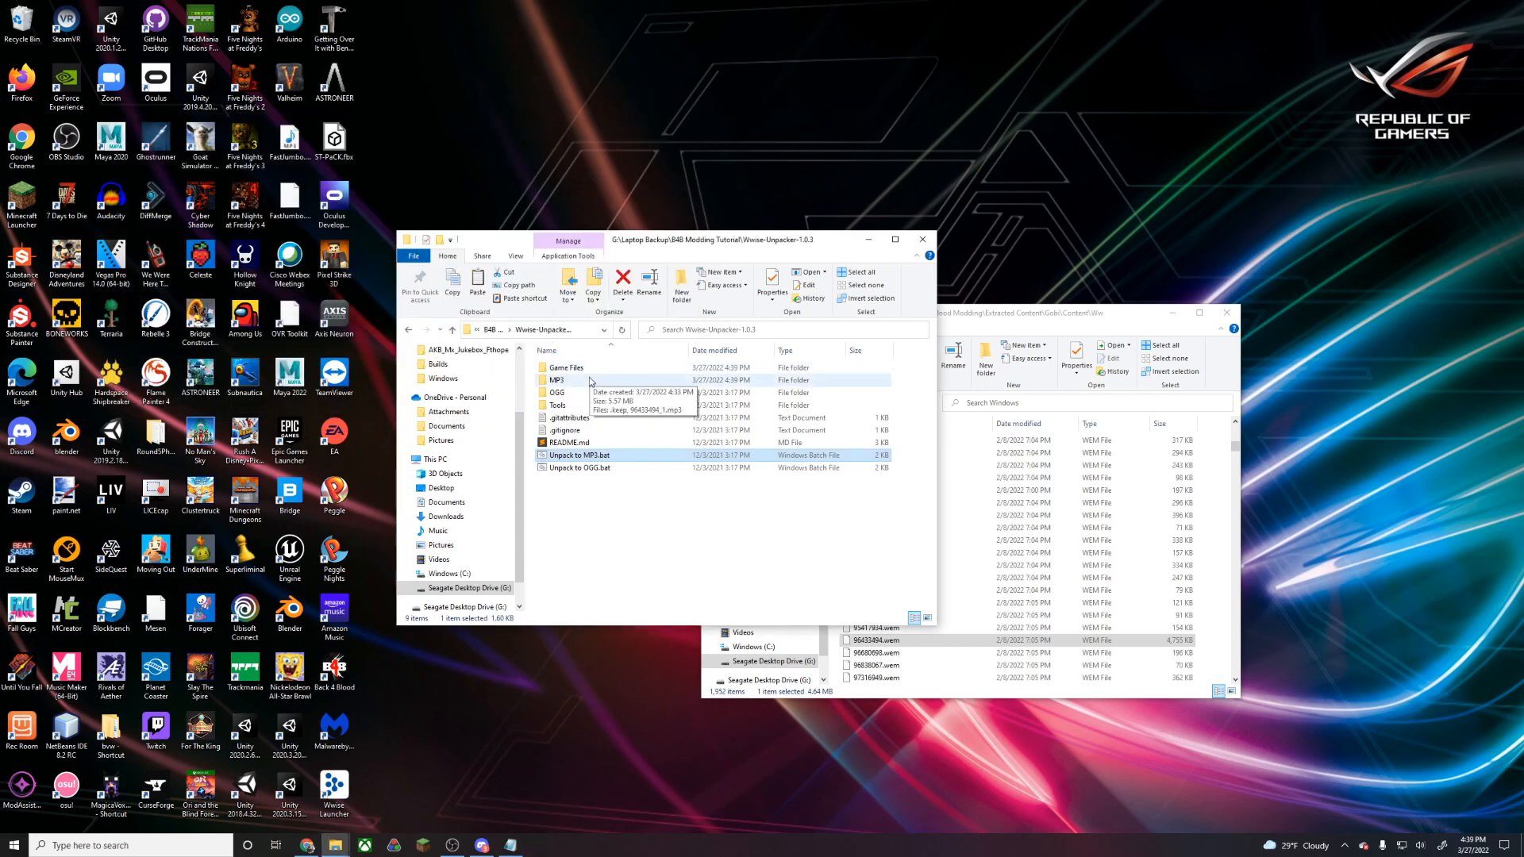
# Find the converted 96433494_1.mp3 in the unpacker's MP3 output folder
pyautogui.doubleClick(556, 379)
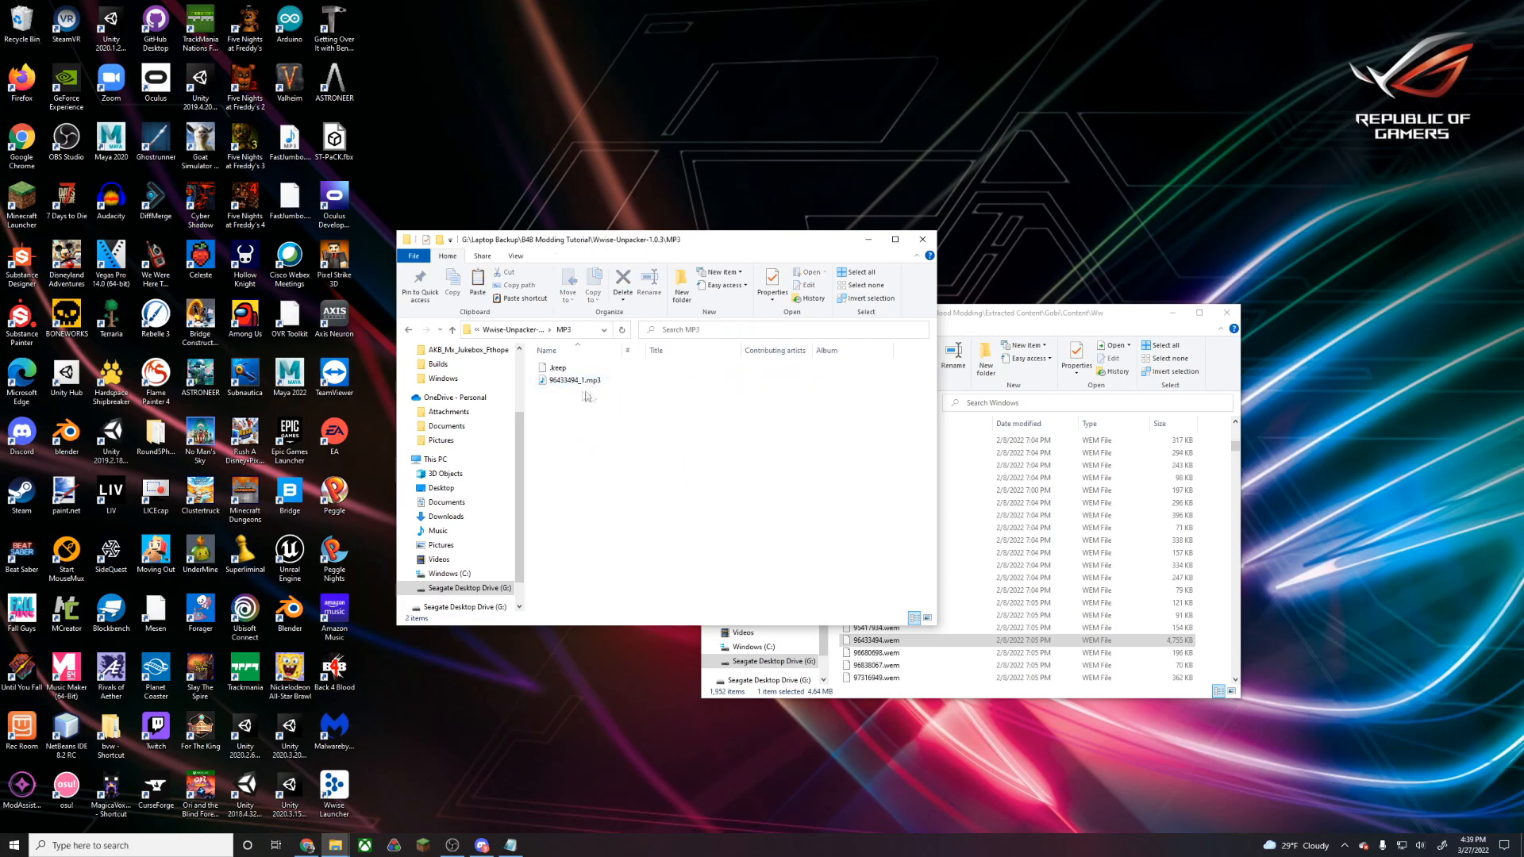
pyautogui.click(571, 380)
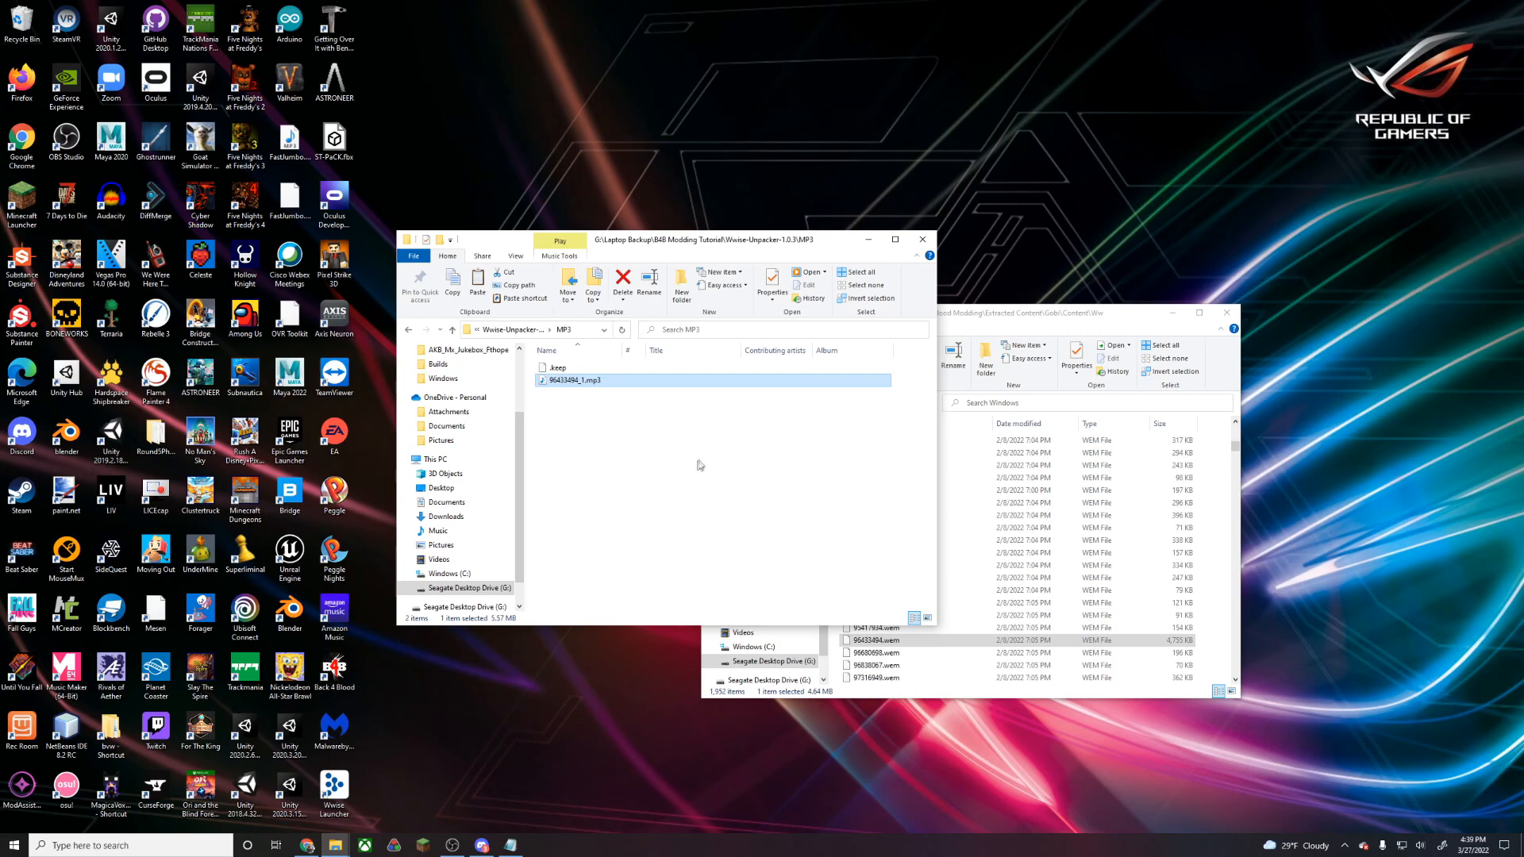
pyautogui.moveTo(662, 526)
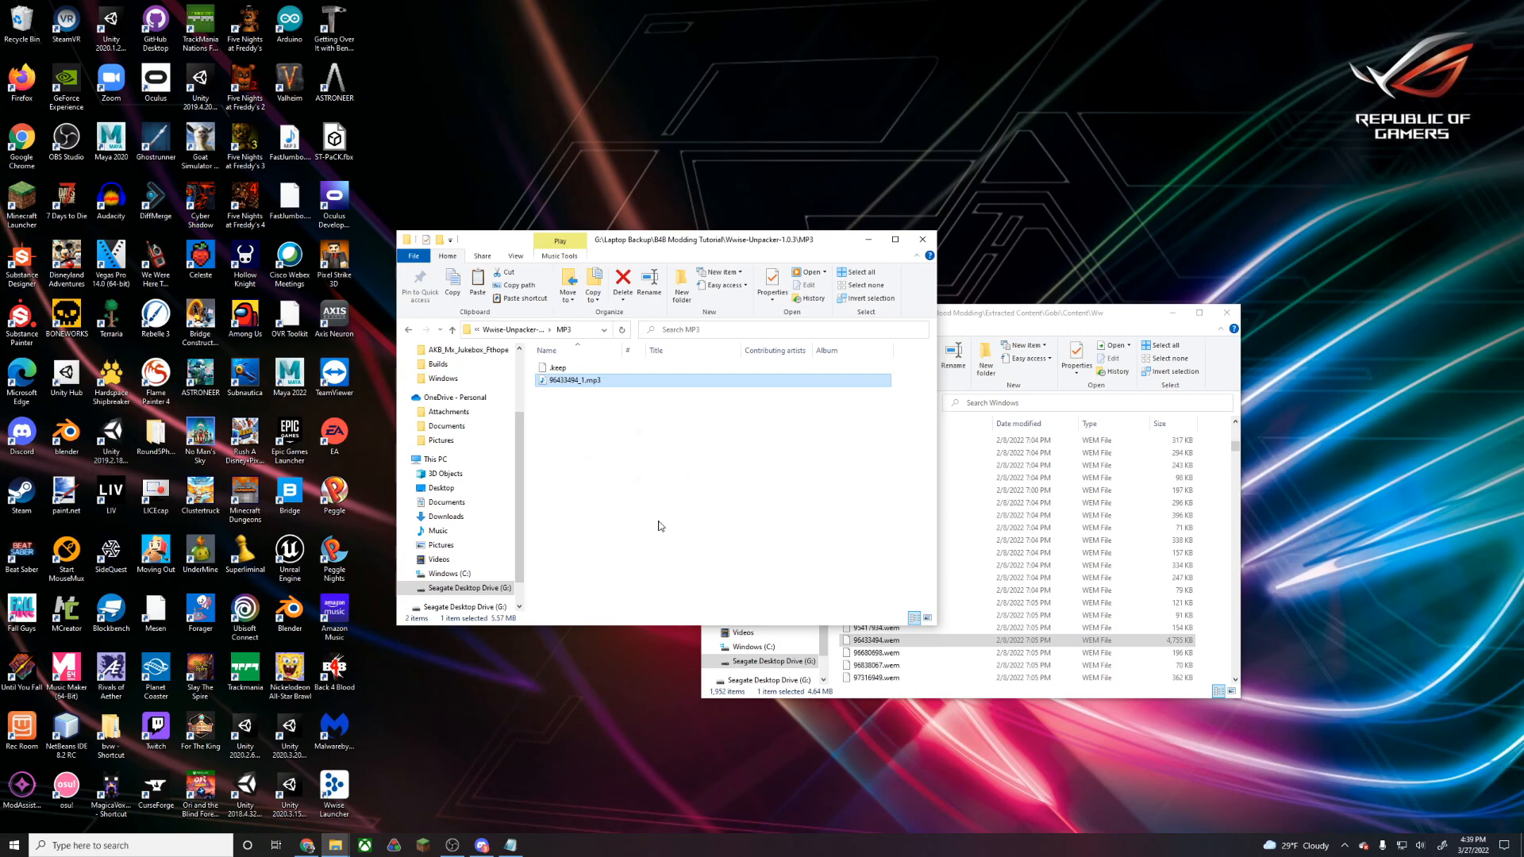
pyautogui.moveTo(664, 522)
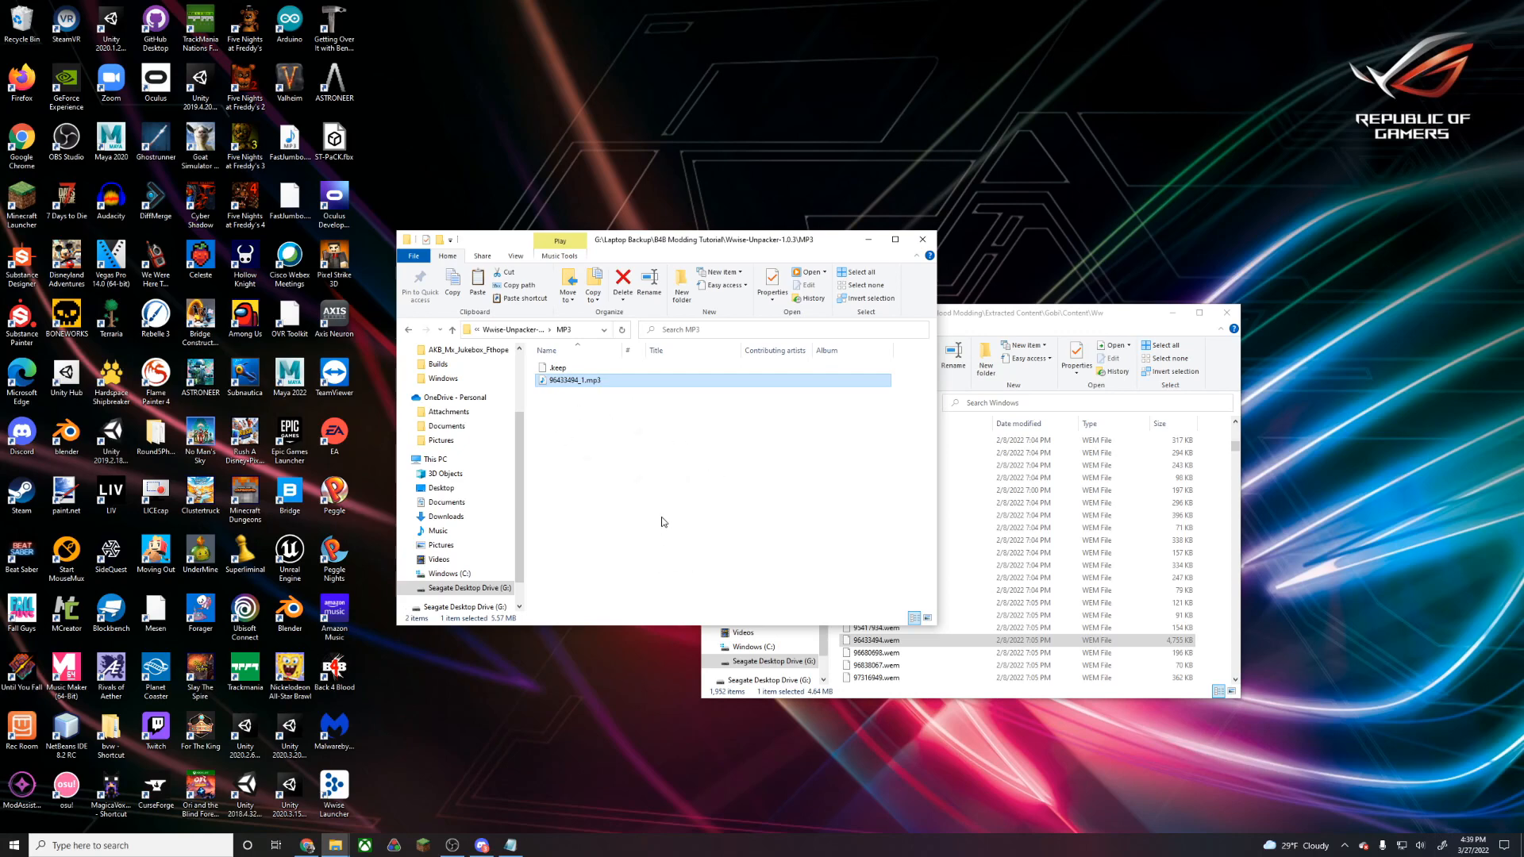
pyautogui.moveTo(674, 502)
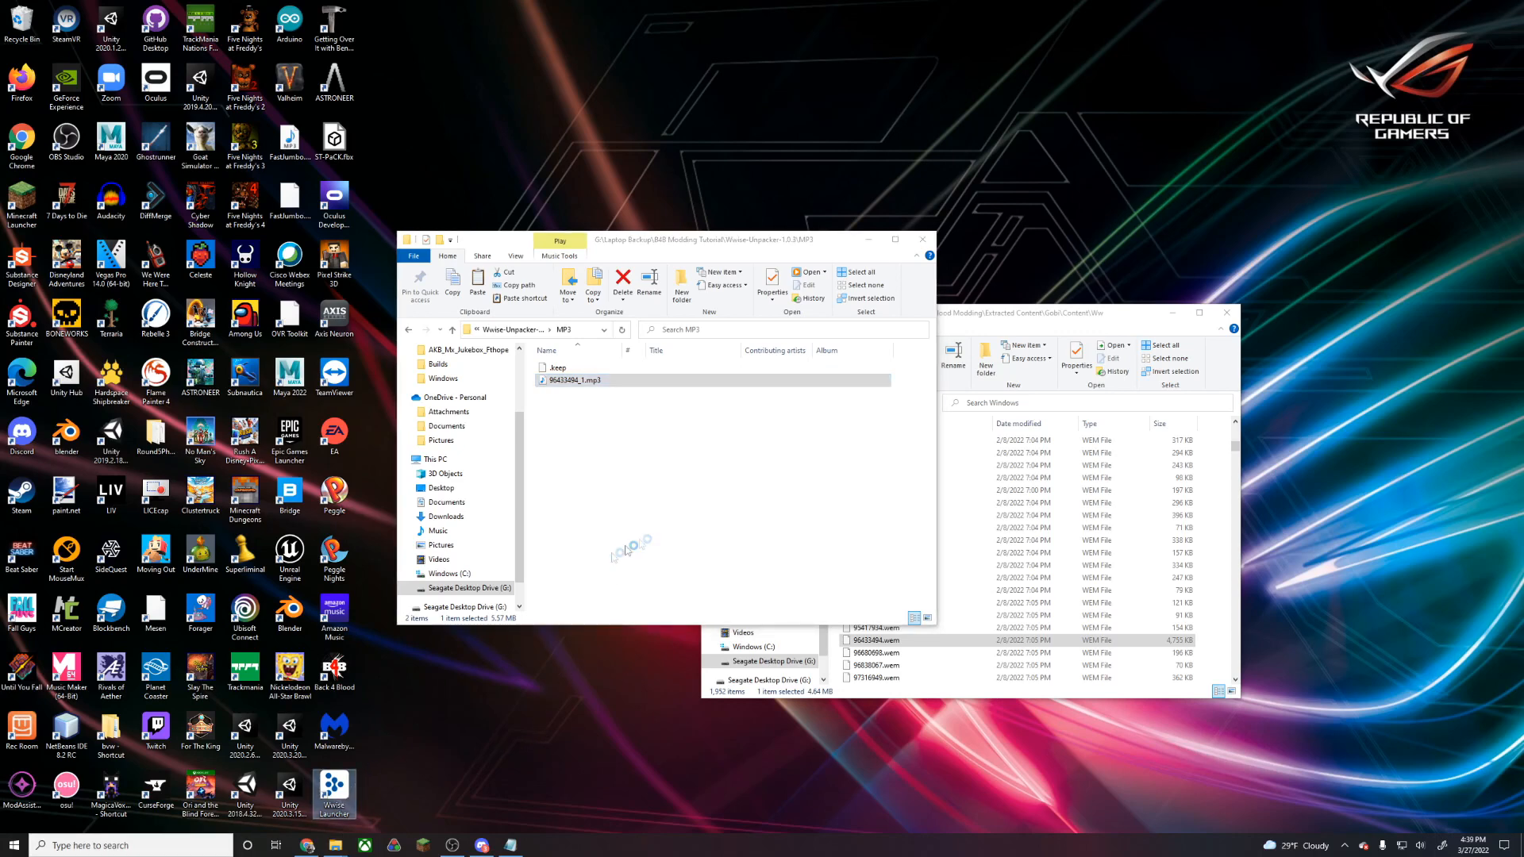
# Start installing Wwise 2021.1.7.7796 from the Wwise Launcher's Wwise tab
pyautogui.doubleClick(333, 786)
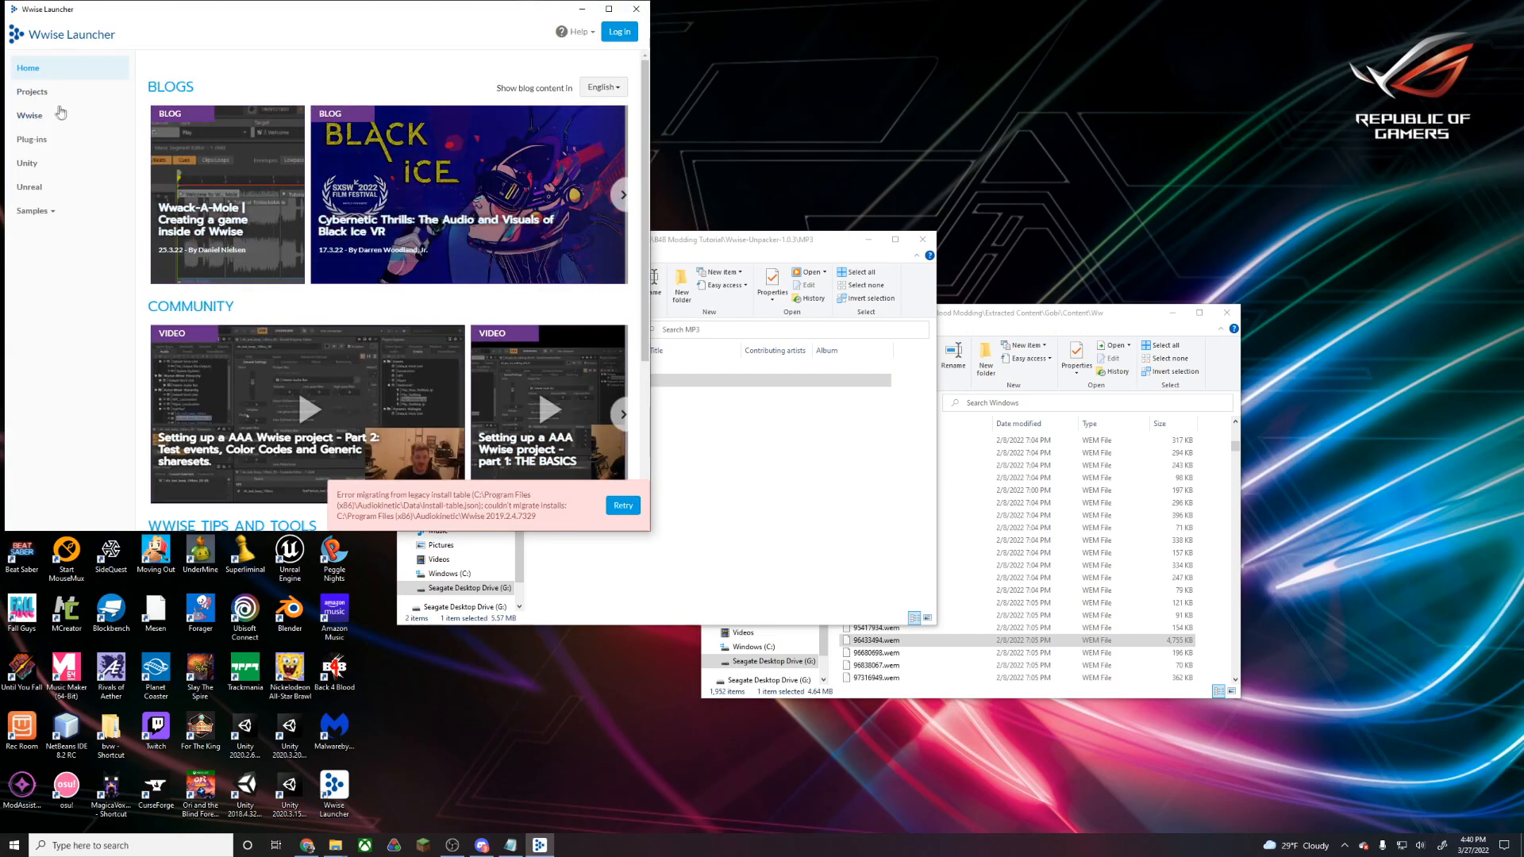
pyautogui.click(34, 91)
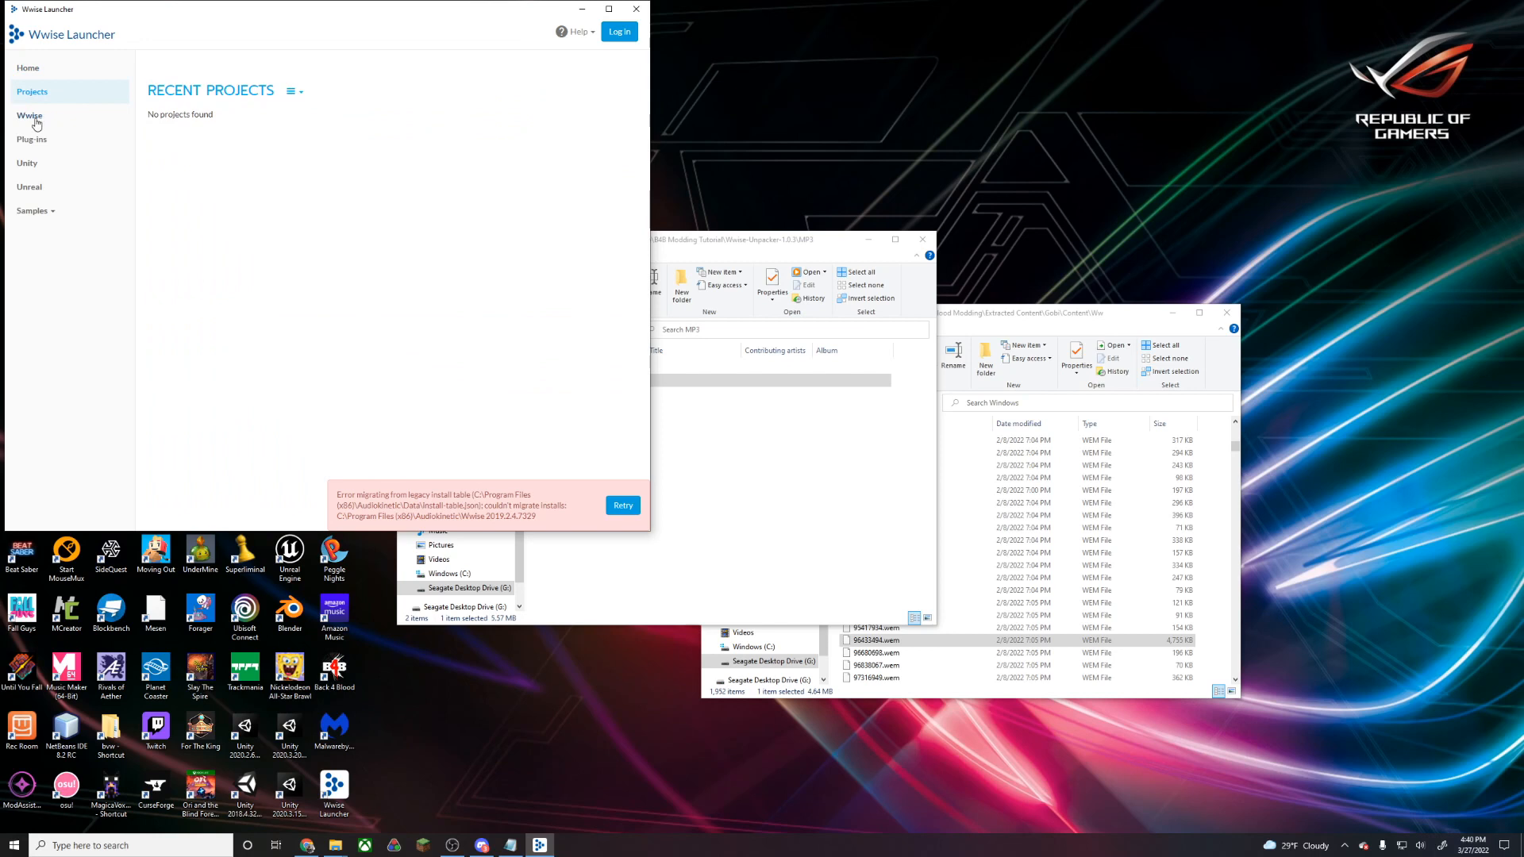
pyautogui.click(30, 116)
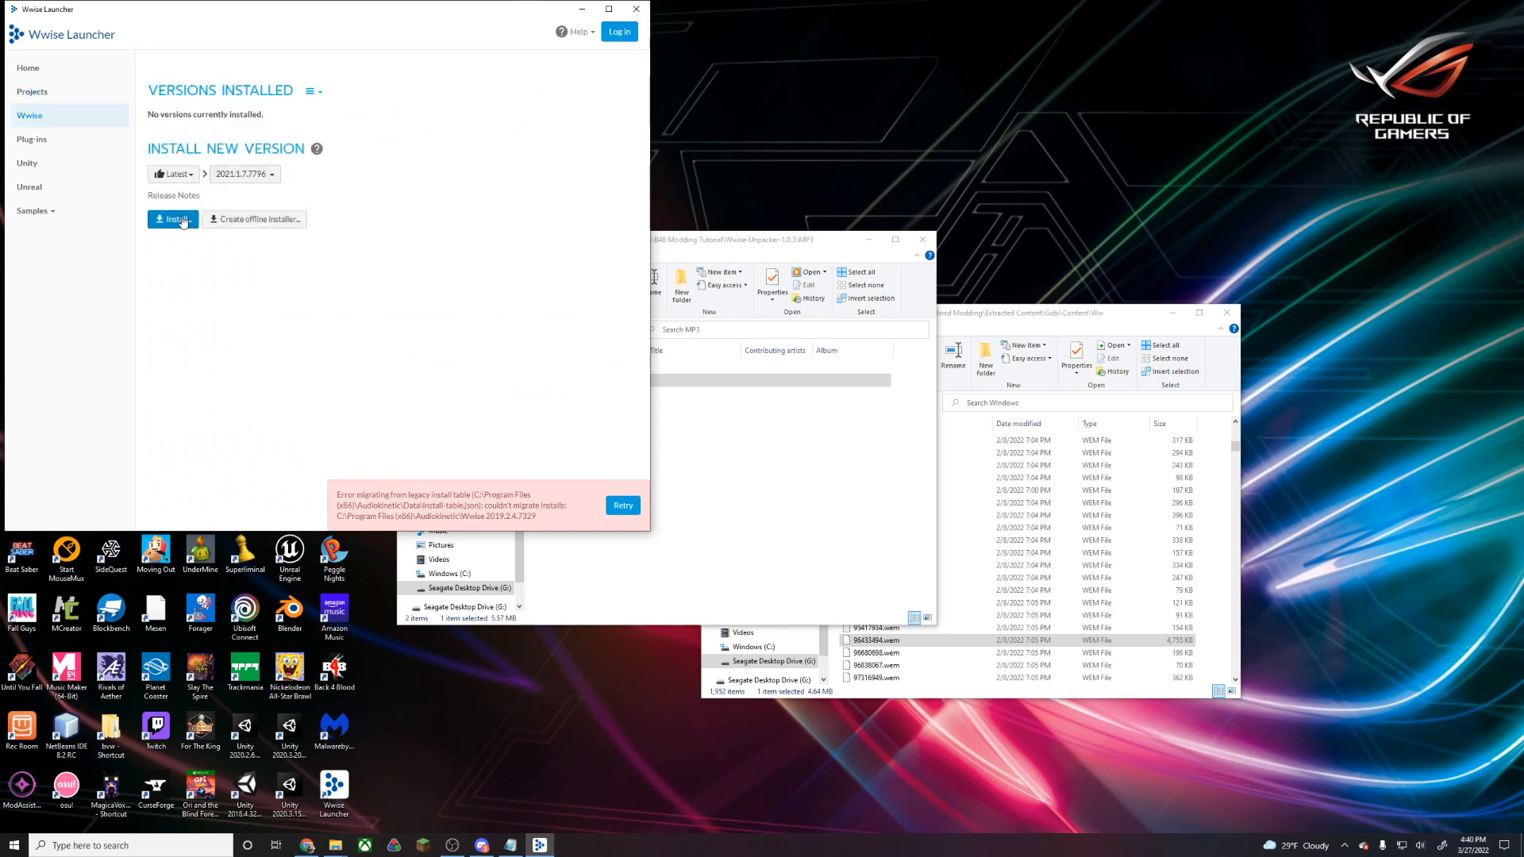
pyautogui.click(172, 219)
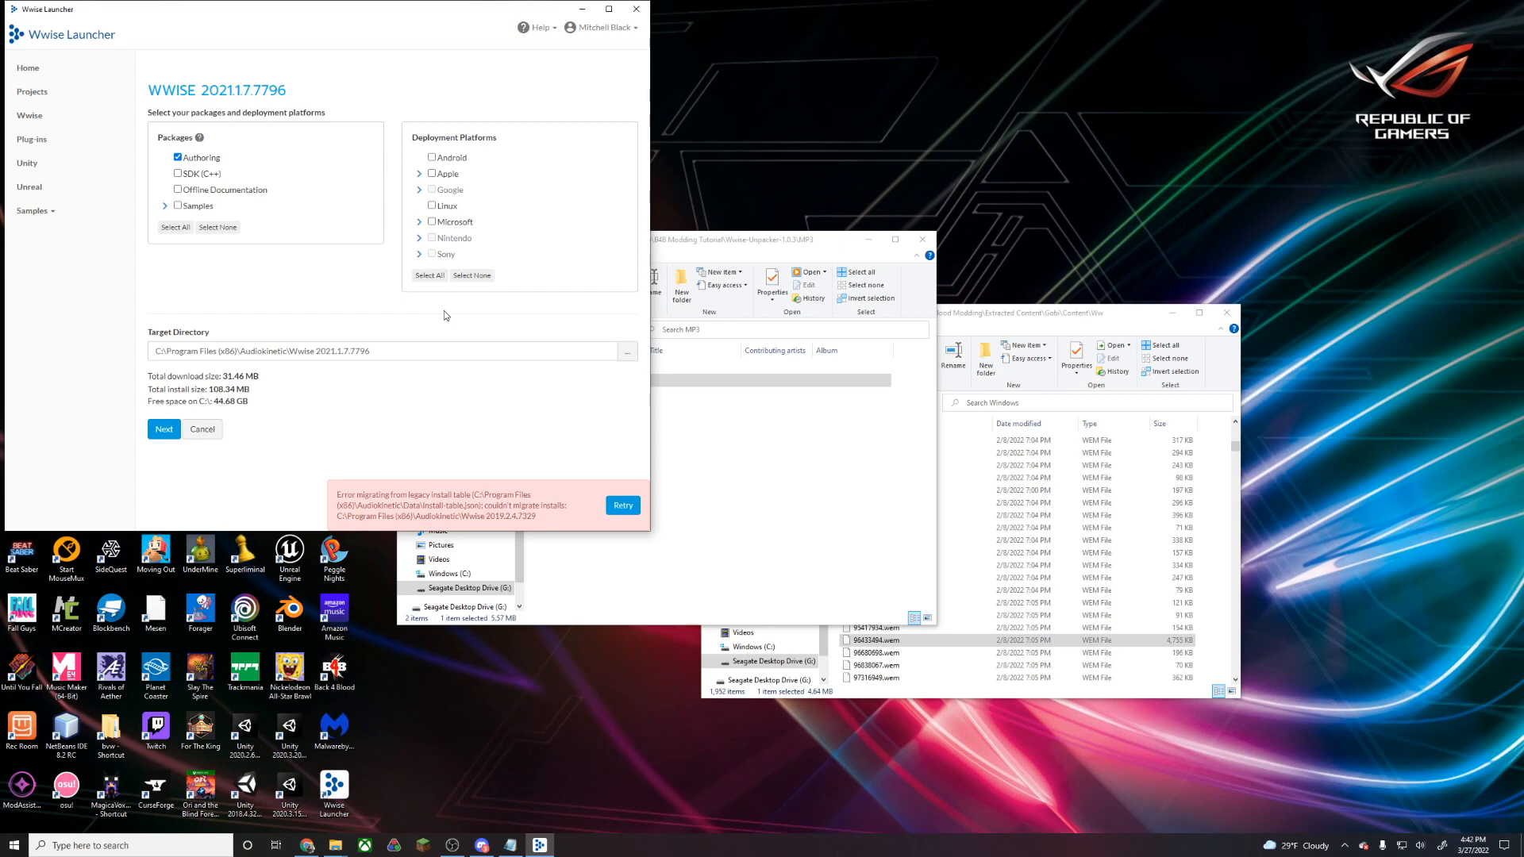
pyautogui.moveTo(335, 300)
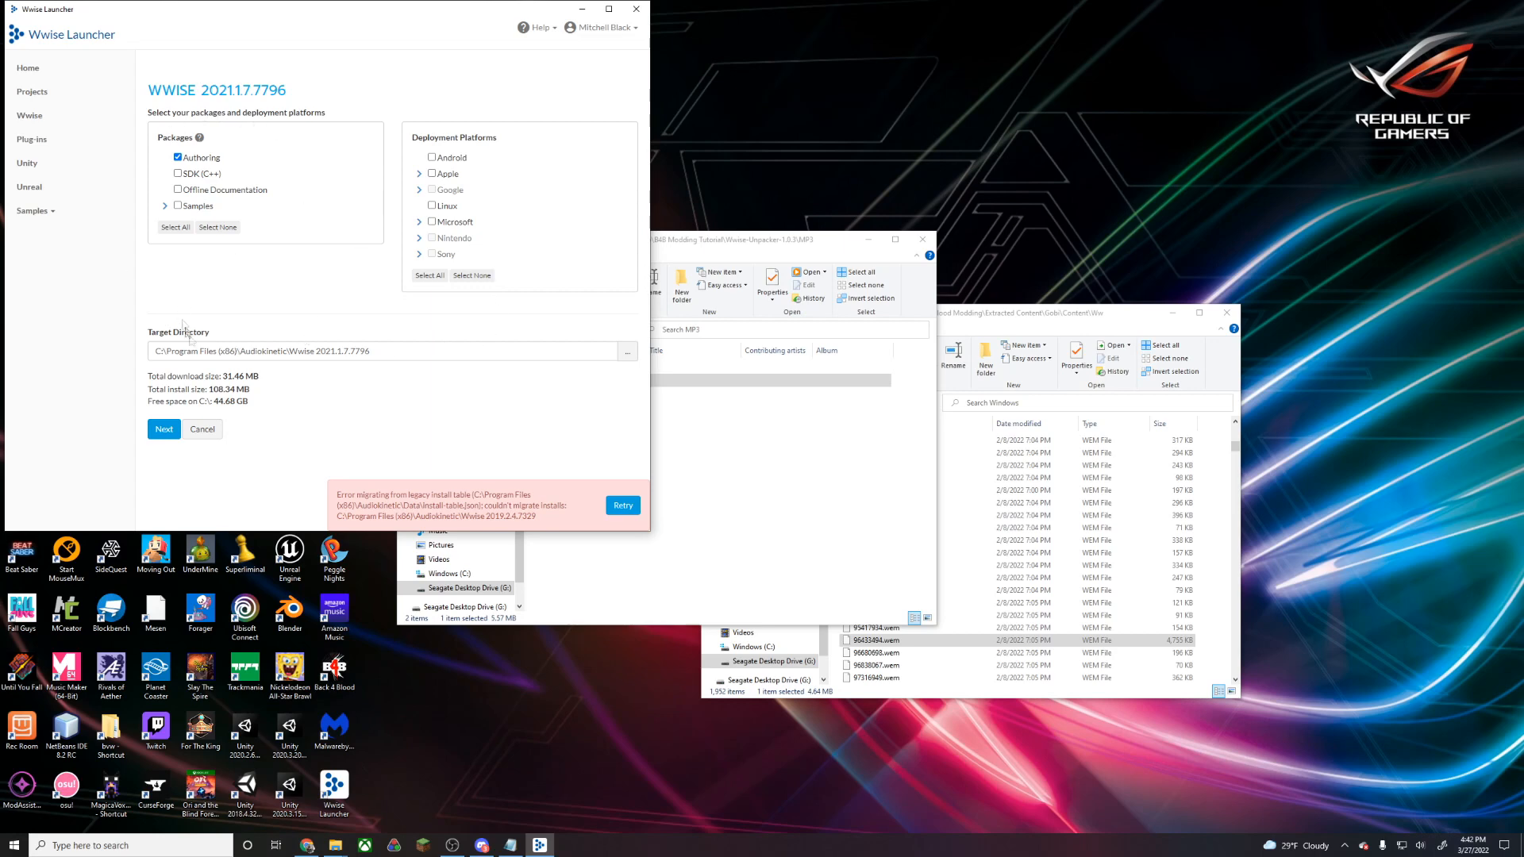
# Keep the Authoring package and plug-ins, accept the license, and launch Wwise 2021.1.7
pyautogui.click(163, 429)
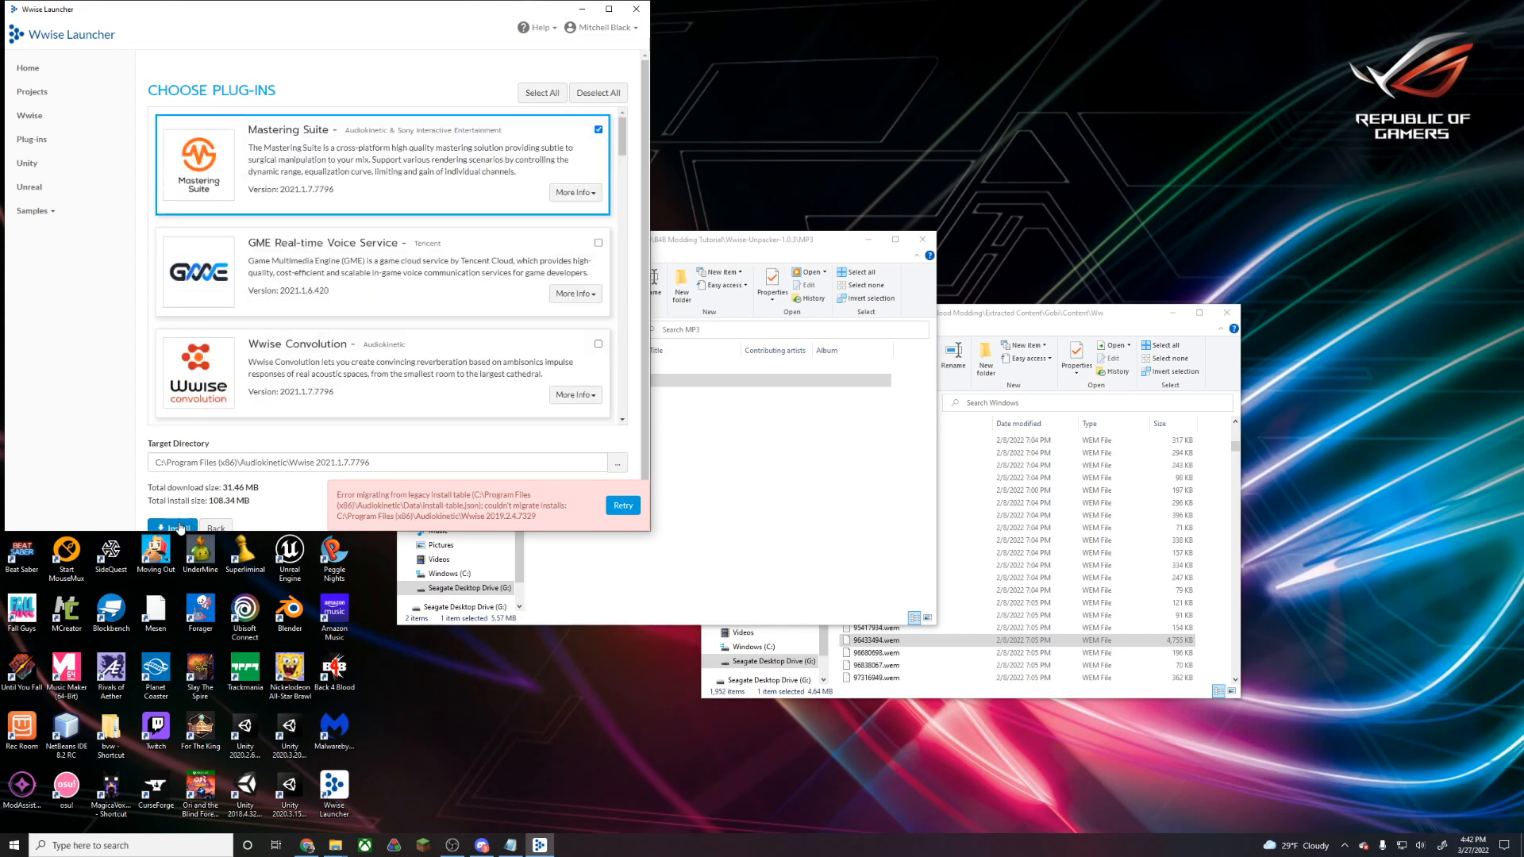
pyautogui.click(174, 527)
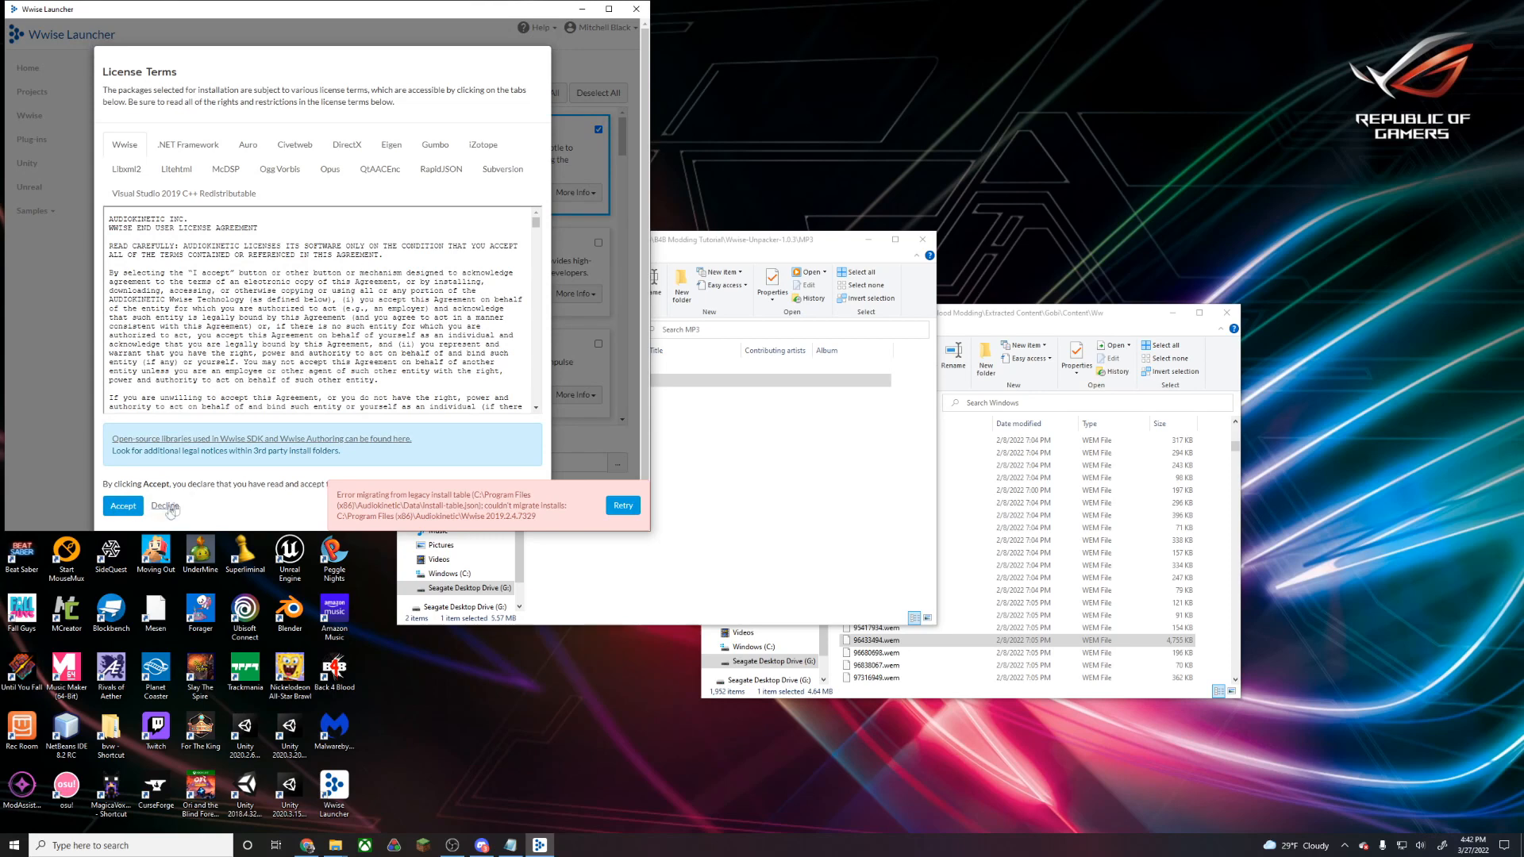
pyautogui.click(123, 506)
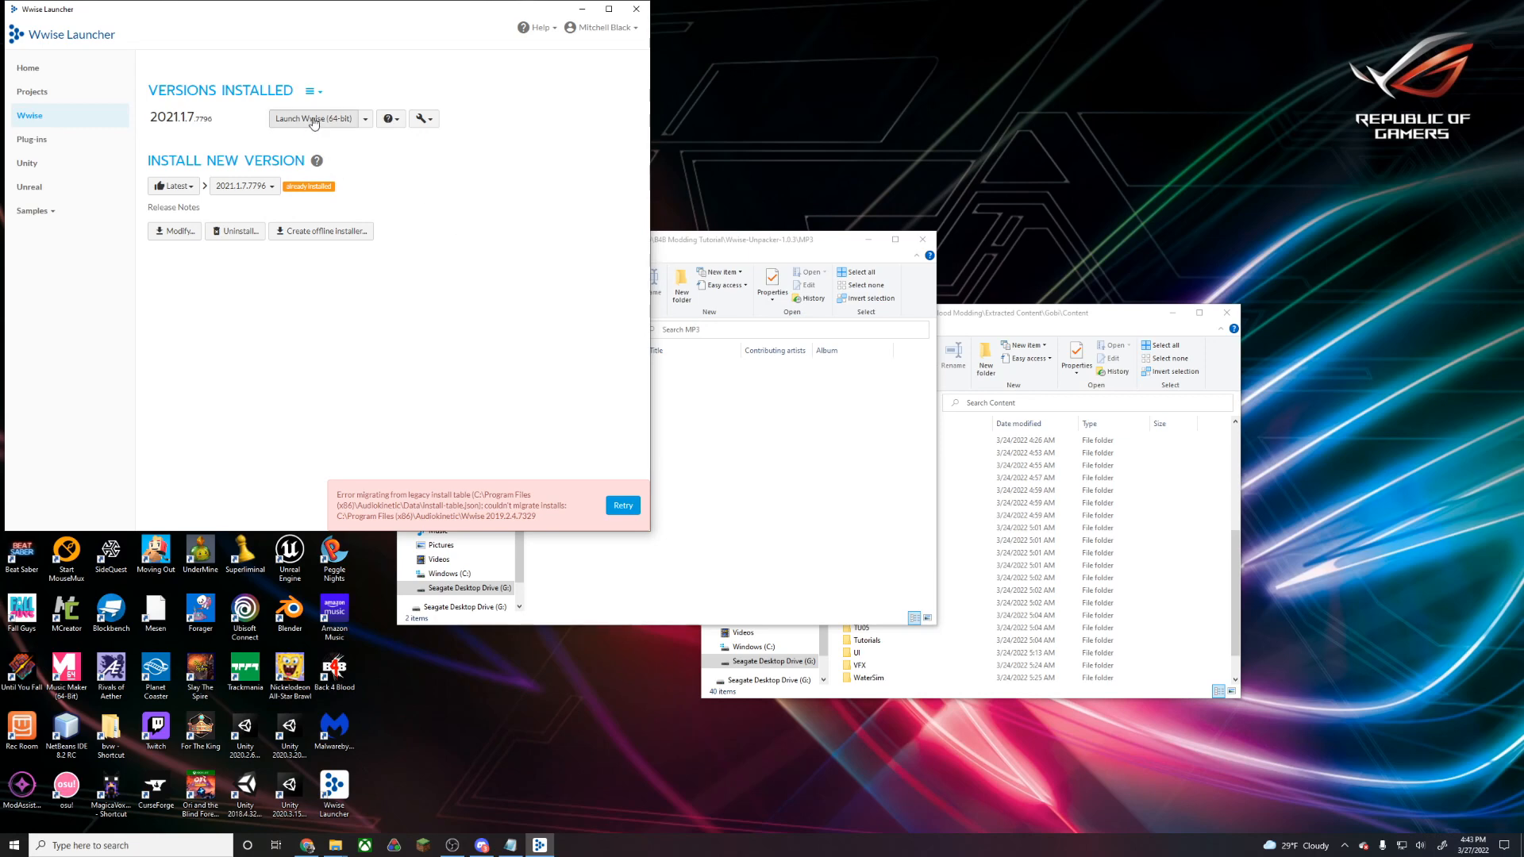
pyautogui.click(311, 118)
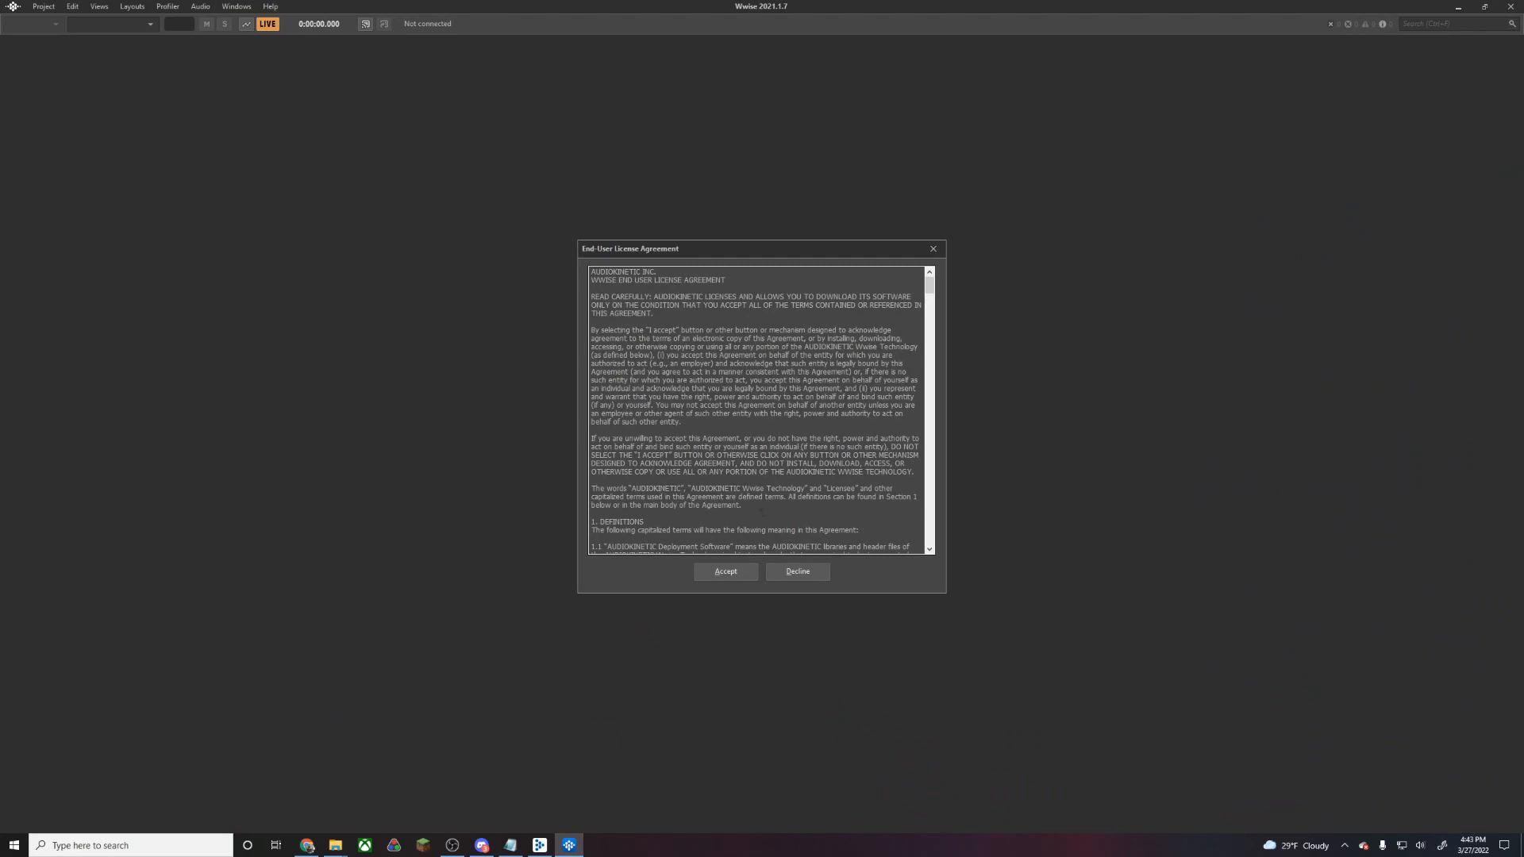
# Accept the Wwise EULA and begin a new project named B4BSounds
pyautogui.click(725, 572)
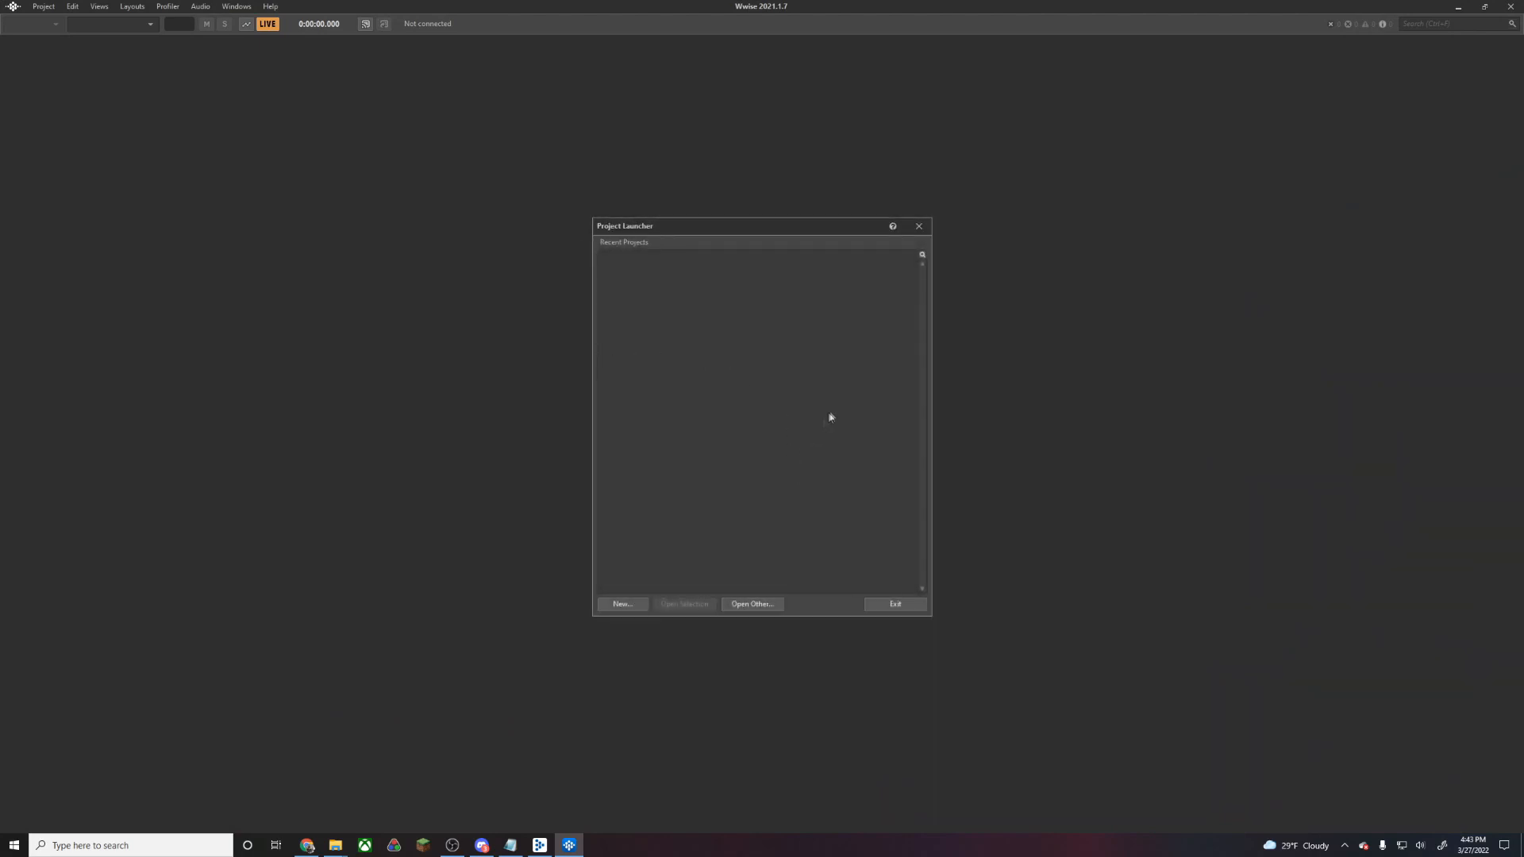
pyautogui.moveTo(724, 539)
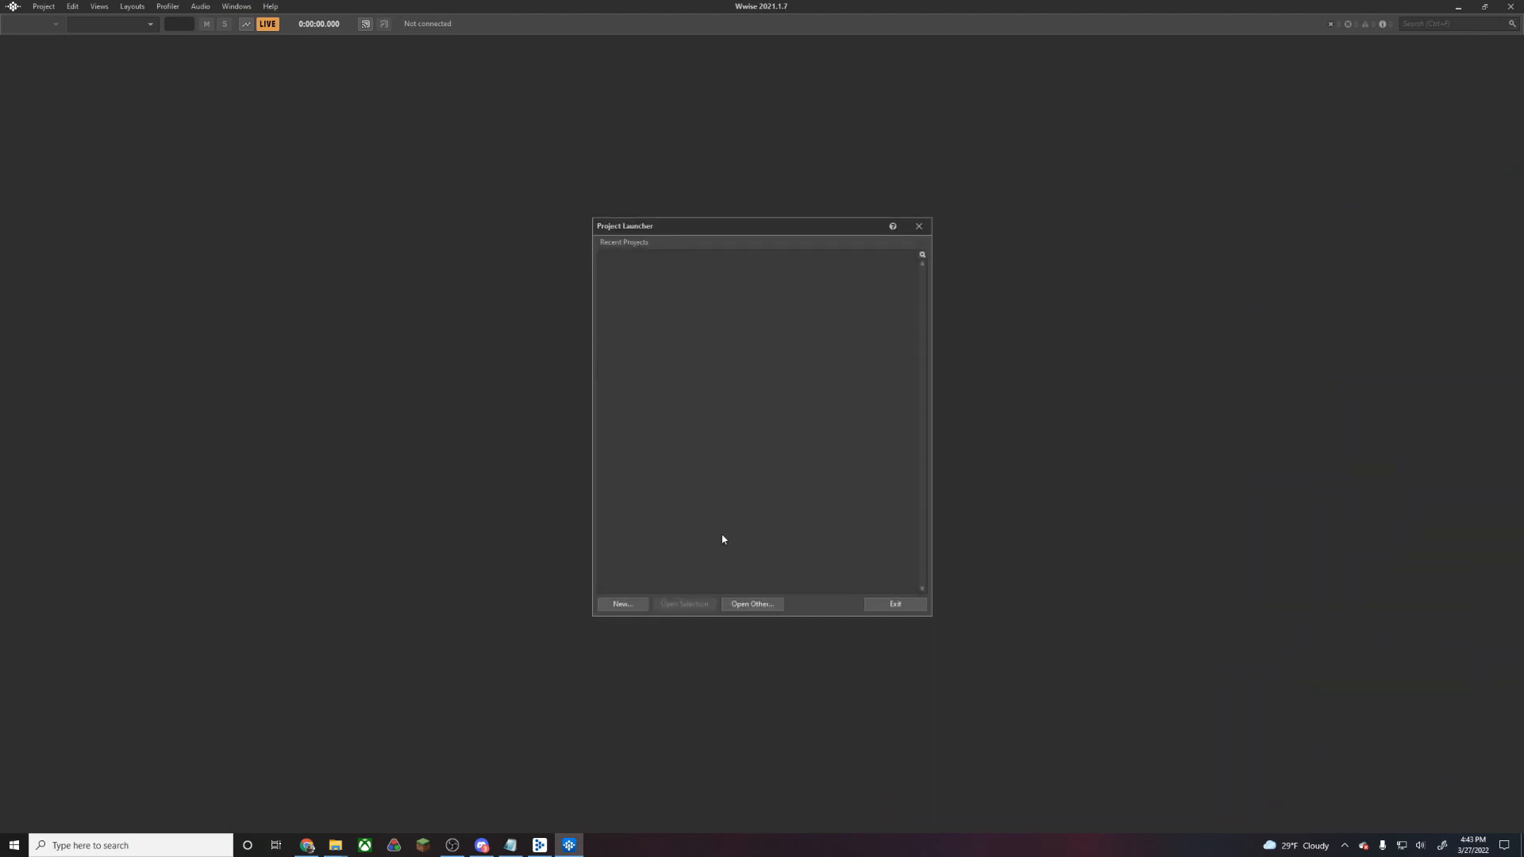
pyautogui.click(622, 604)
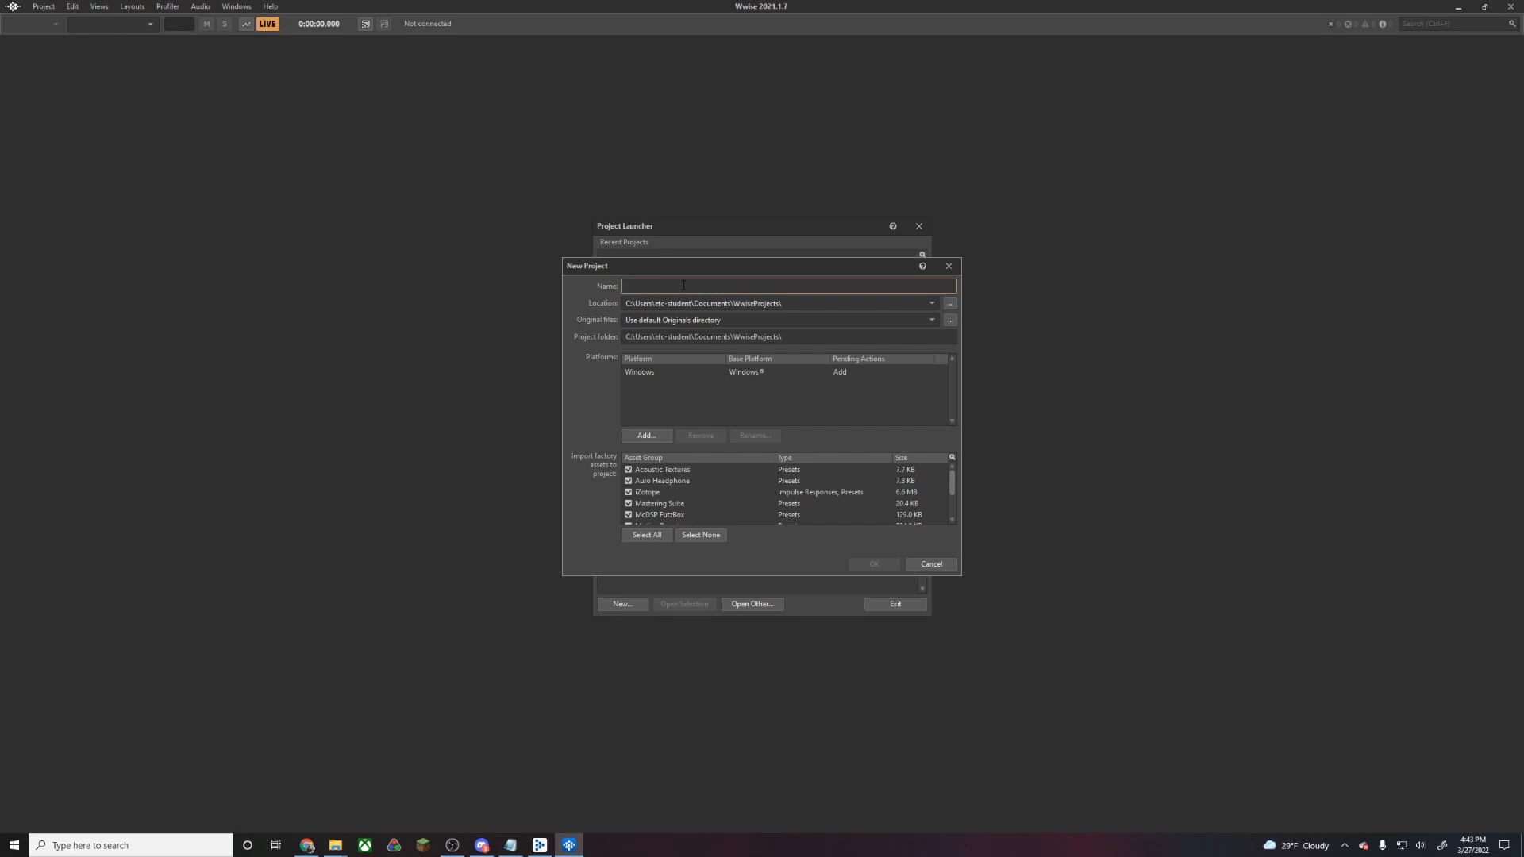
pyautogui.write('B4BSounds')
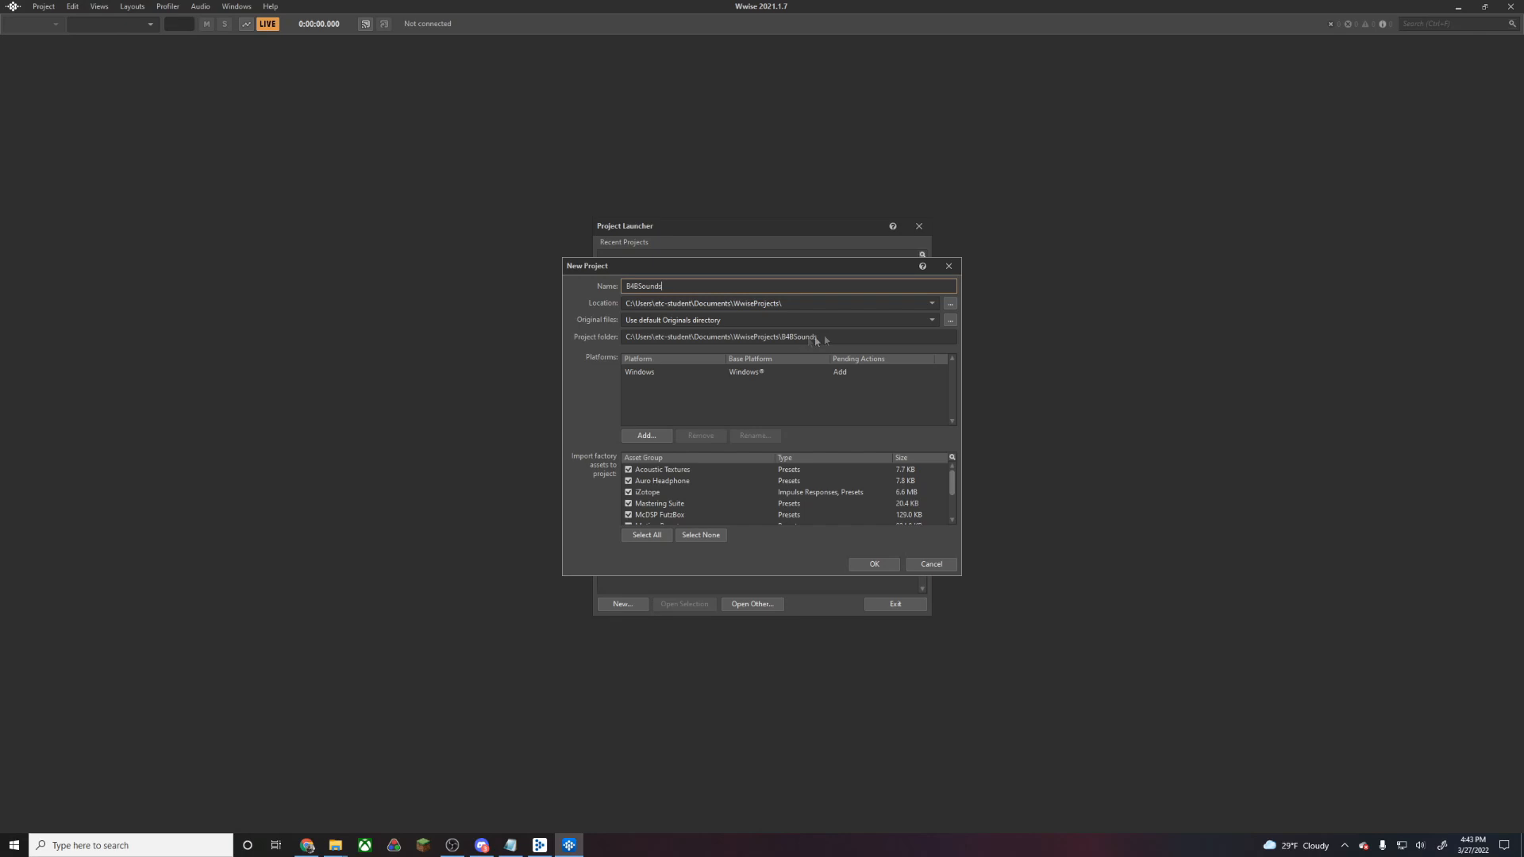
pyautogui.moveTo(779, 397)
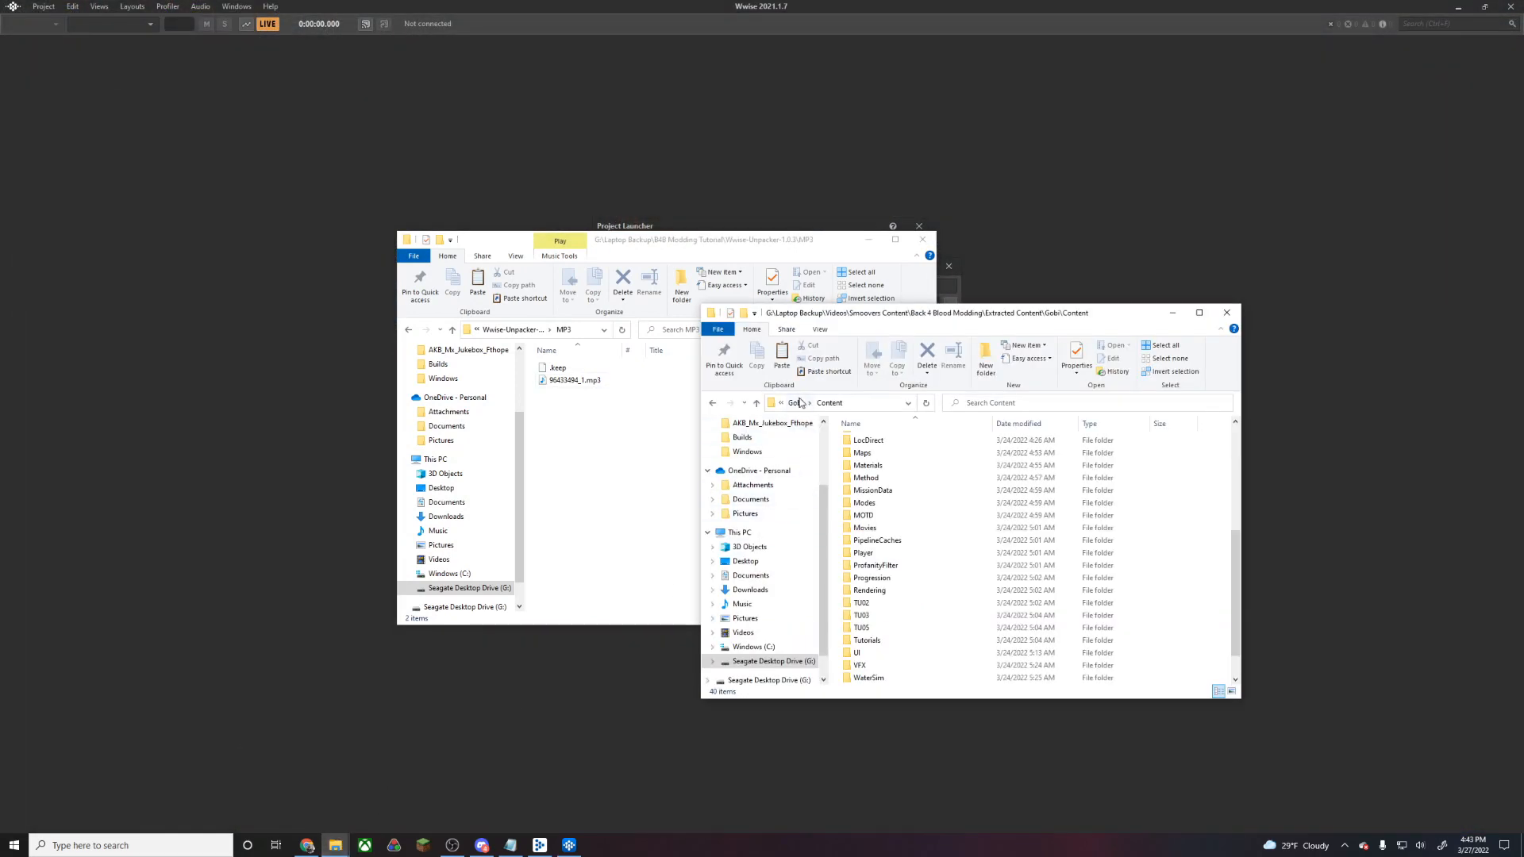
# Create a Wwise Project folder inside B4B Modding Tutorial
pyautogui.click(800, 402)
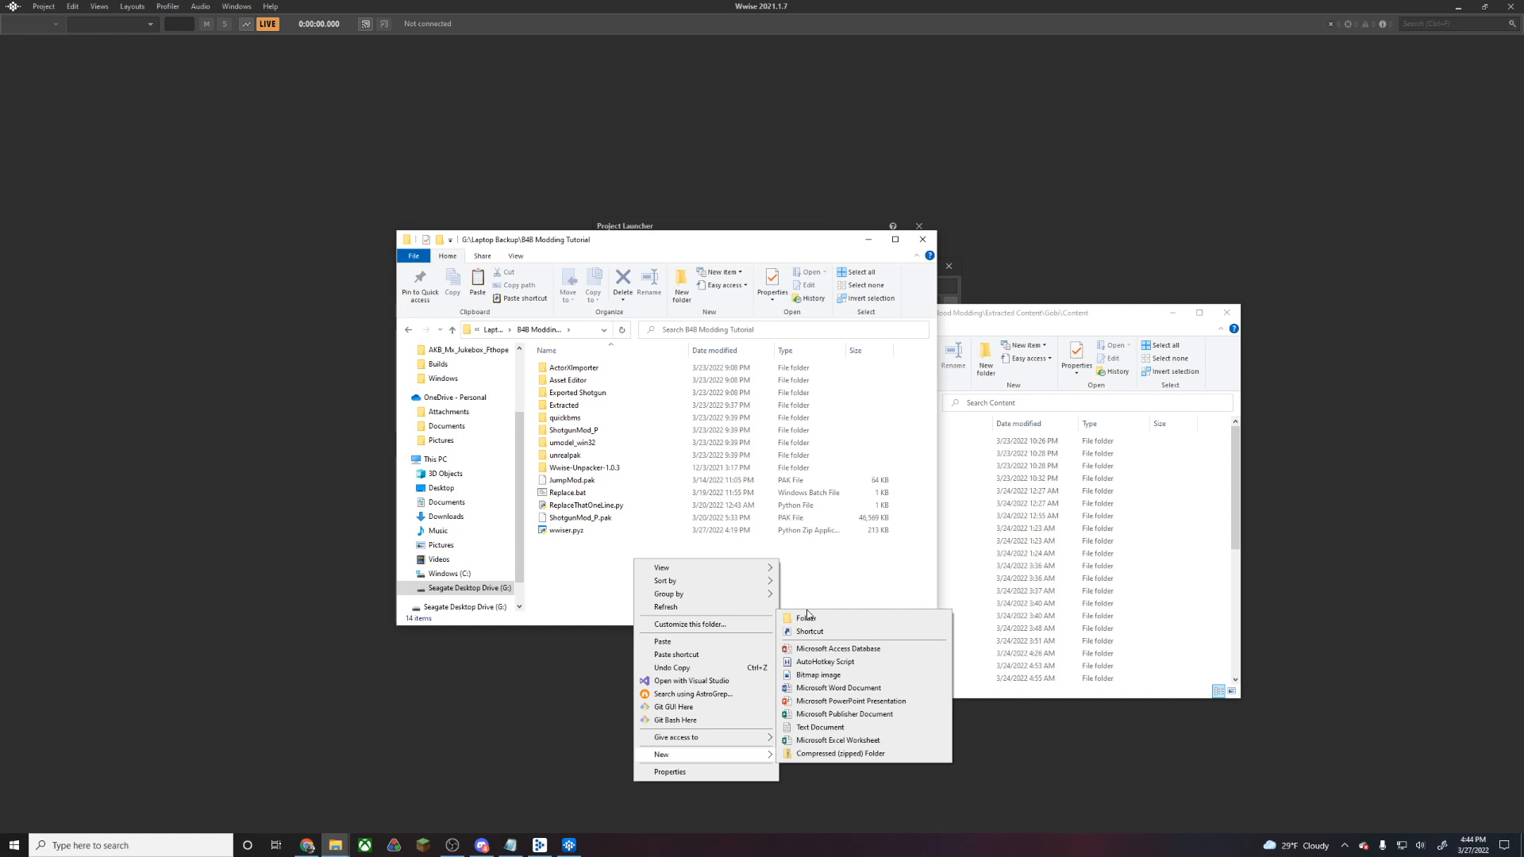
pyautogui.click(804, 618)
pyautogui.write('Wwise Project')
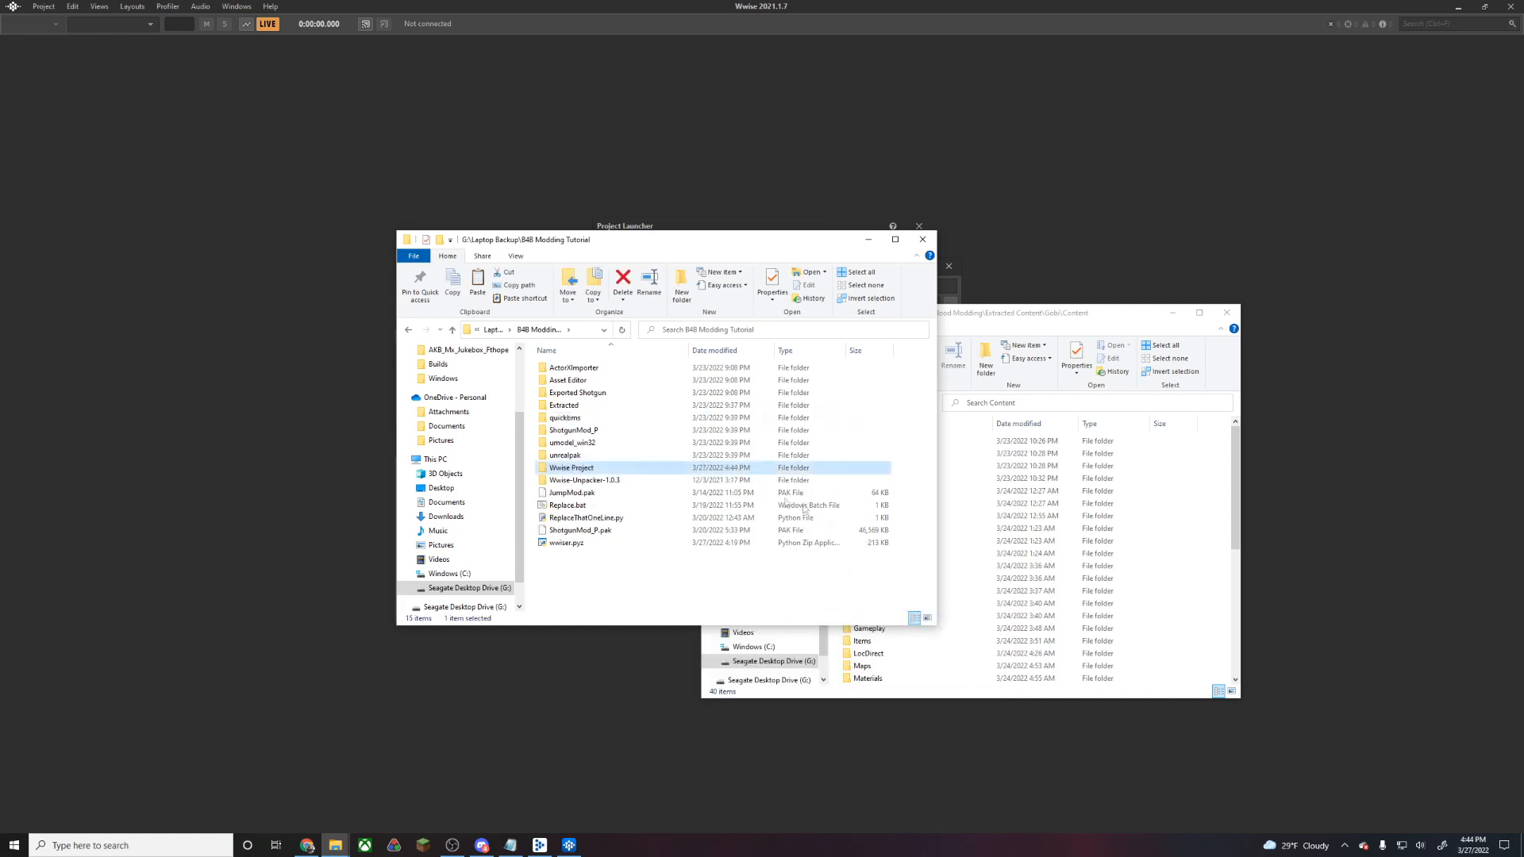
pyautogui.doubleClick(571, 468)
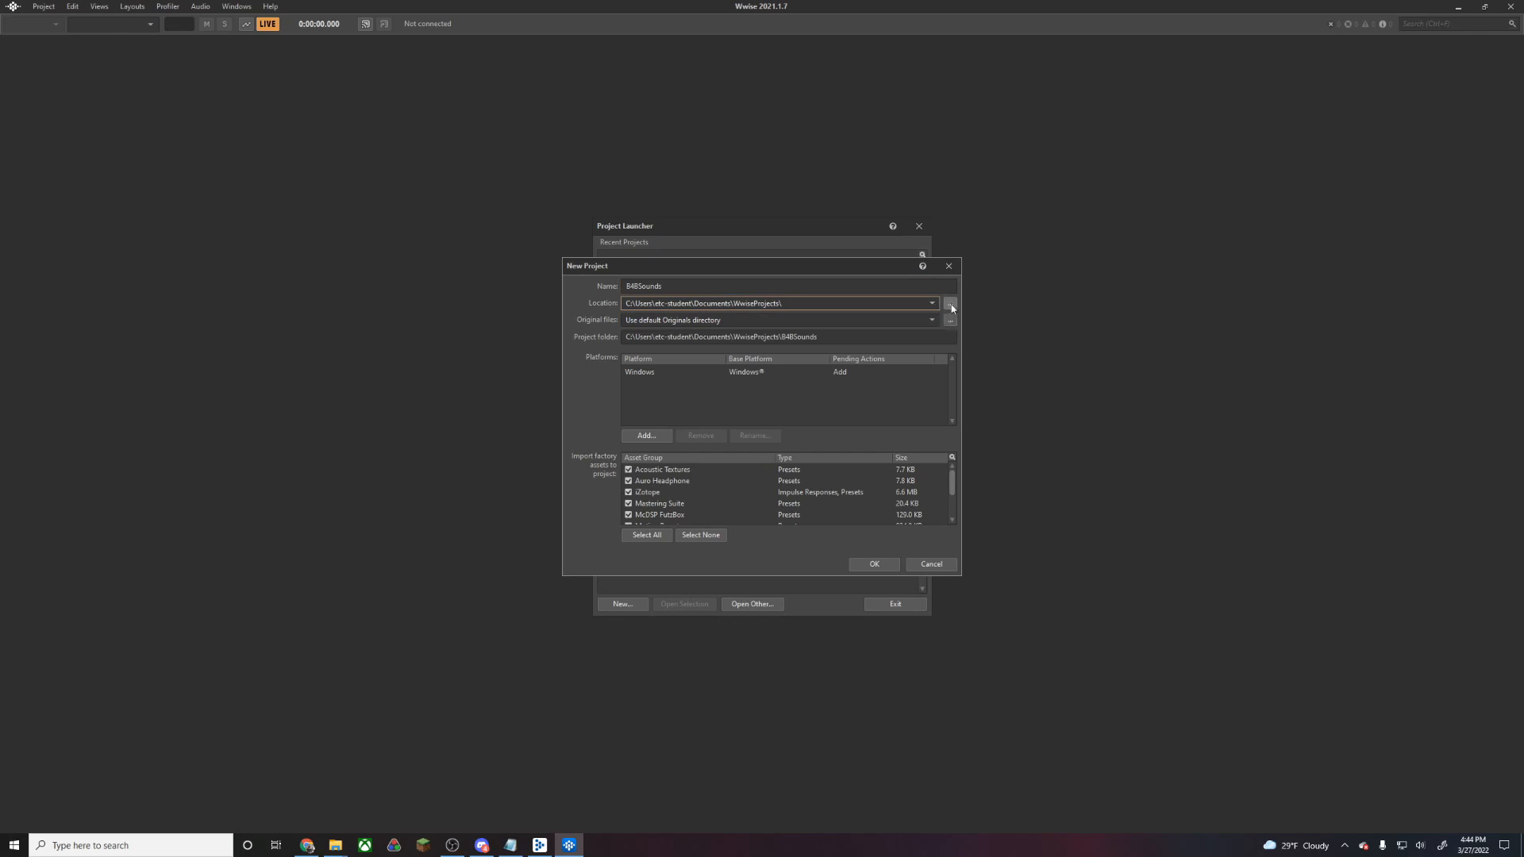
# Set the Wwise Project folder as the location and create the B4BSounds project
pyautogui.click(950, 303)
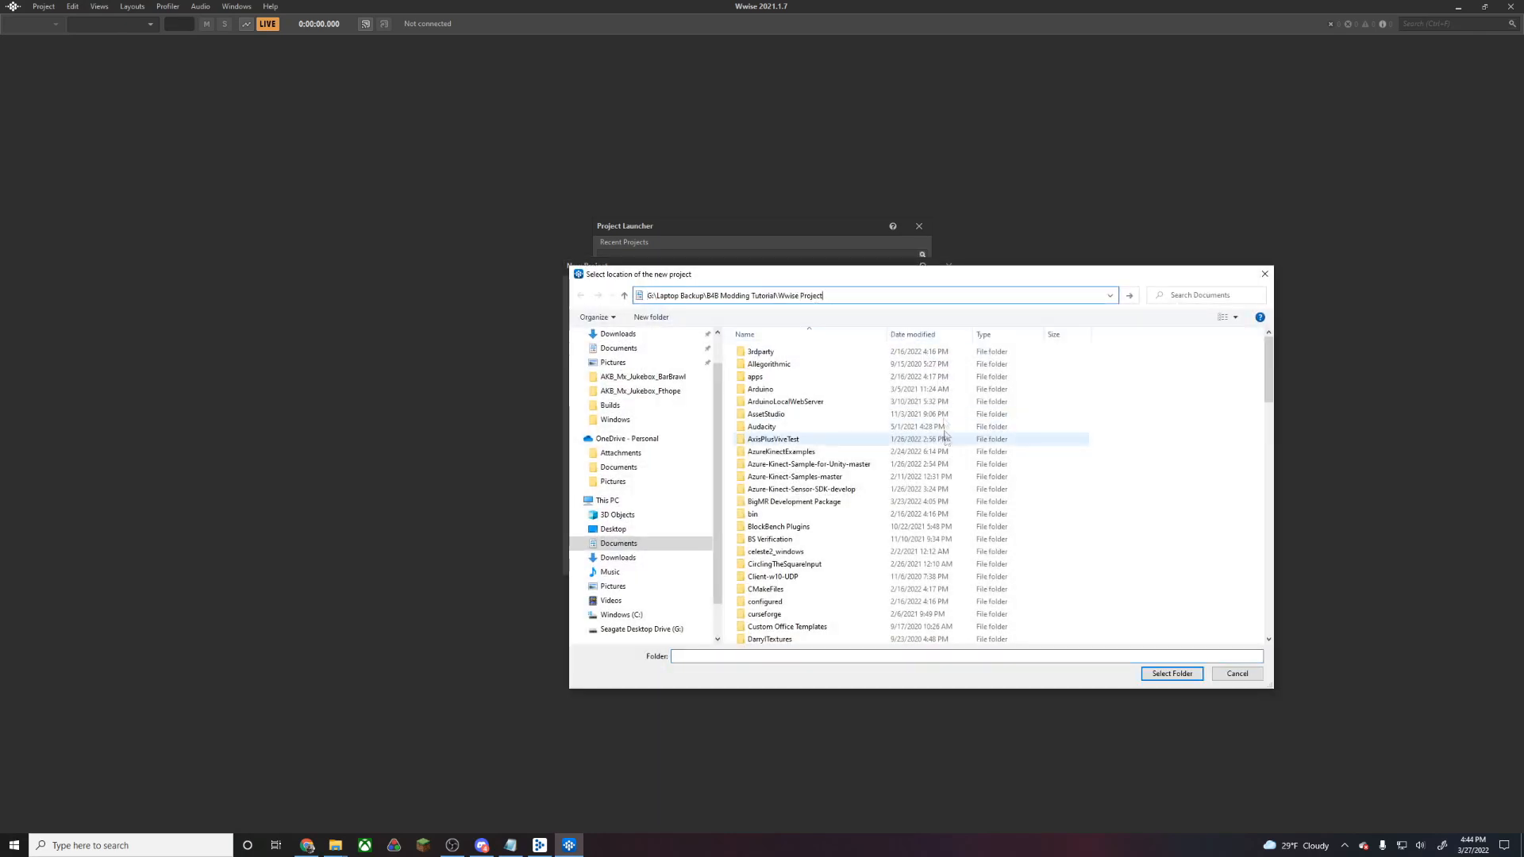
pyautogui.click(1171, 673)
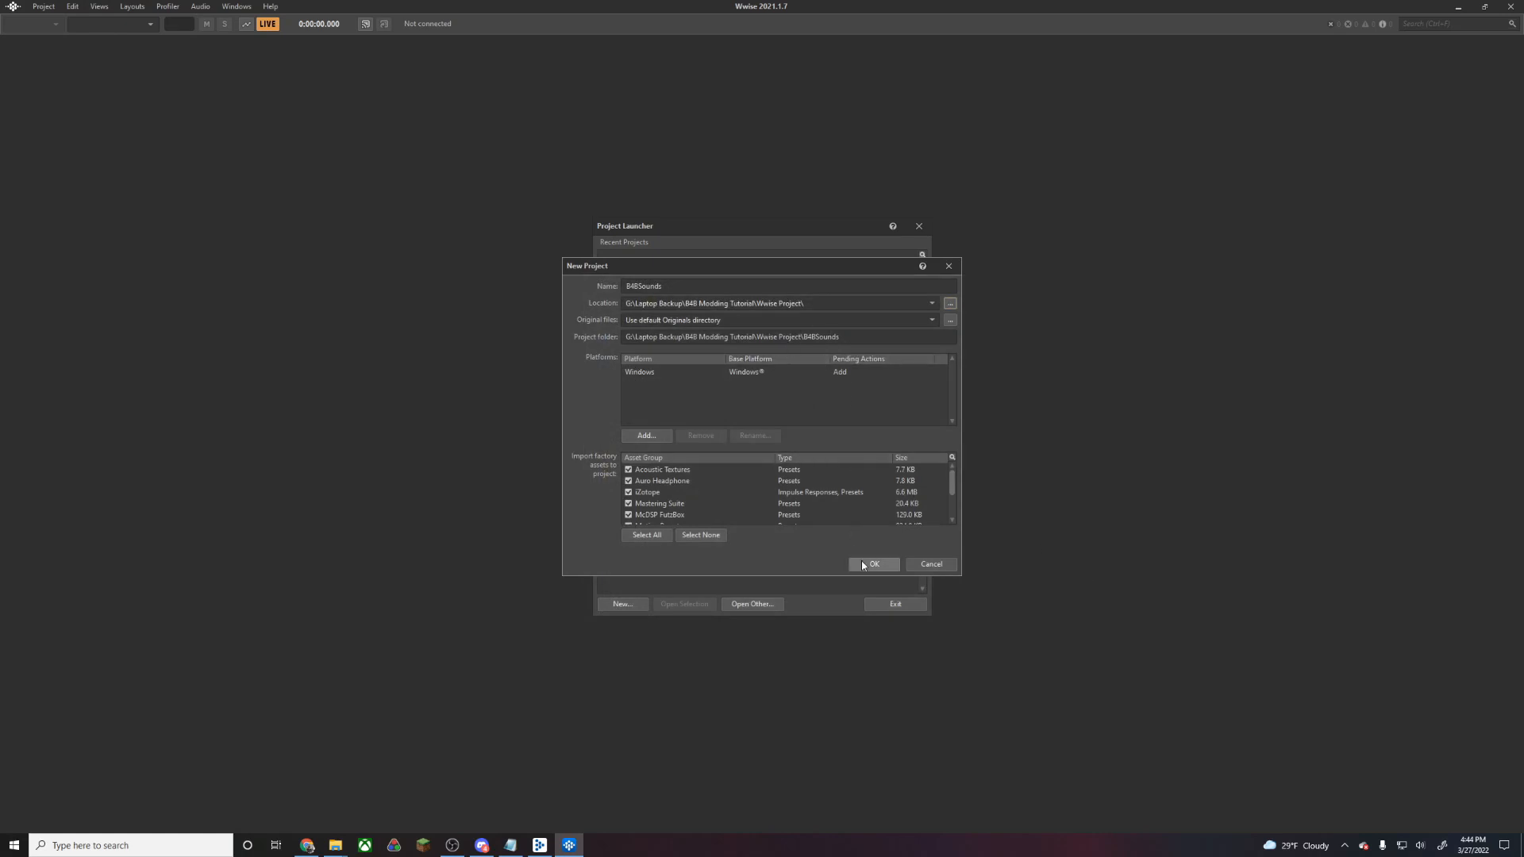
pyautogui.click(874, 564)
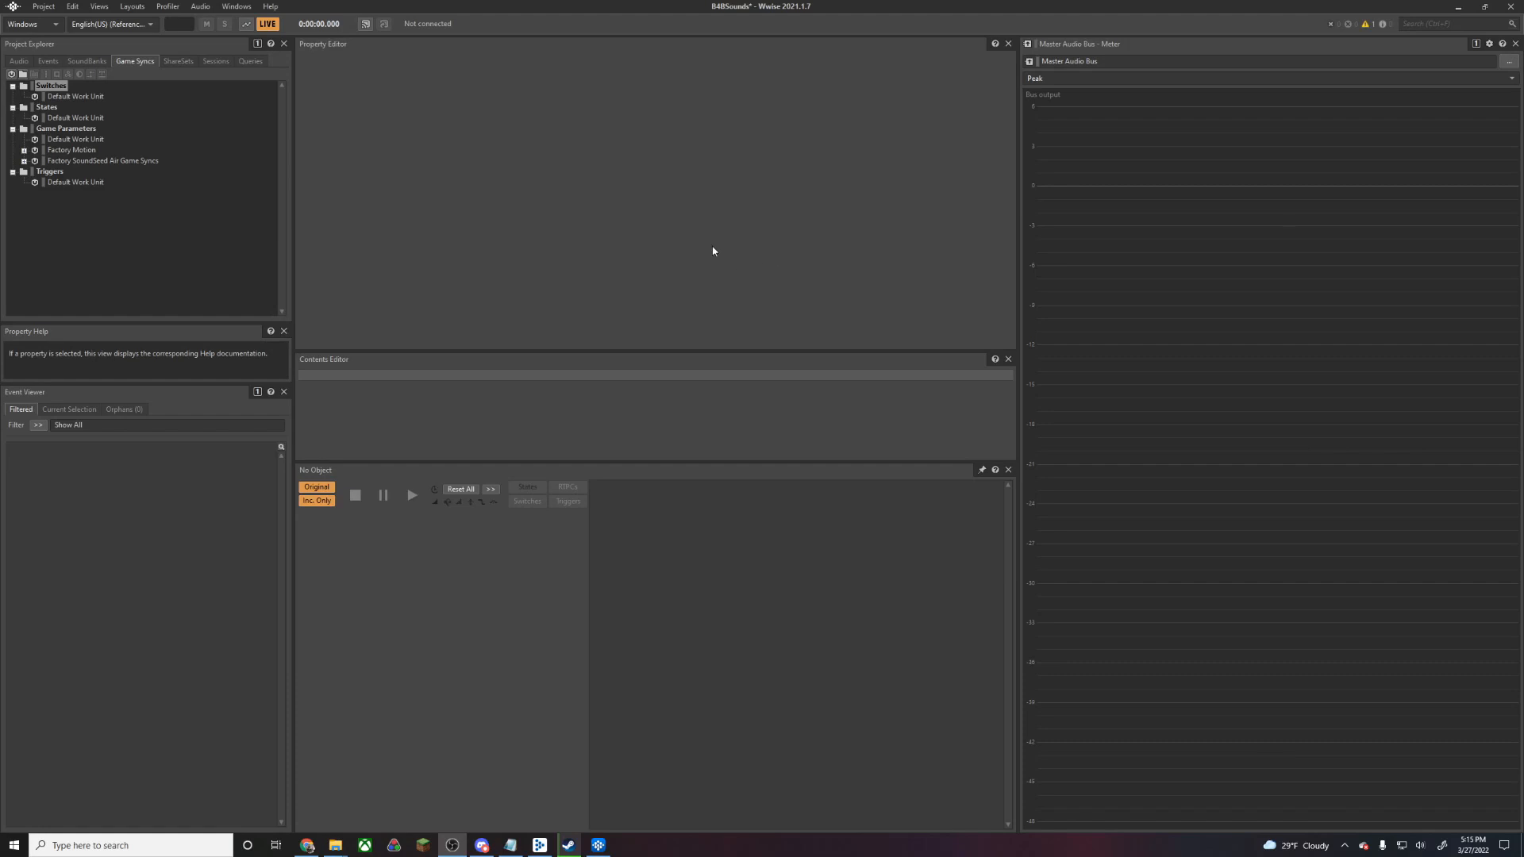
pyautogui.moveTo(630, 226)
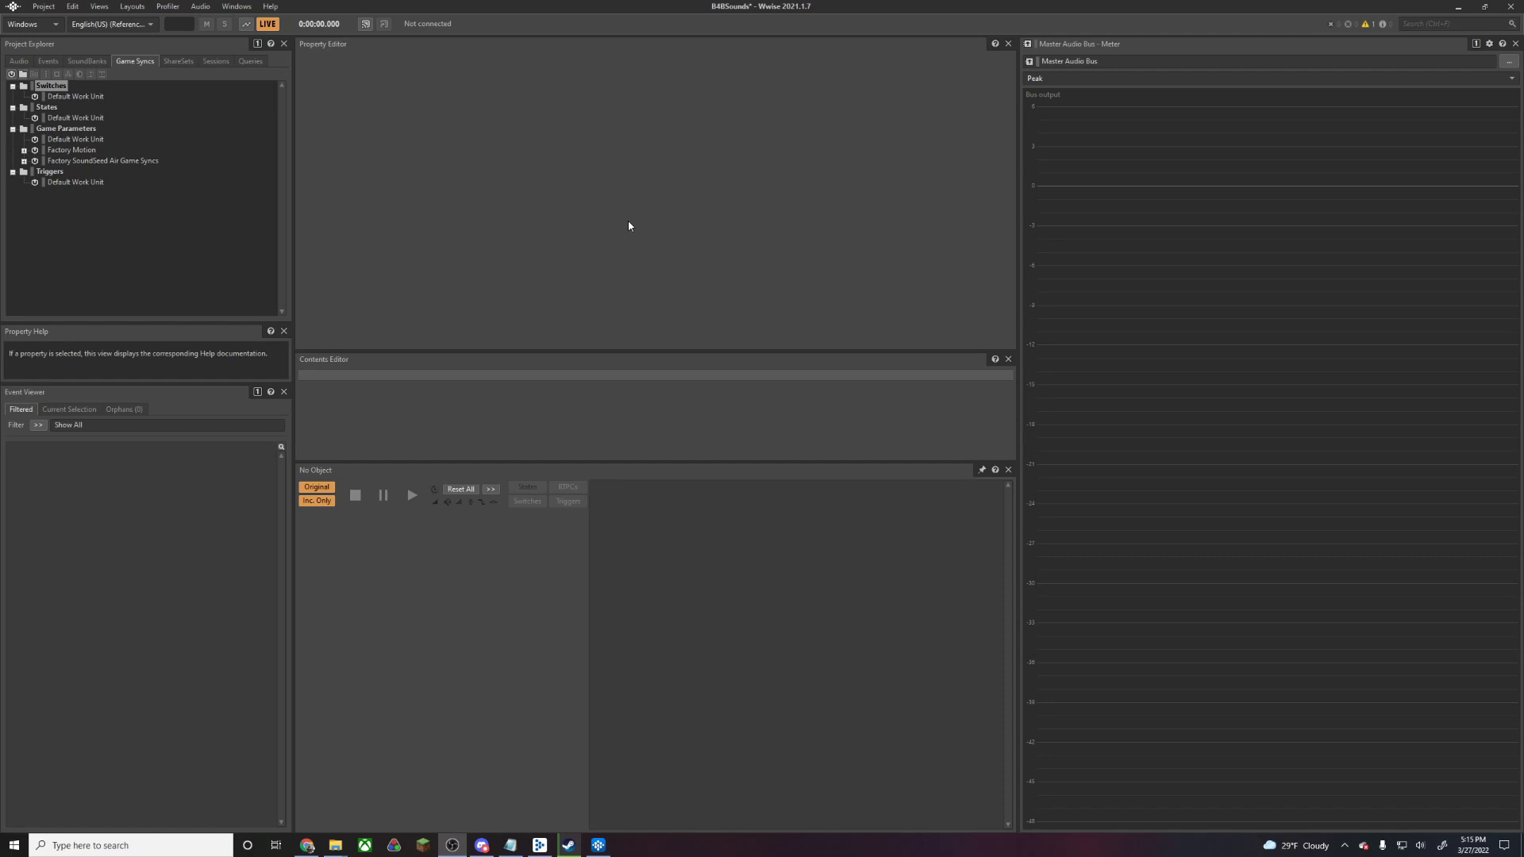
pyautogui.moveTo(623, 236)
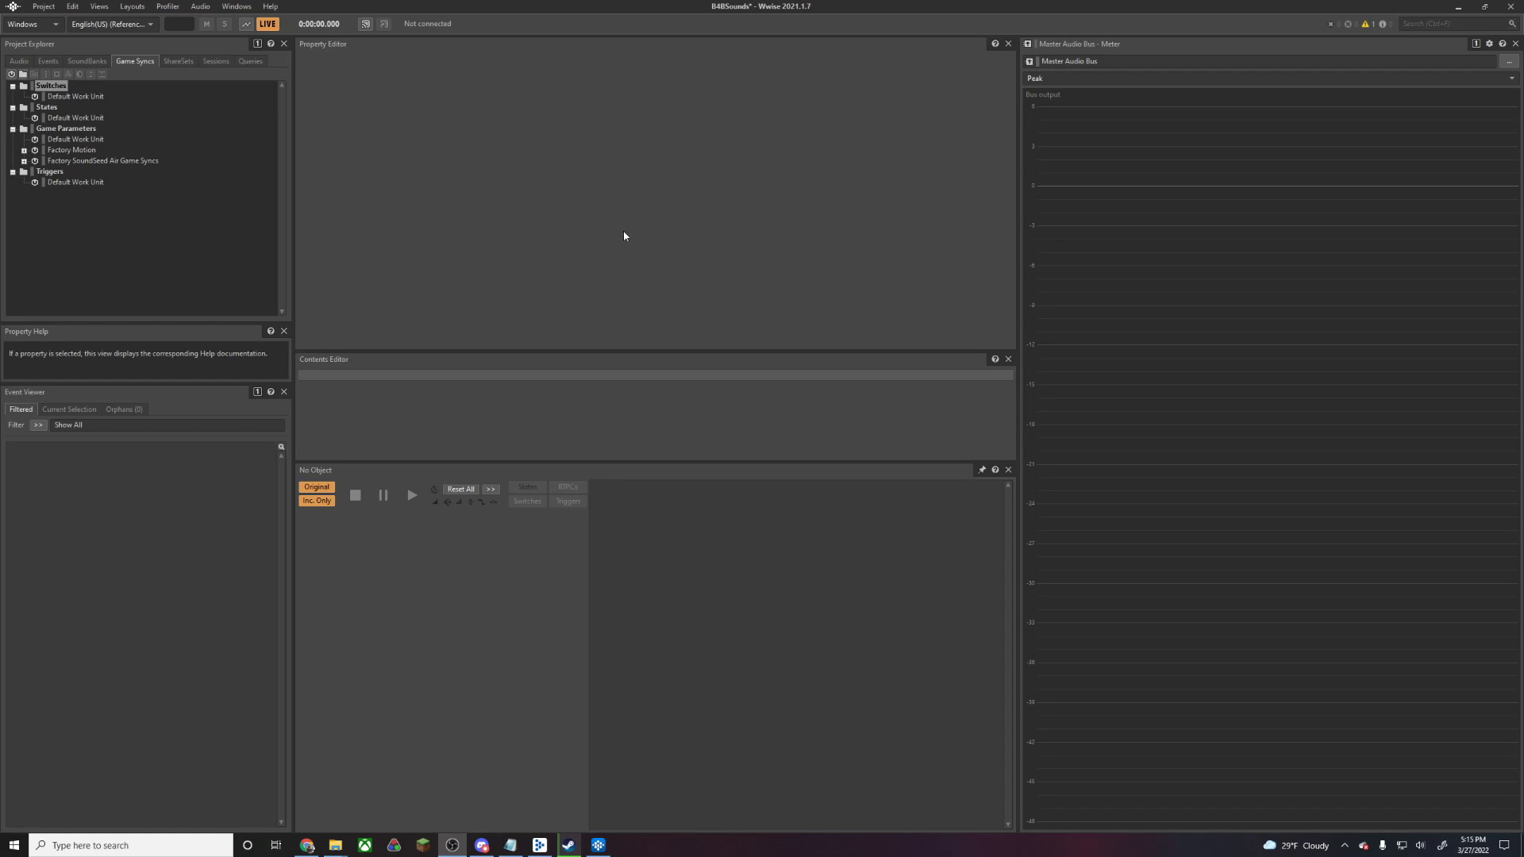
# Set the project's Default Conversion Settings to Vorbis Quality High in Source Settings
pyautogui.click(49, 7)
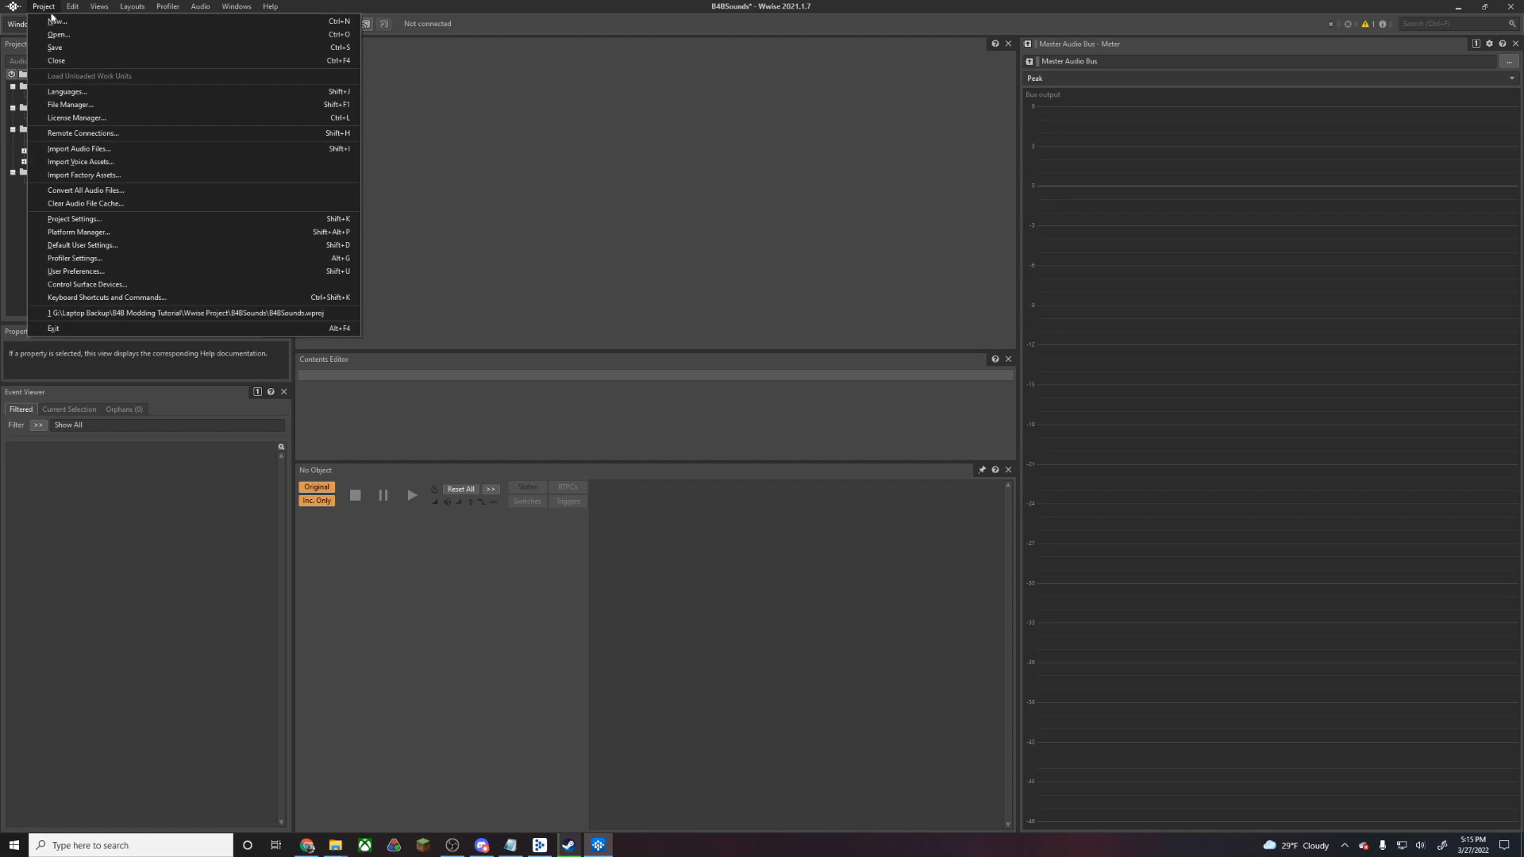
pyautogui.moveTo(79, 231)
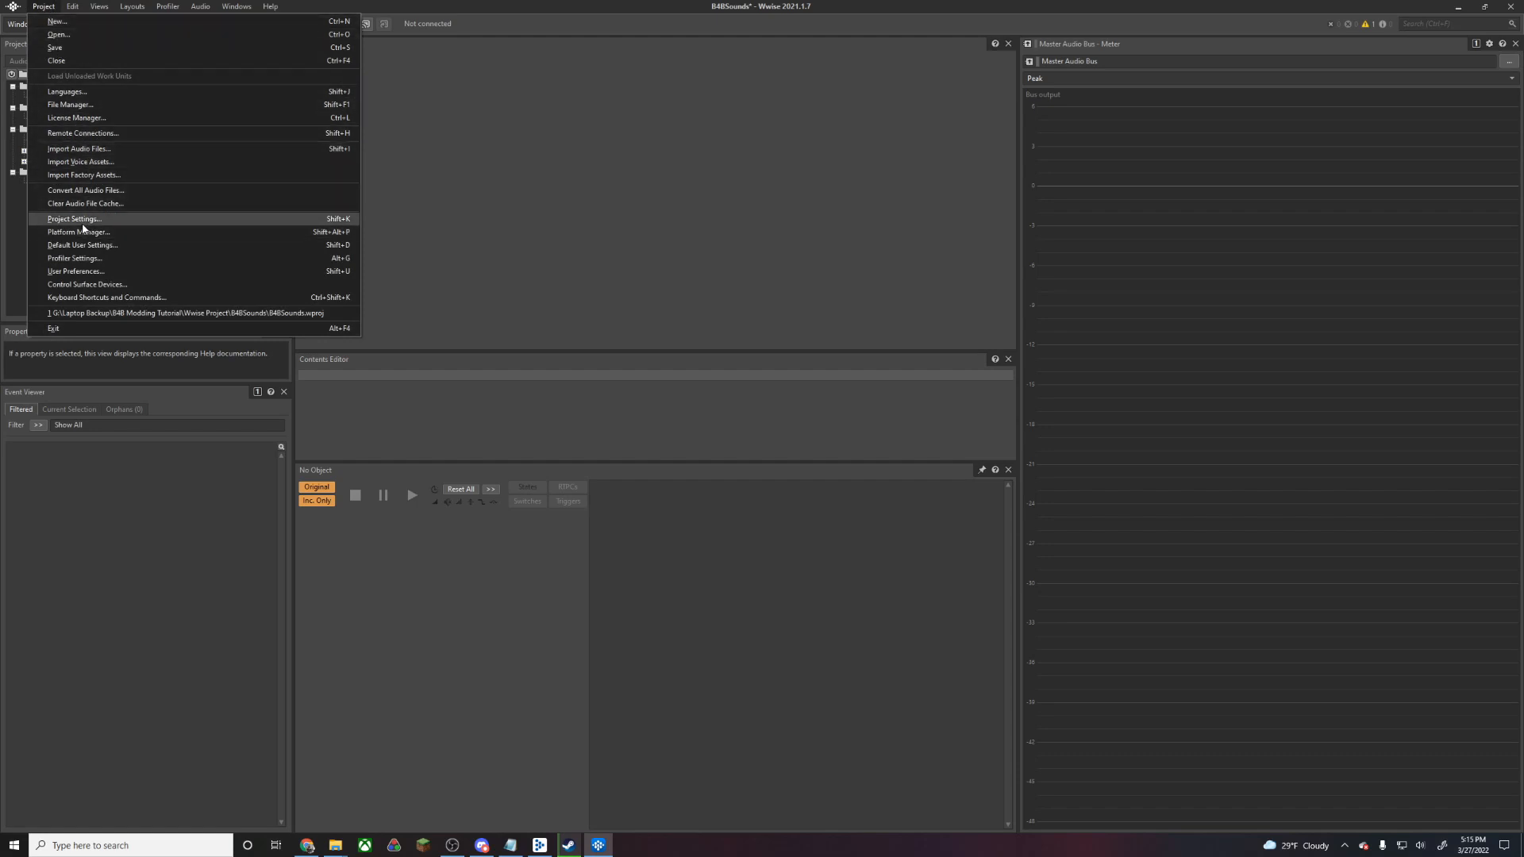
pyautogui.click(72, 219)
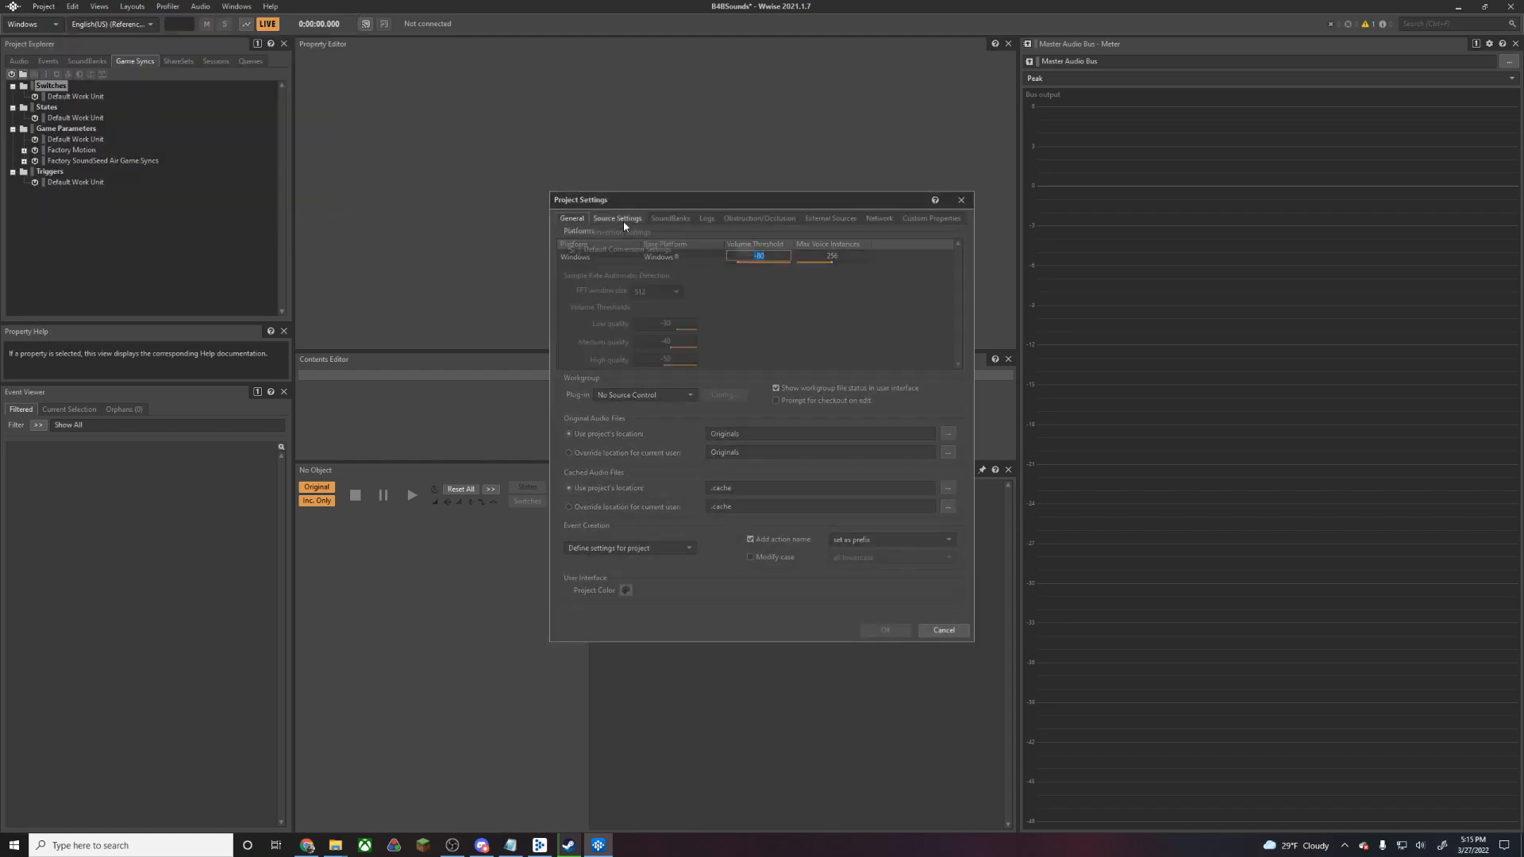
pyautogui.click(616, 218)
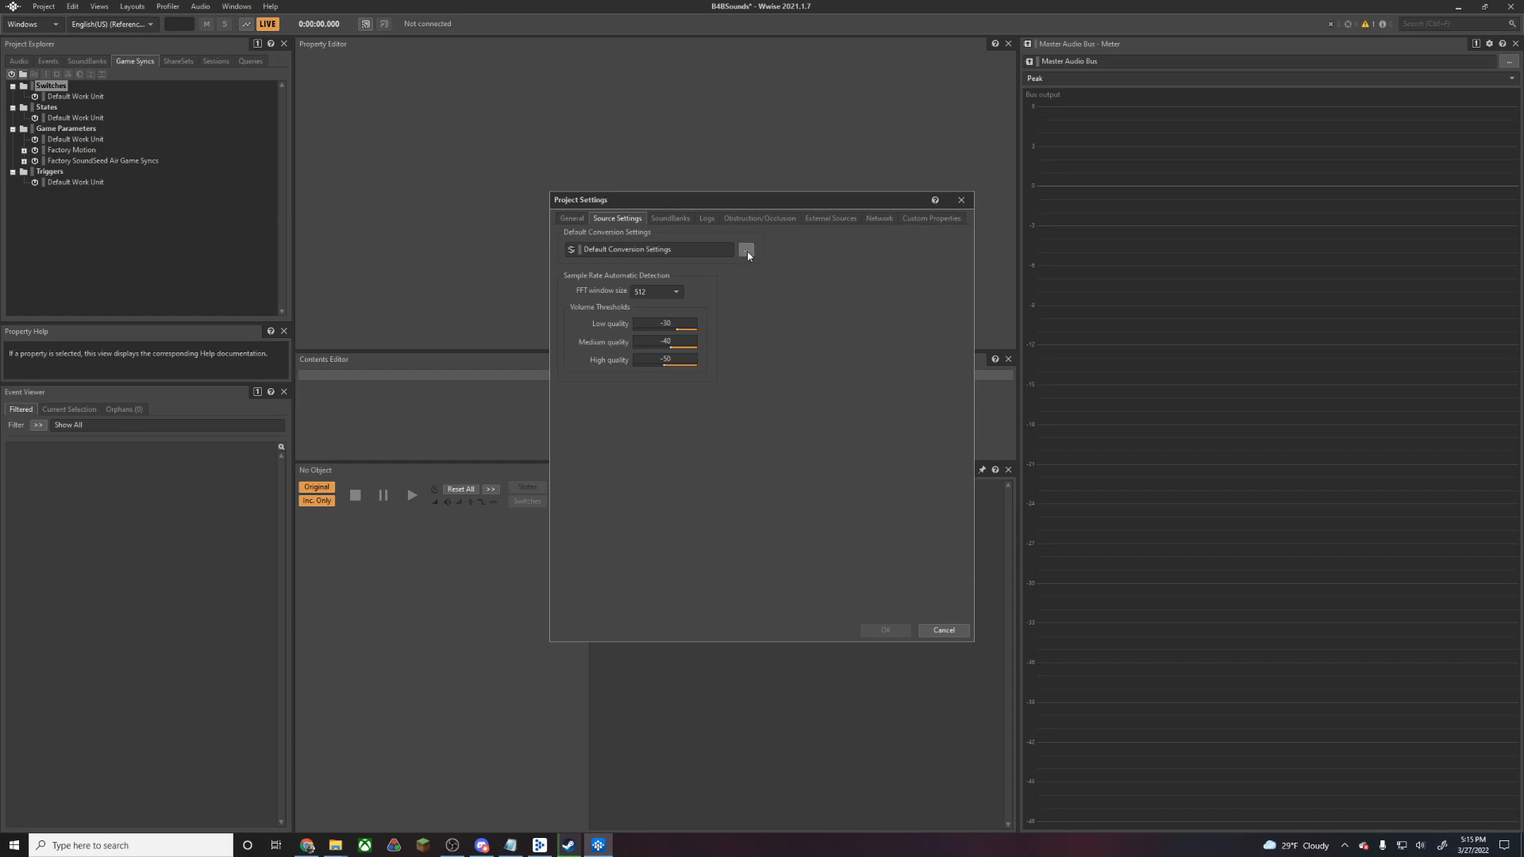
pyautogui.click(748, 249)
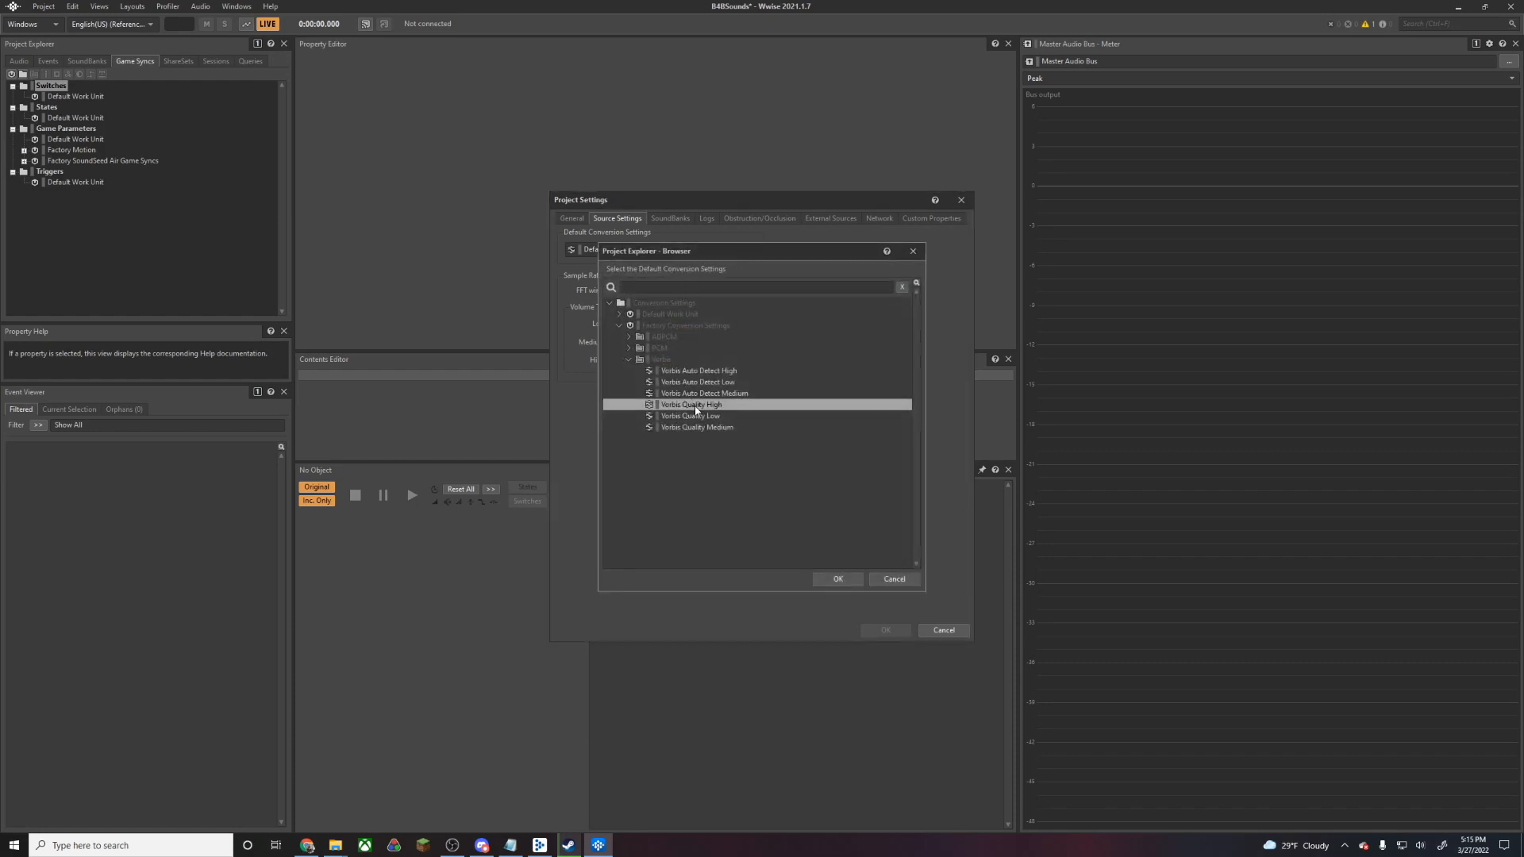
pyautogui.click(837, 579)
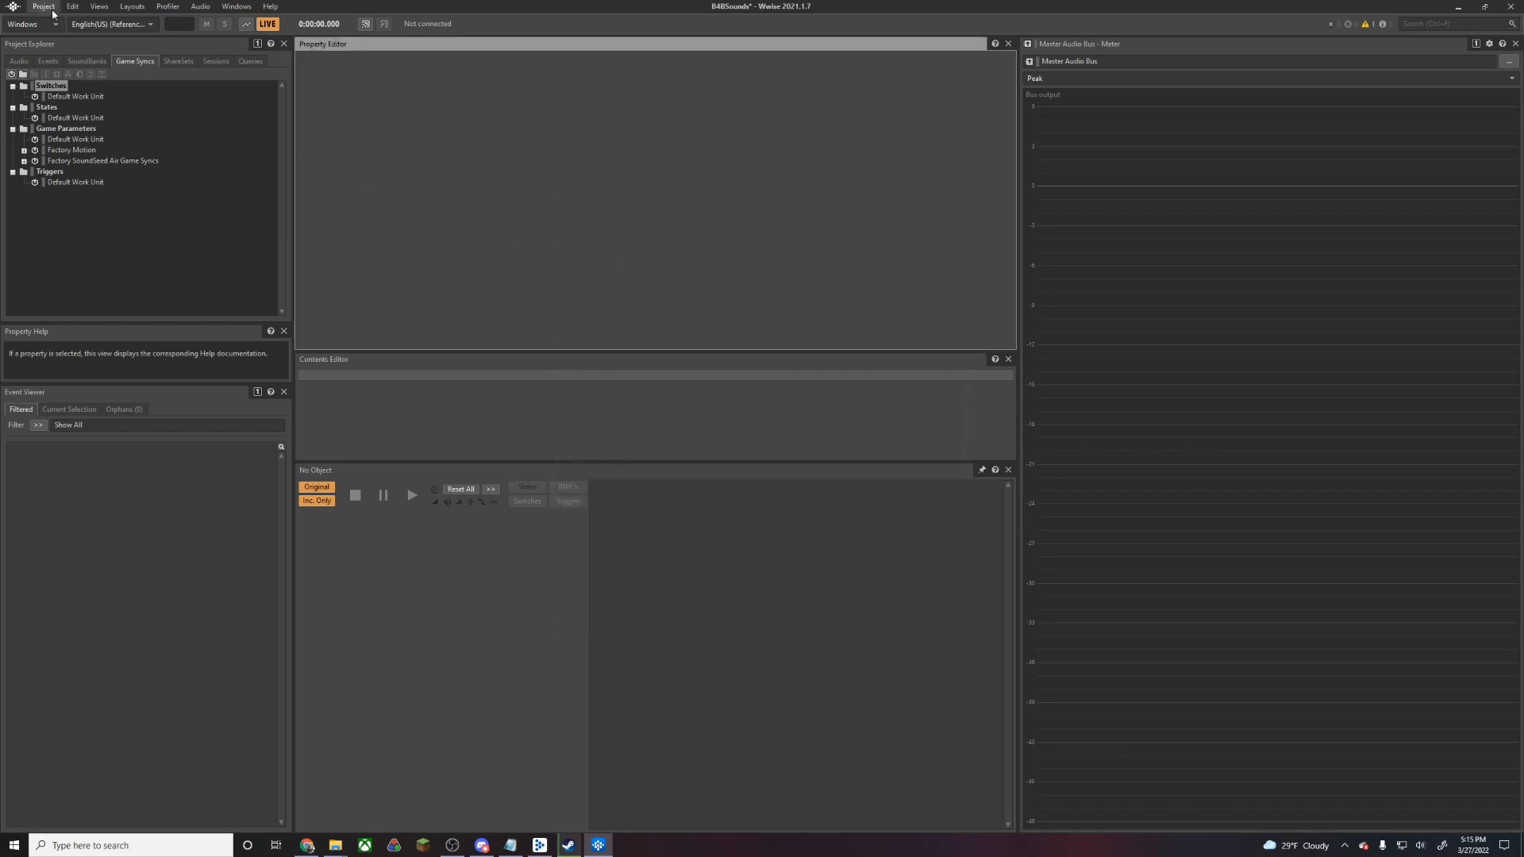
# Bring up the Audio File Importer via Project > Import Audio Files
pyautogui.click(47, 9)
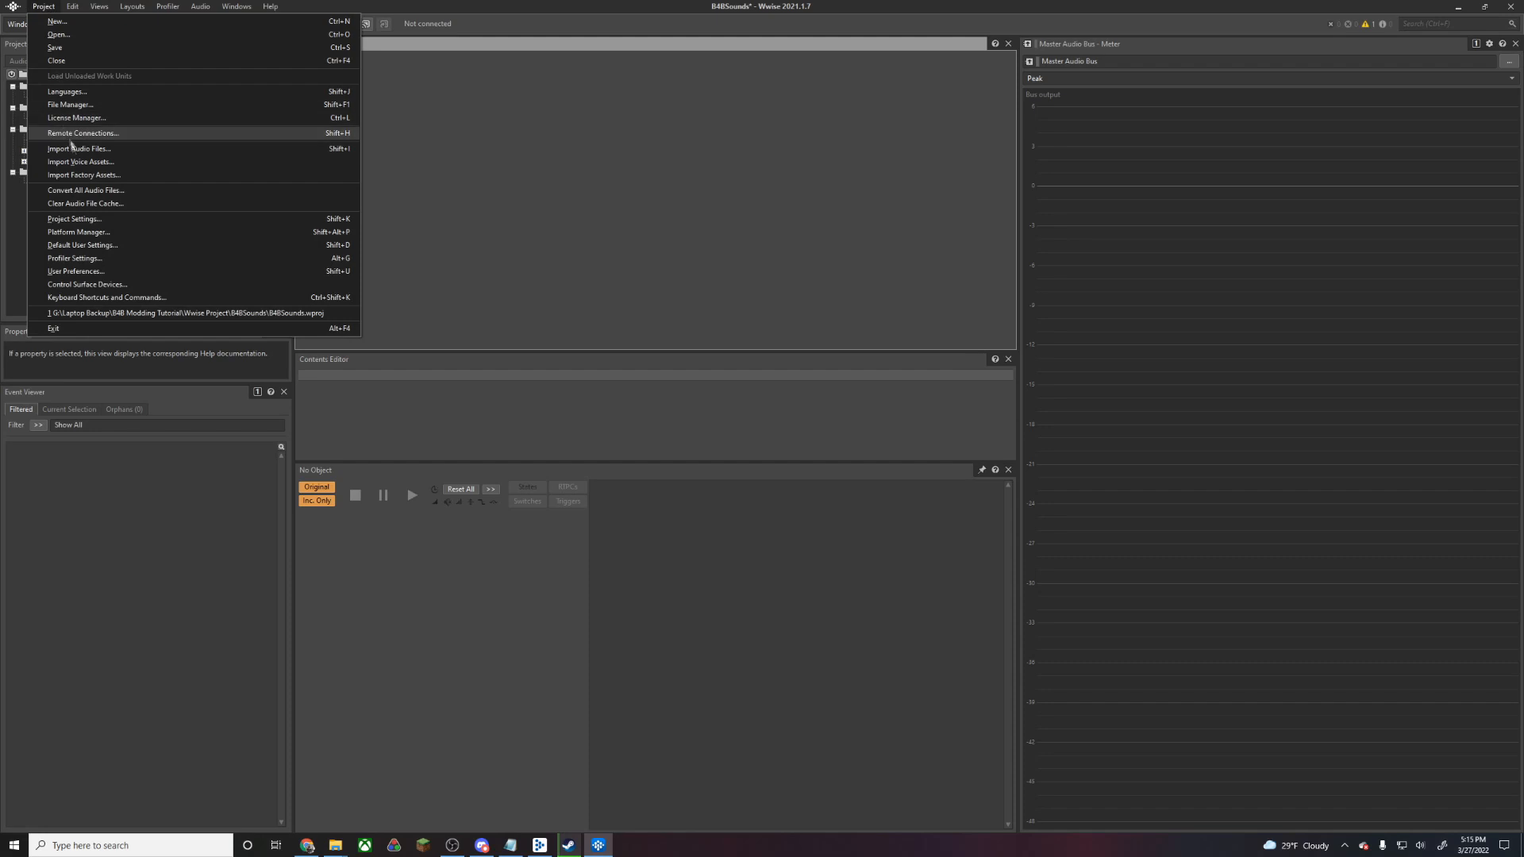
pyautogui.click(72, 149)
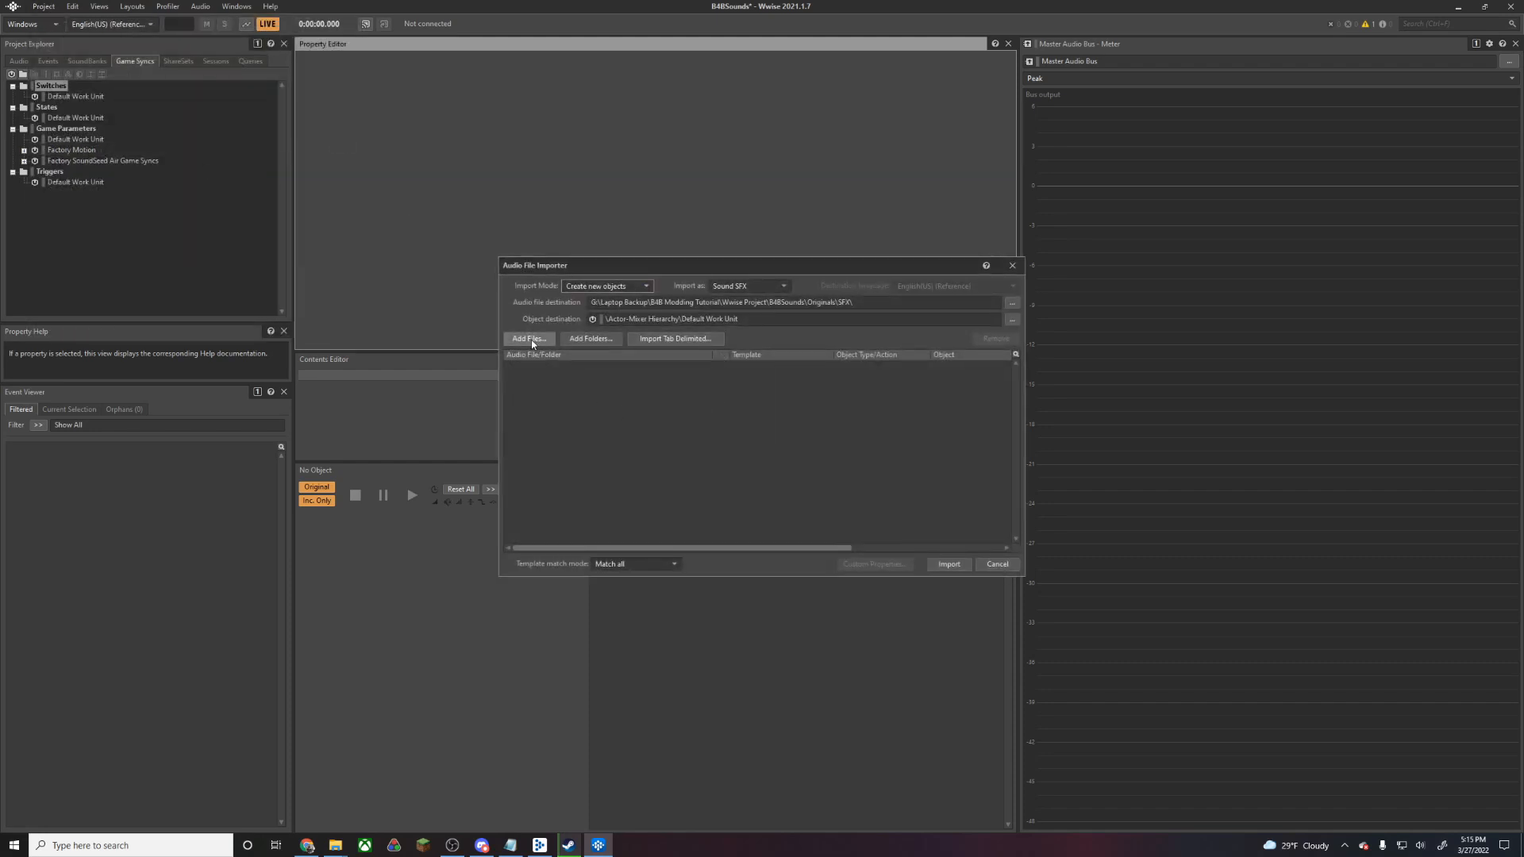
# Import B4BTutorialAudio.wav from Documents as a new Sound SFX object
pyautogui.click(529, 339)
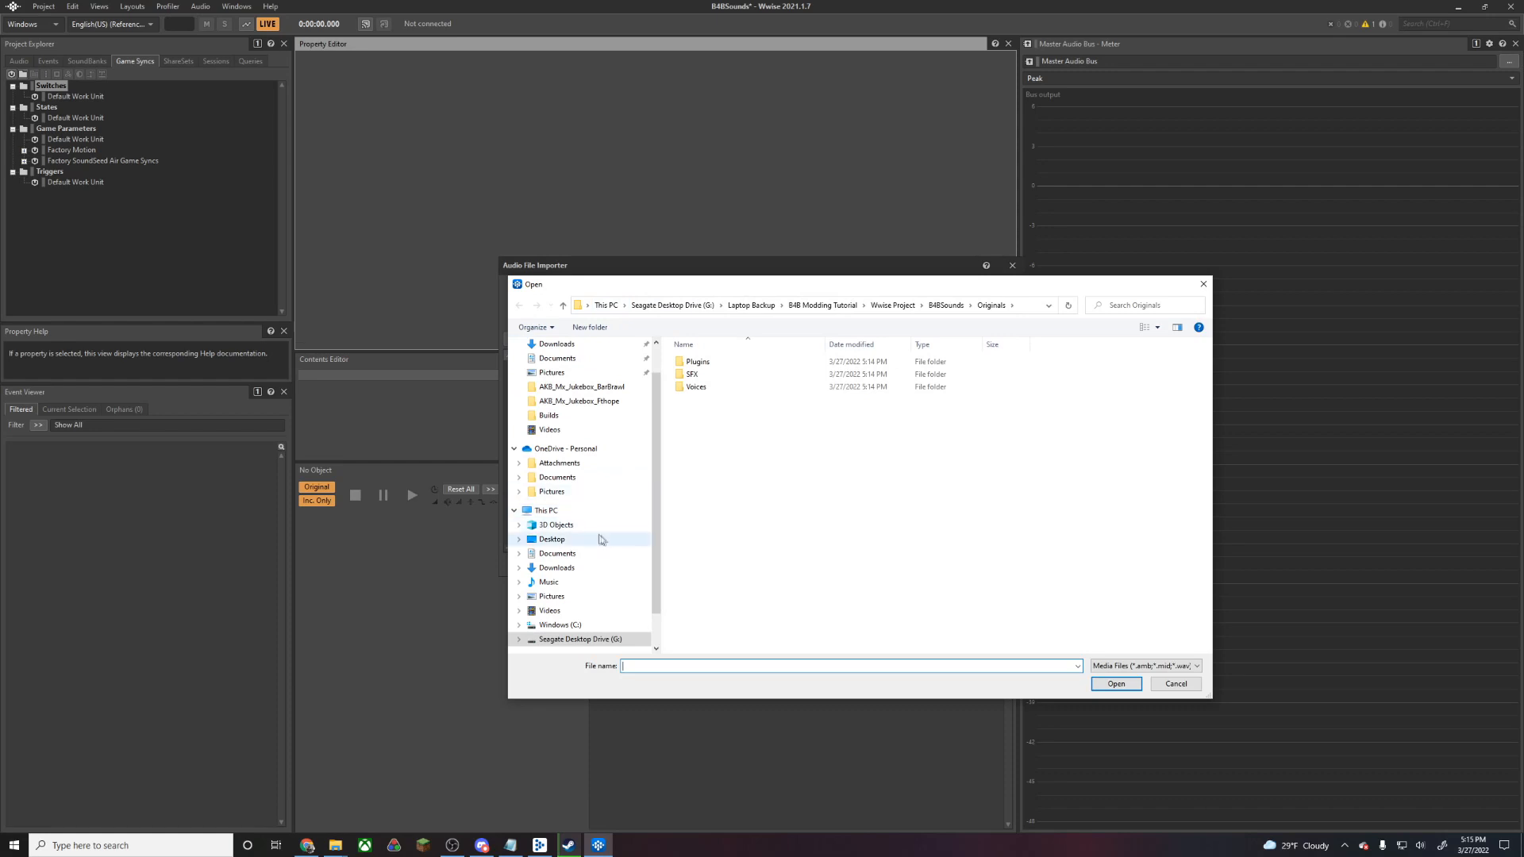
pyautogui.click(557, 553)
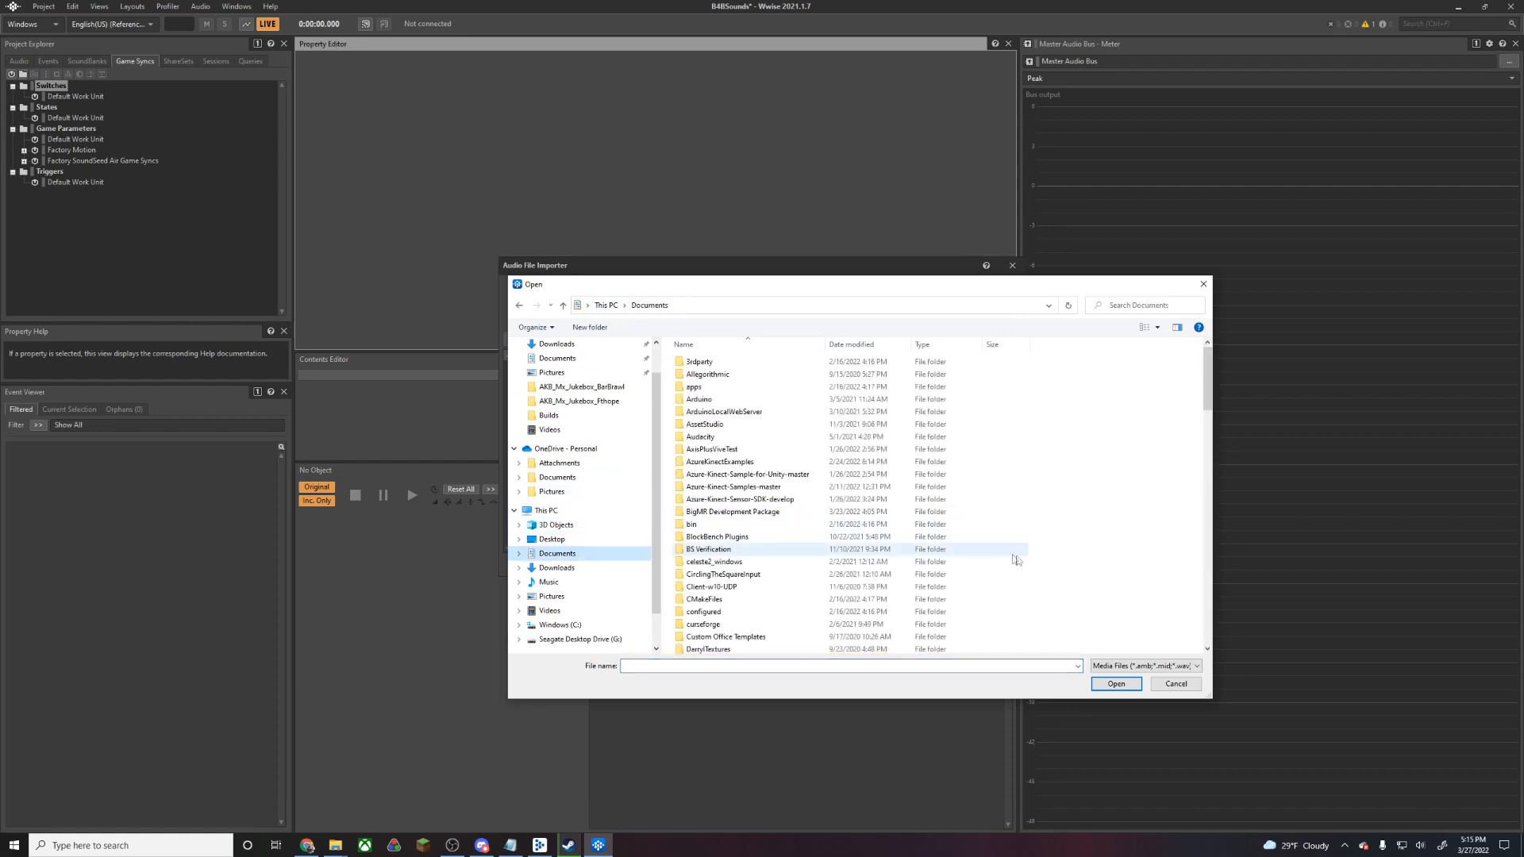
pyautogui.scroll(-3)
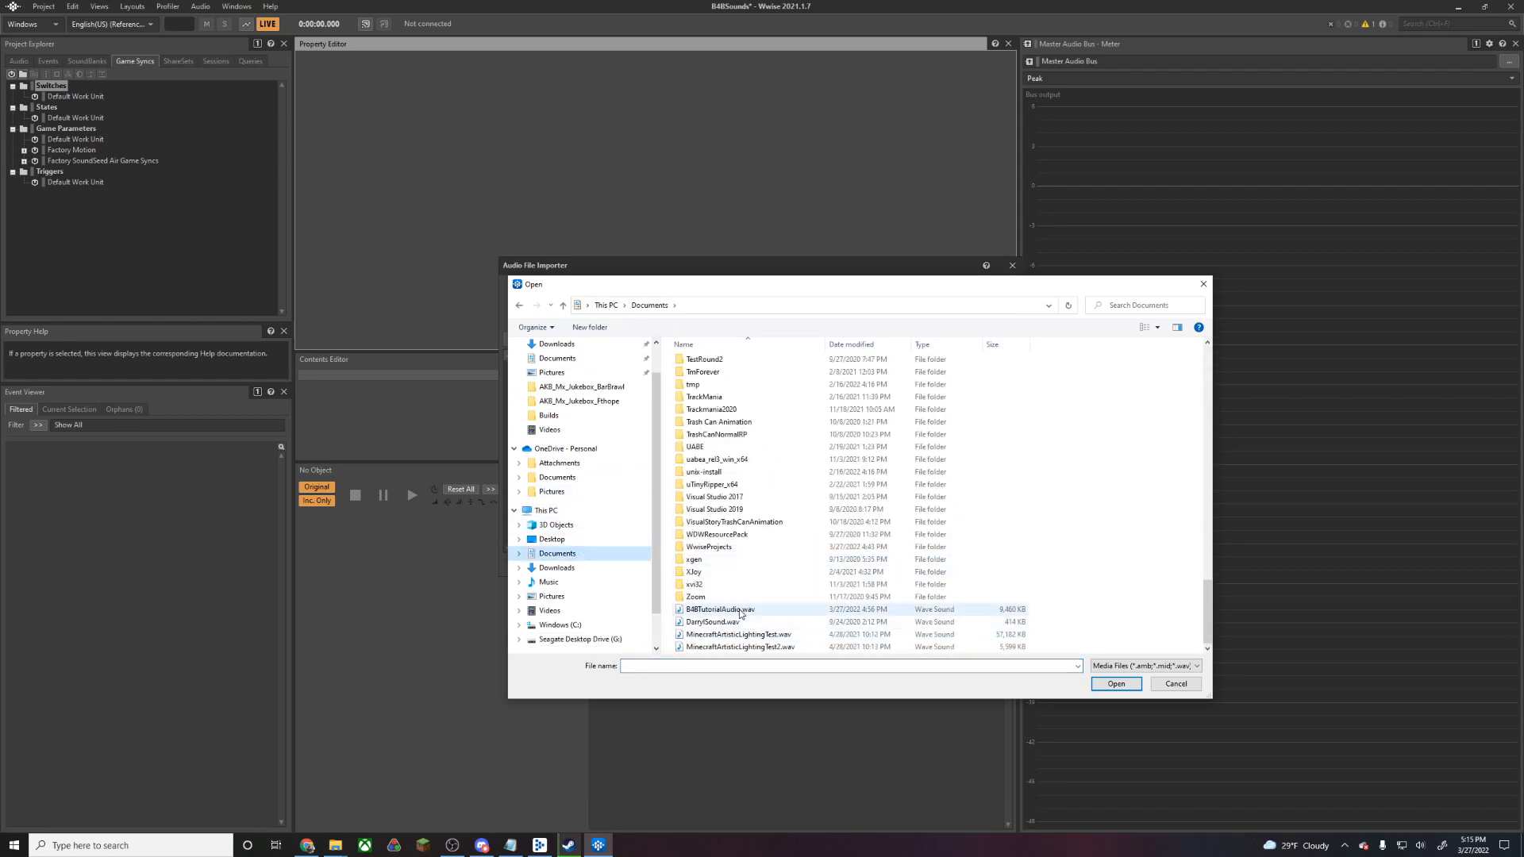
pyautogui.click(1116, 684)
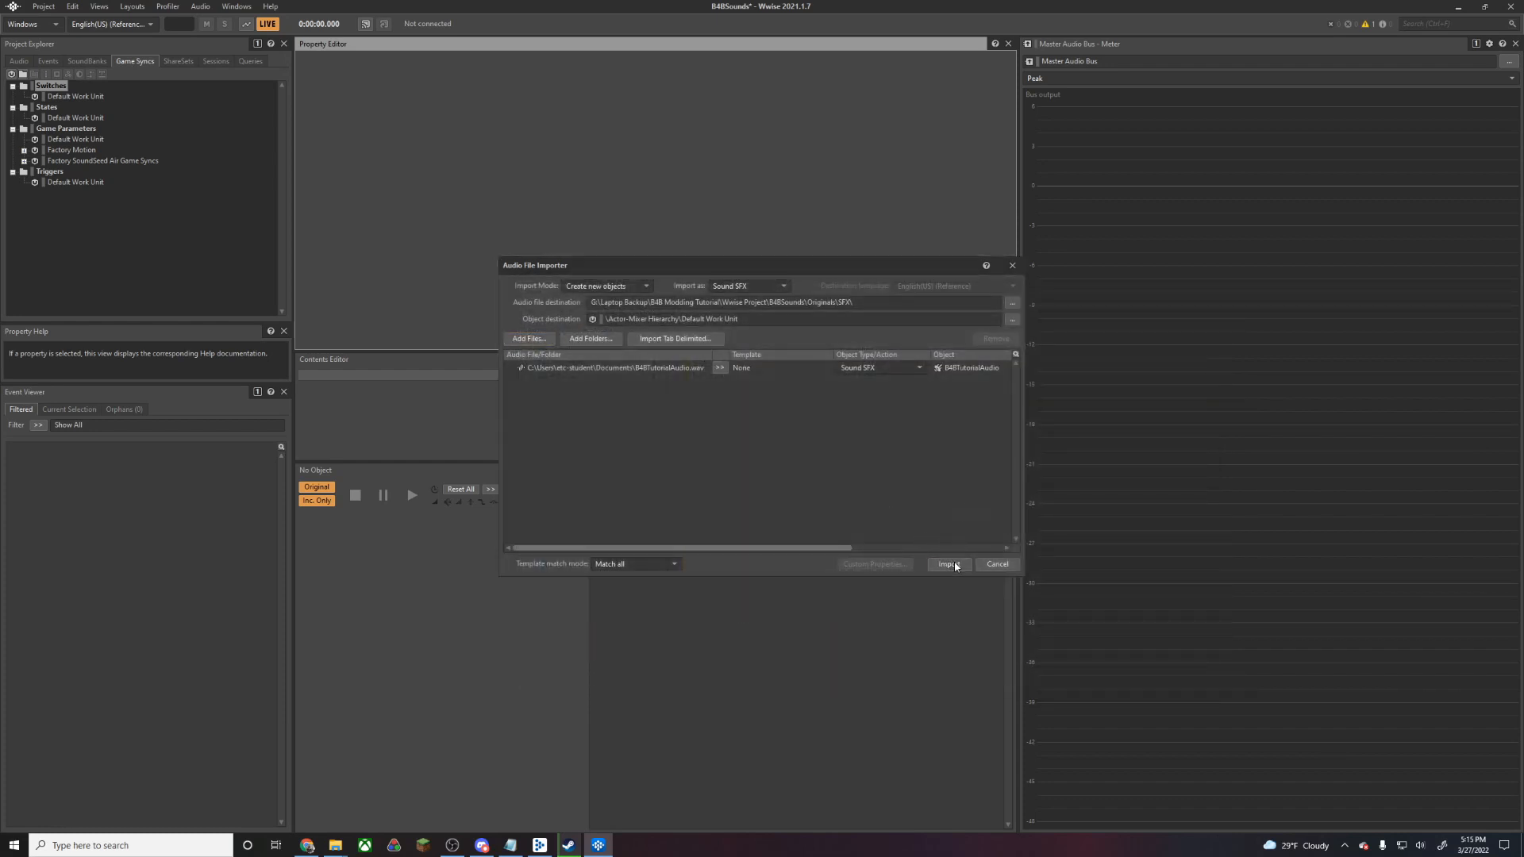
pyautogui.click(949, 564)
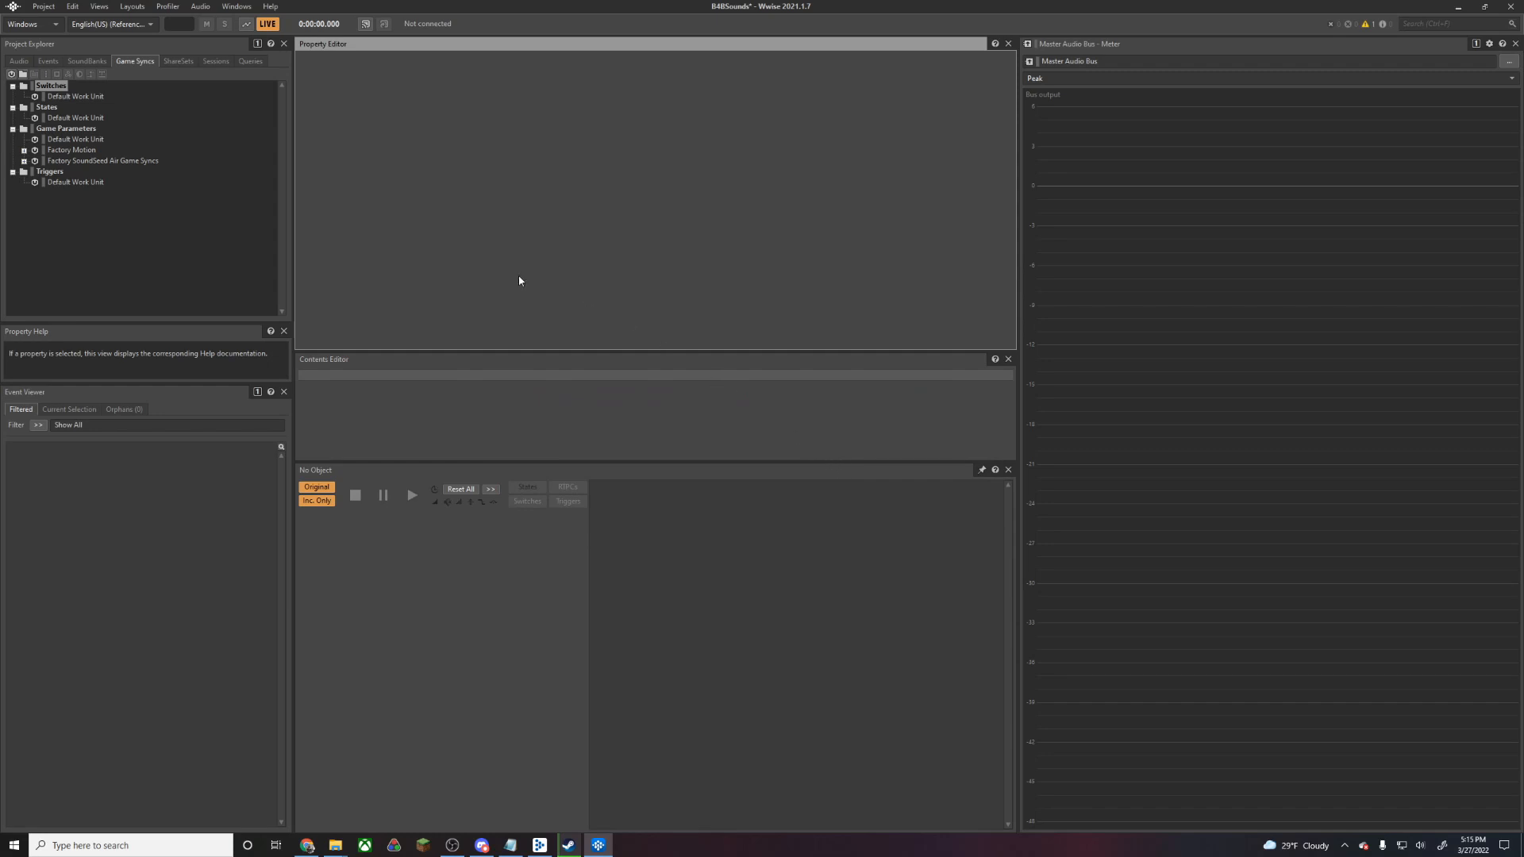
pyautogui.moveTo(429, 206)
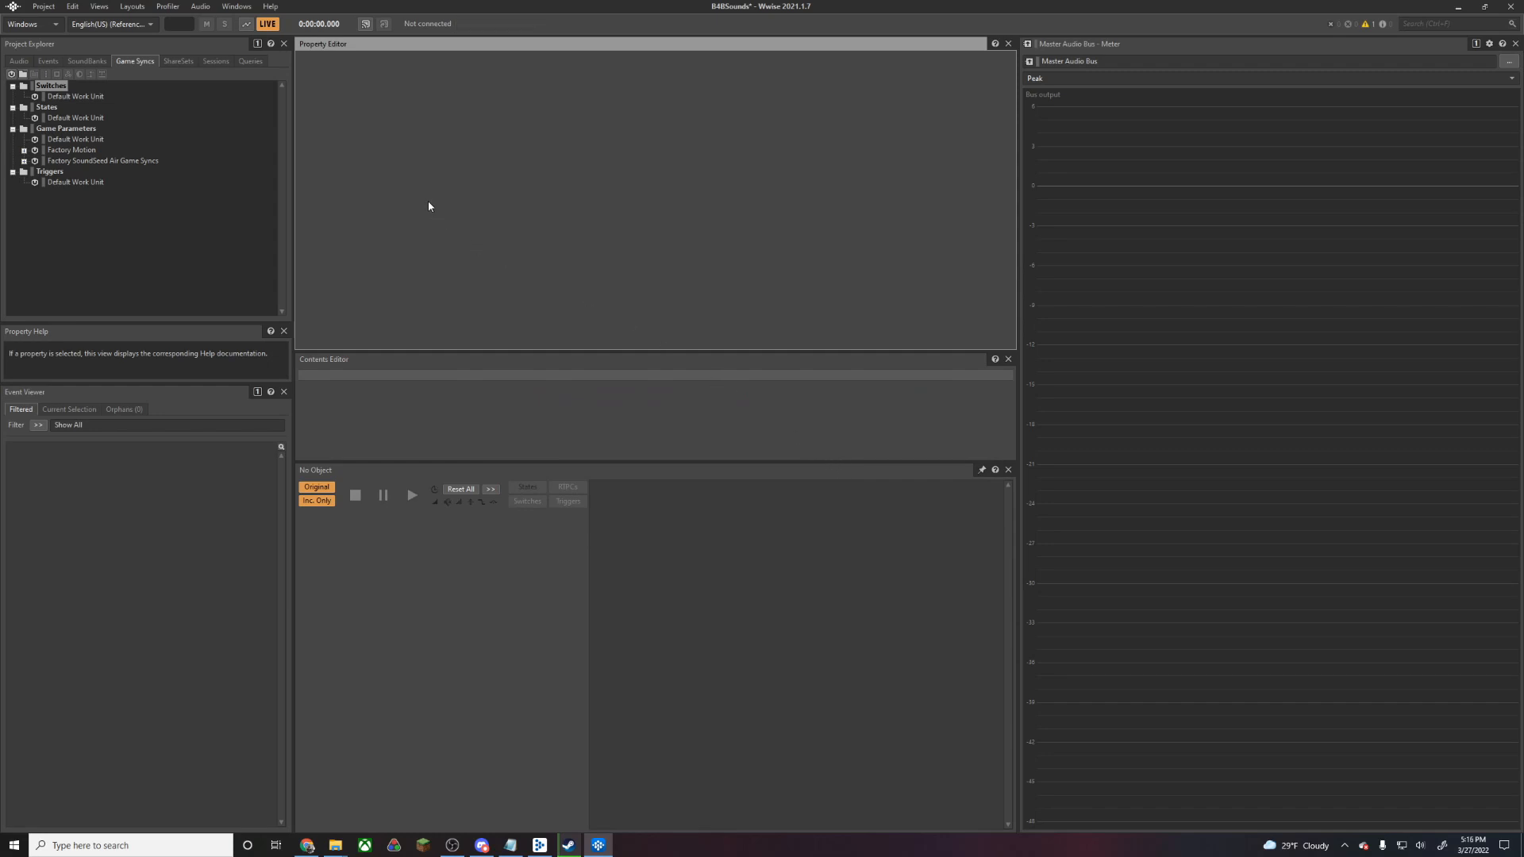
pyautogui.click(49, 7)
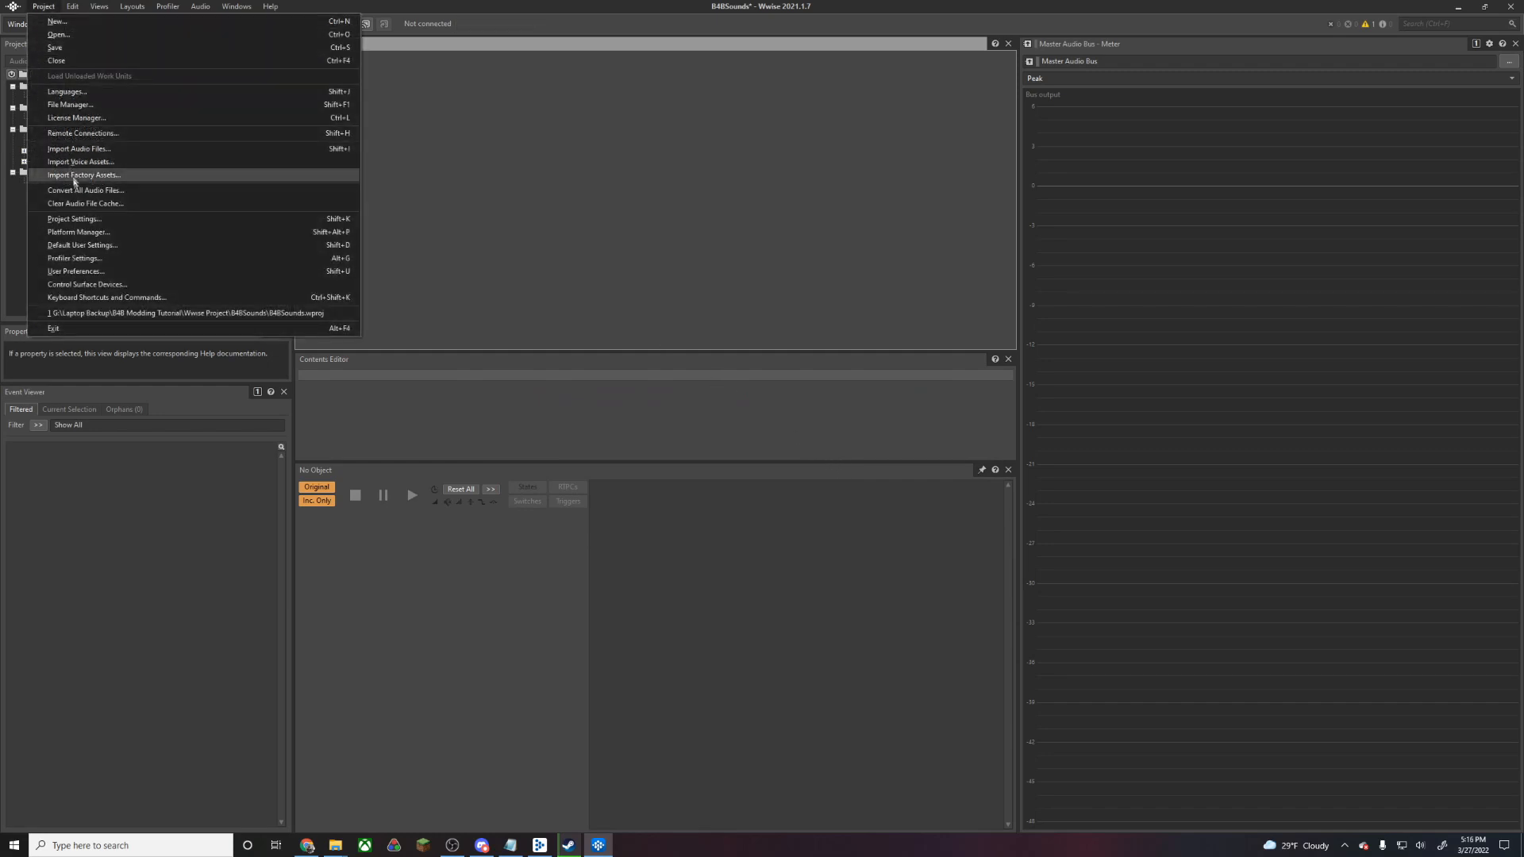
pyautogui.click(87, 190)
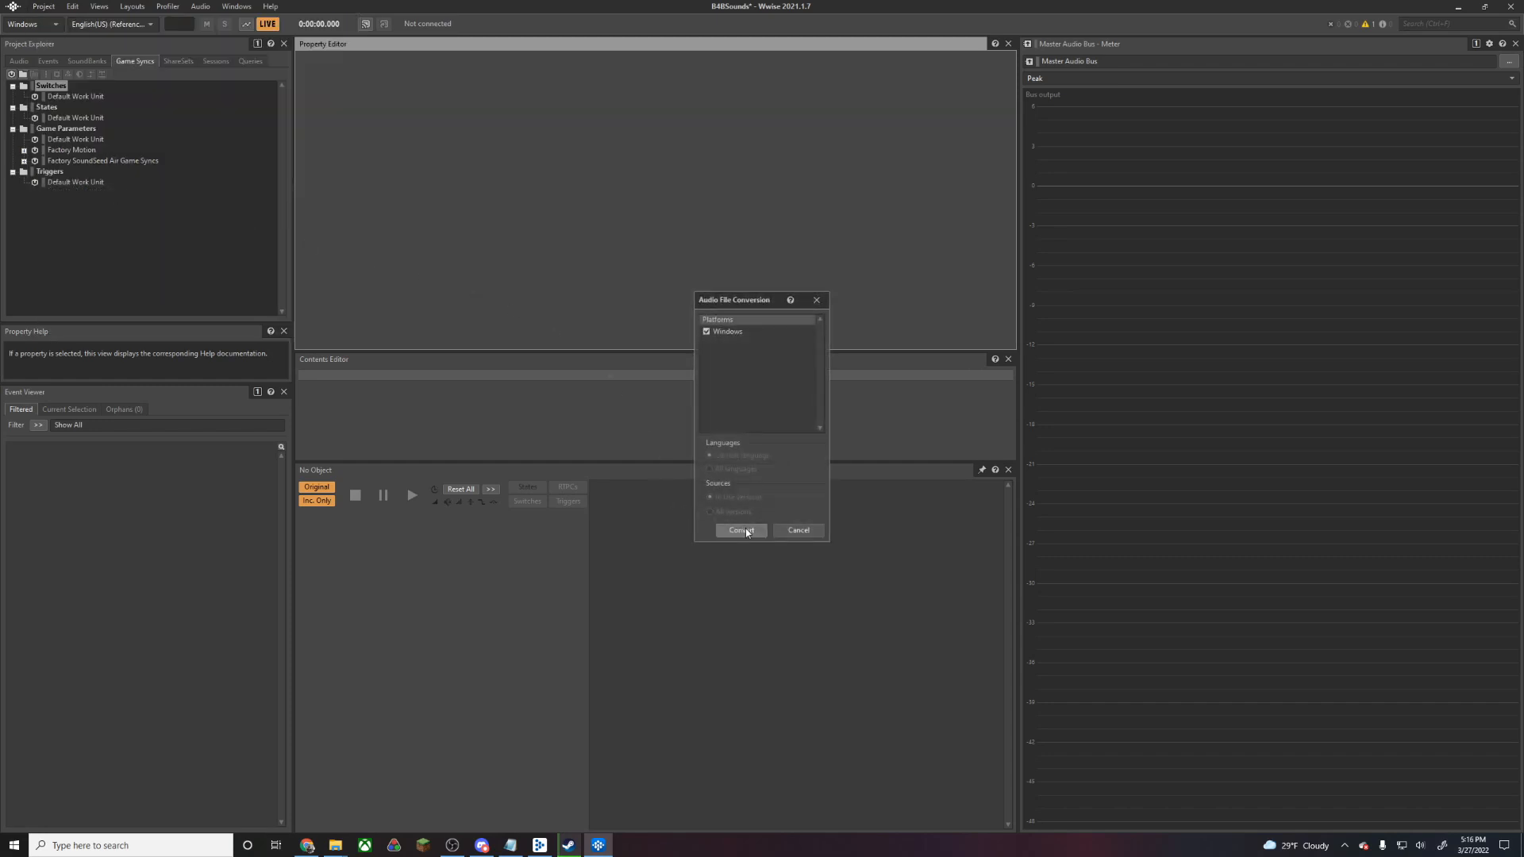
pyautogui.click(740, 530)
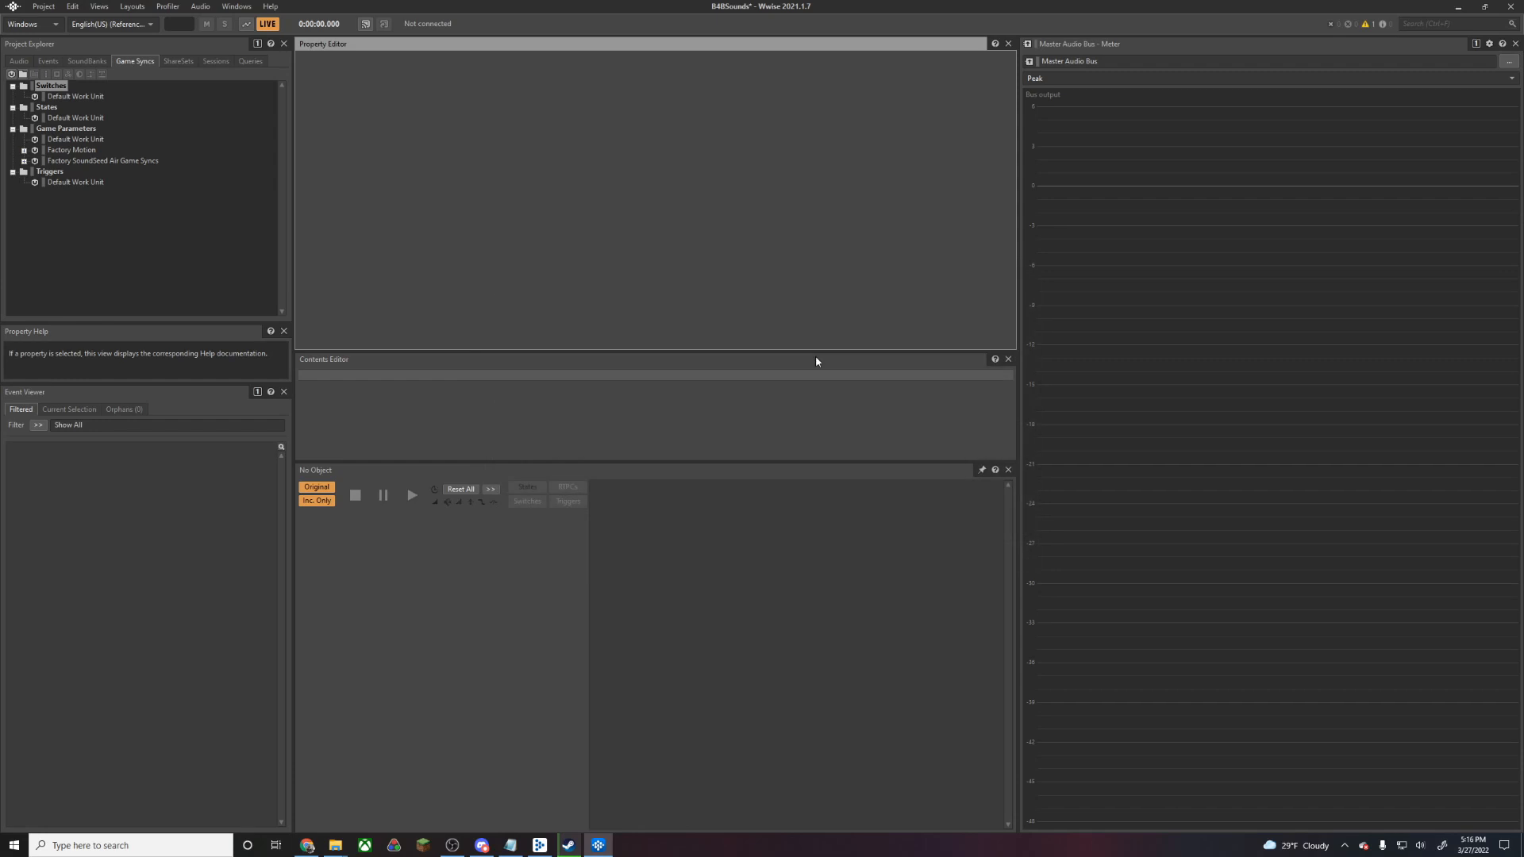
pyautogui.moveTo(781, 278)
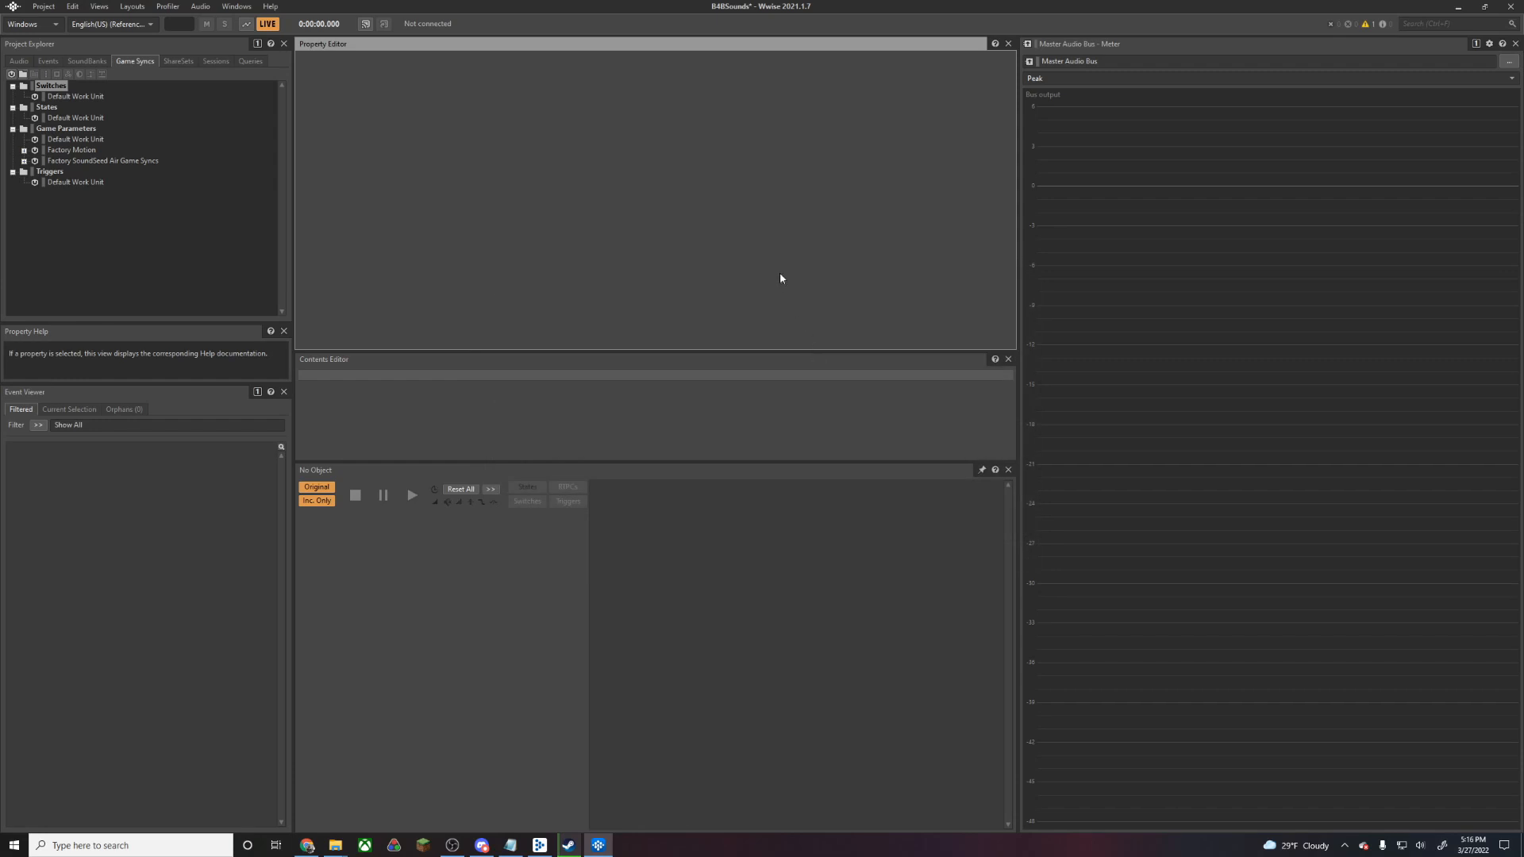
pyautogui.moveTo(779, 268)
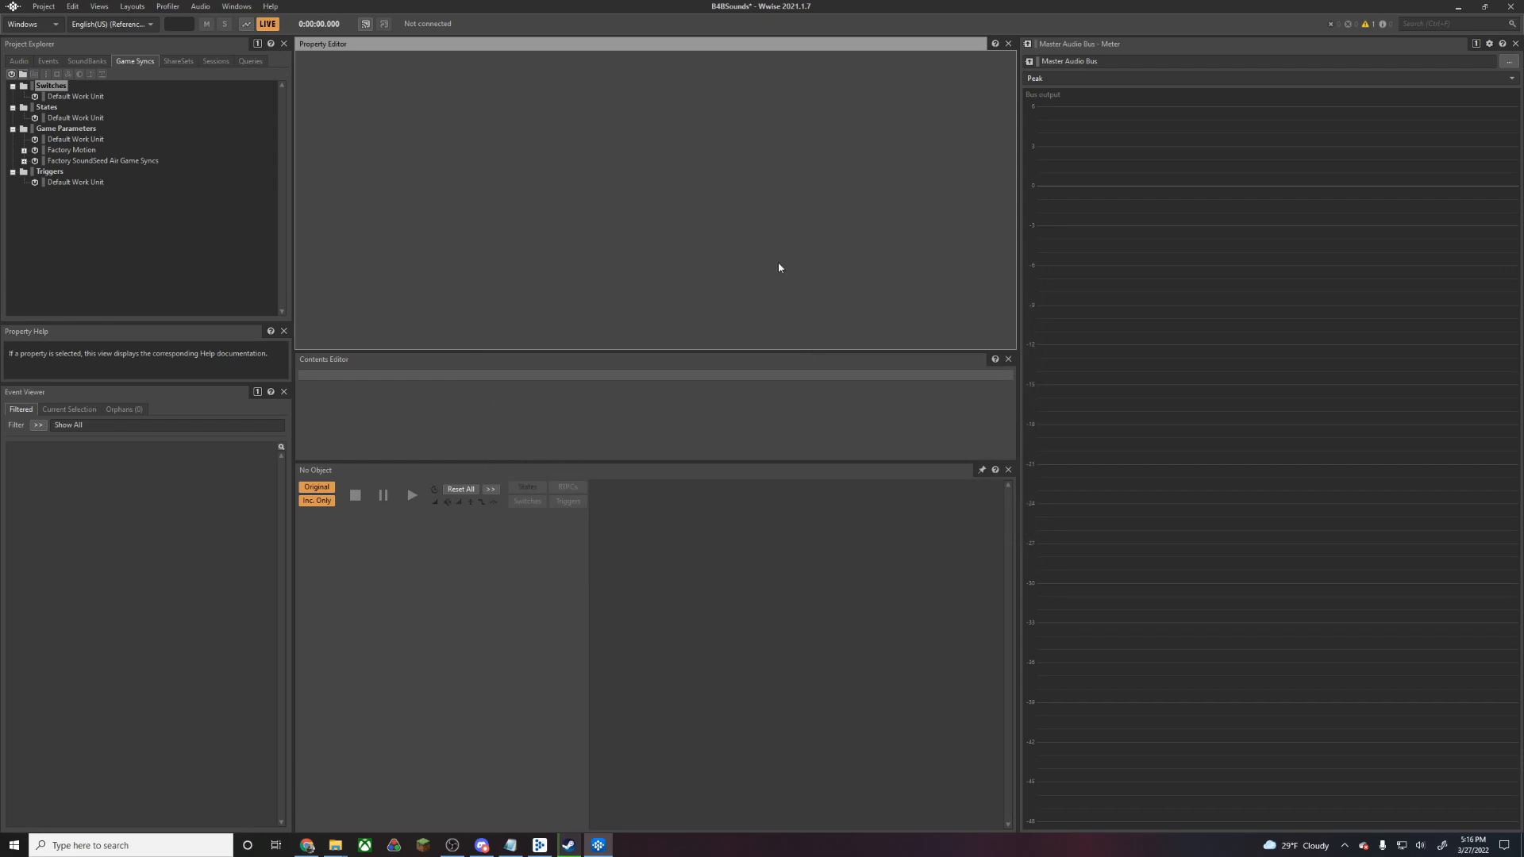
pyautogui.moveTo(427, 752)
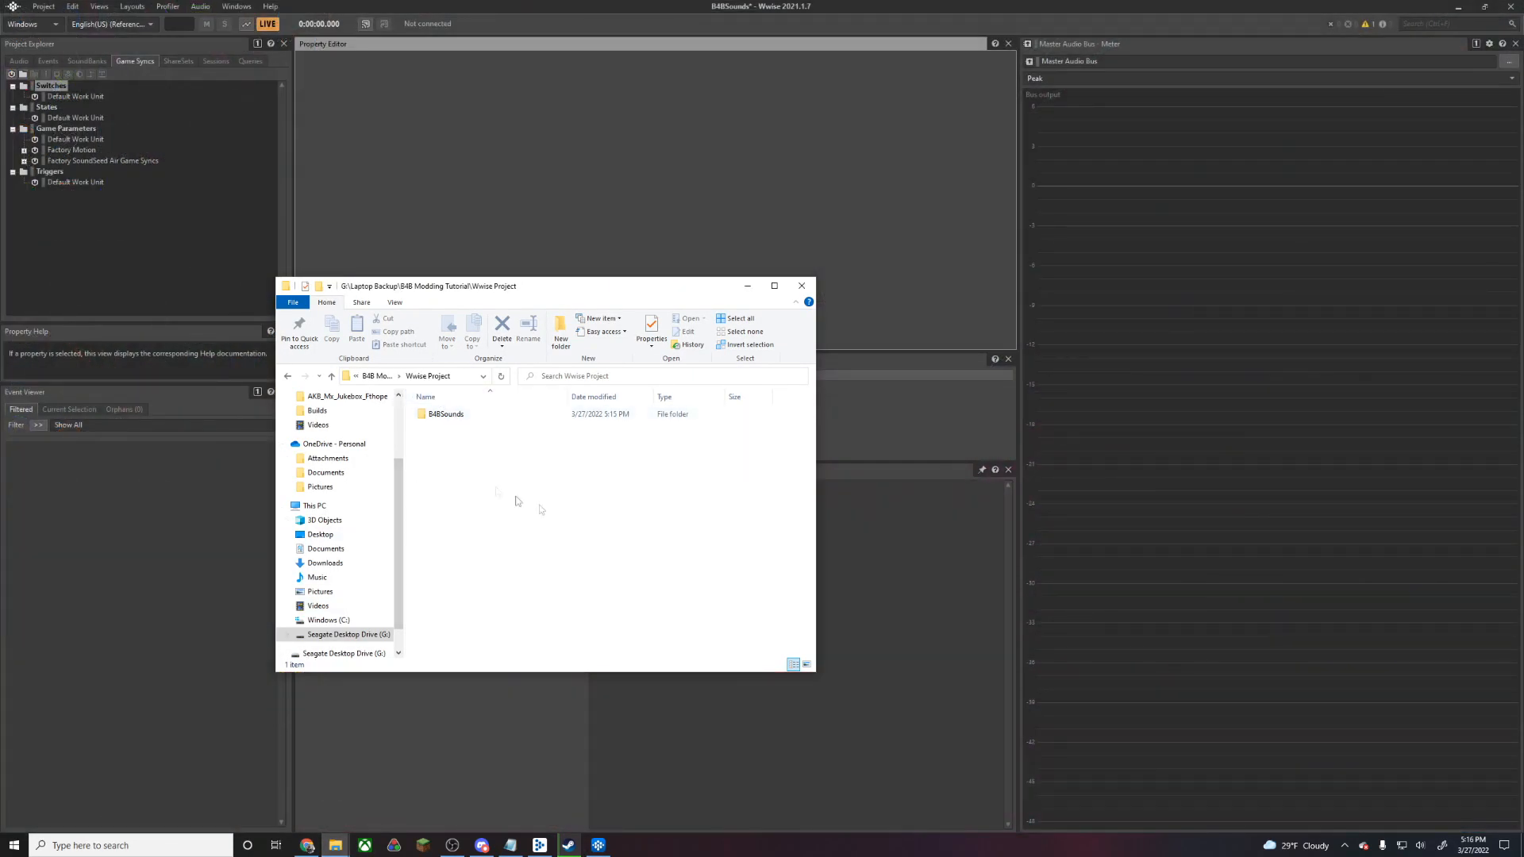
pyautogui.moveTo(473, 414)
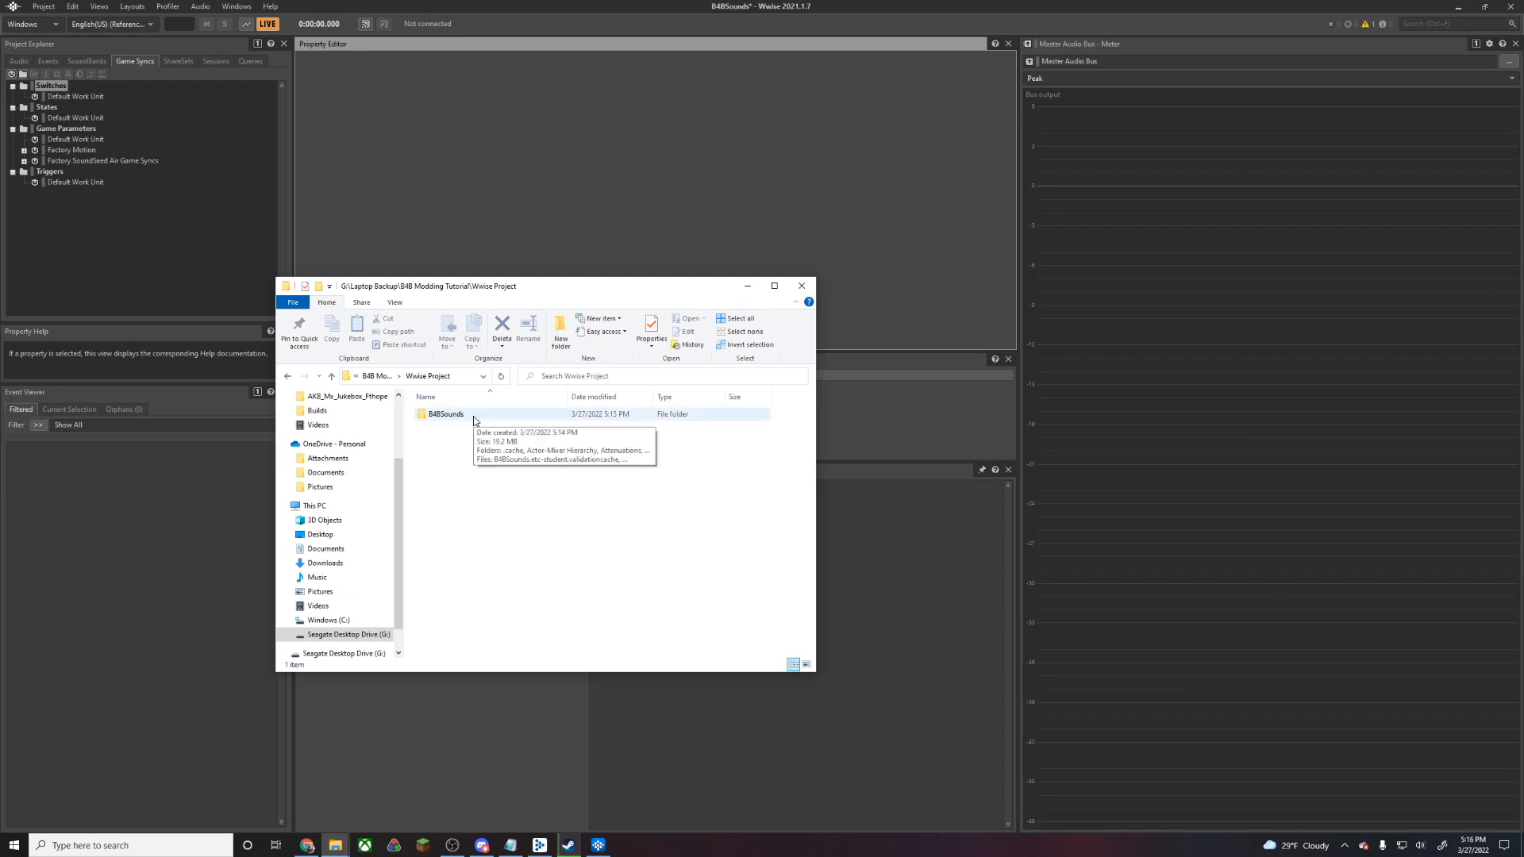
# Copy the converted .wem from B4BSounds\.cache\Windows\SFX
pyautogui.doubleClick(444, 413)
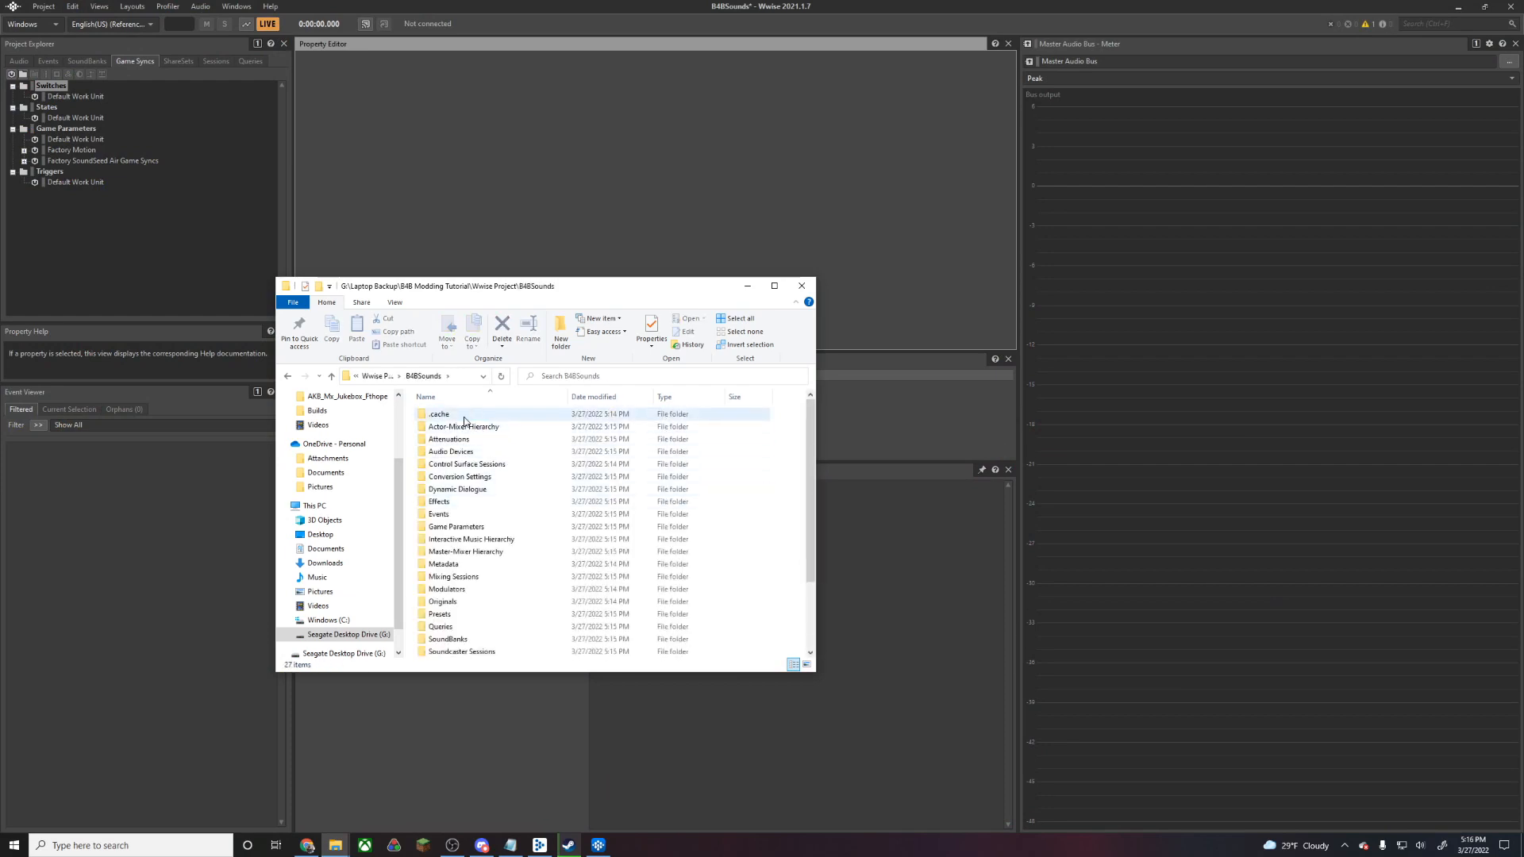
pyautogui.doubleClick(439, 414)
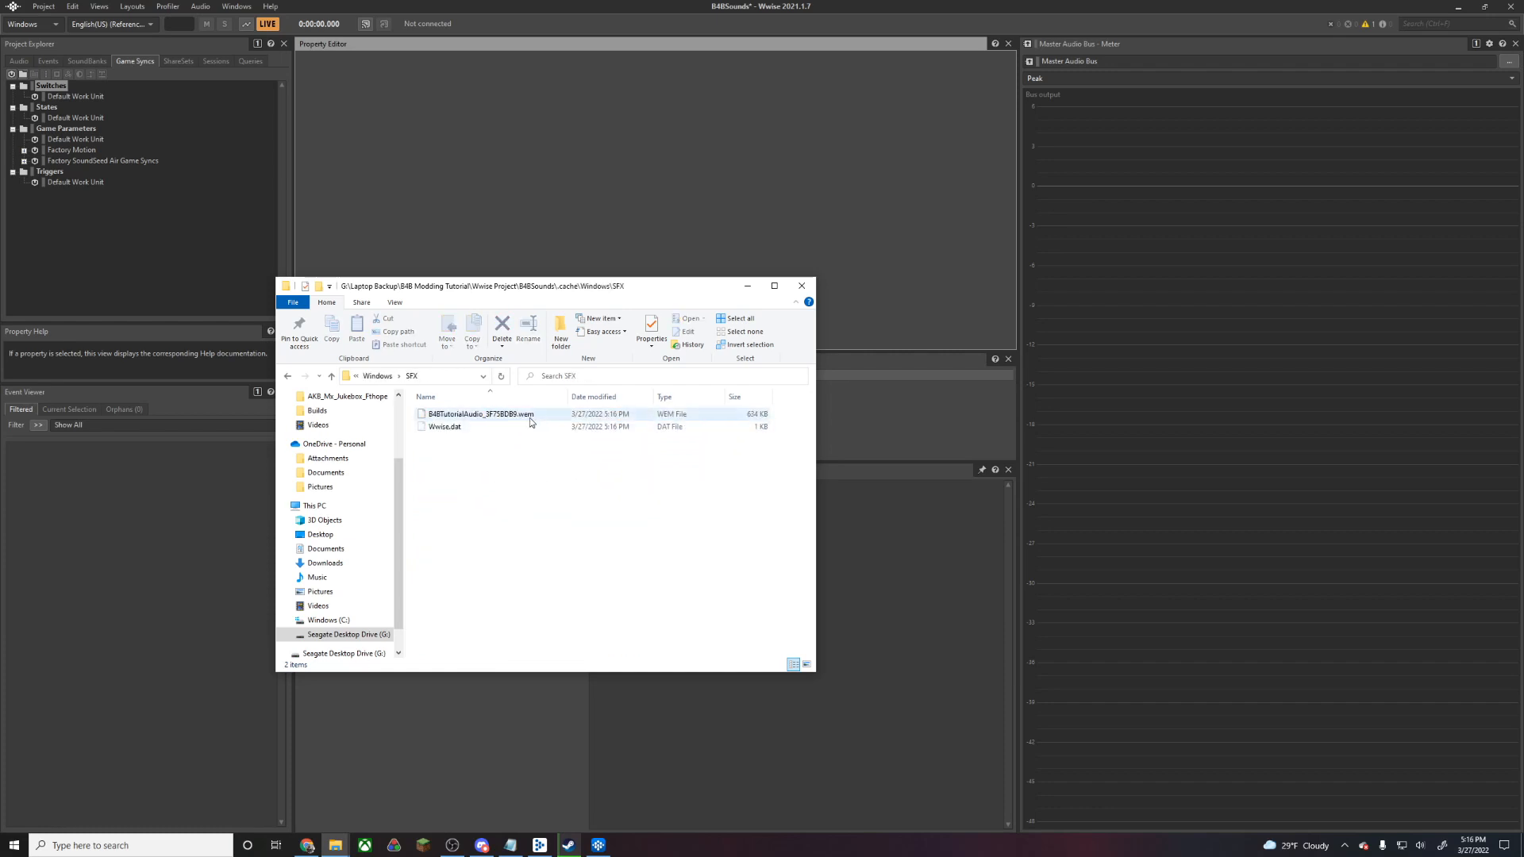
pyautogui.click(500, 414)
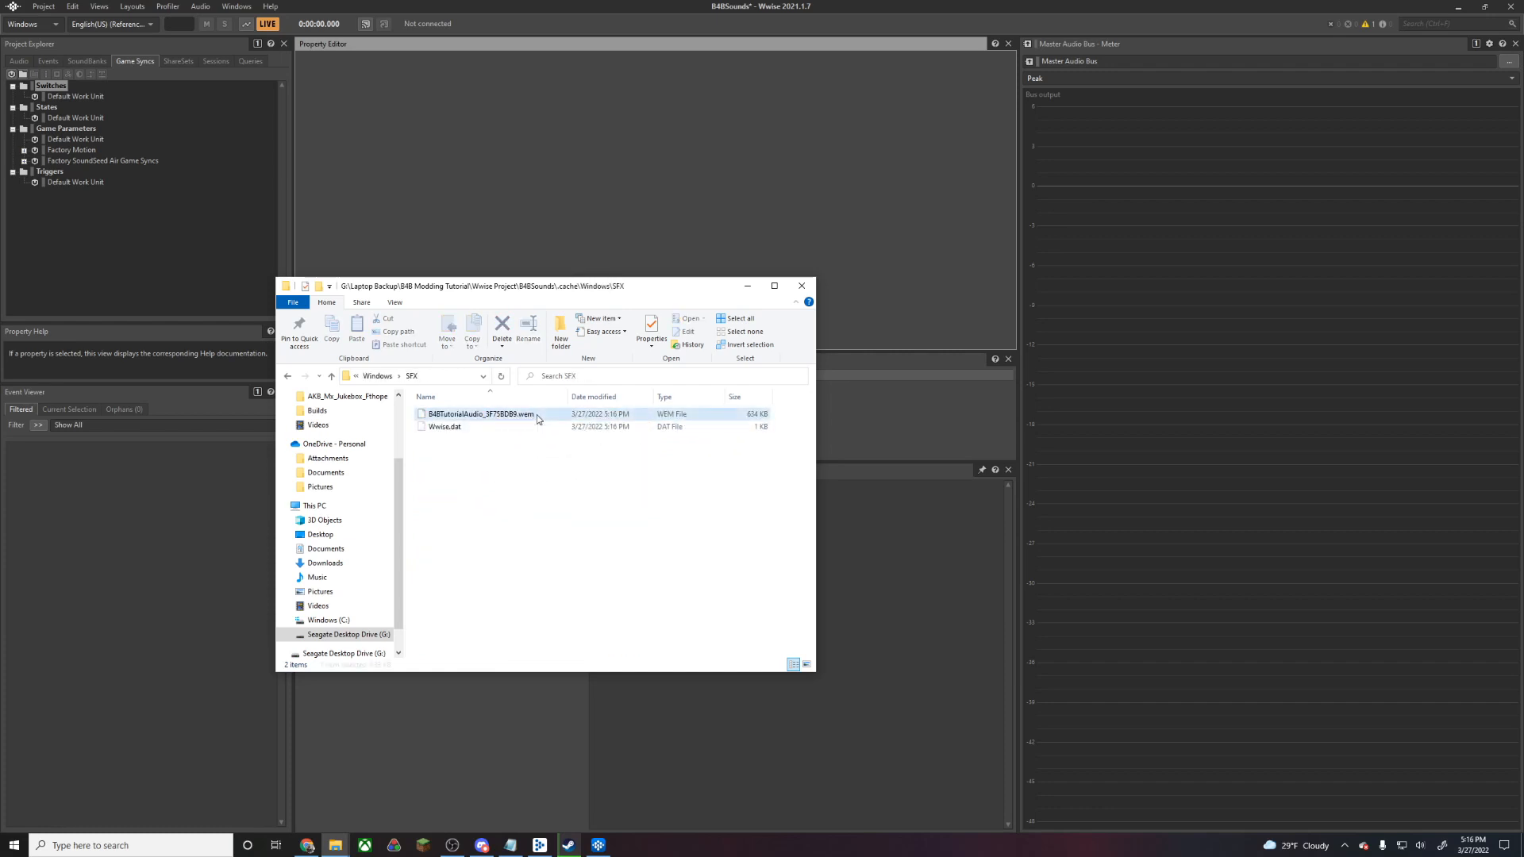
pyautogui.click(480, 413)
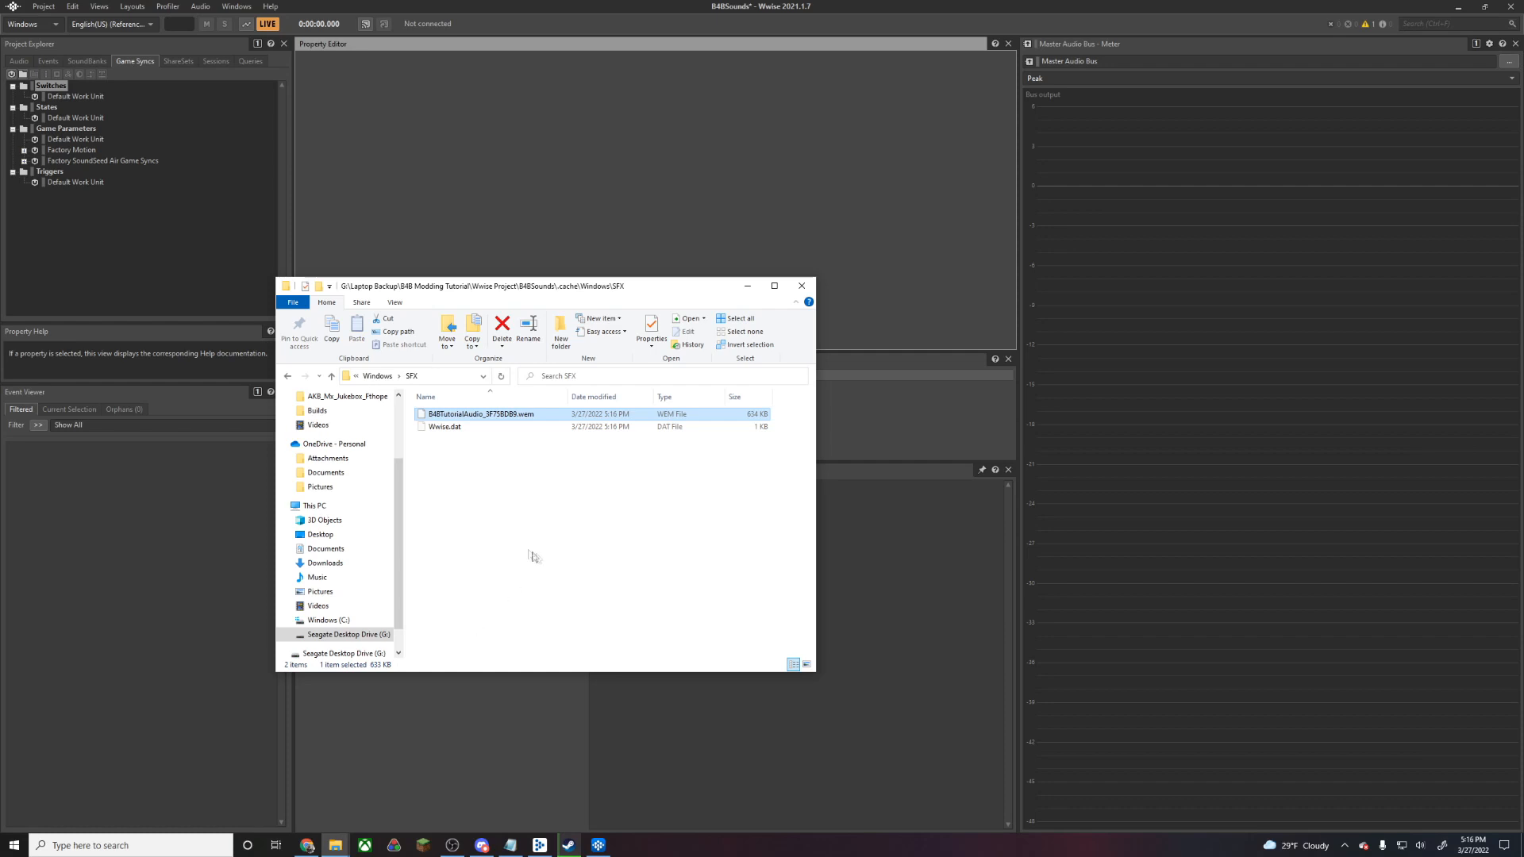
pyautogui.moveTo(593, 572)
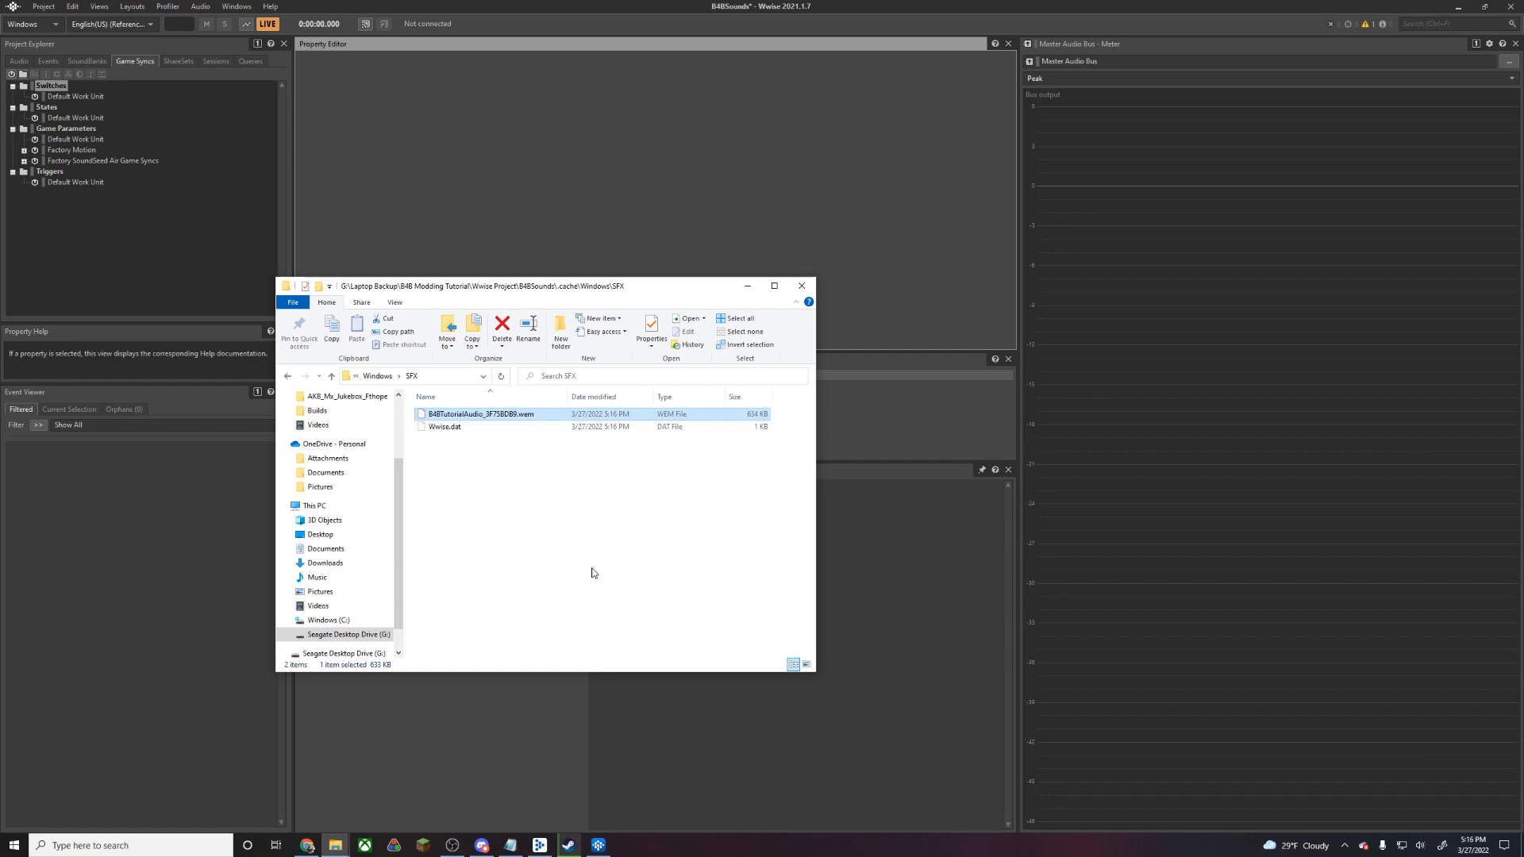
pyautogui.moveTo(579, 502)
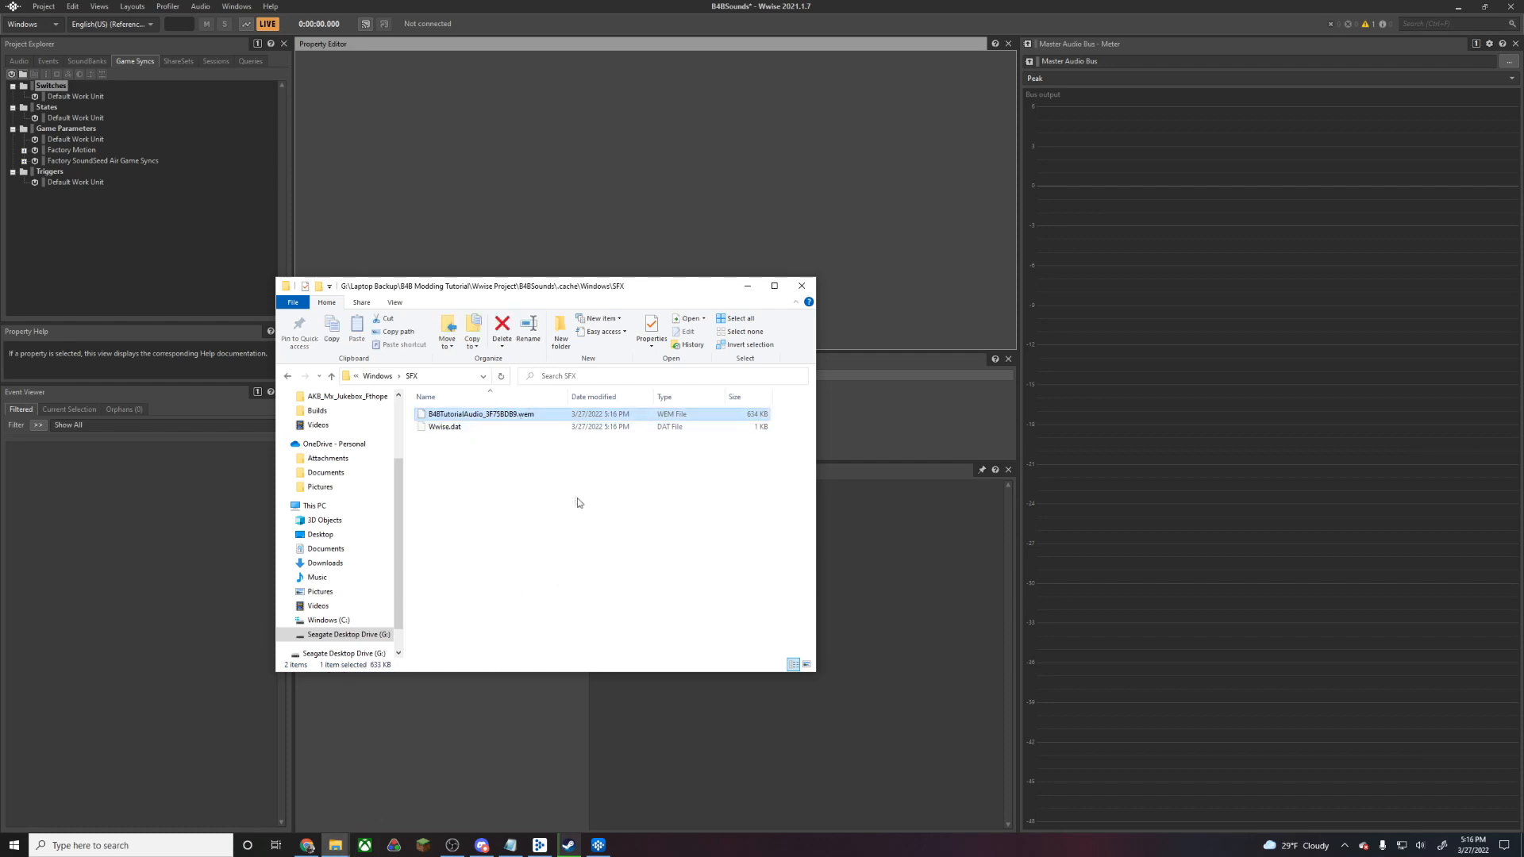
# Navigate back up to the B4B Modding Tutorial folder
pyautogui.click(332, 376)
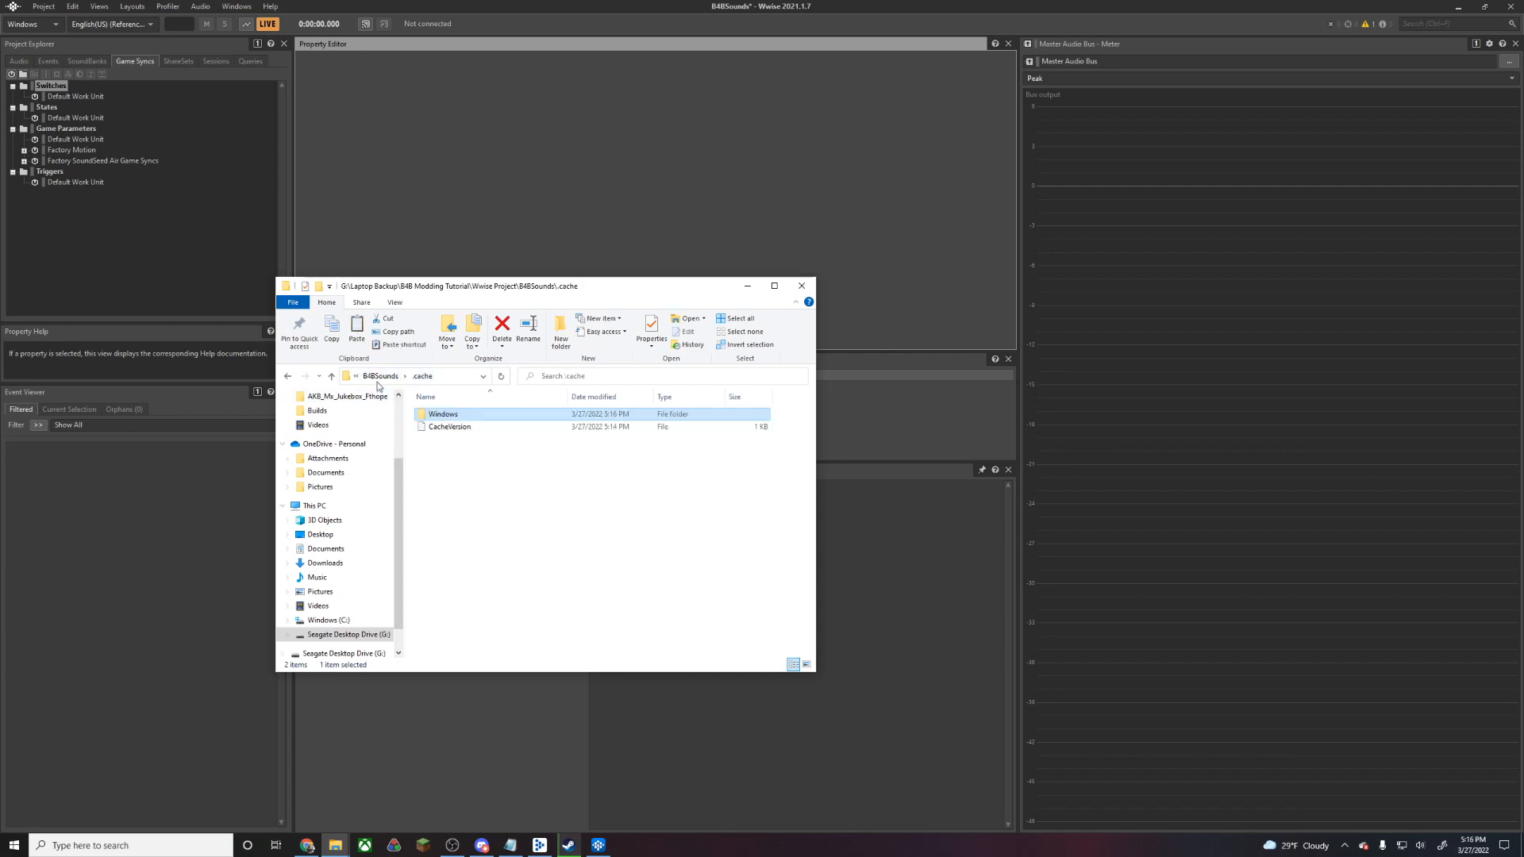
pyautogui.click(331, 376)
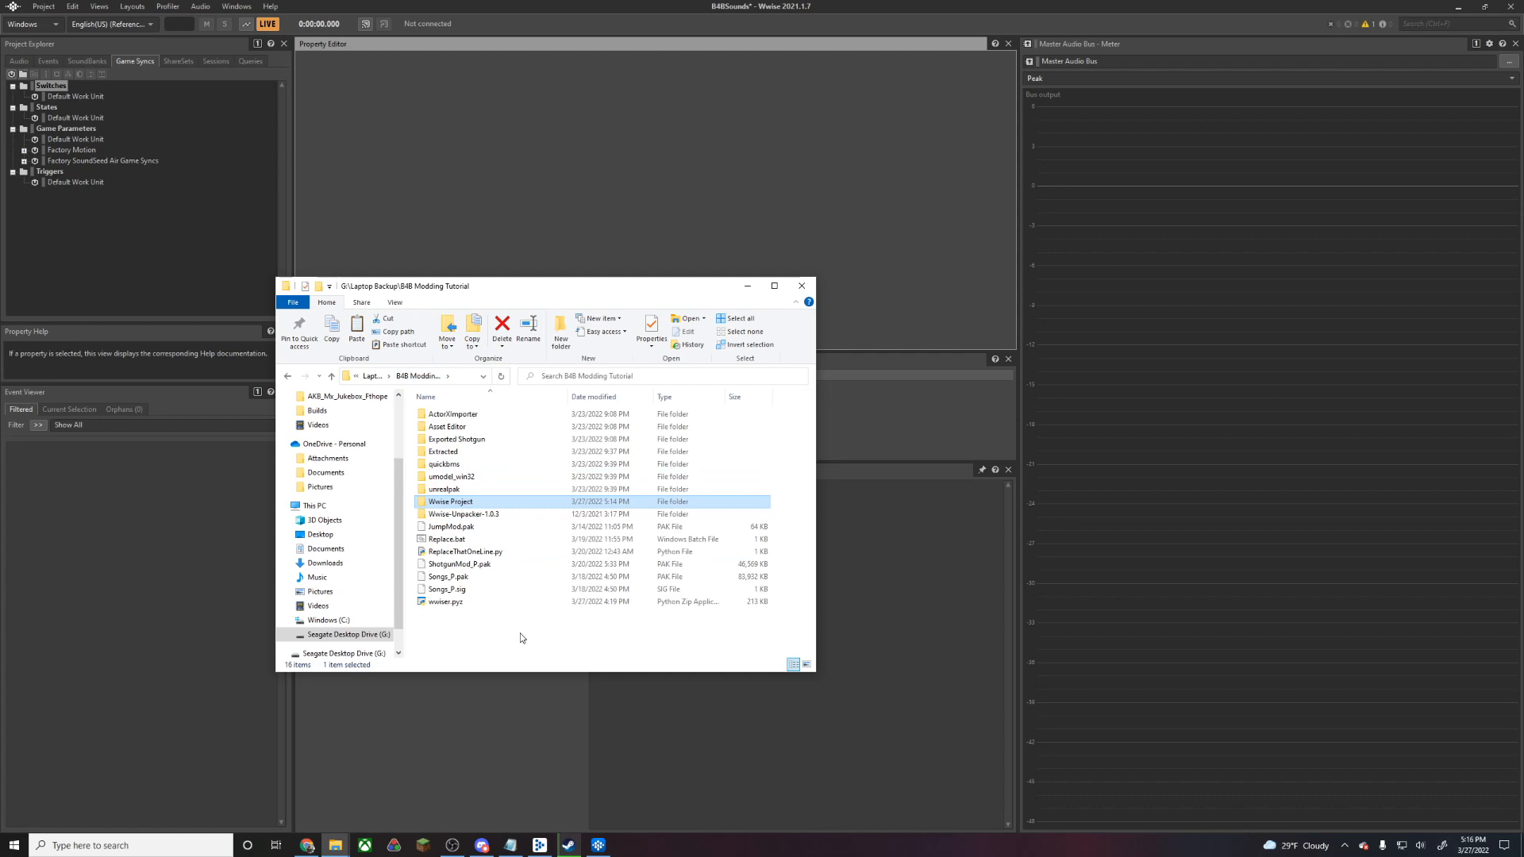
# Create JukeboxMod_P with Gobi\Content\WwiseAudio\Windows inside and paste the .wem there
pyautogui.rightClick(522, 638)
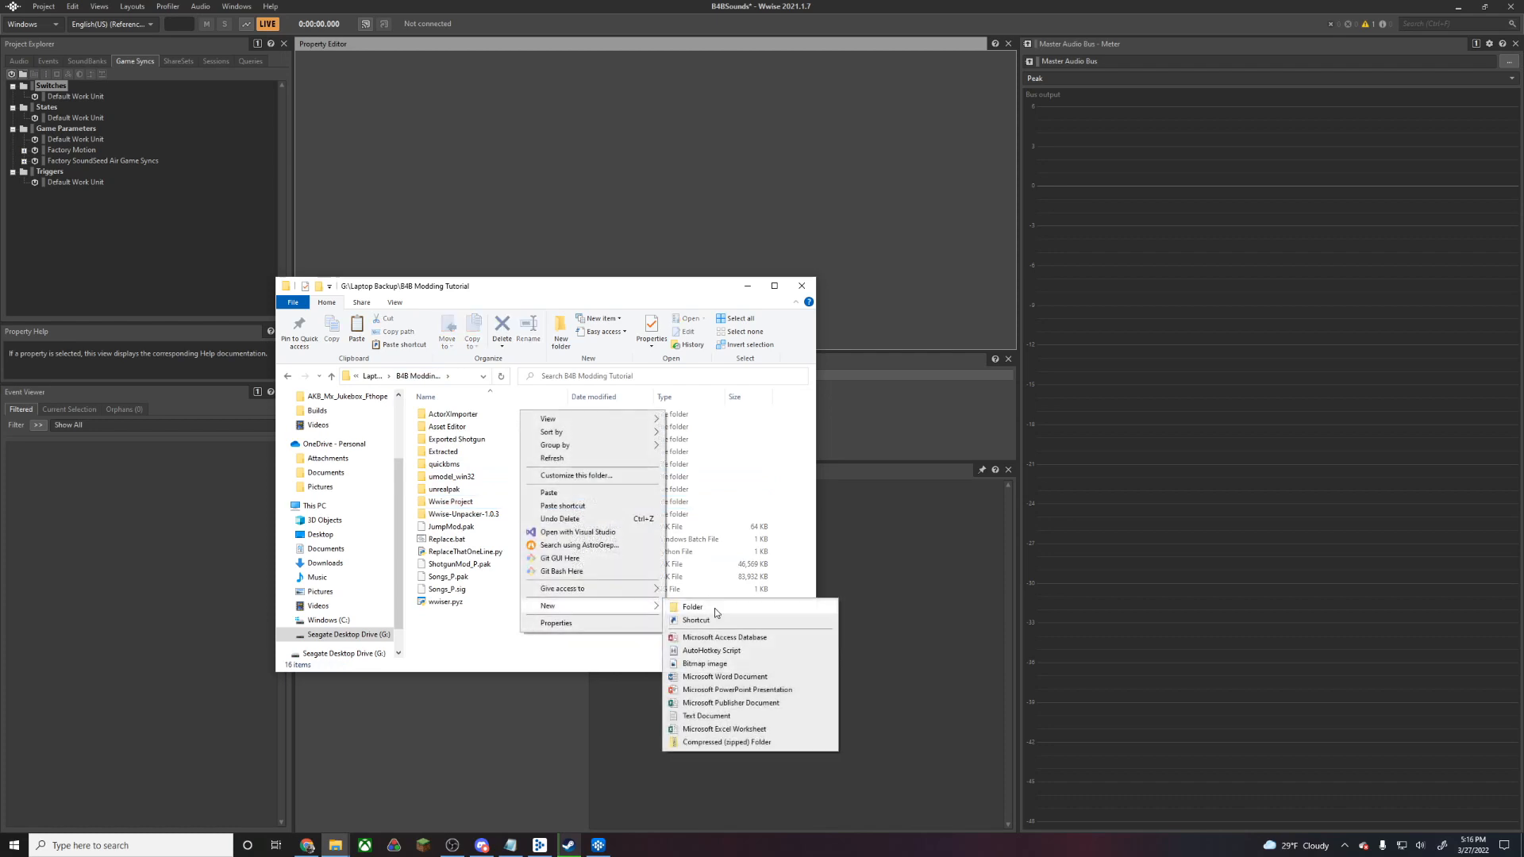
pyautogui.click(691, 606)
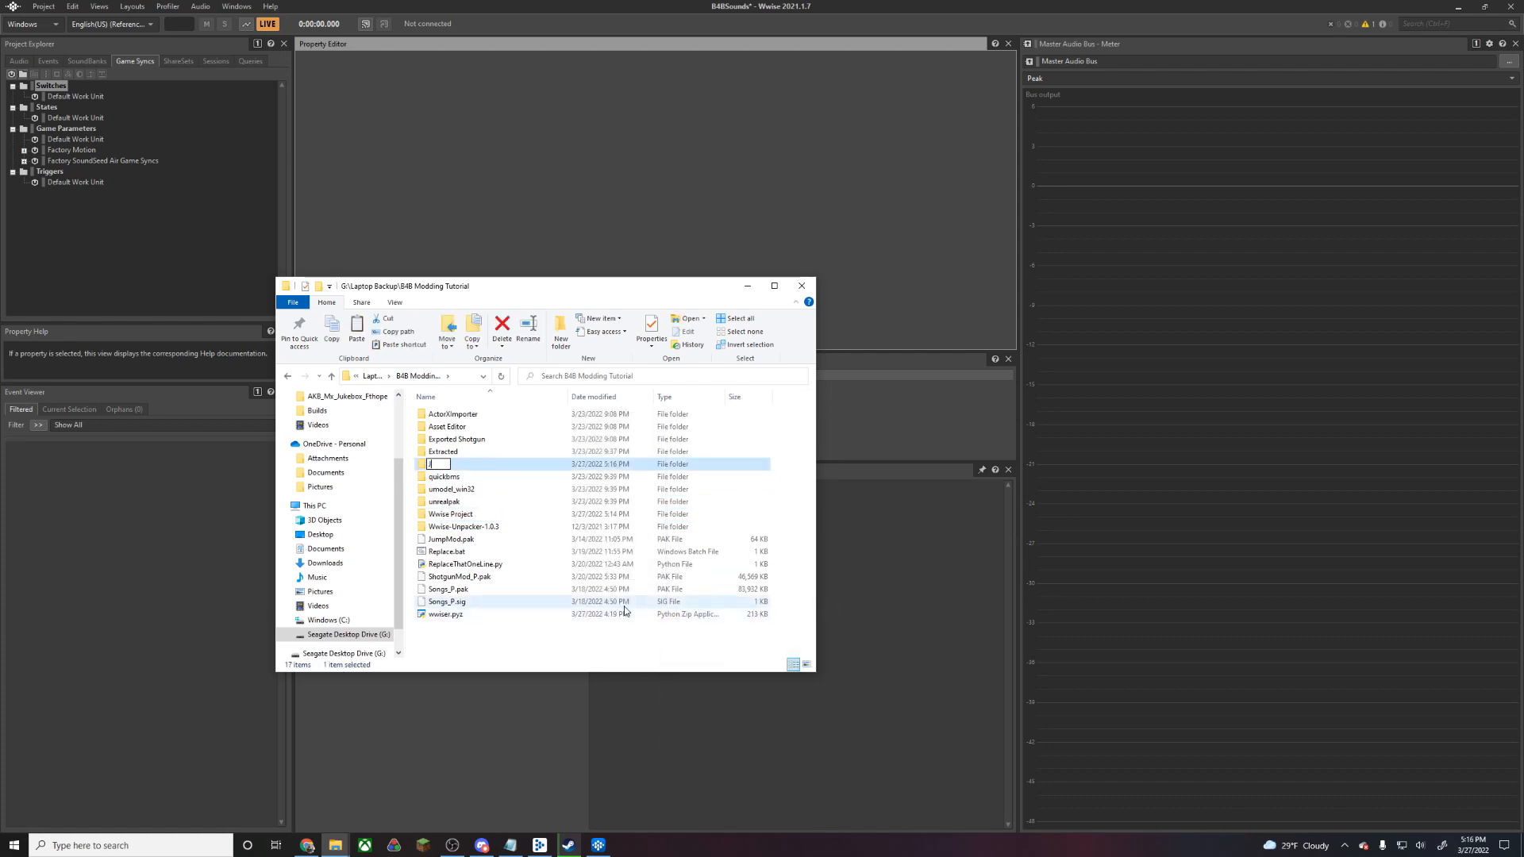
pyautogui.write('JukeboxMod')
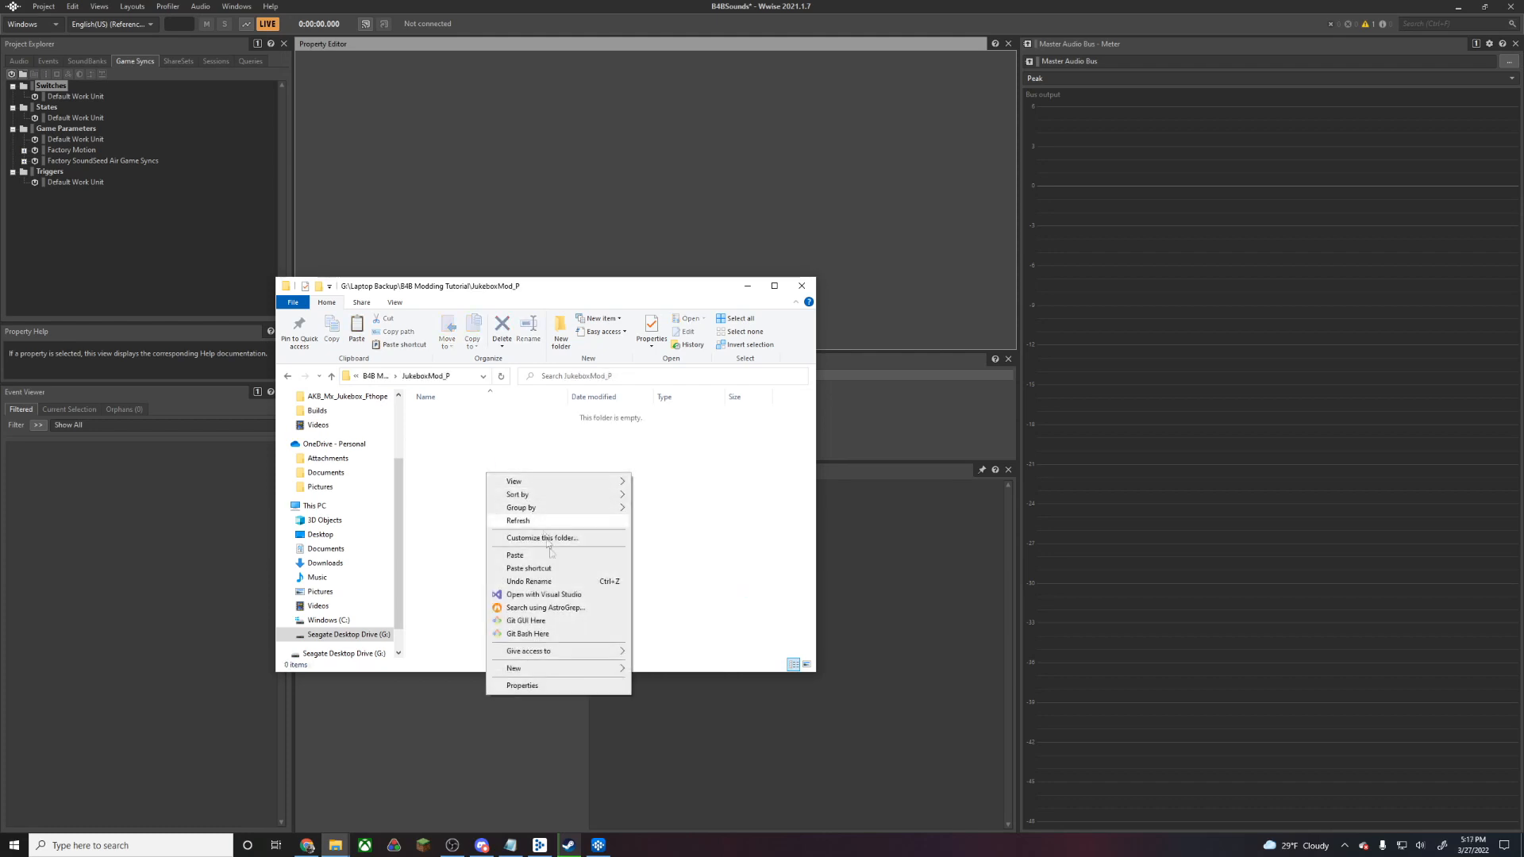
pyautogui.click(513, 668)
pyautogui.write('Windows')
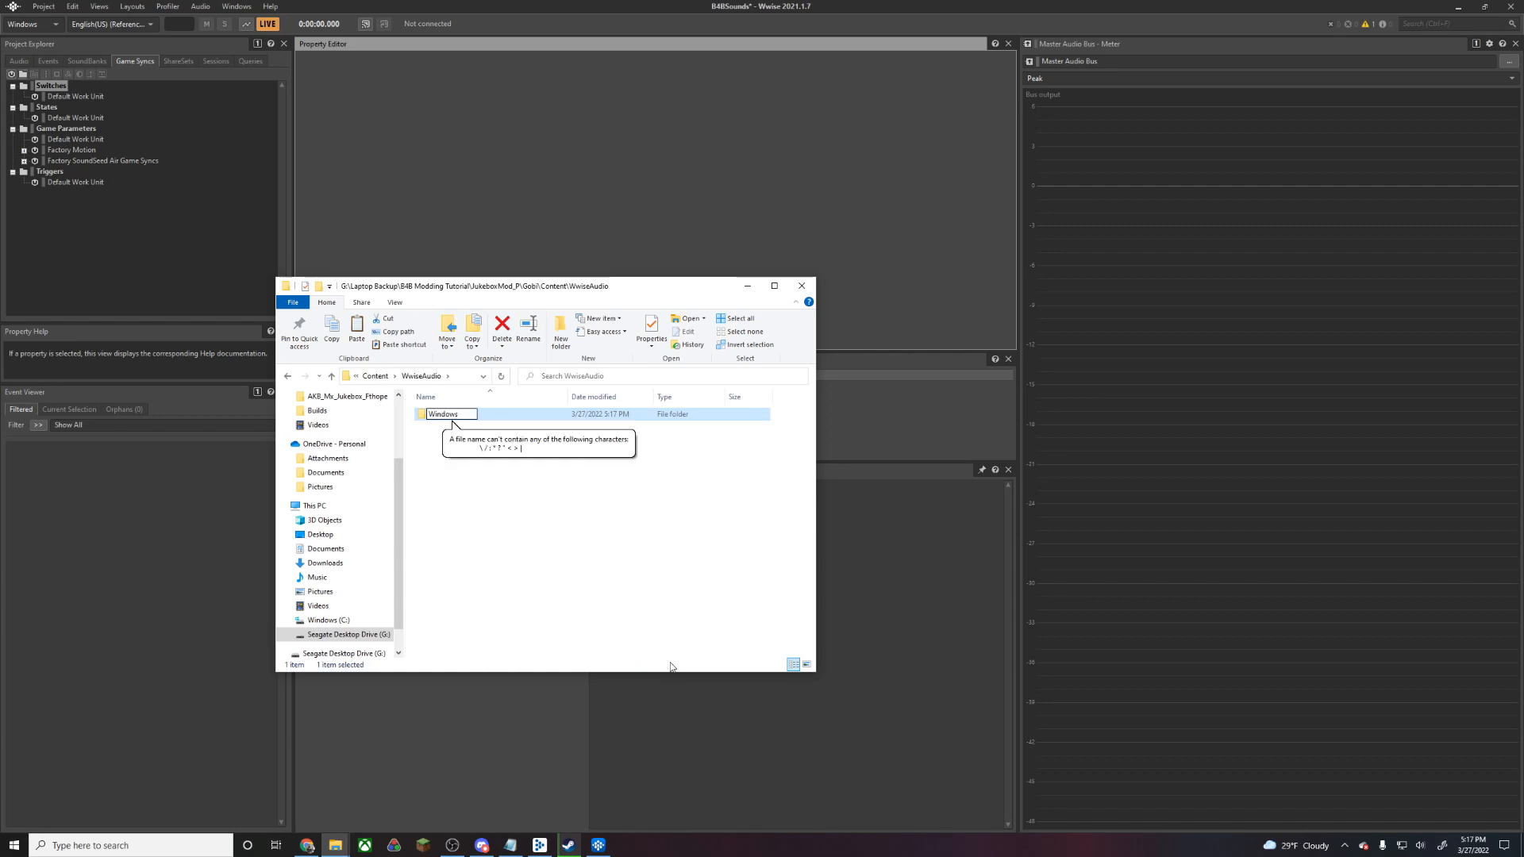
pyautogui.doubleClick(443, 414)
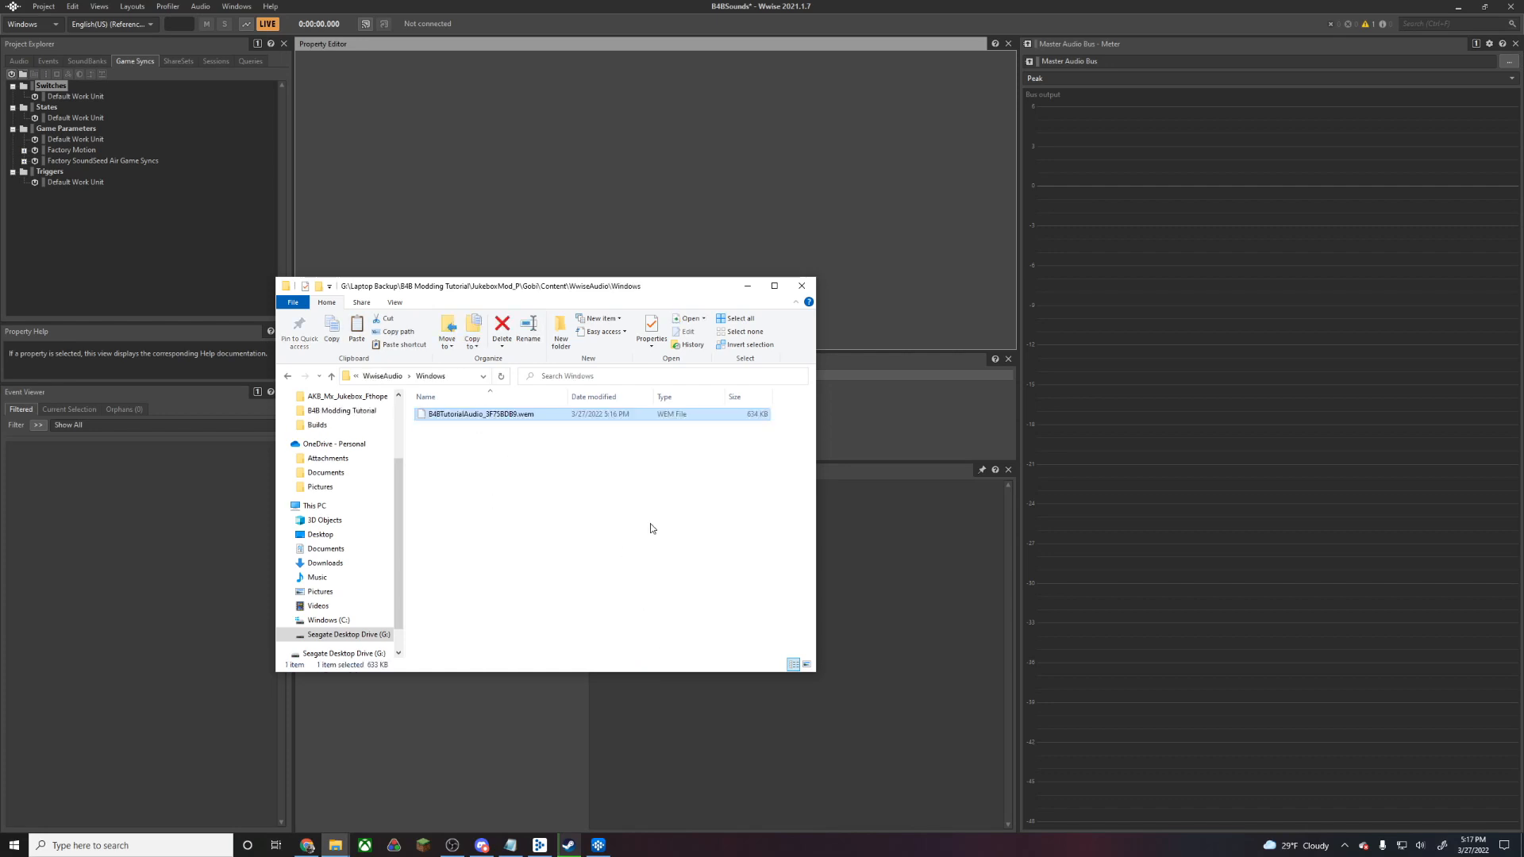
pyautogui.moveTo(545, 503)
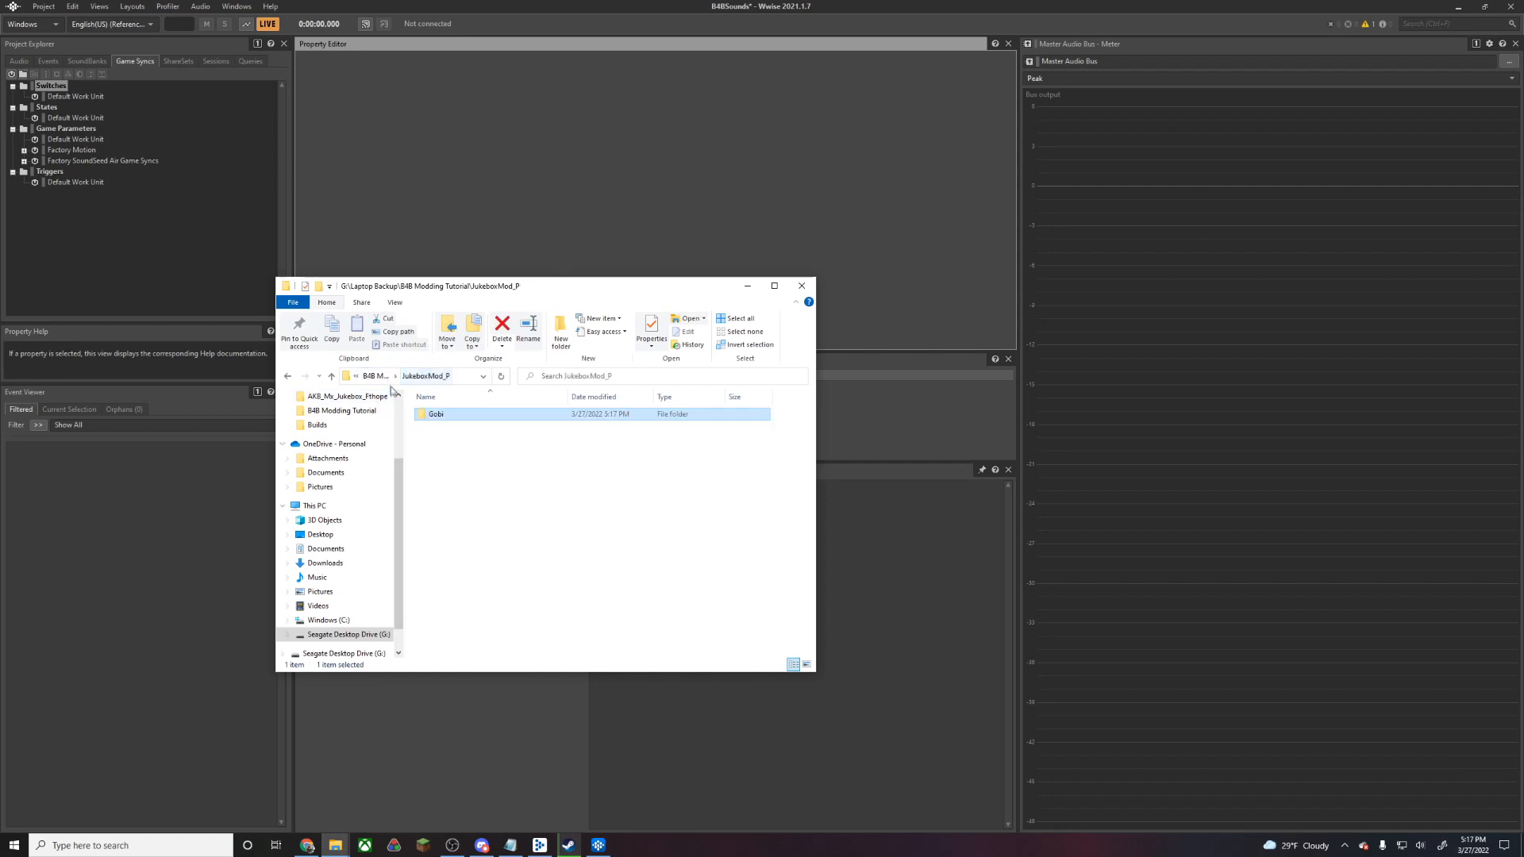
# Build JukeboxMod_P.pak by running the UnrealPak script on the JukeboxMod_P folder
pyautogui.click(287, 375)
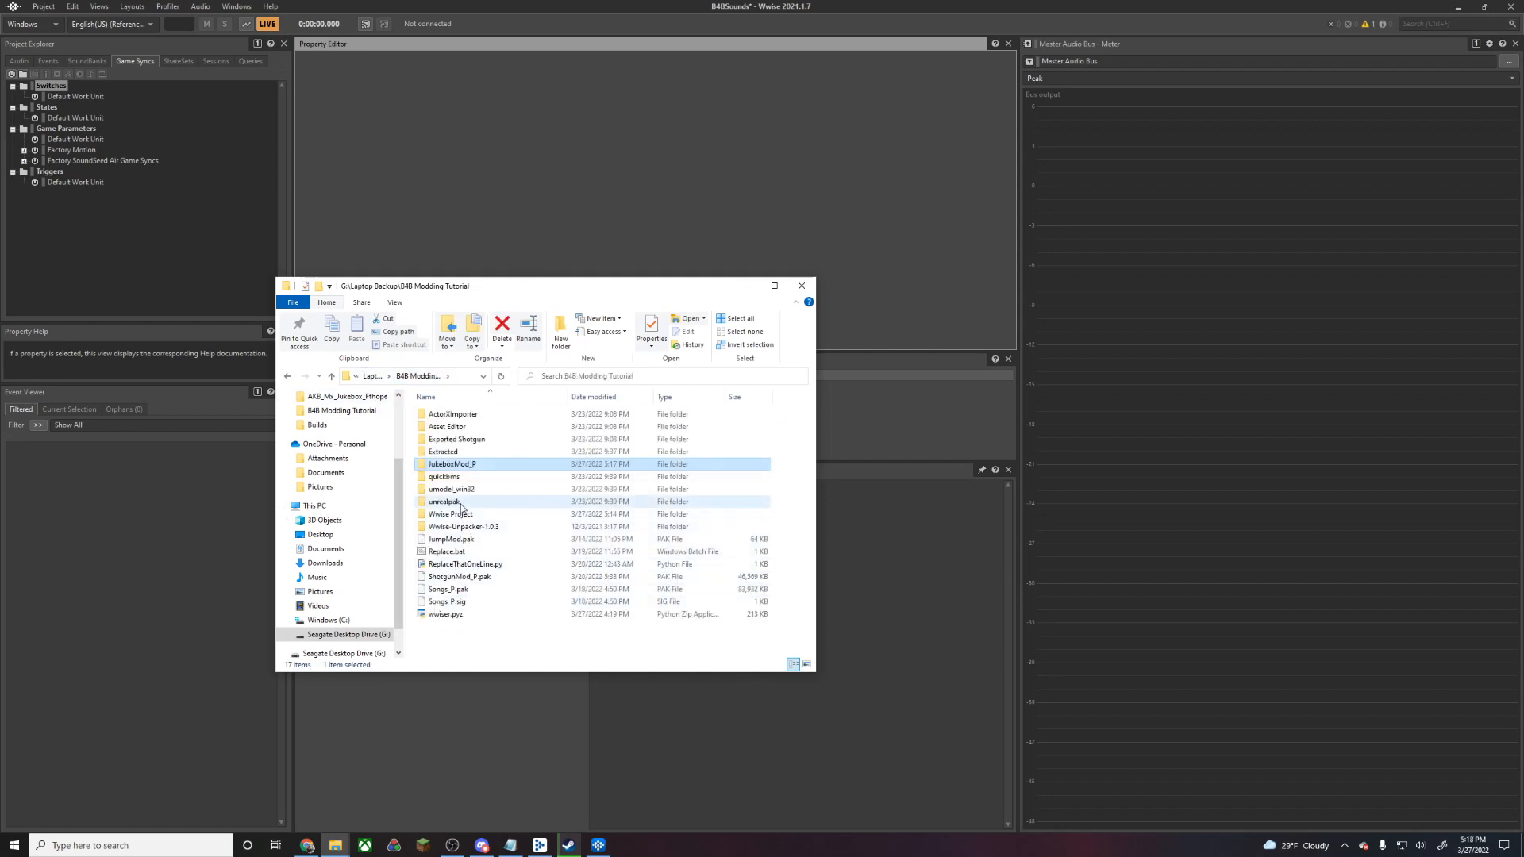
pyautogui.rightClick(443, 501)
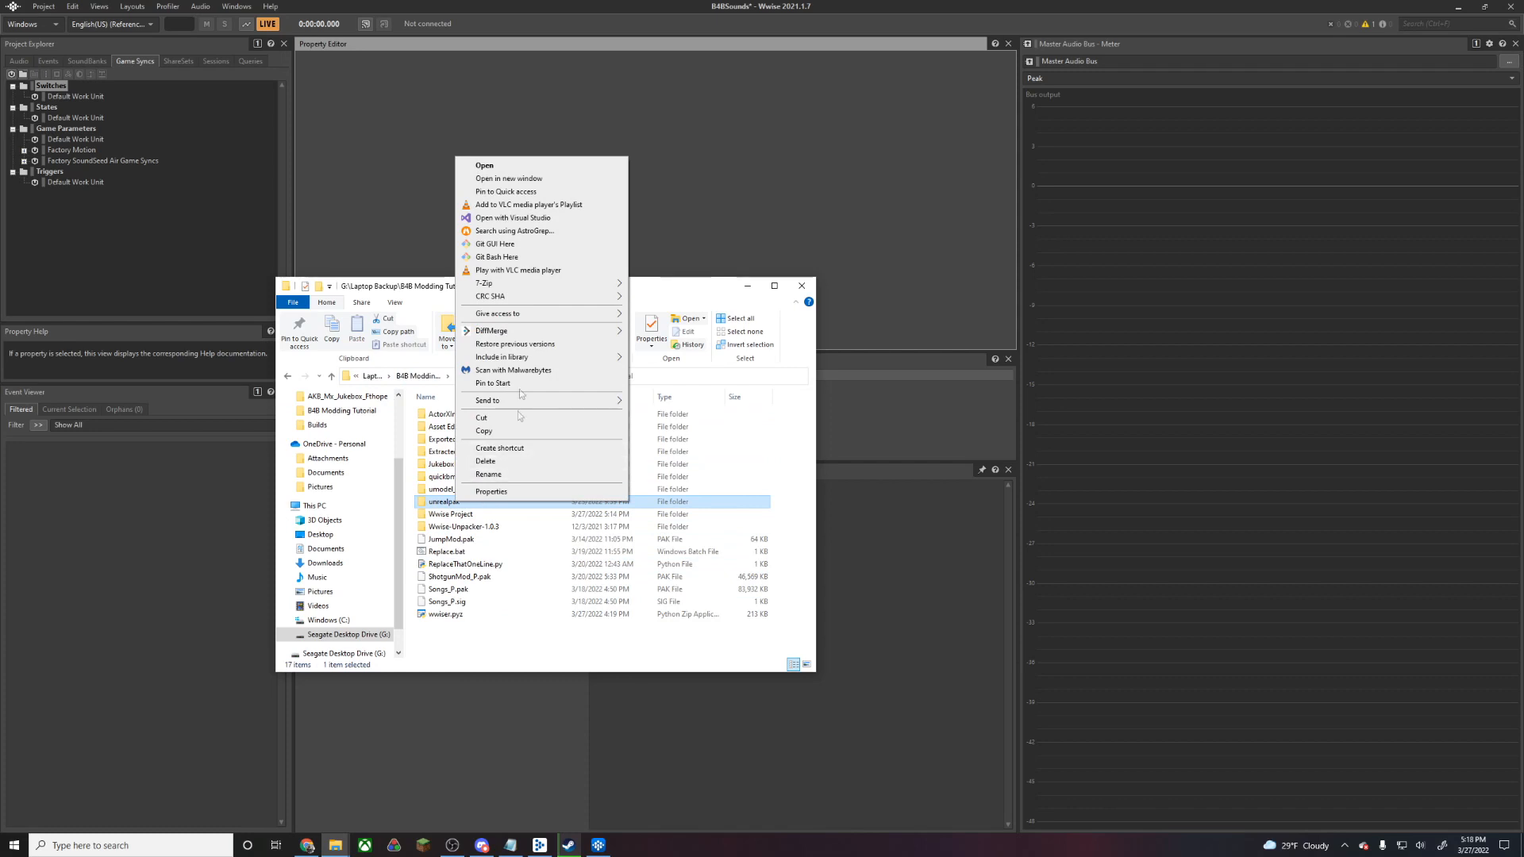
pyautogui.click(484, 165)
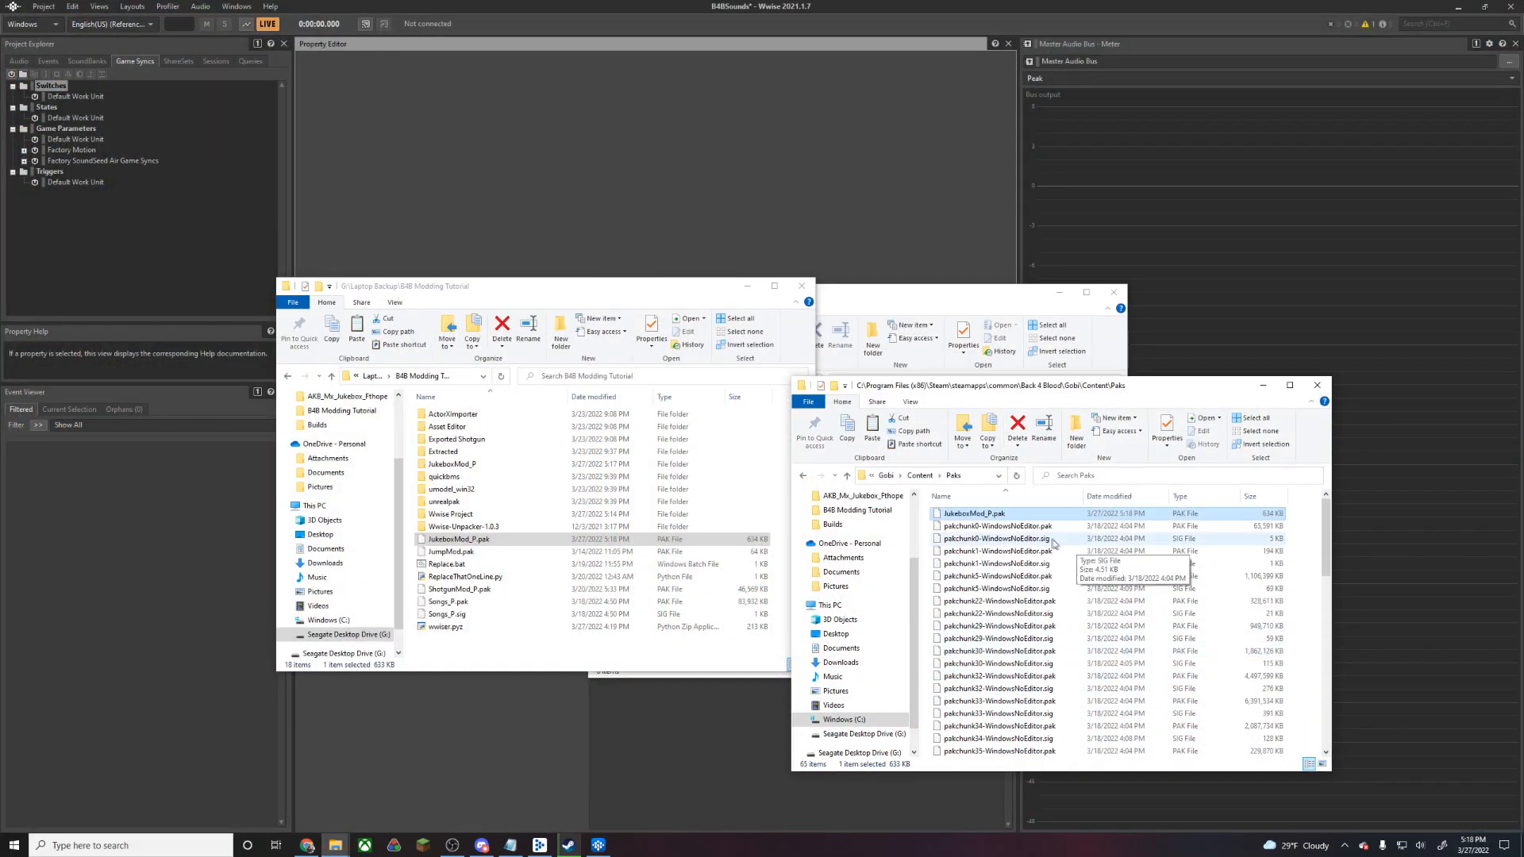
# Duplicate the pakchunk0 .sig in Gobi\Content\Paks and rename the copy to JukeboxMod_P.sig
pyautogui.click(996, 538)
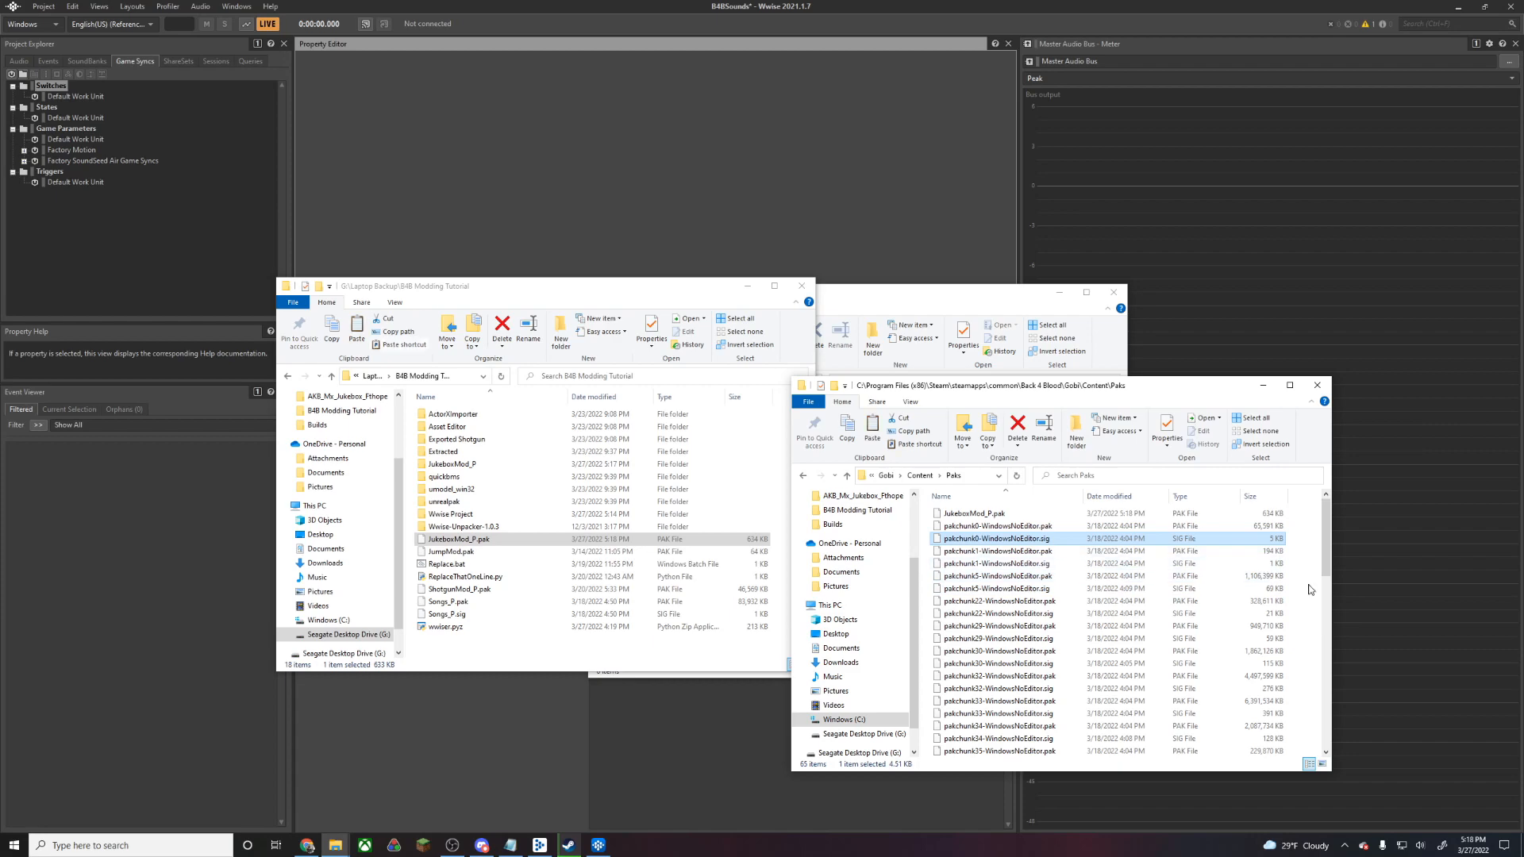
pyautogui.scroll(-3)
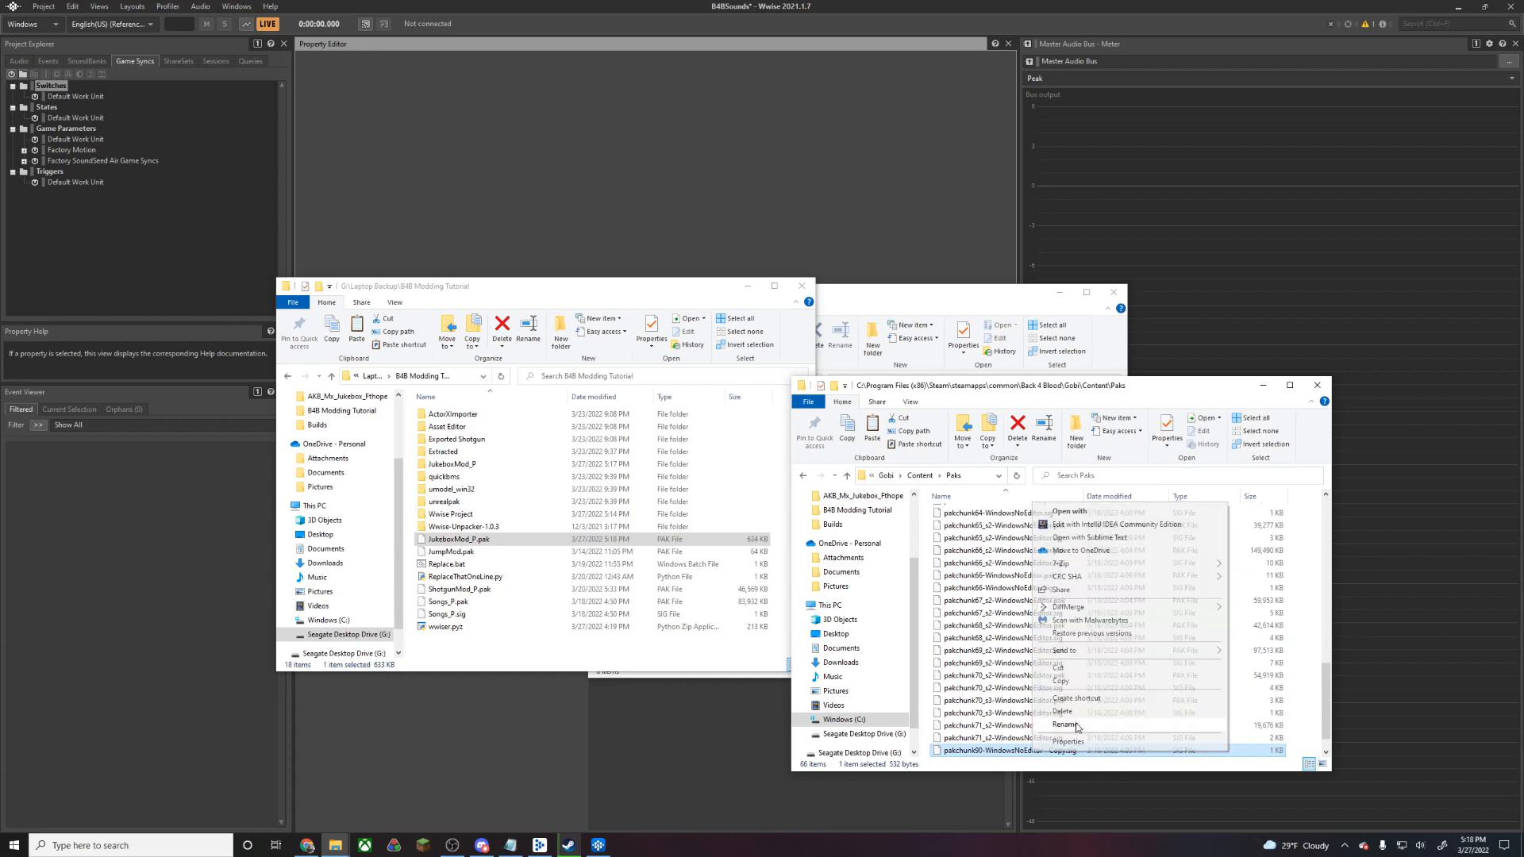
pyautogui.click(1066, 723)
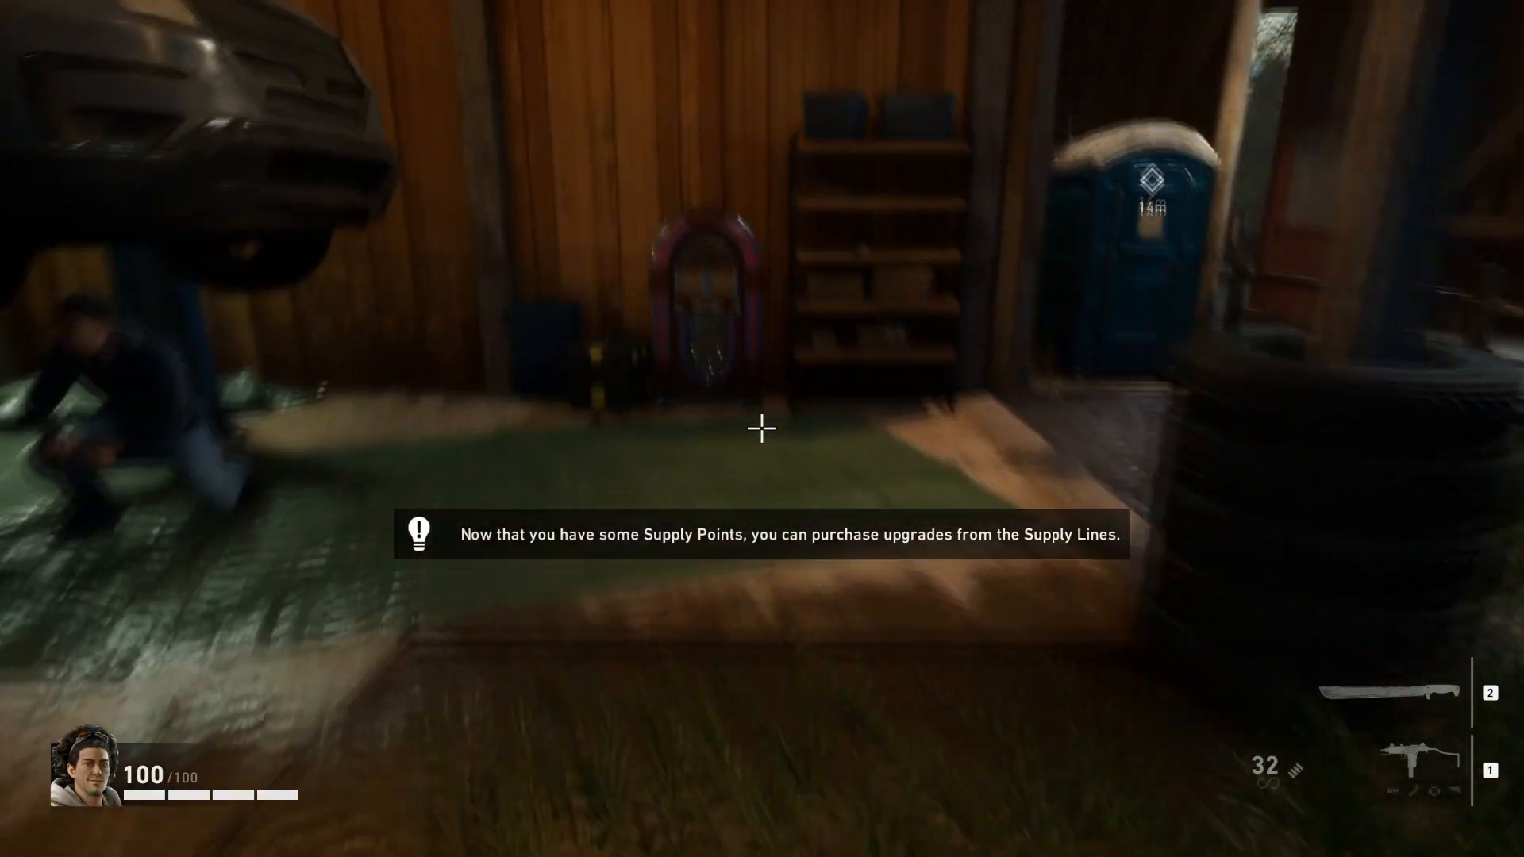
pyautogui.moveTo(761, 427)
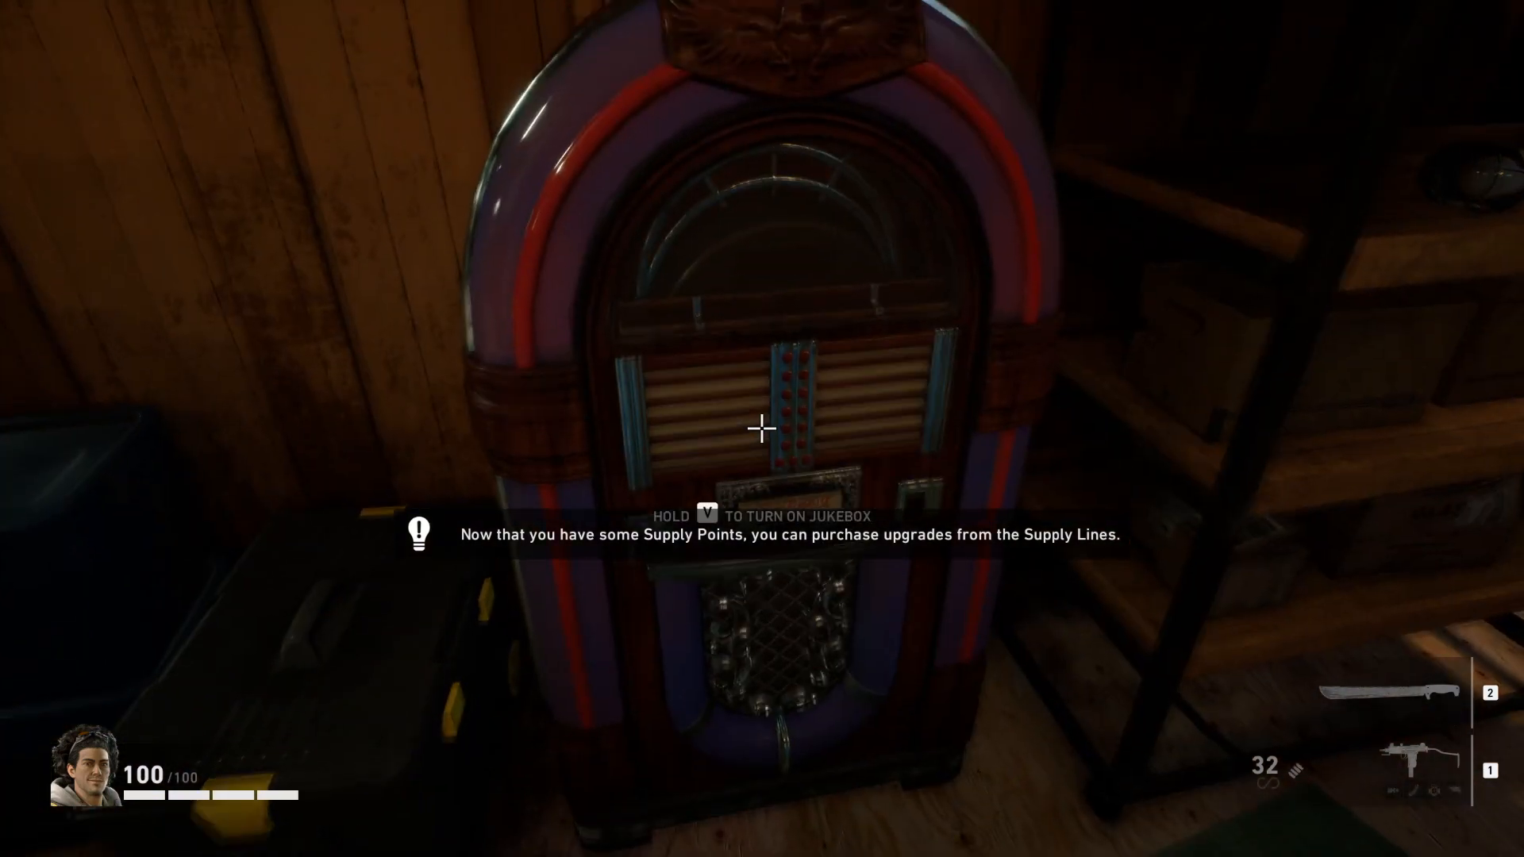
# Walk up to the jukebox and hold V to switch it on, playing the custom song
pyautogui.press('v')
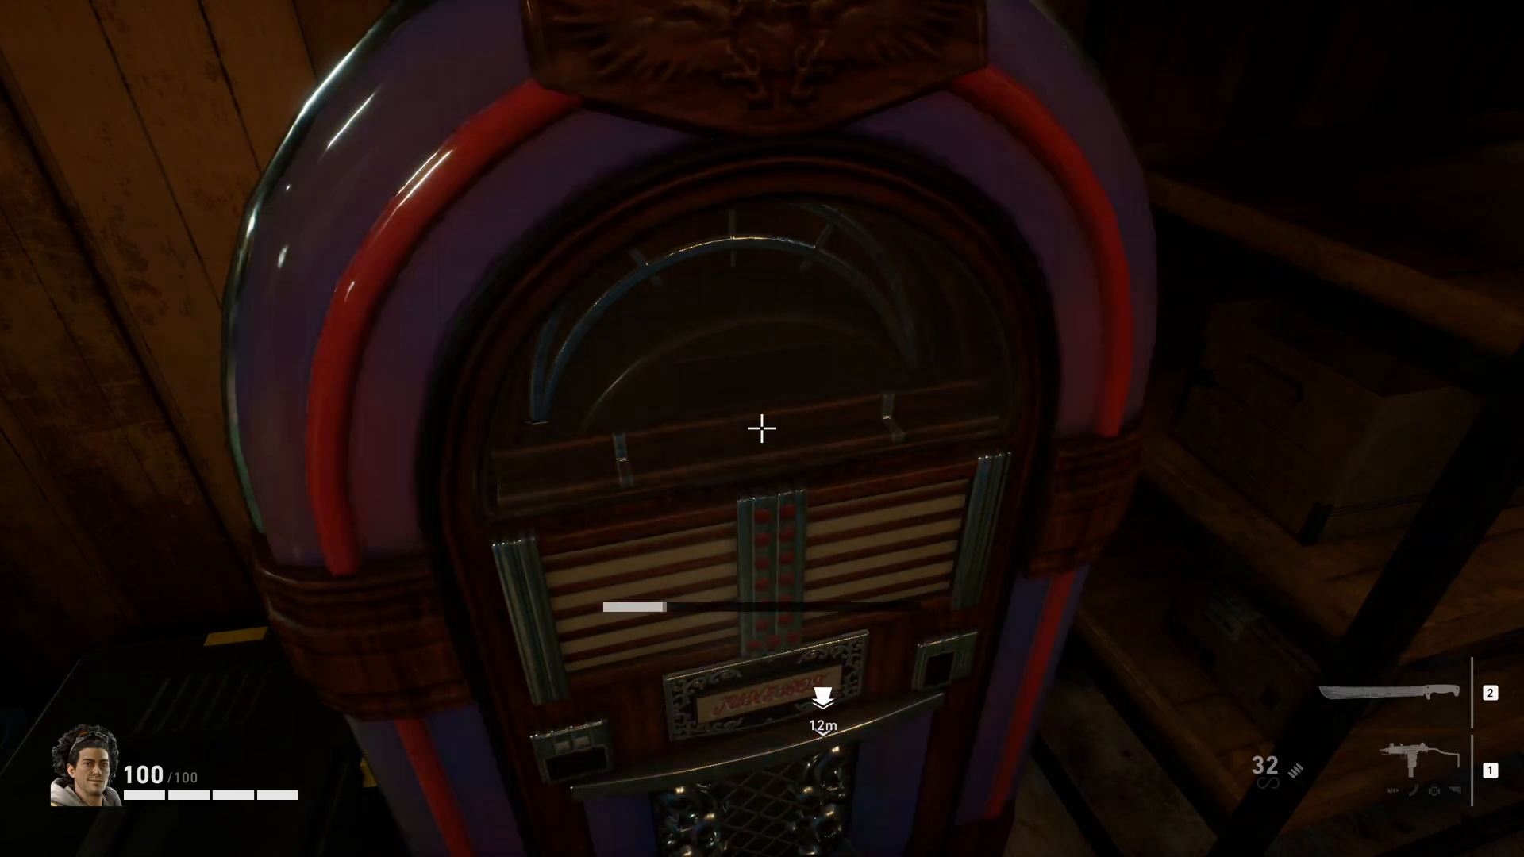
pyautogui.press('v')
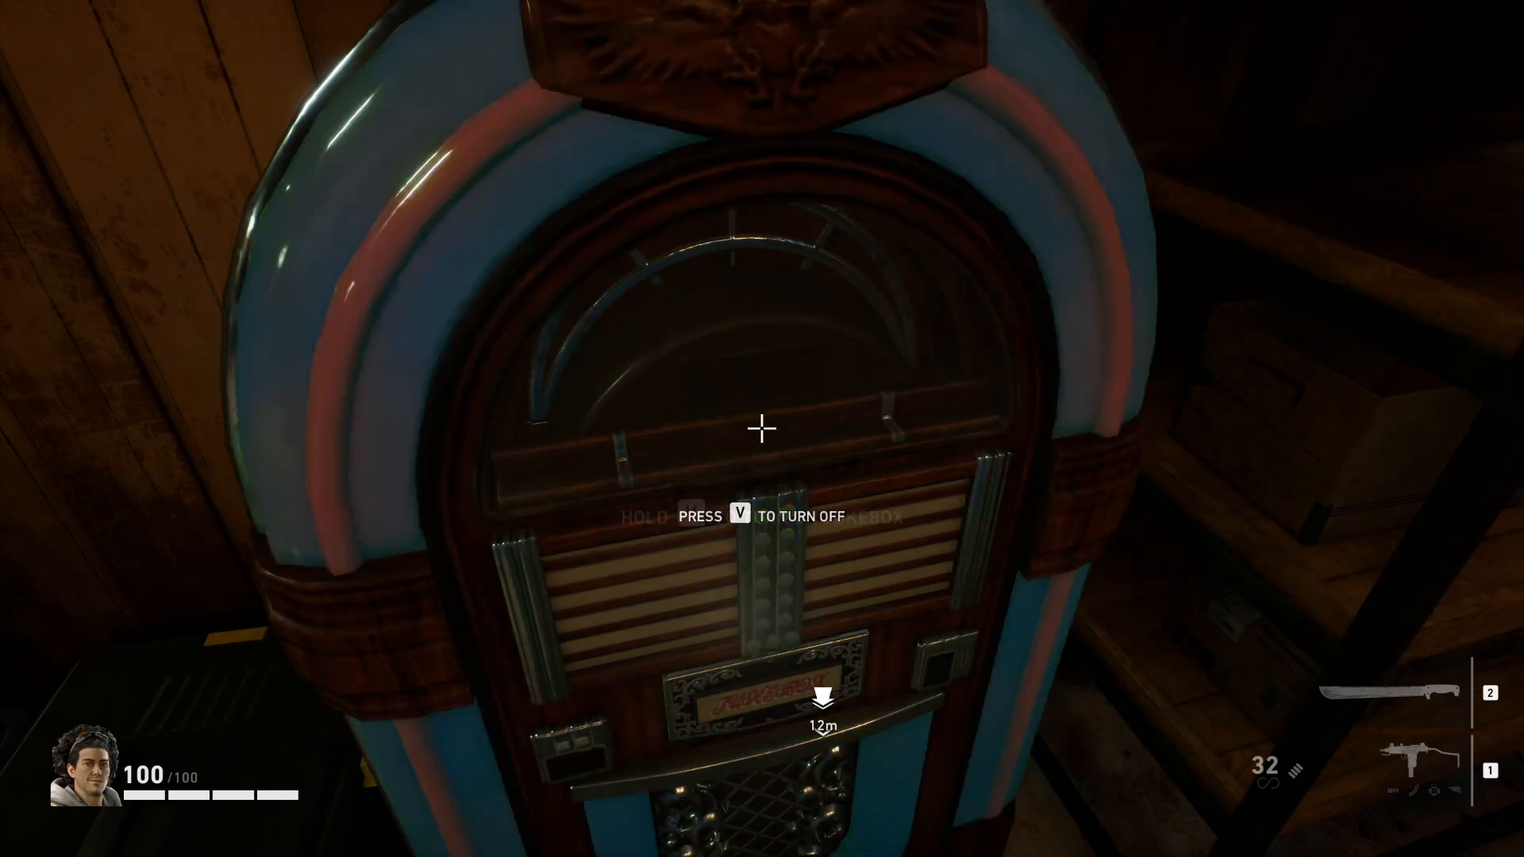